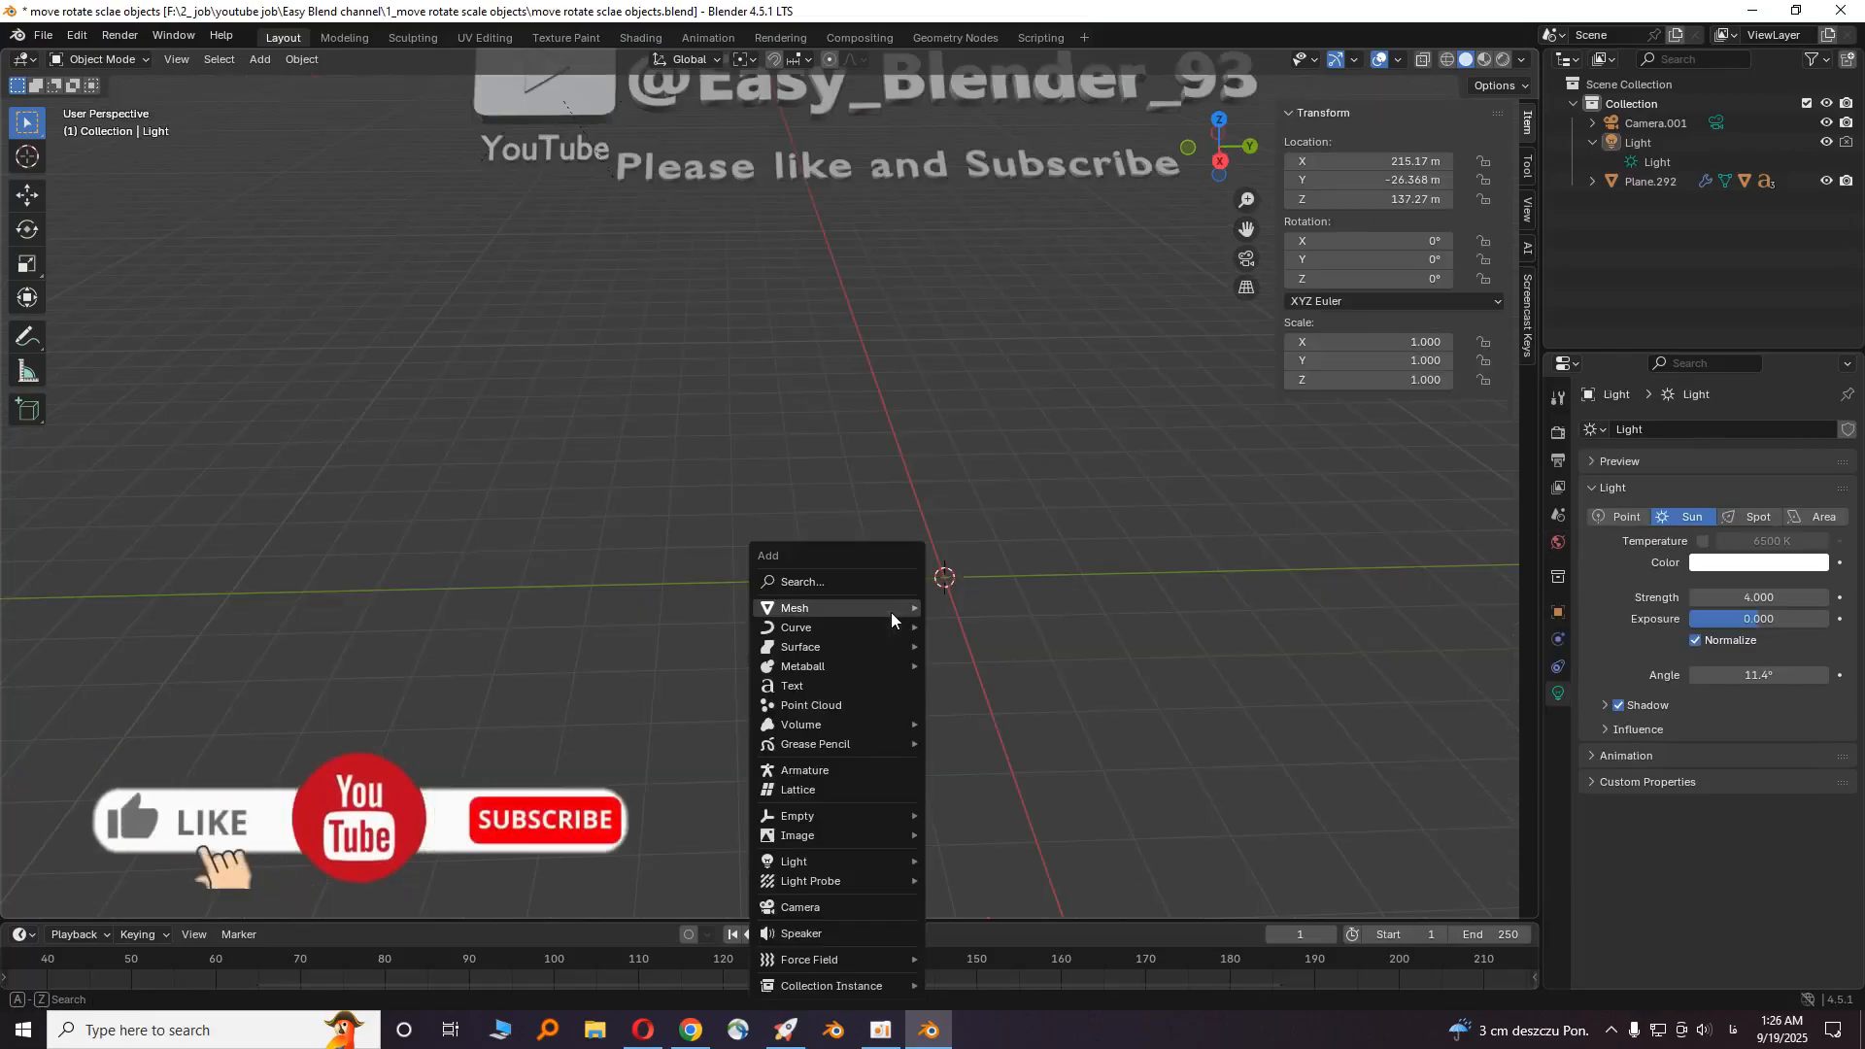
- Add a cube, scale it along Z into a tall pillar and move it vertically
left_click(794, 608)
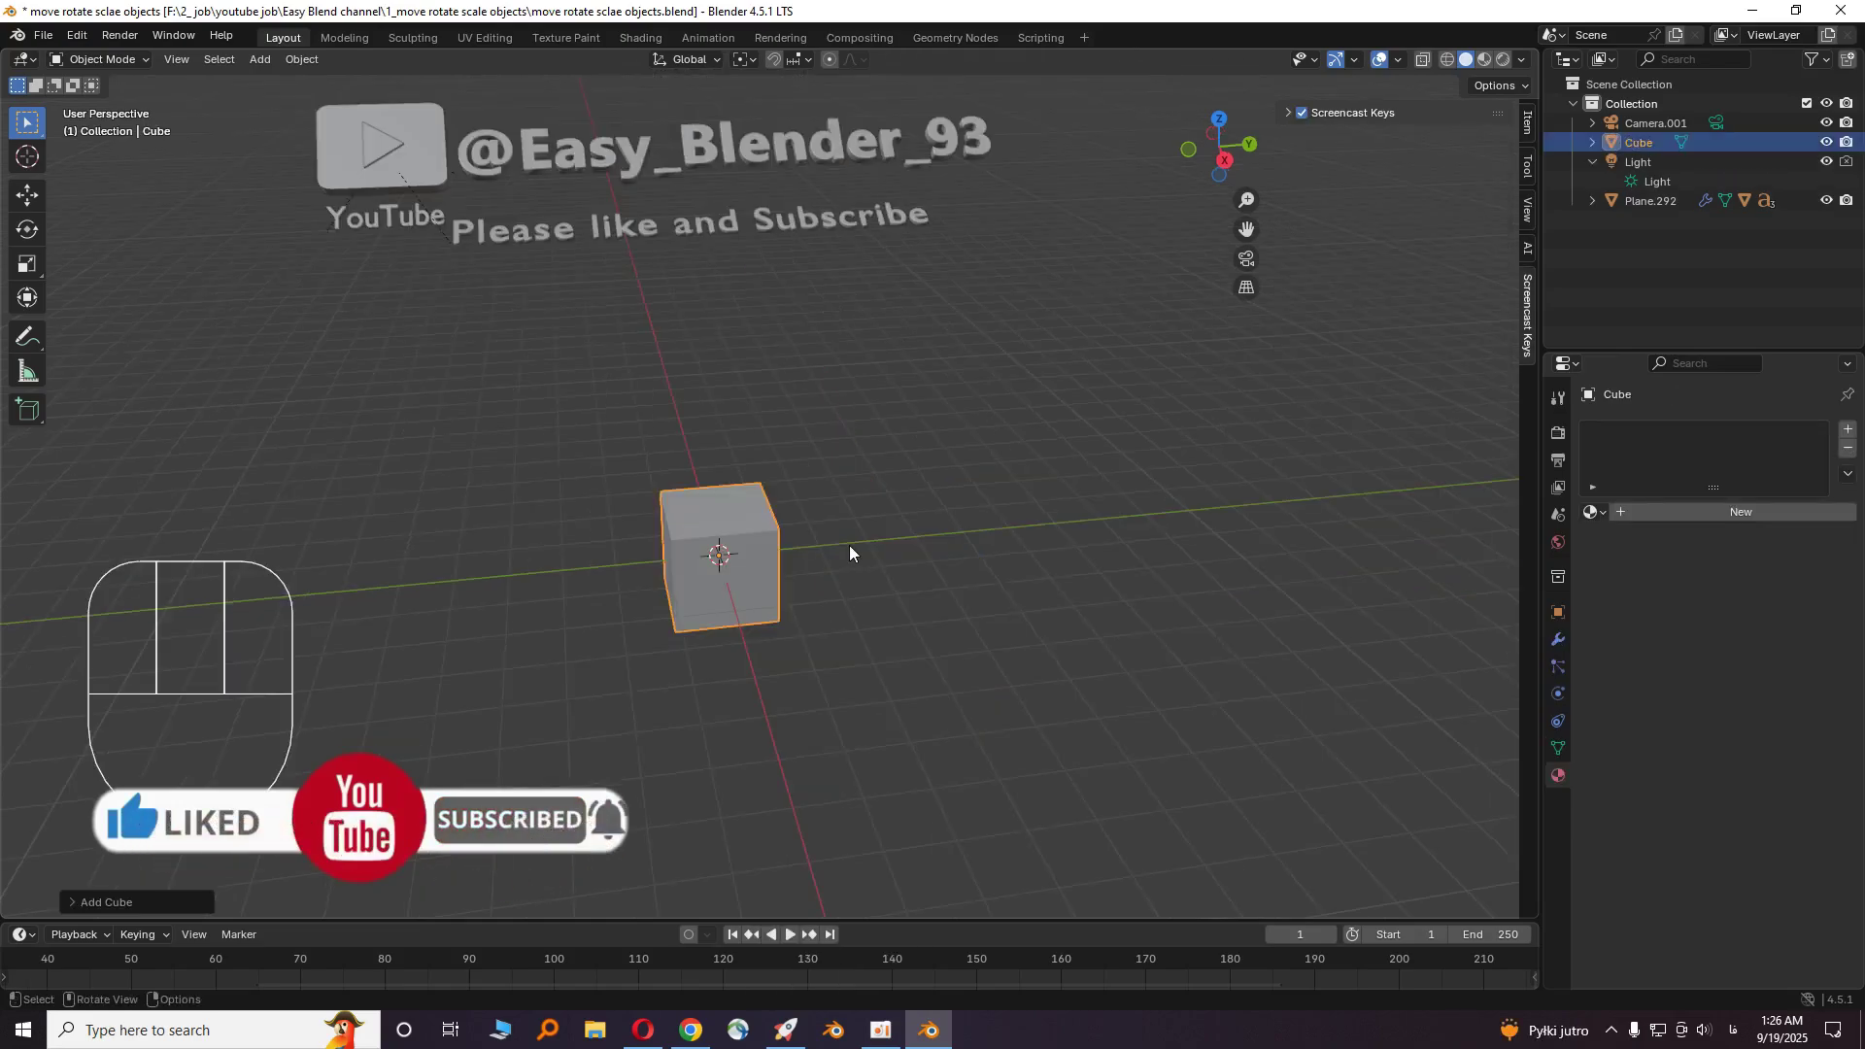
key("s")
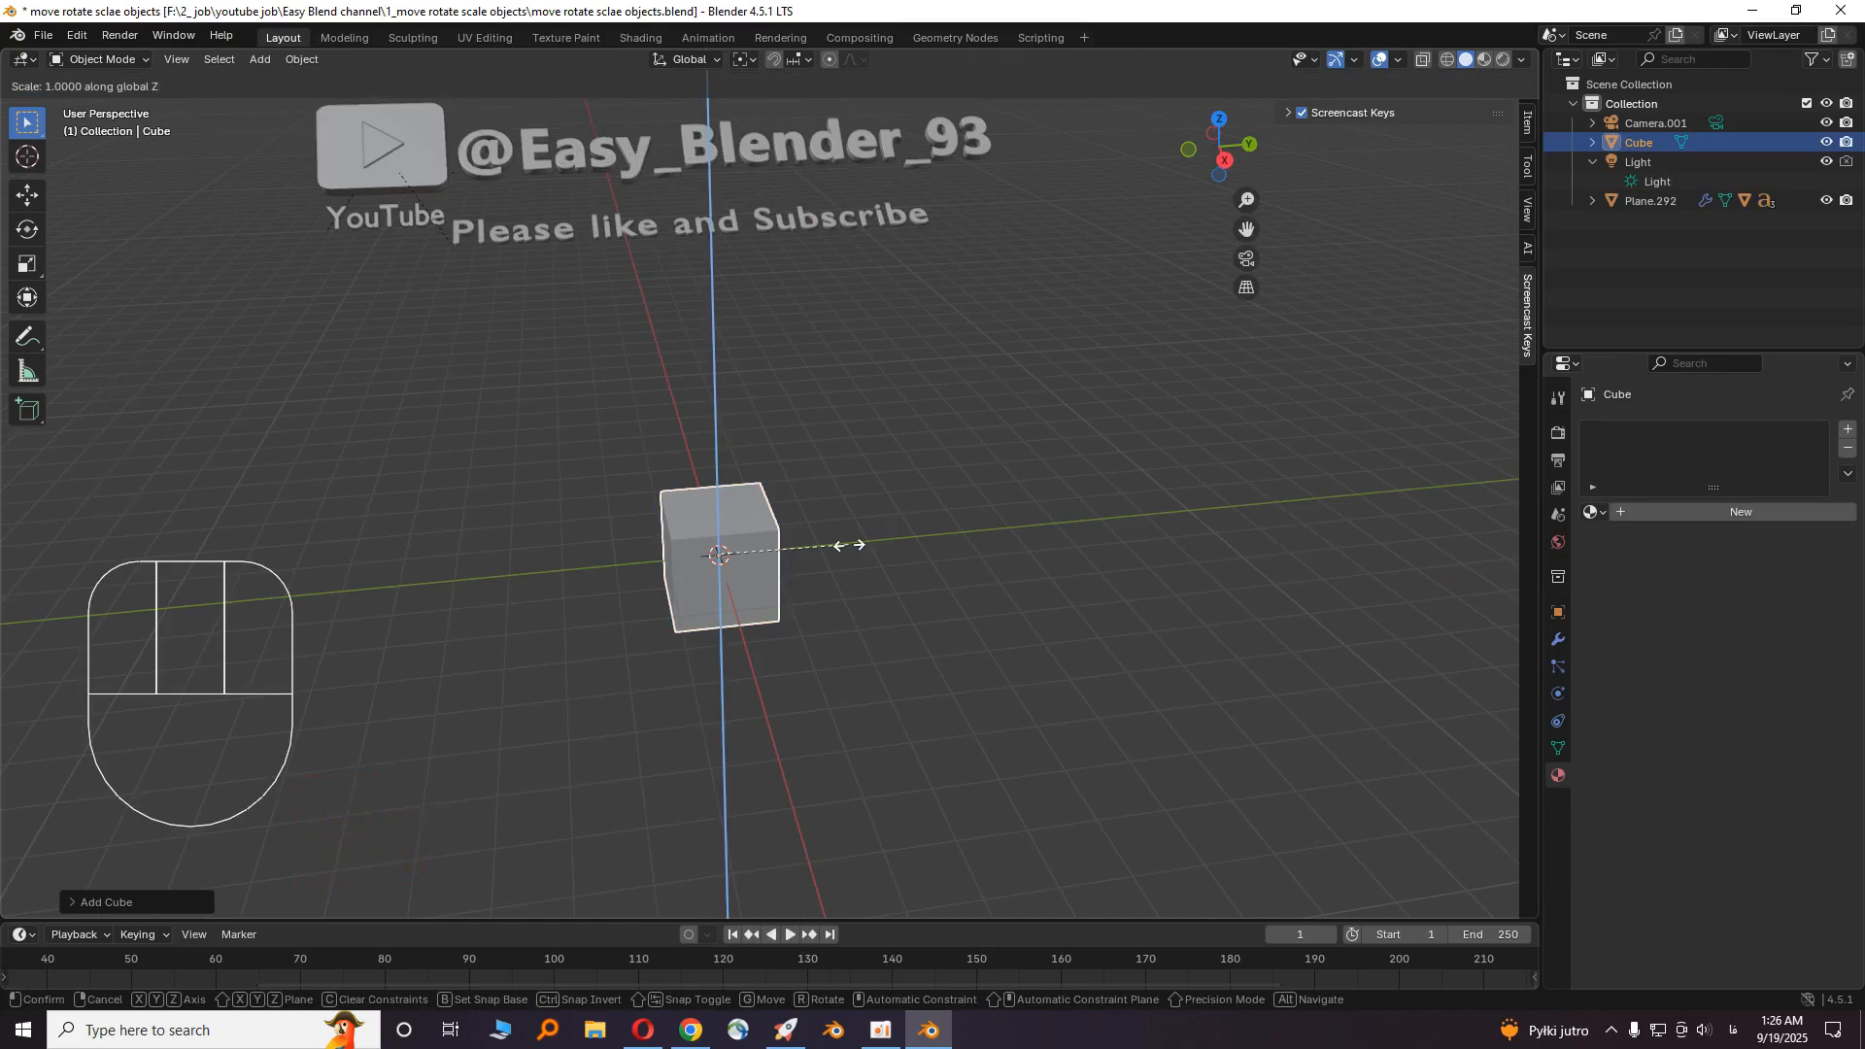
key("Return")
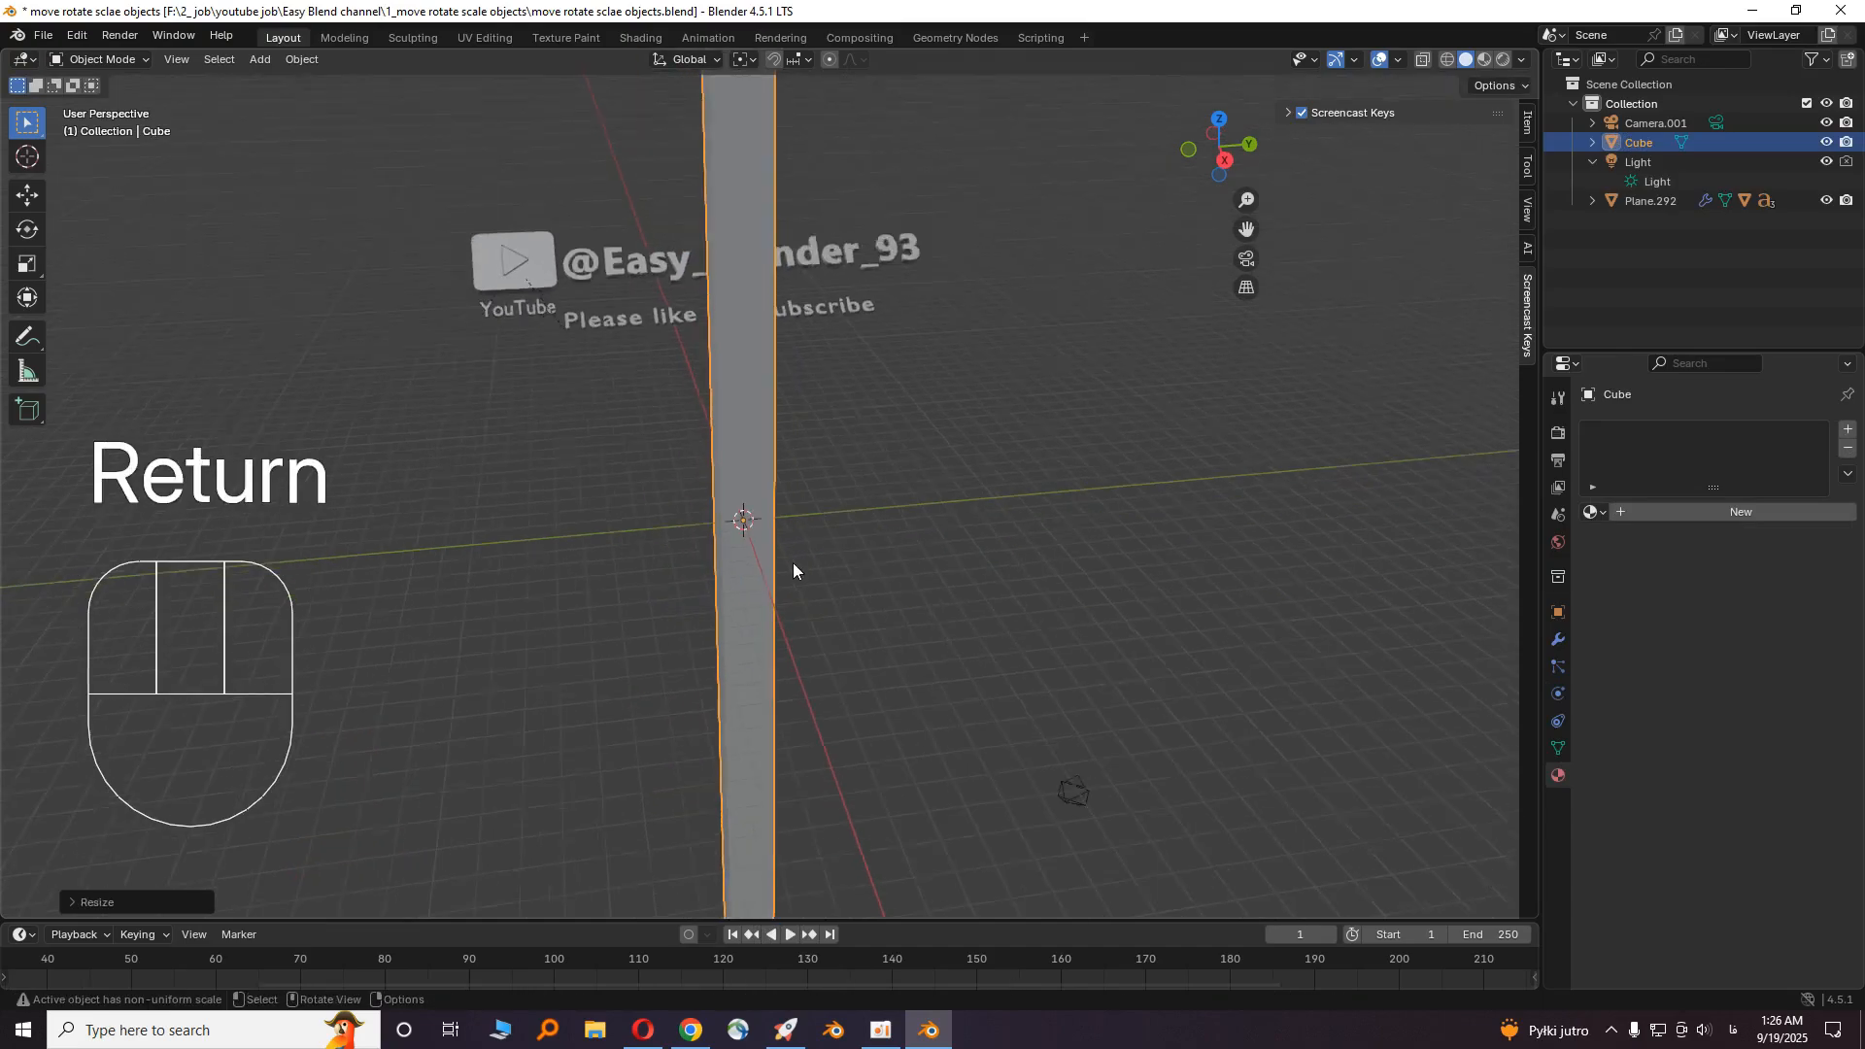
key("z")
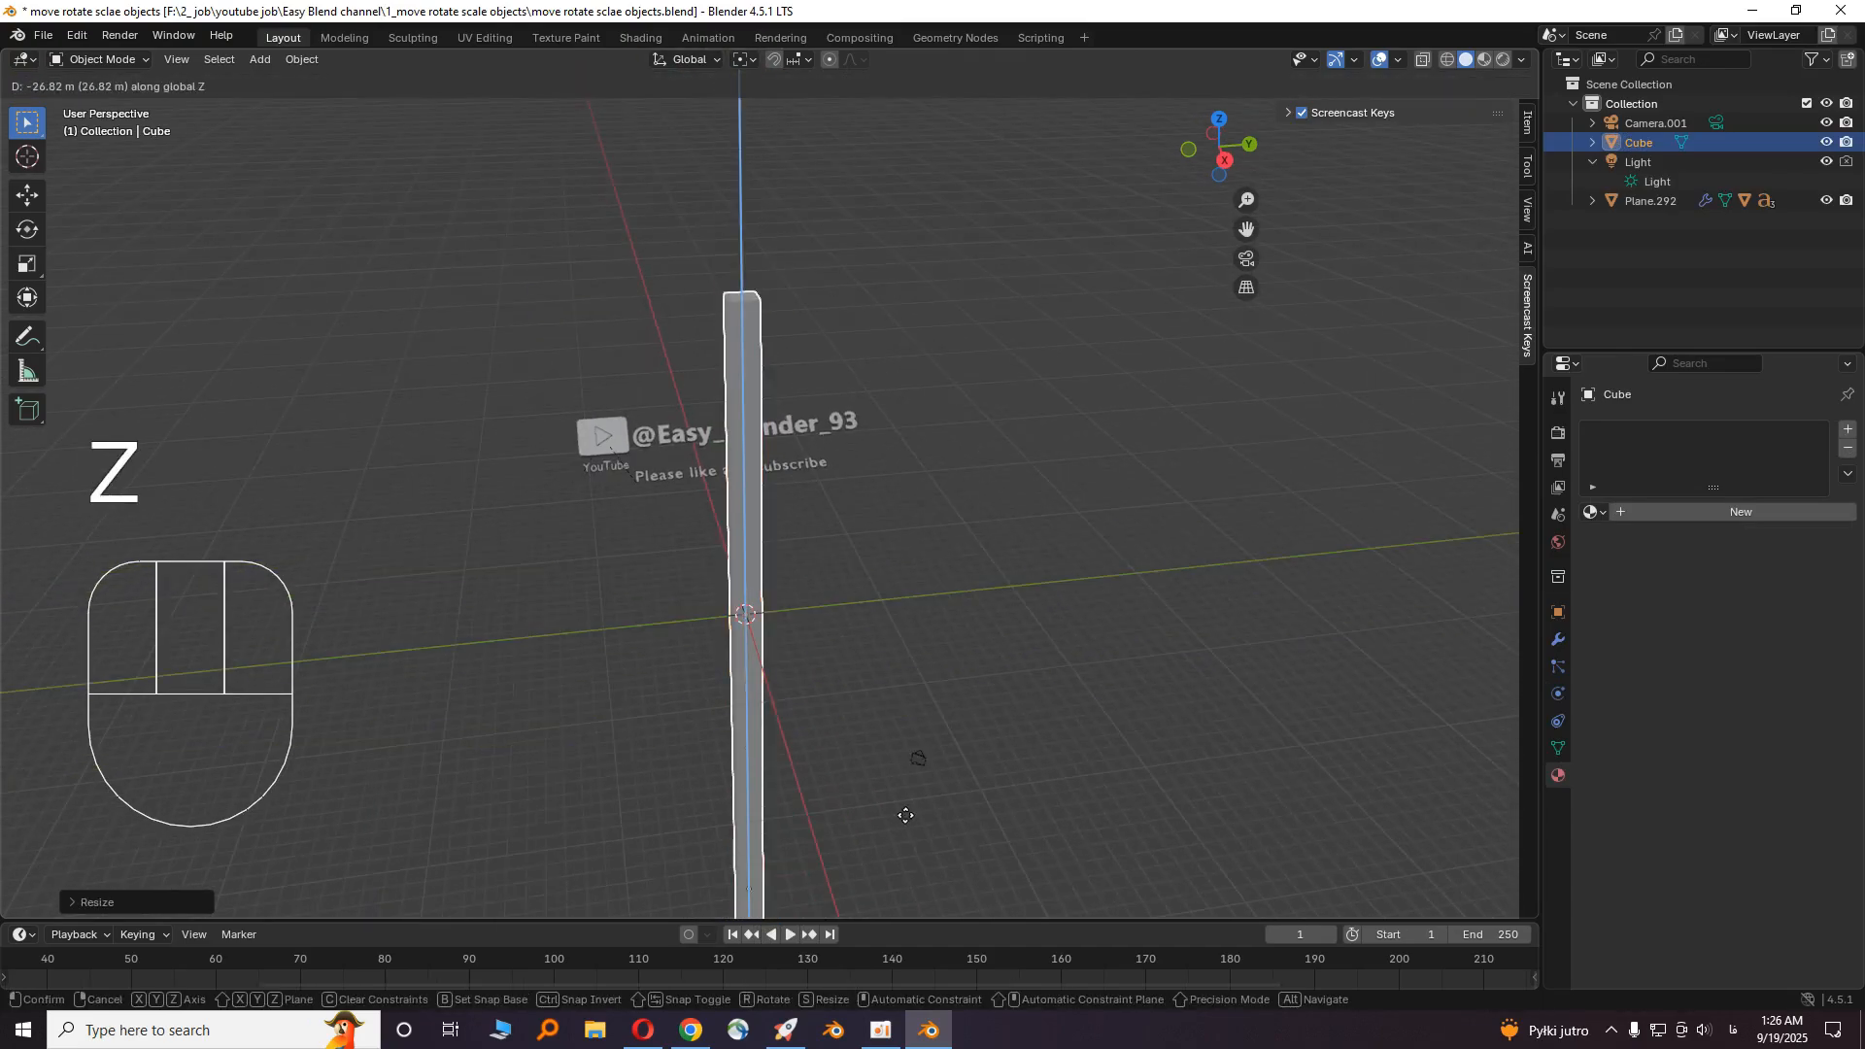
key("shift+a")
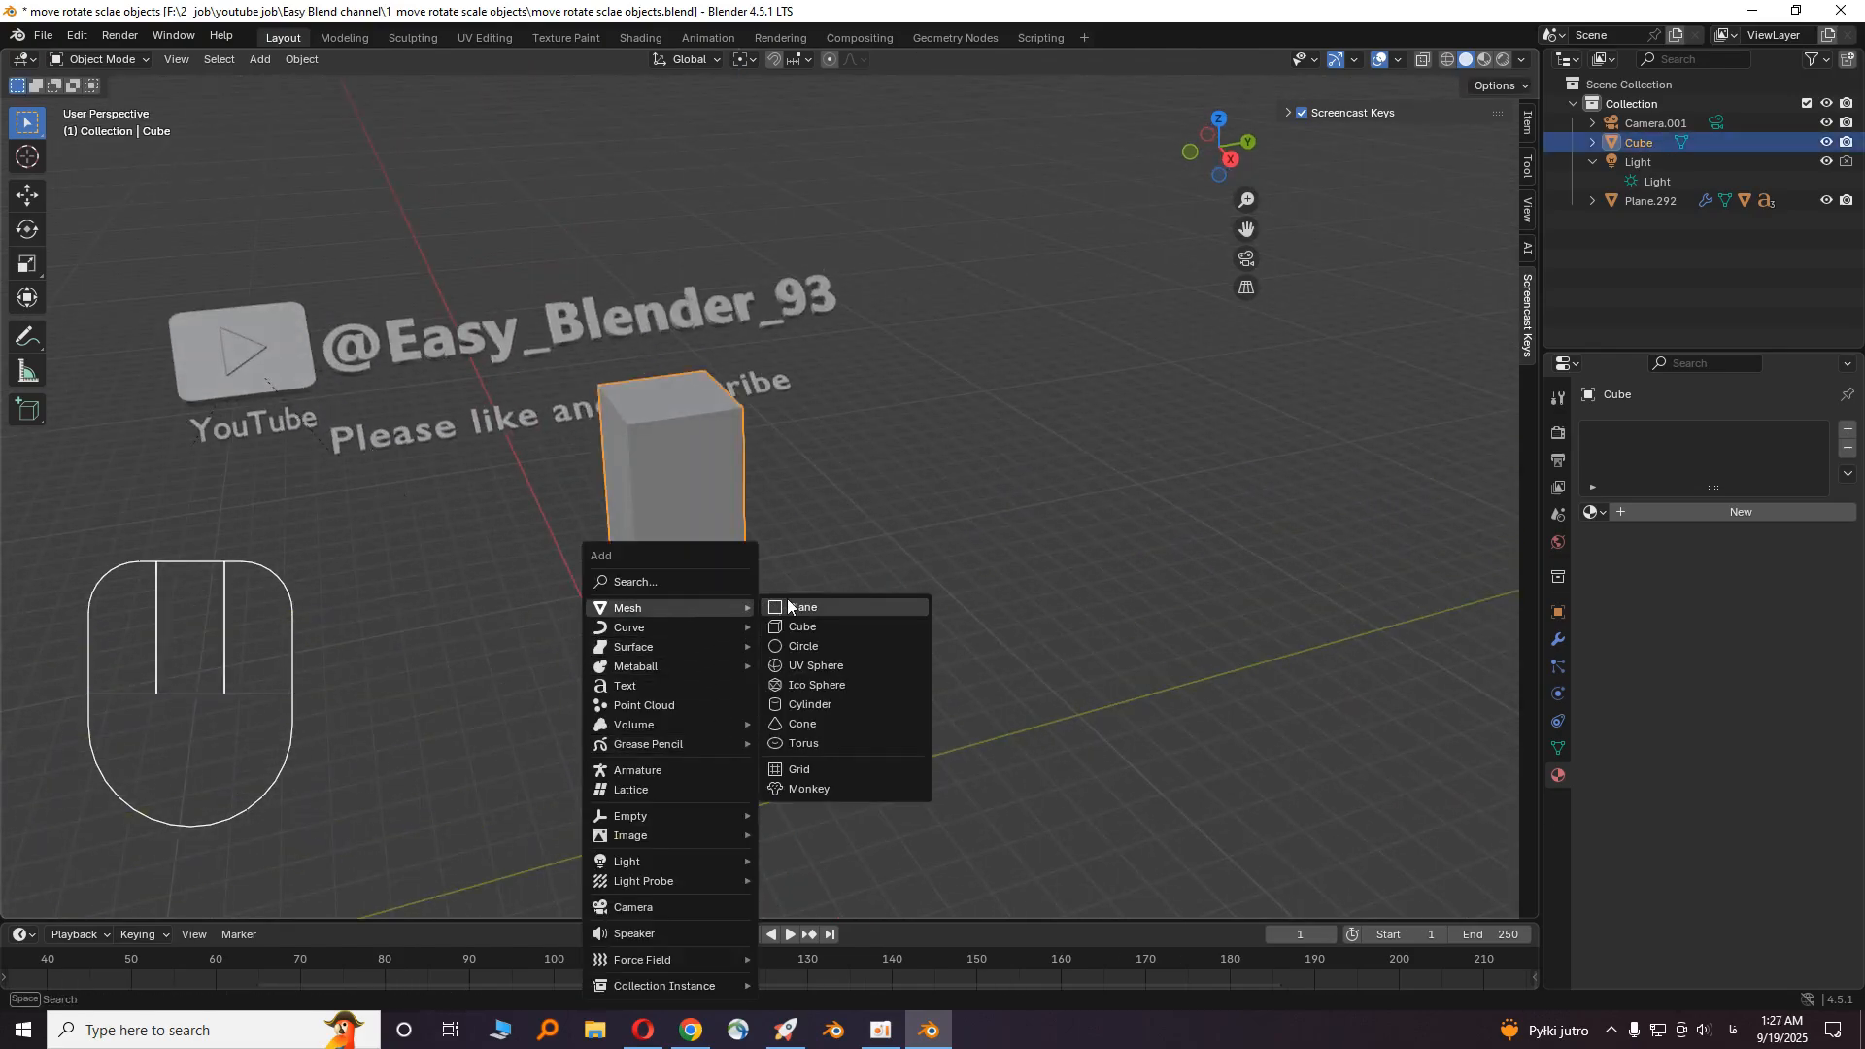
- Add a plane and position it flat against the pillar's upper side face from the side view
left_click(801, 606)
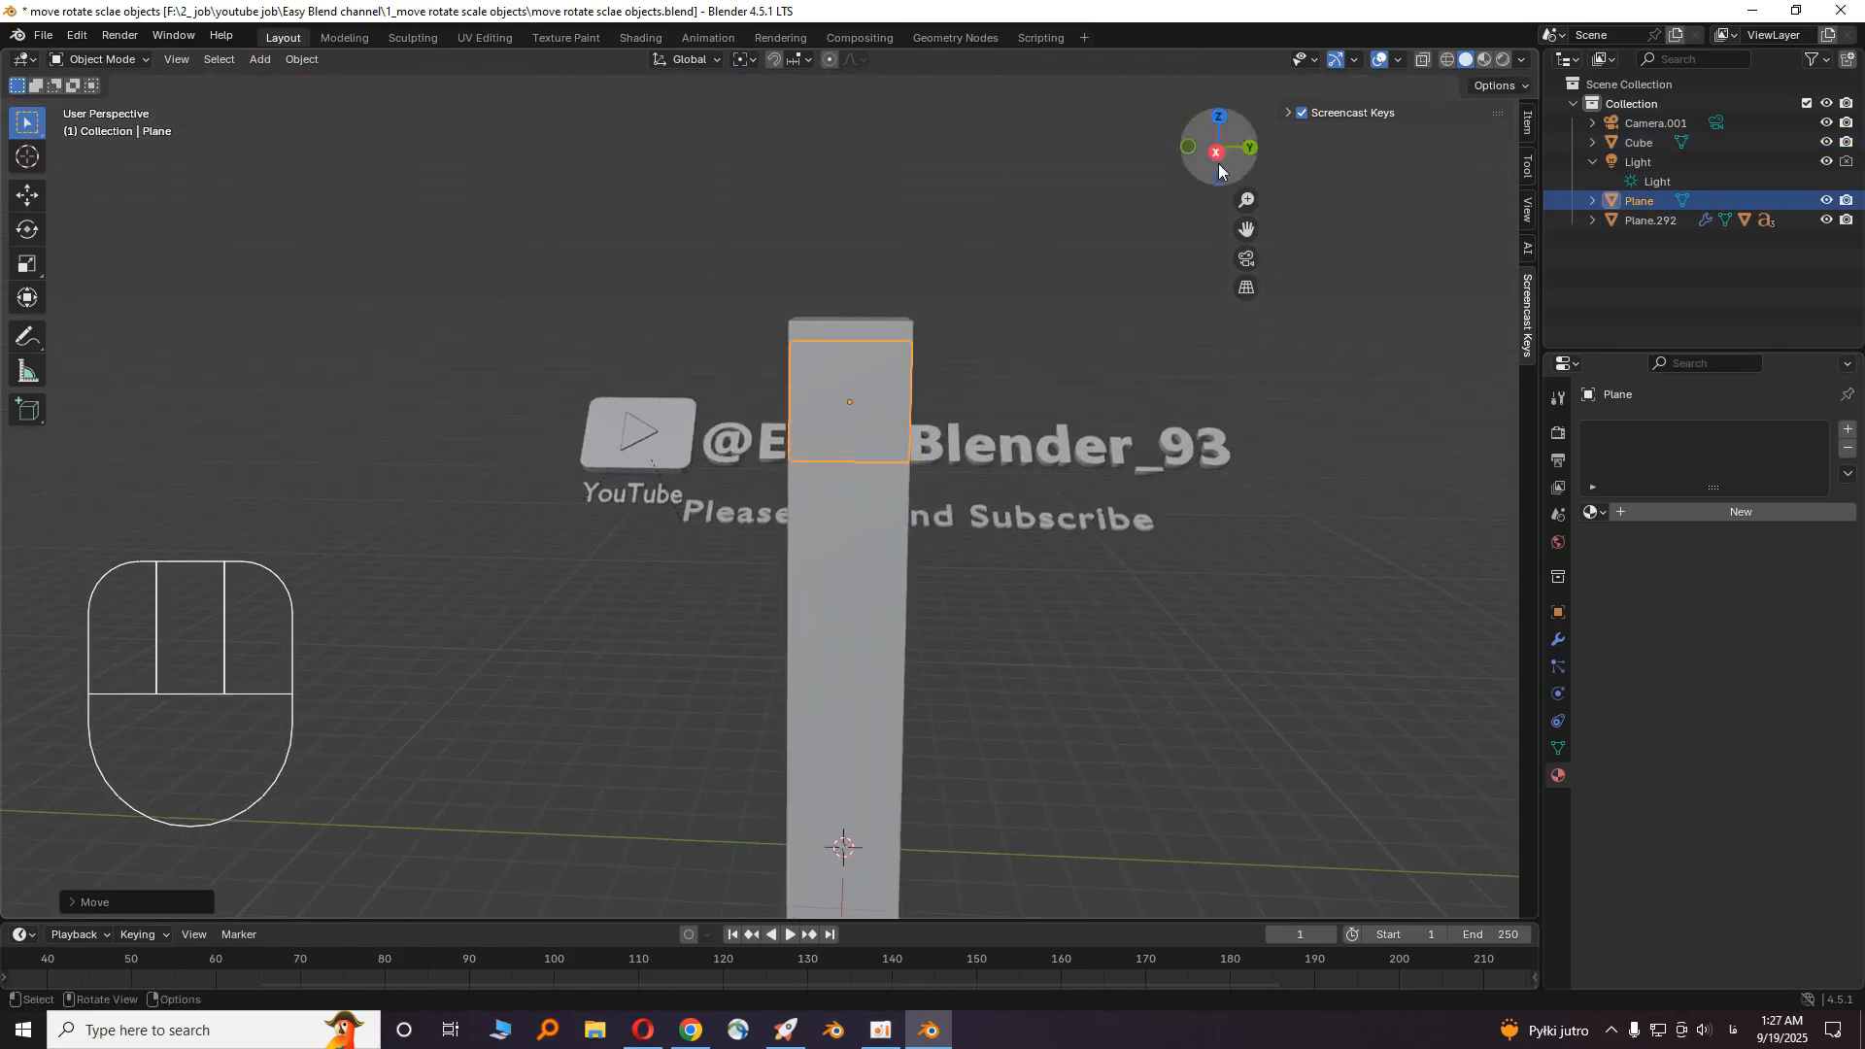
key("g")
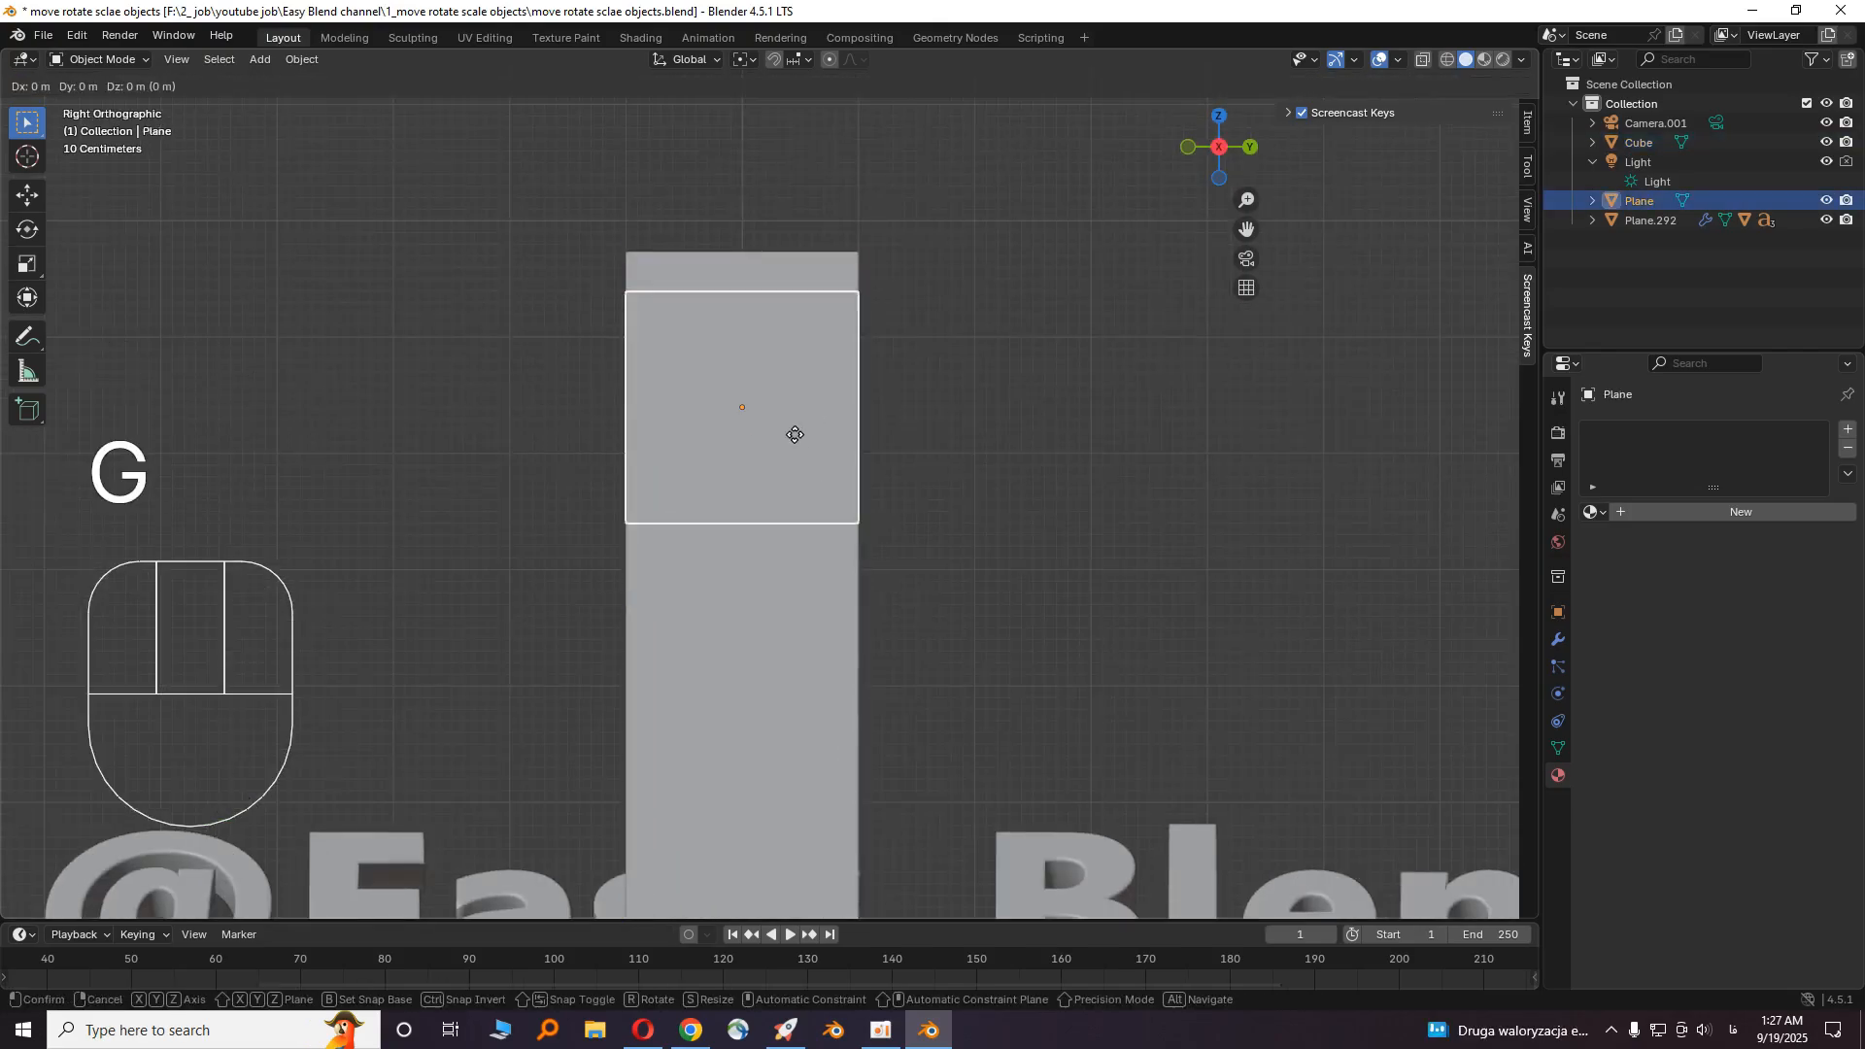
key("s")
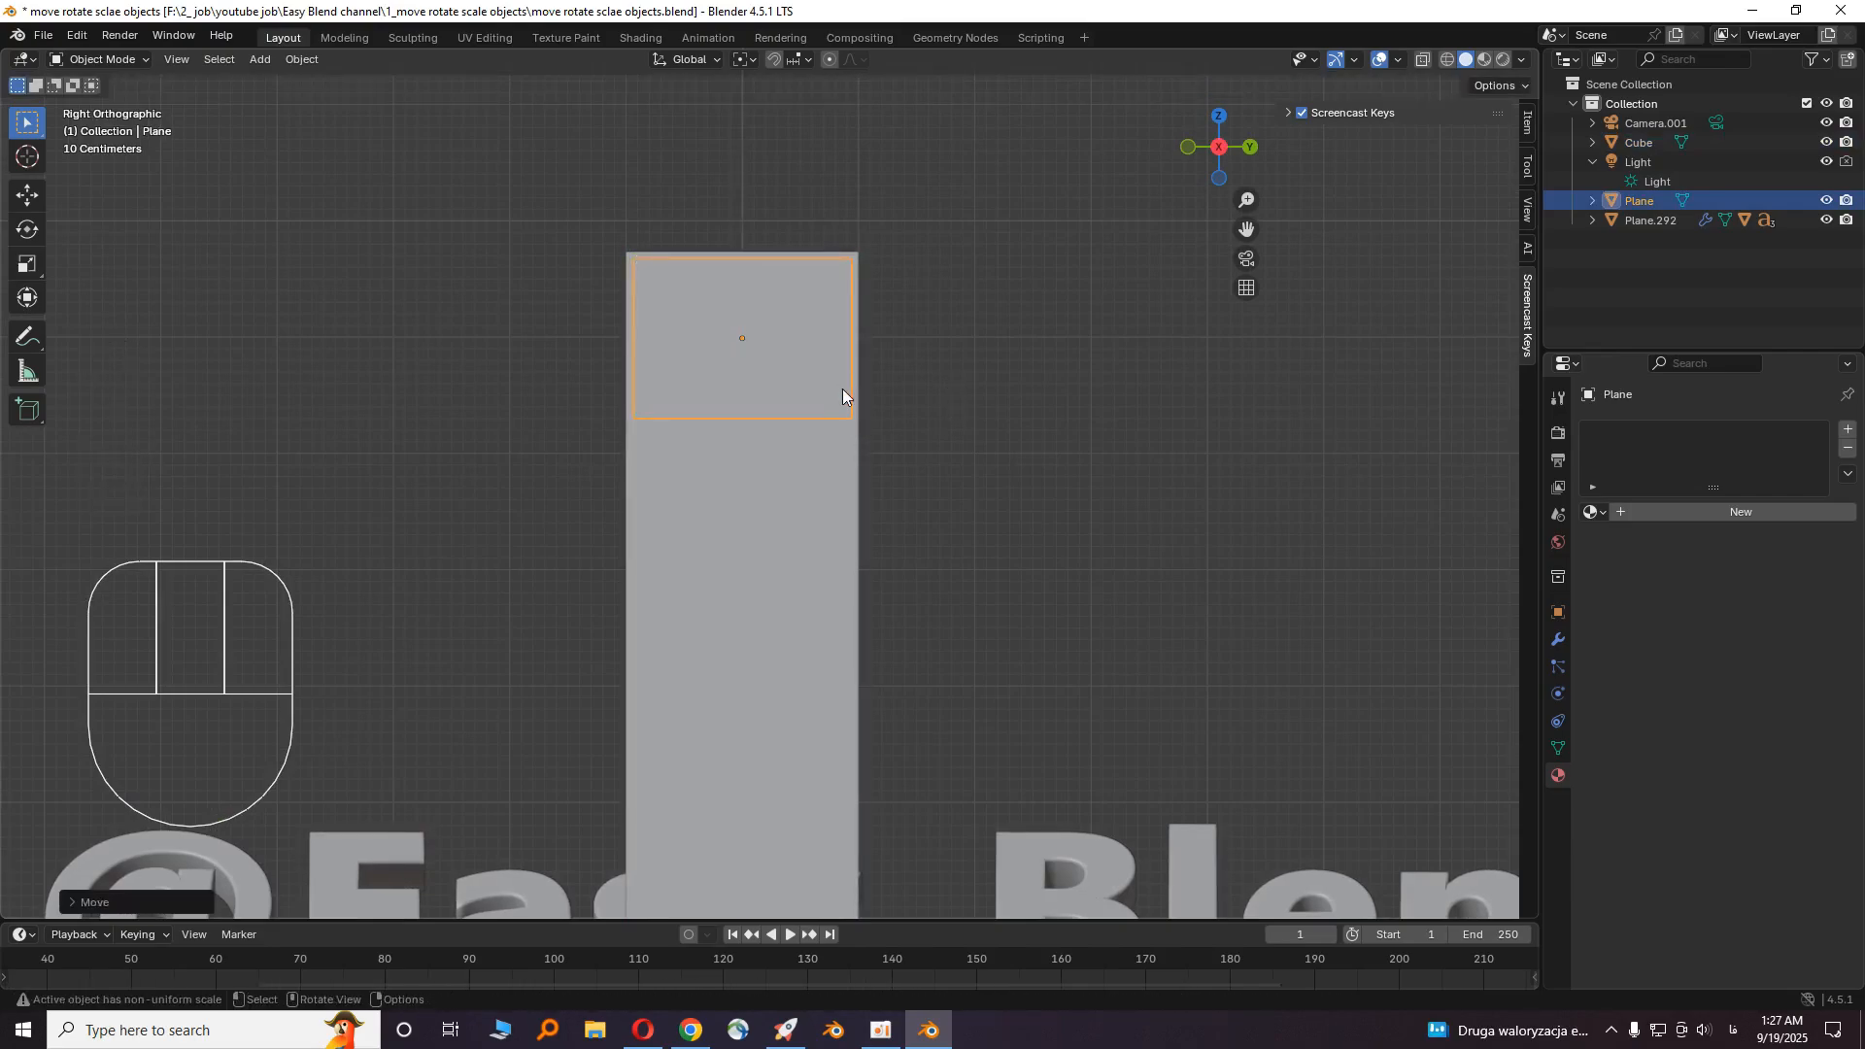
mouse_move(719, 400)
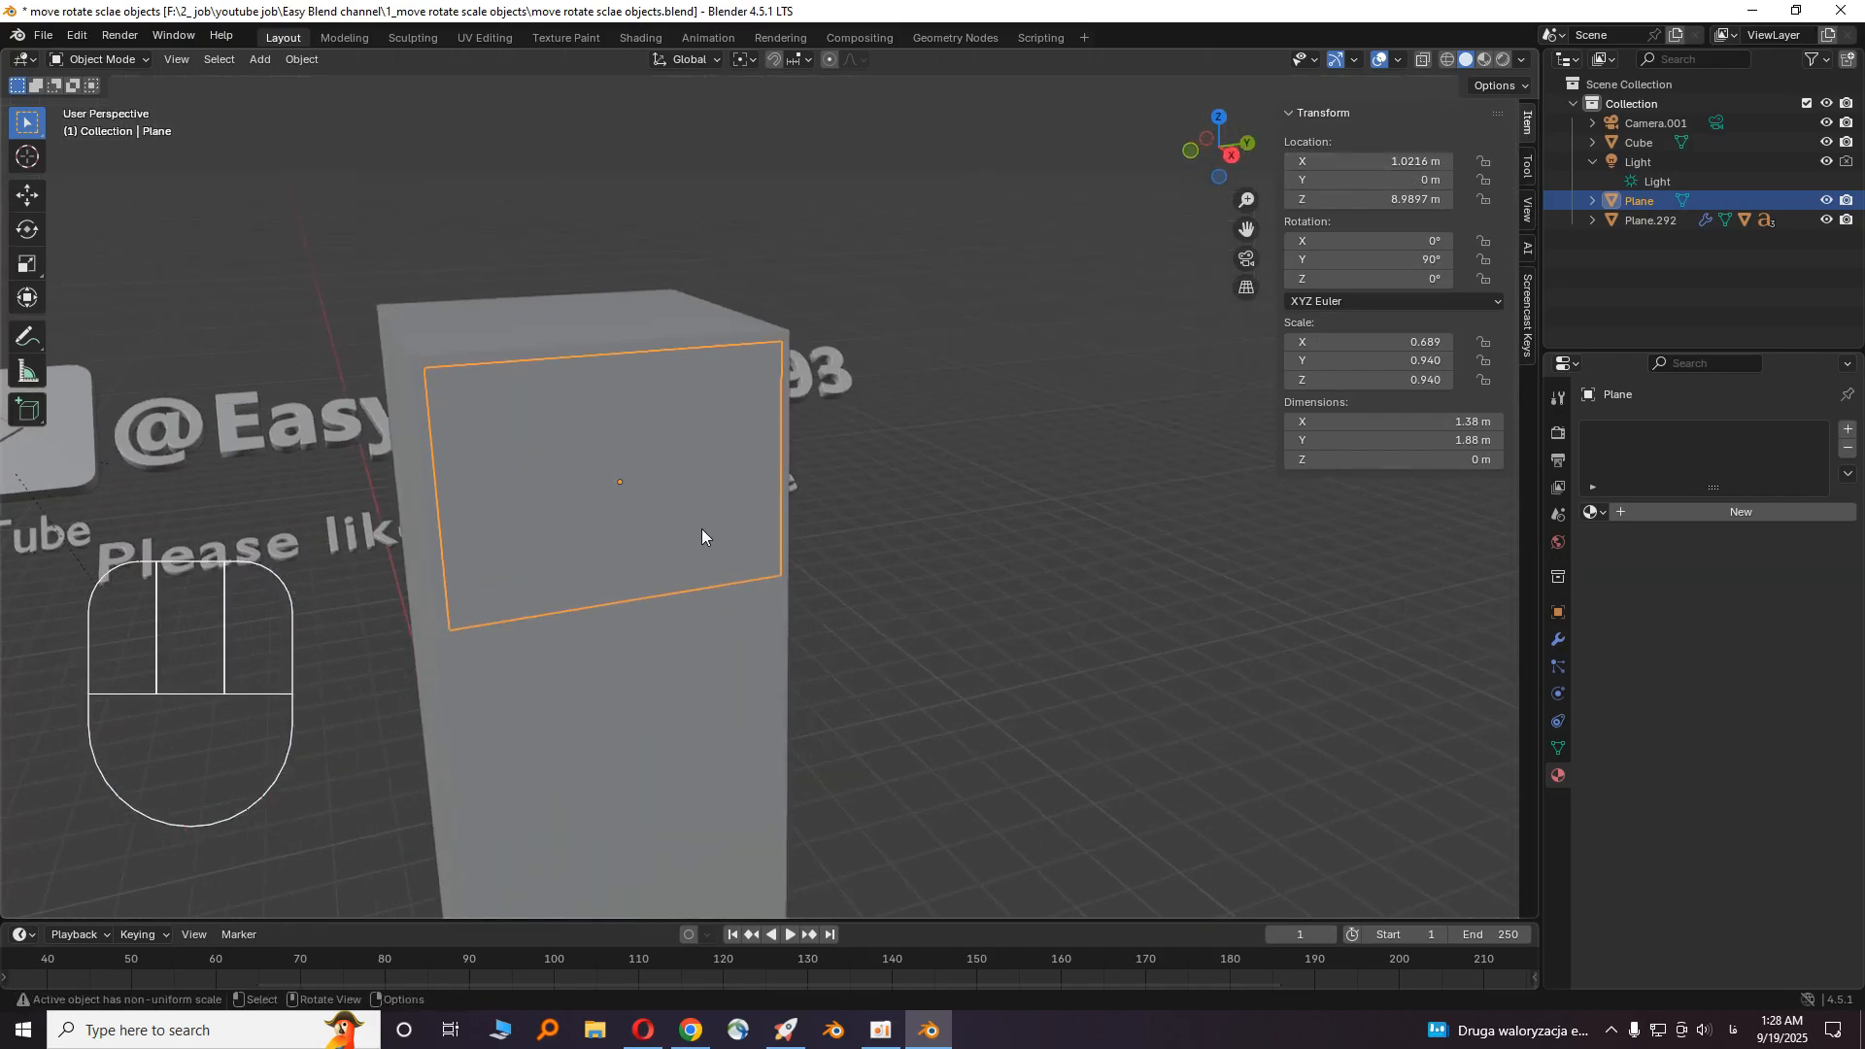
- Snap the 3D cursor to the selected plane's centre
key("shift+s")
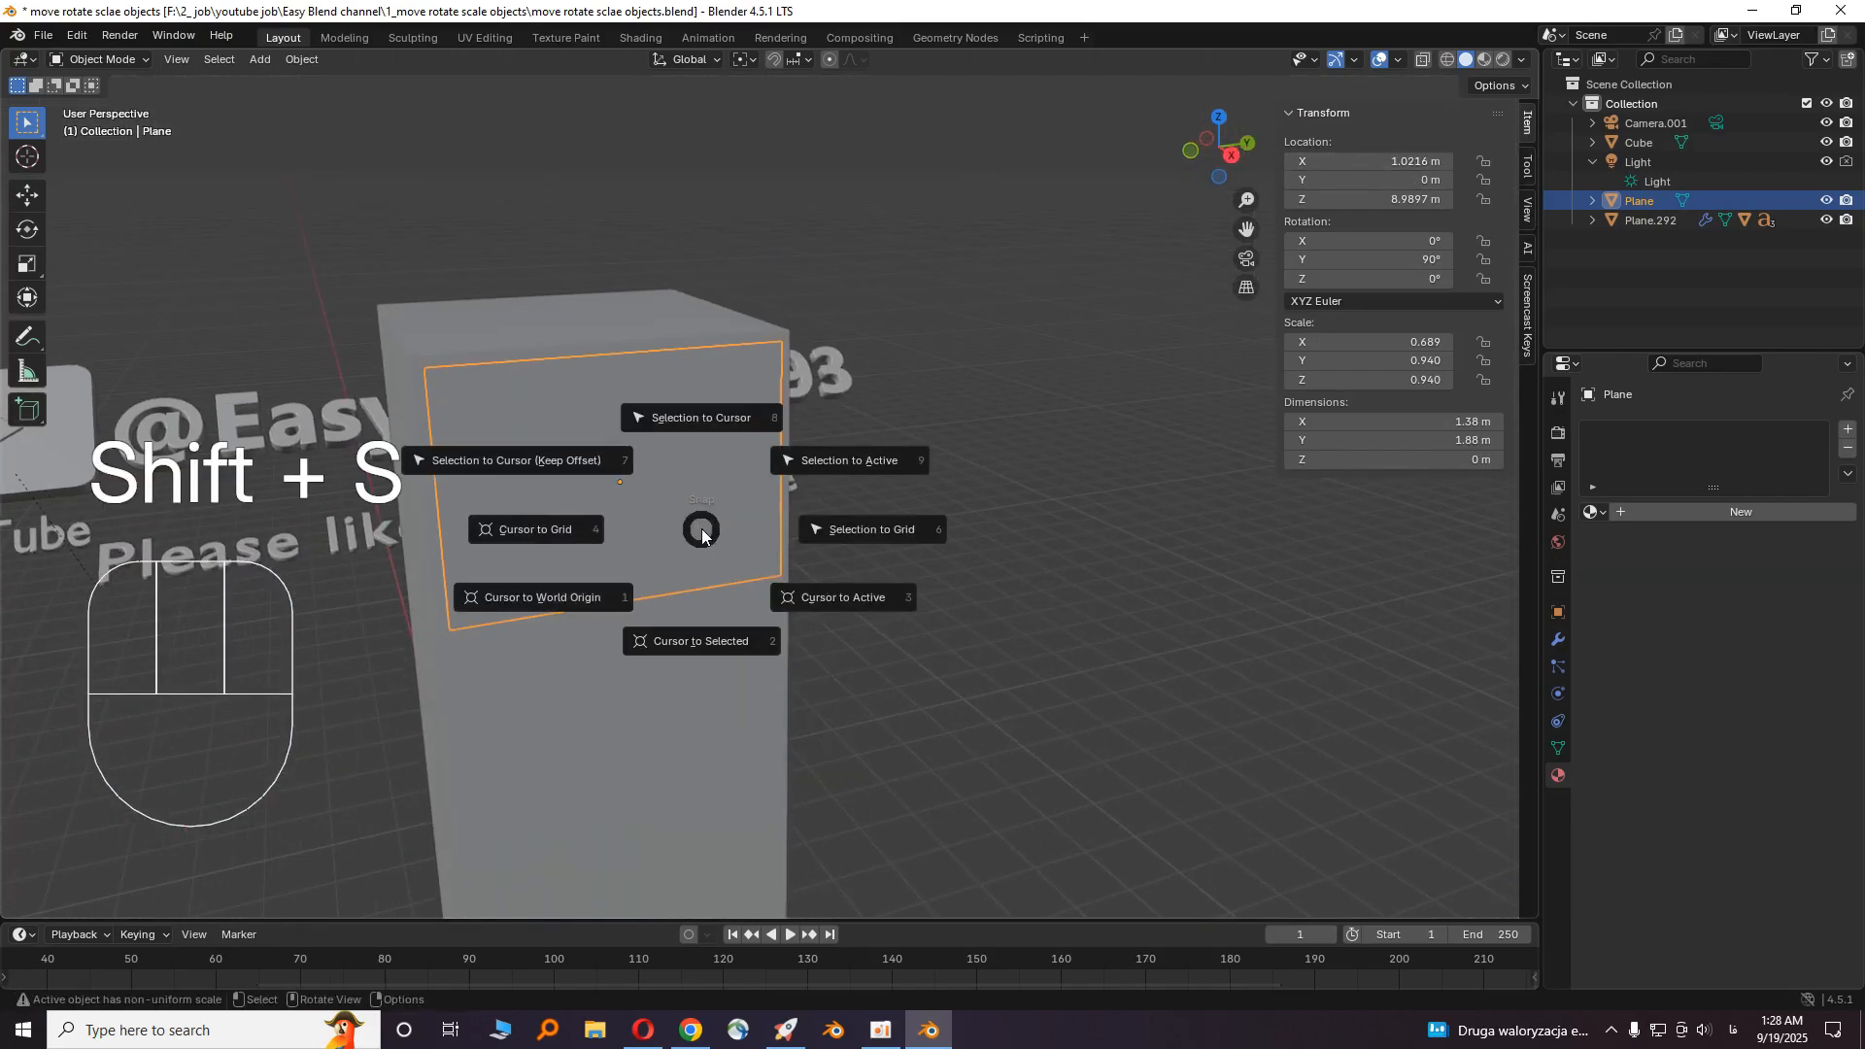
left_click(701, 642)
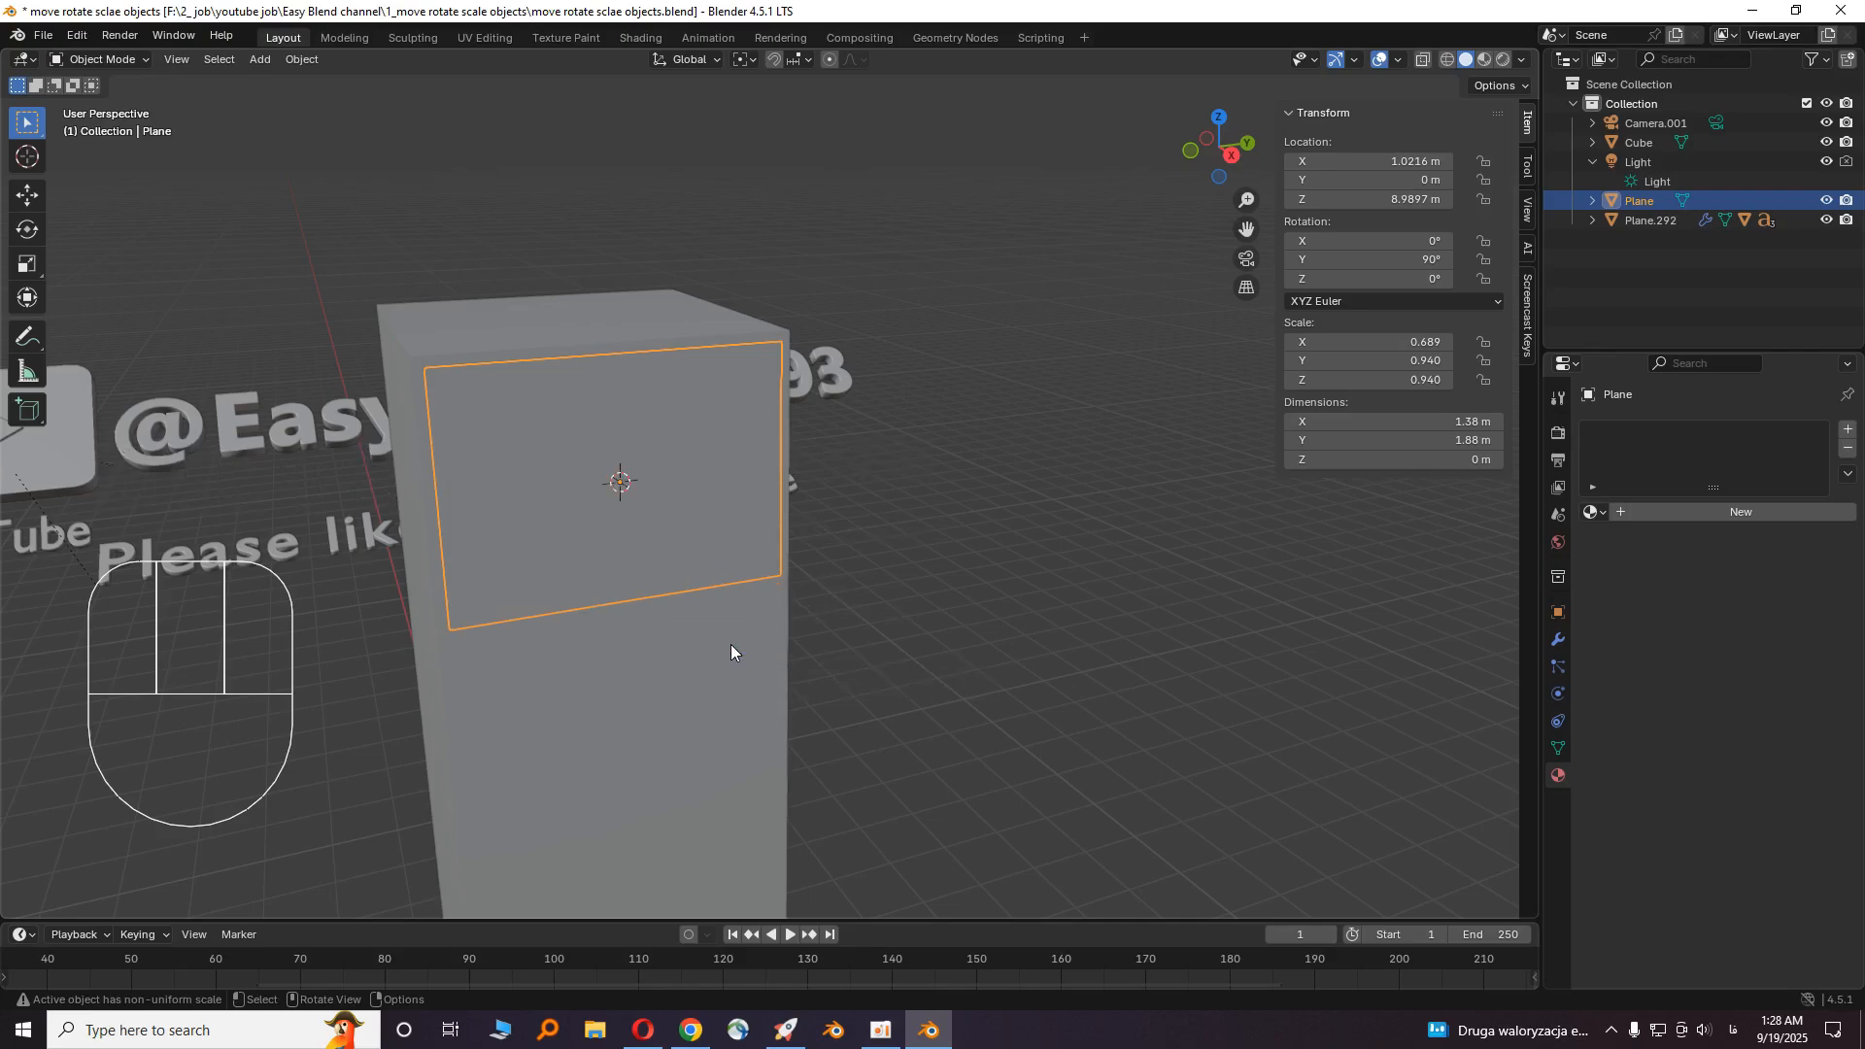
key("x")
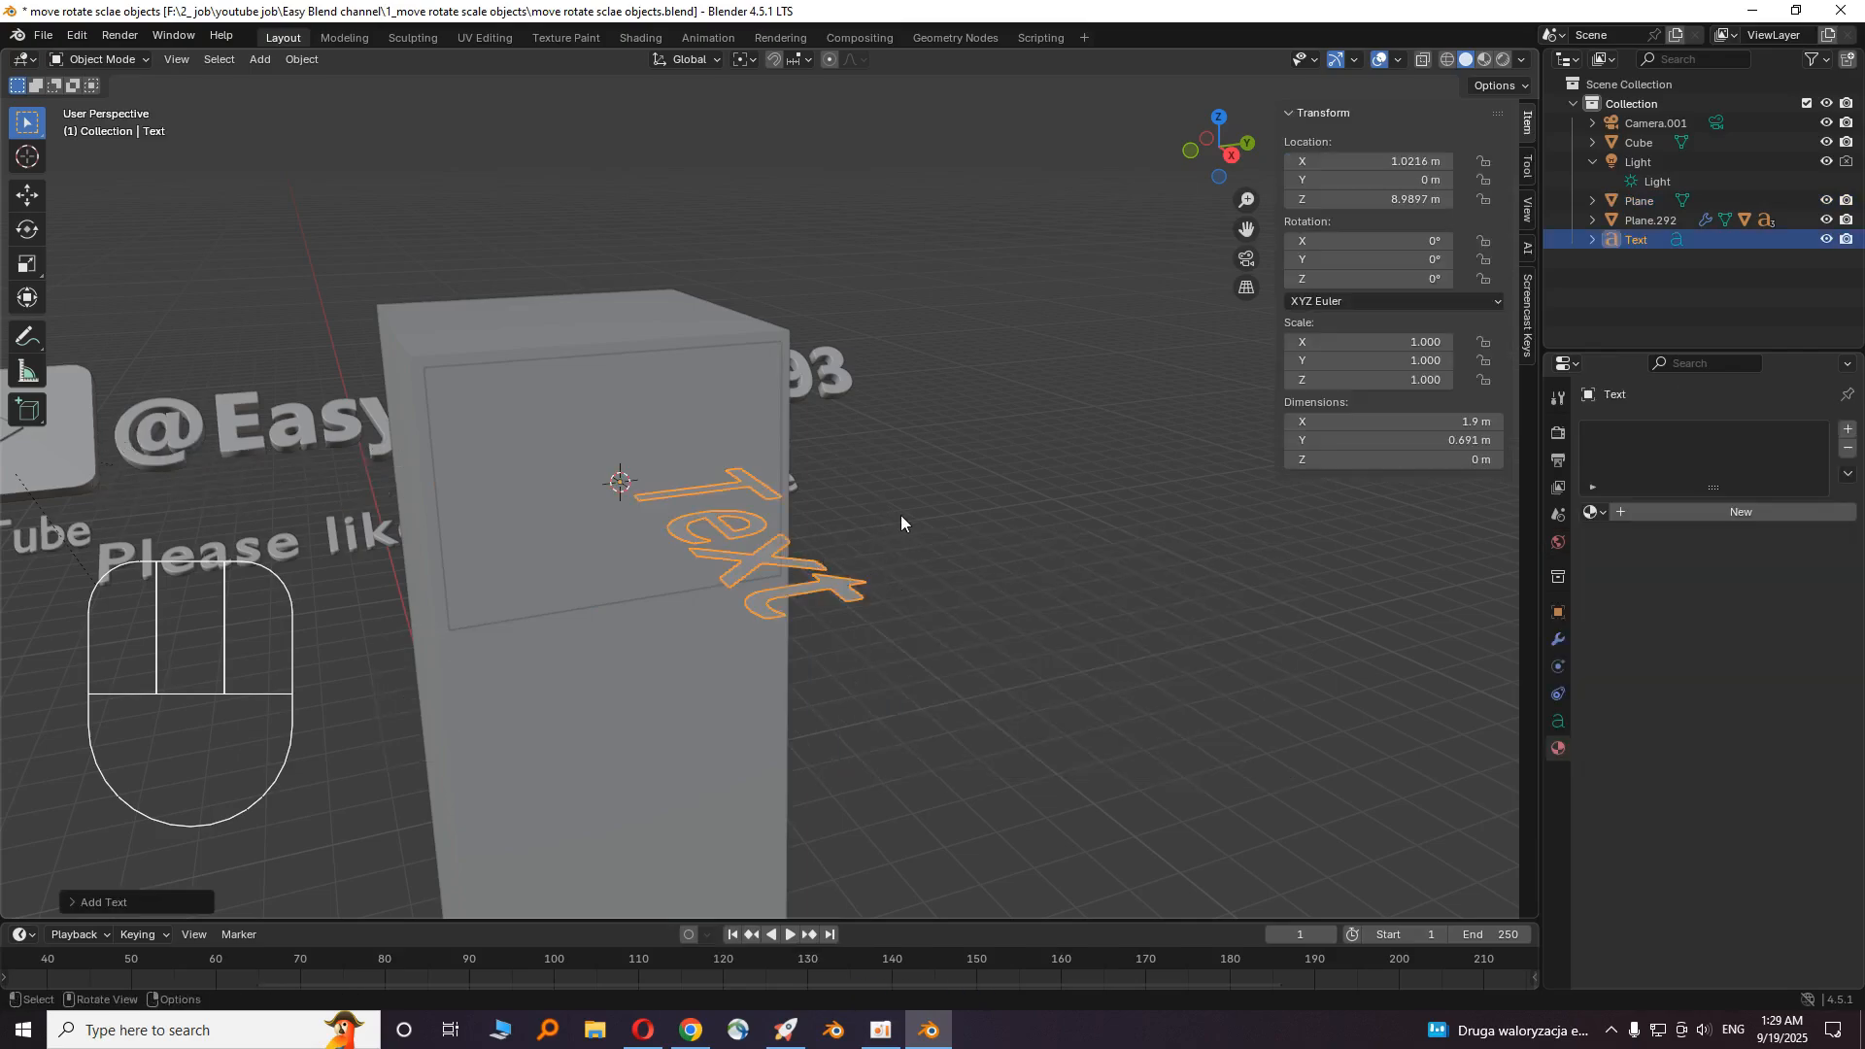
- Rotate the new text object around the Z axis so it faces outward from the pillar
key("r")
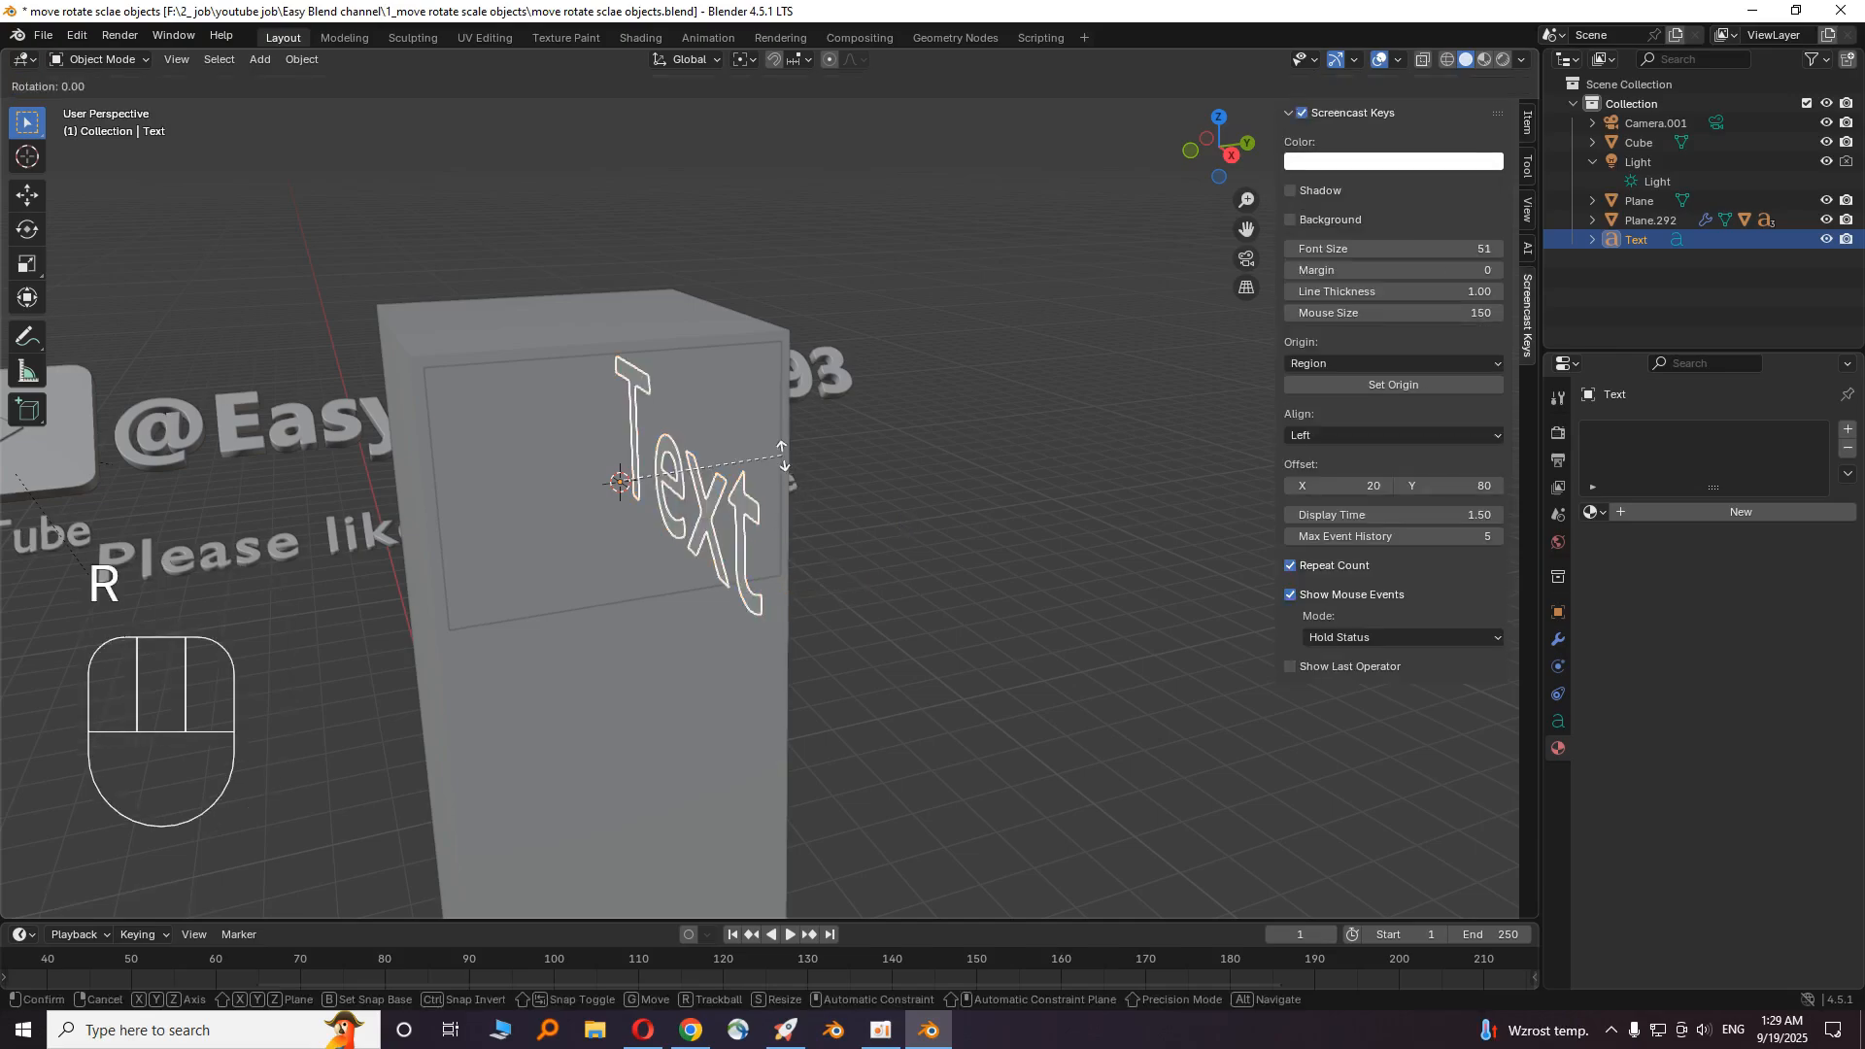
key("z")
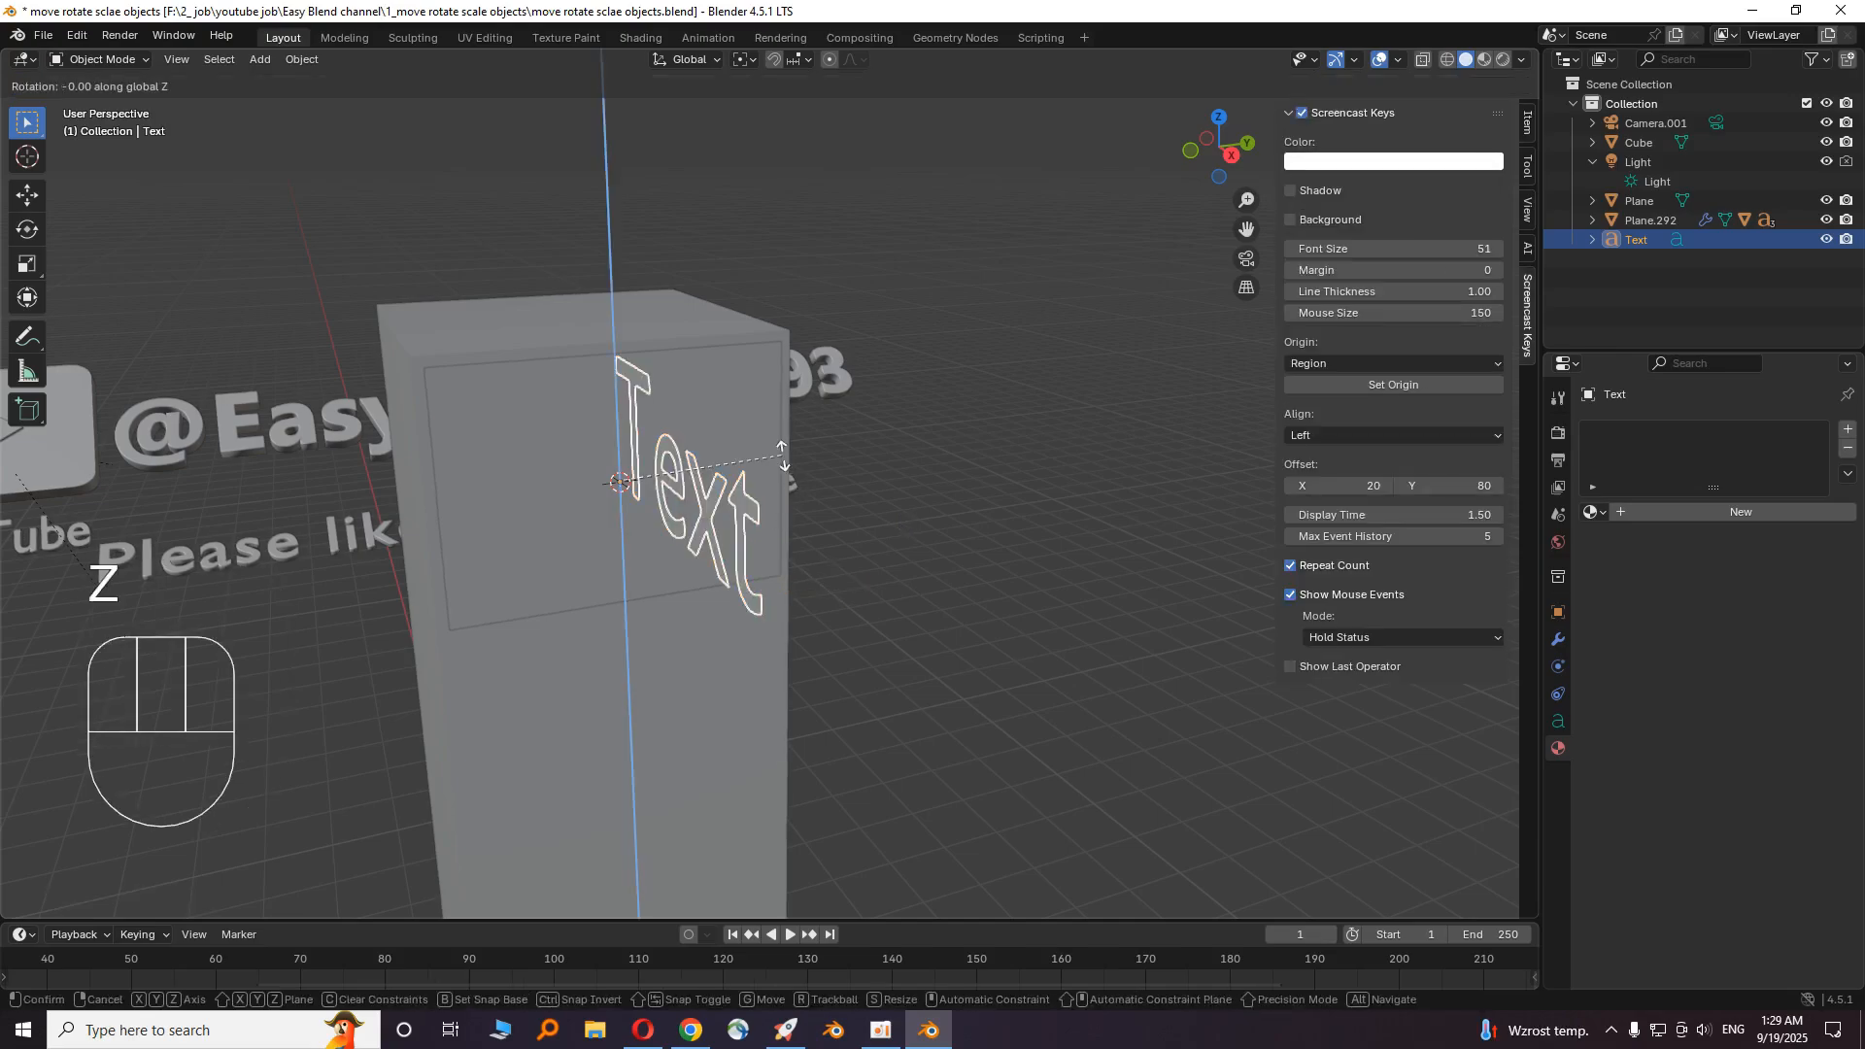
key("Return")
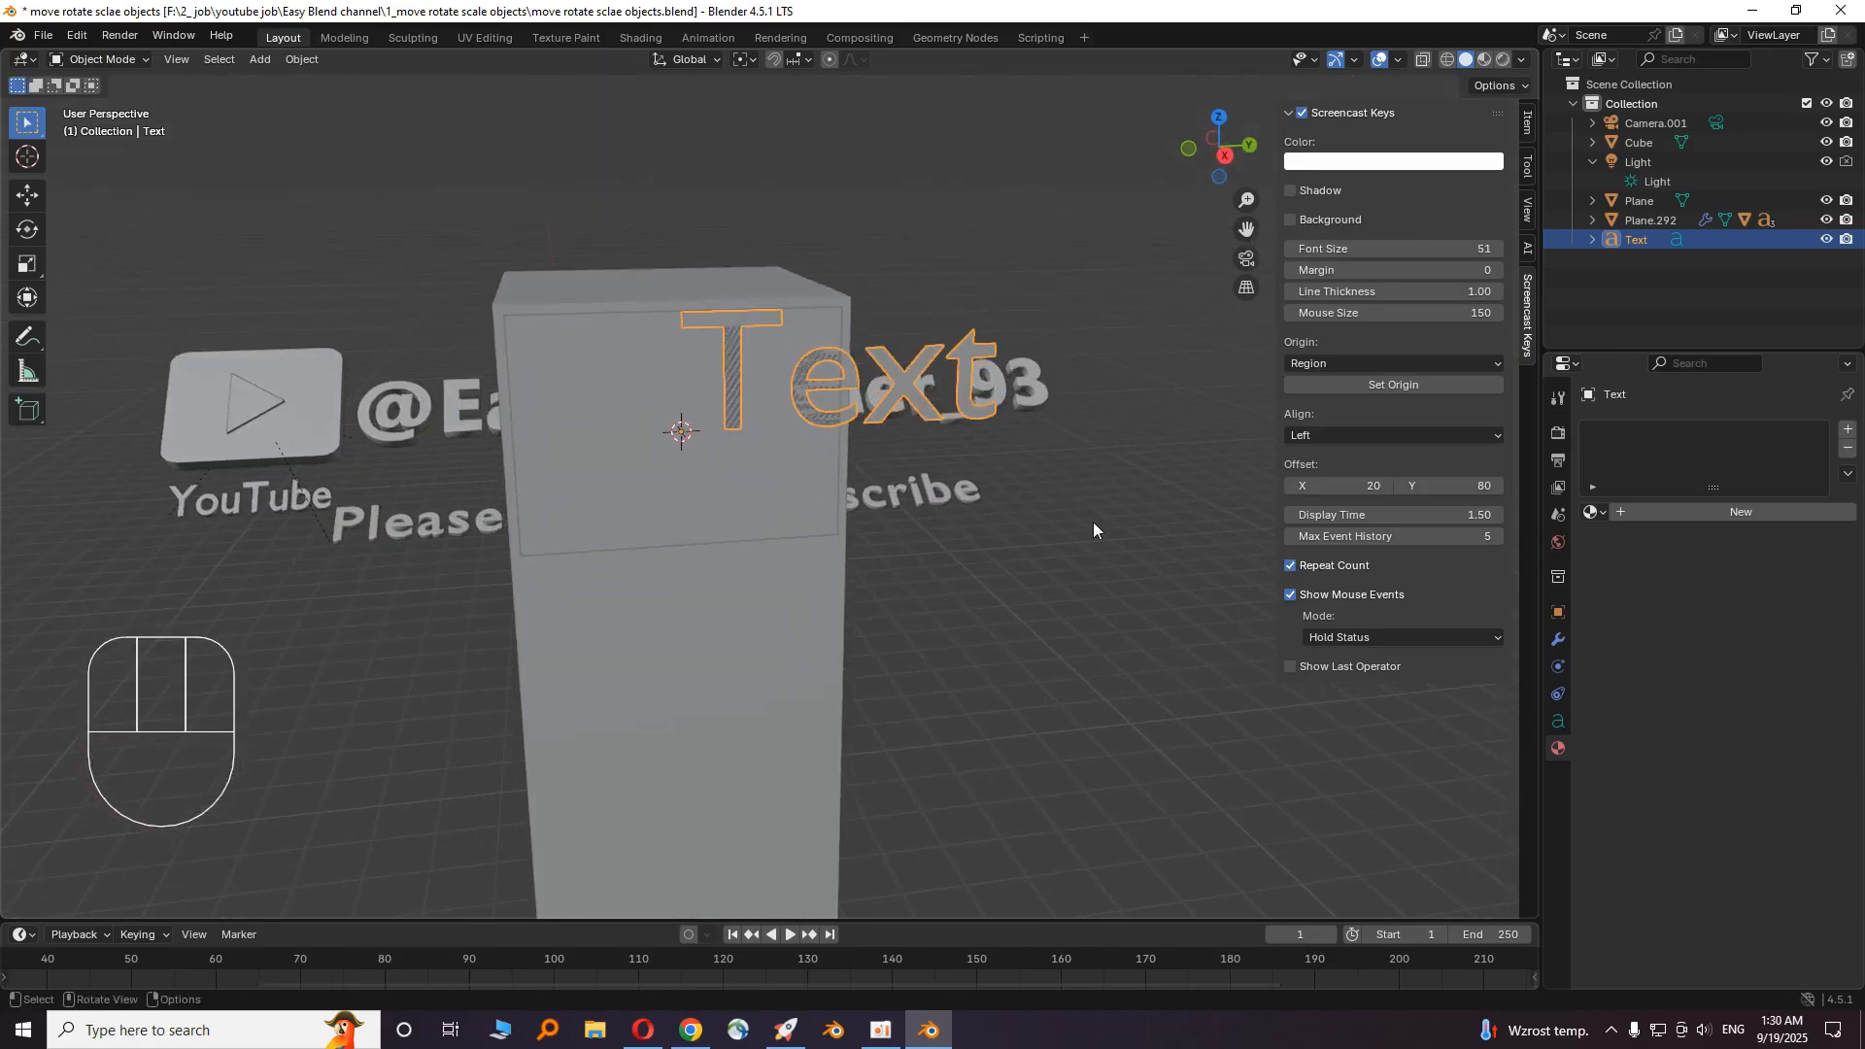
mouse_move(1558, 723)
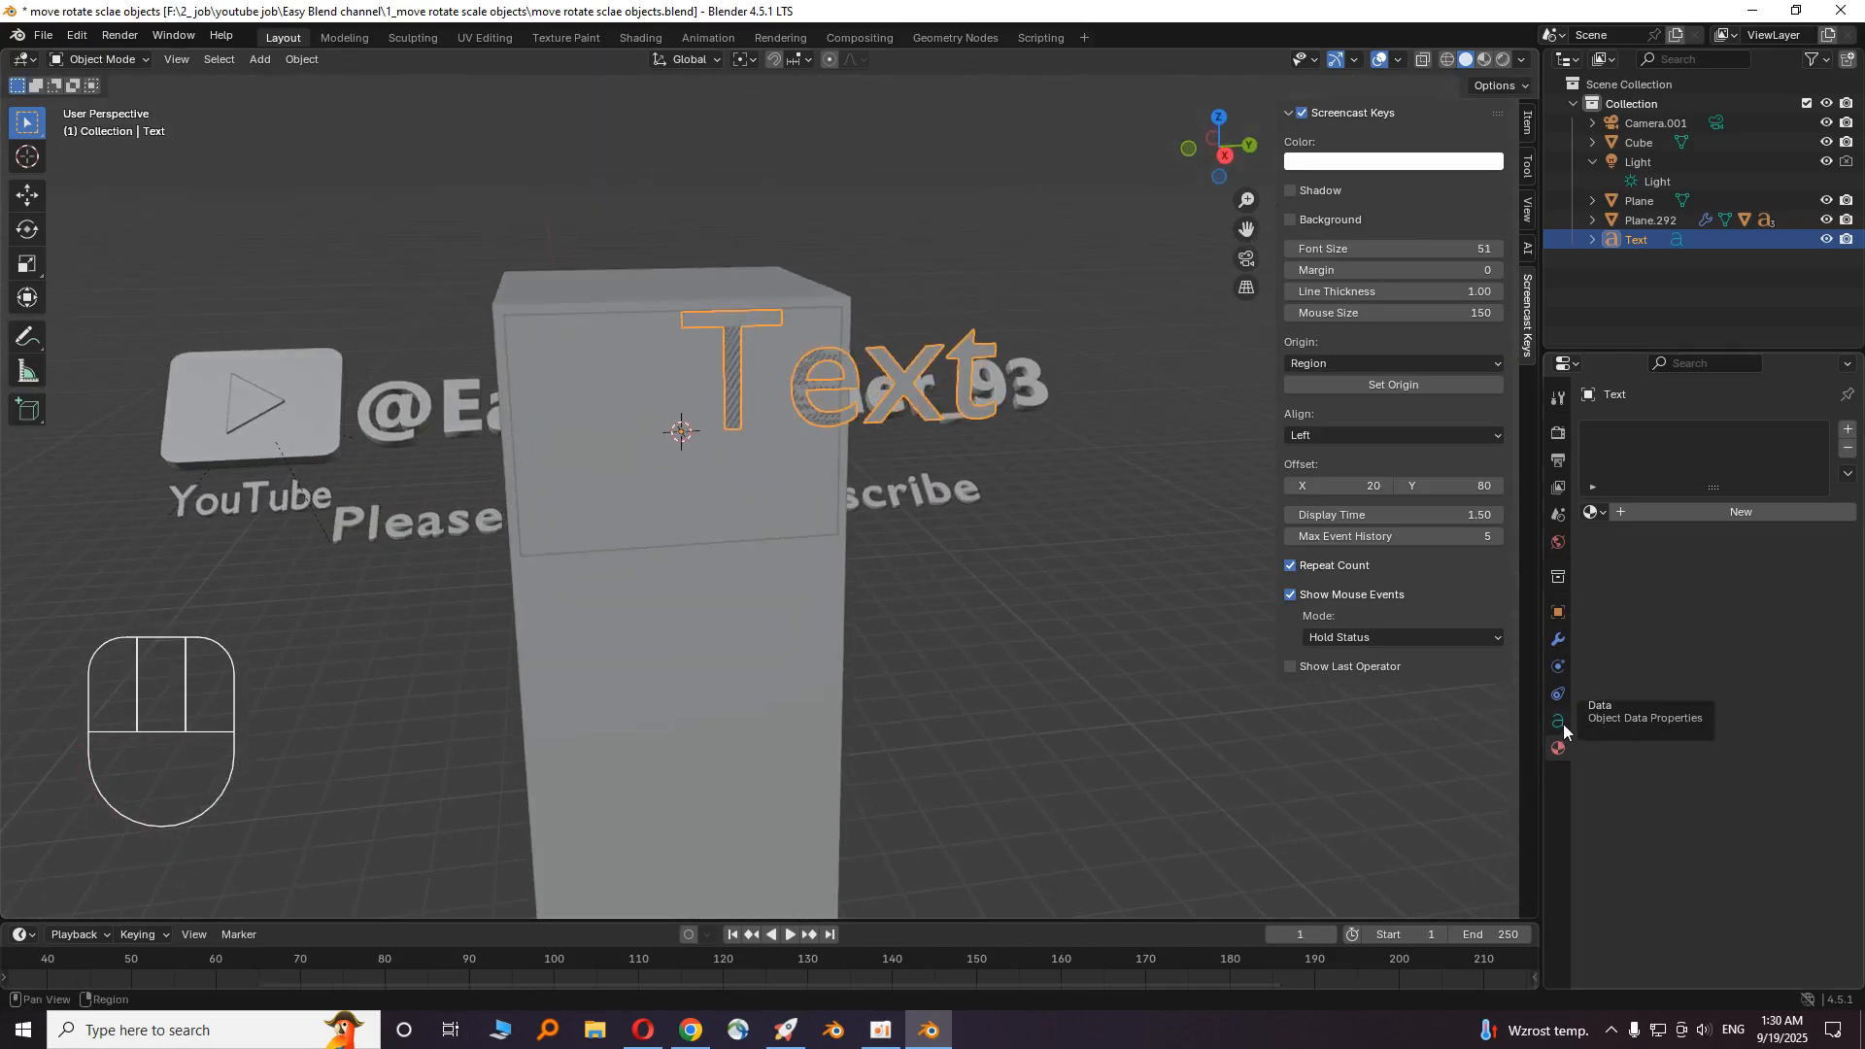
- Set the text's paragraph horizontal alignment to Center in Object Data Properties
left_click(1556, 723)
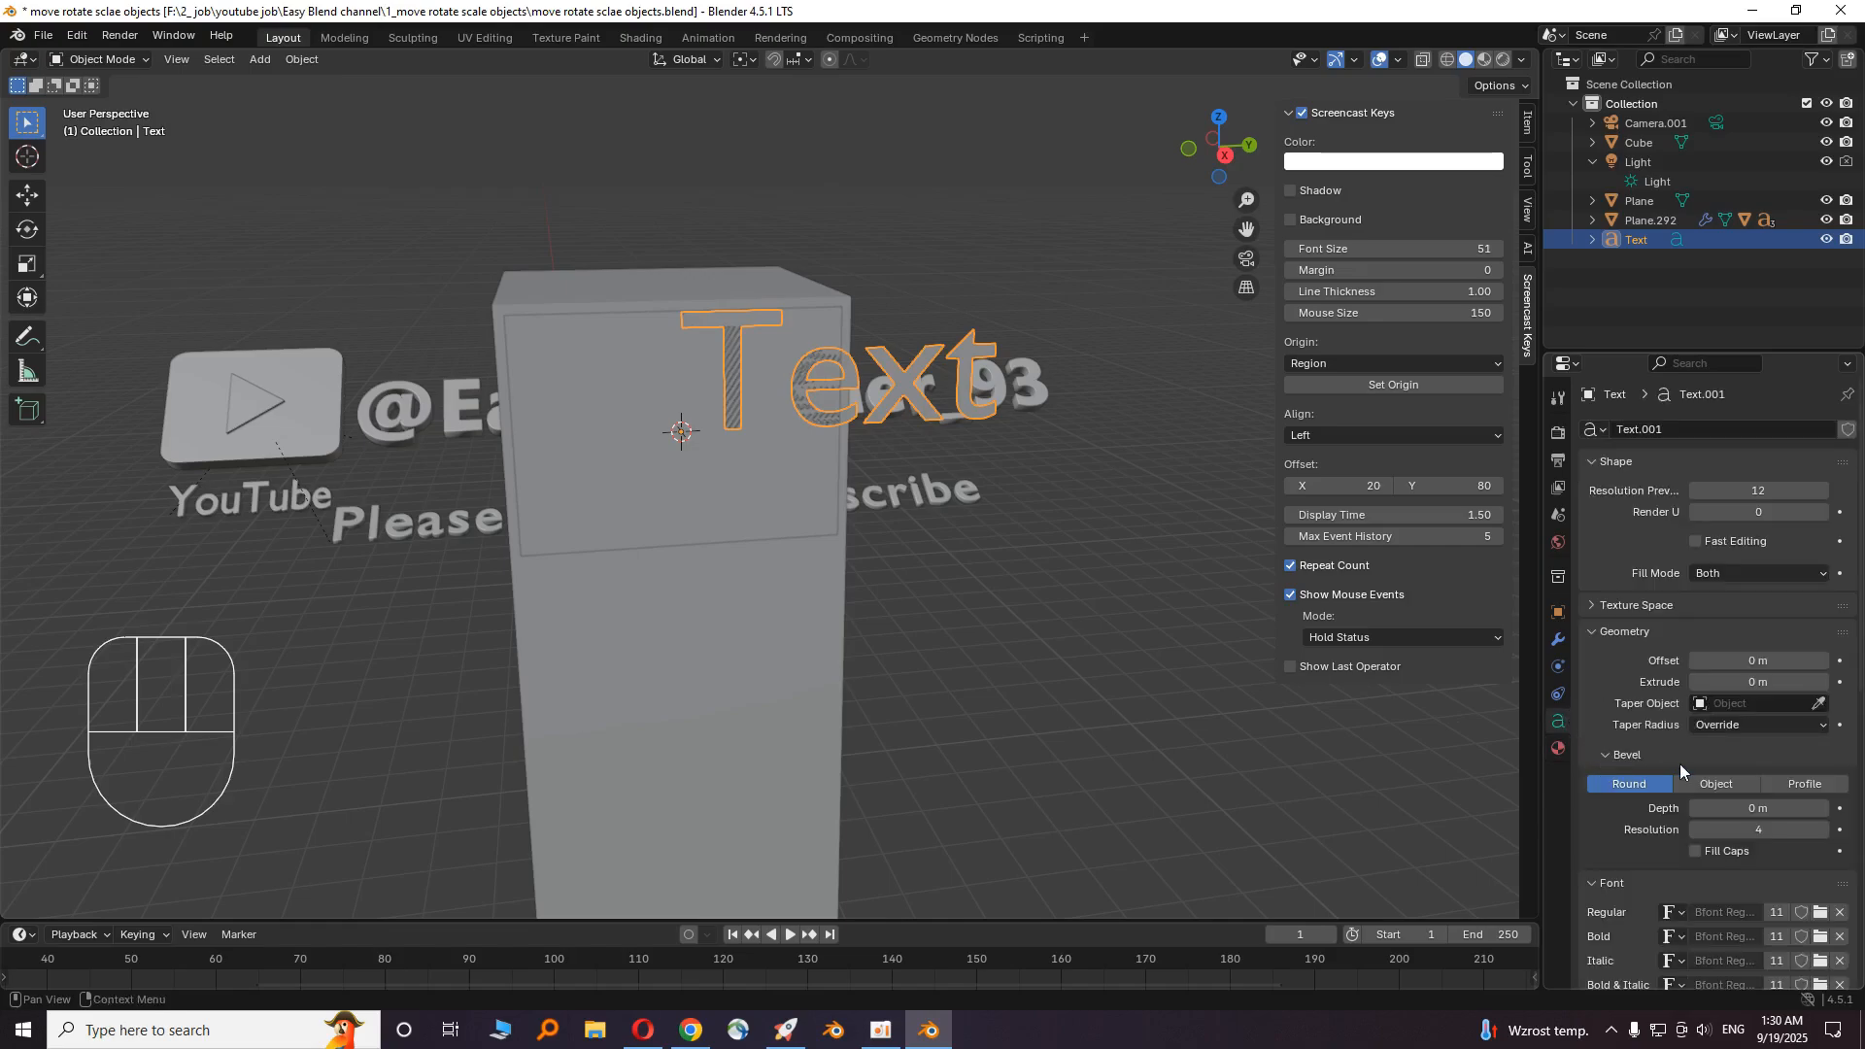
scroll("down", 3)
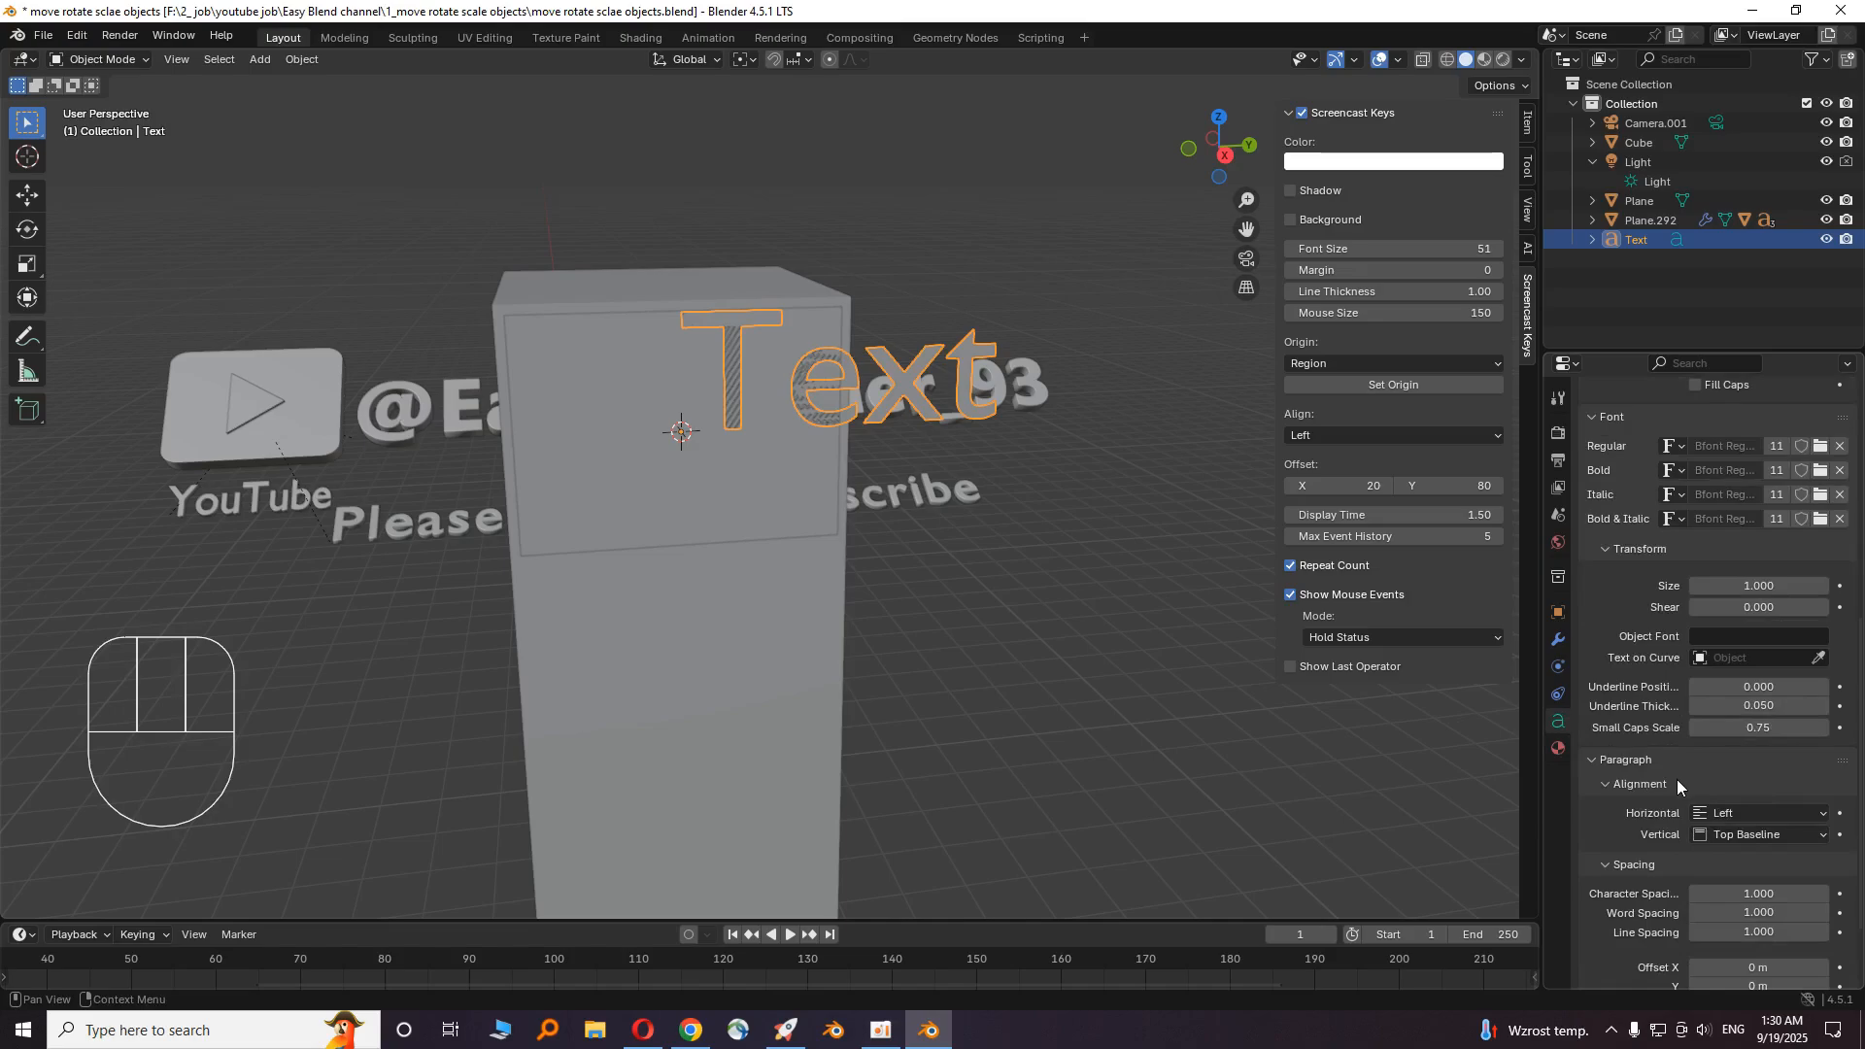
left_click(1759, 834)
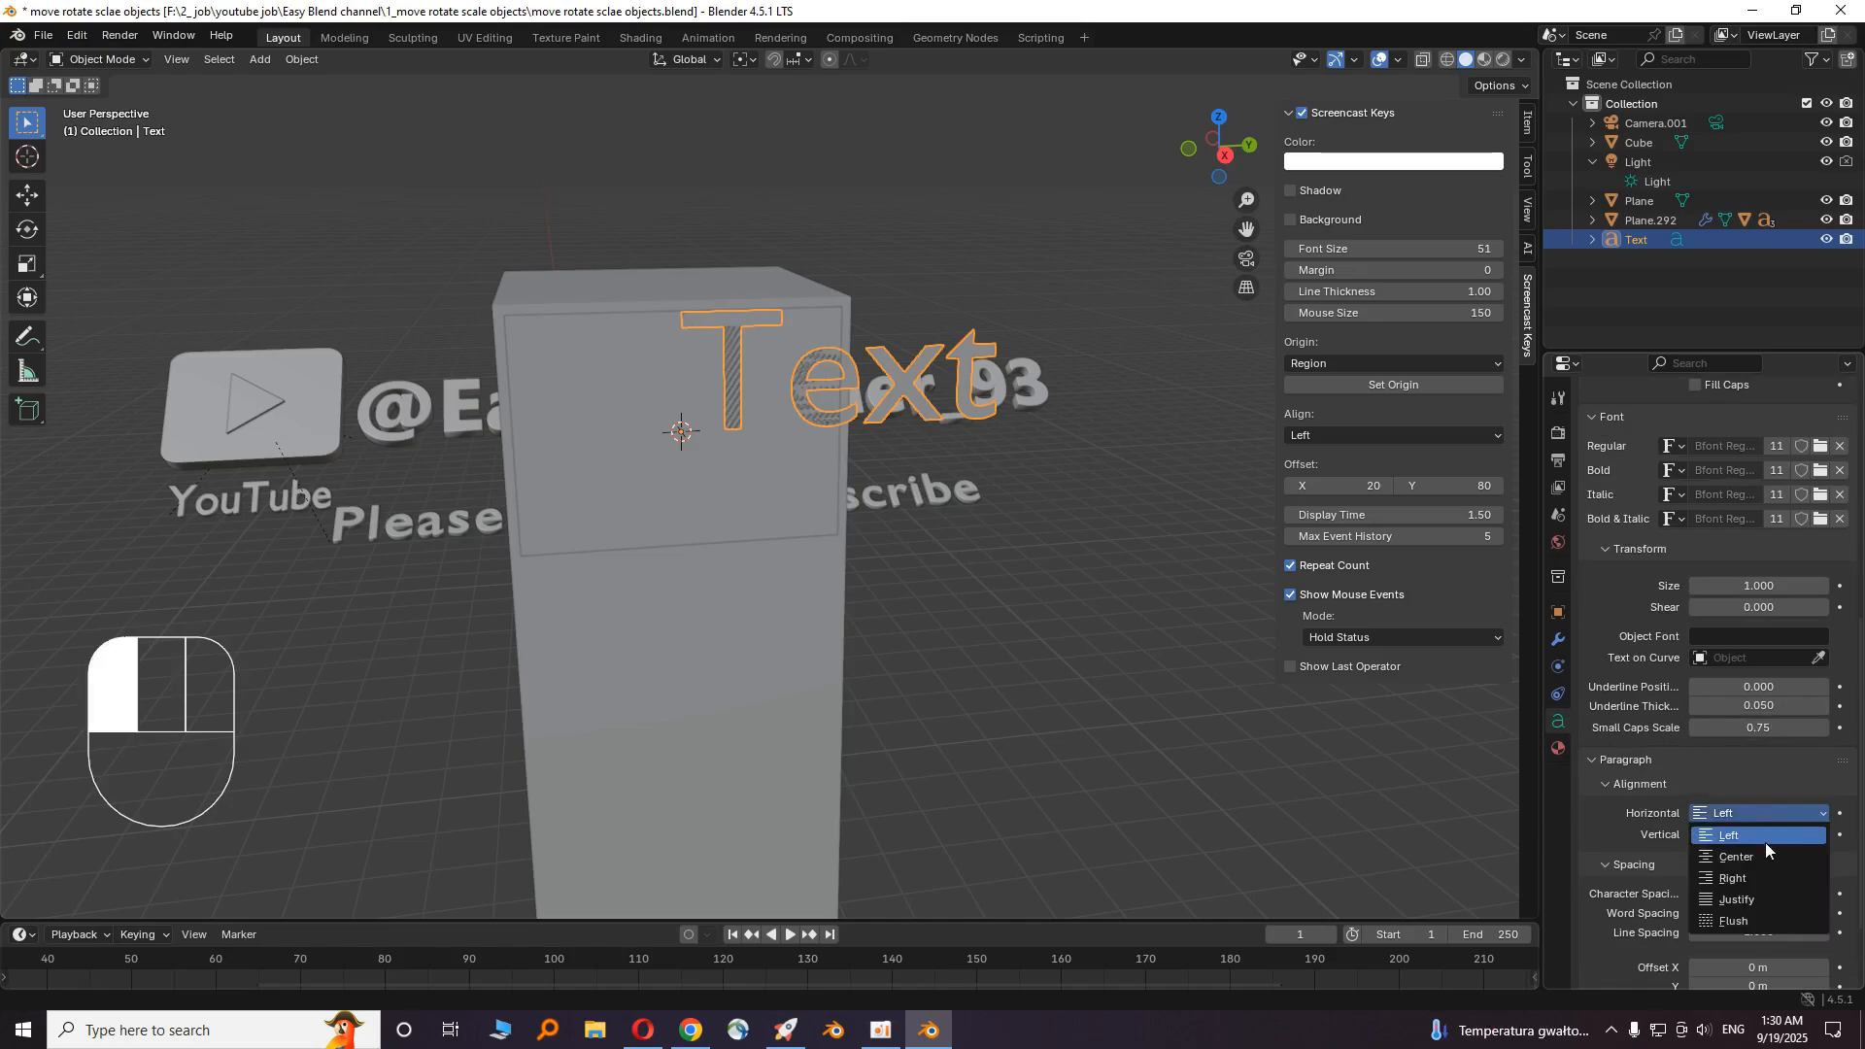
left_click(1733, 857)
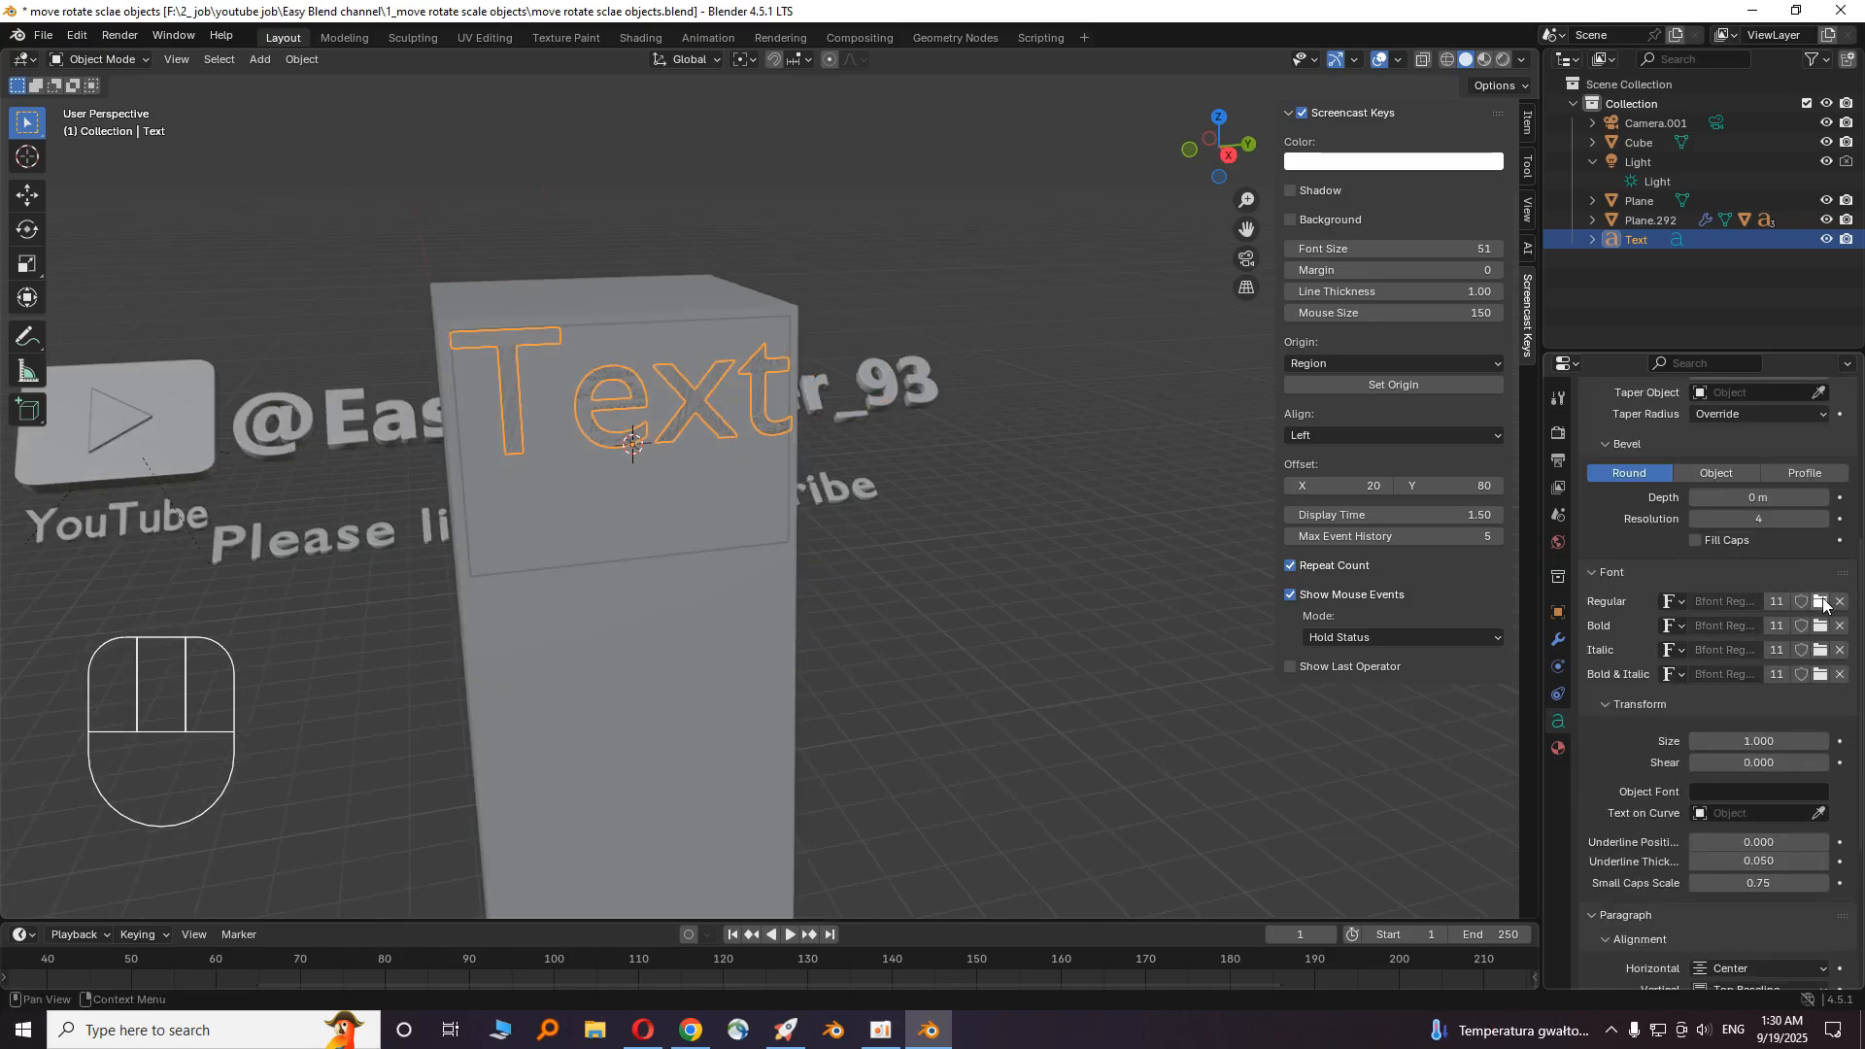
- Load Calibri Bold as the text object's font
left_click(1819, 601)
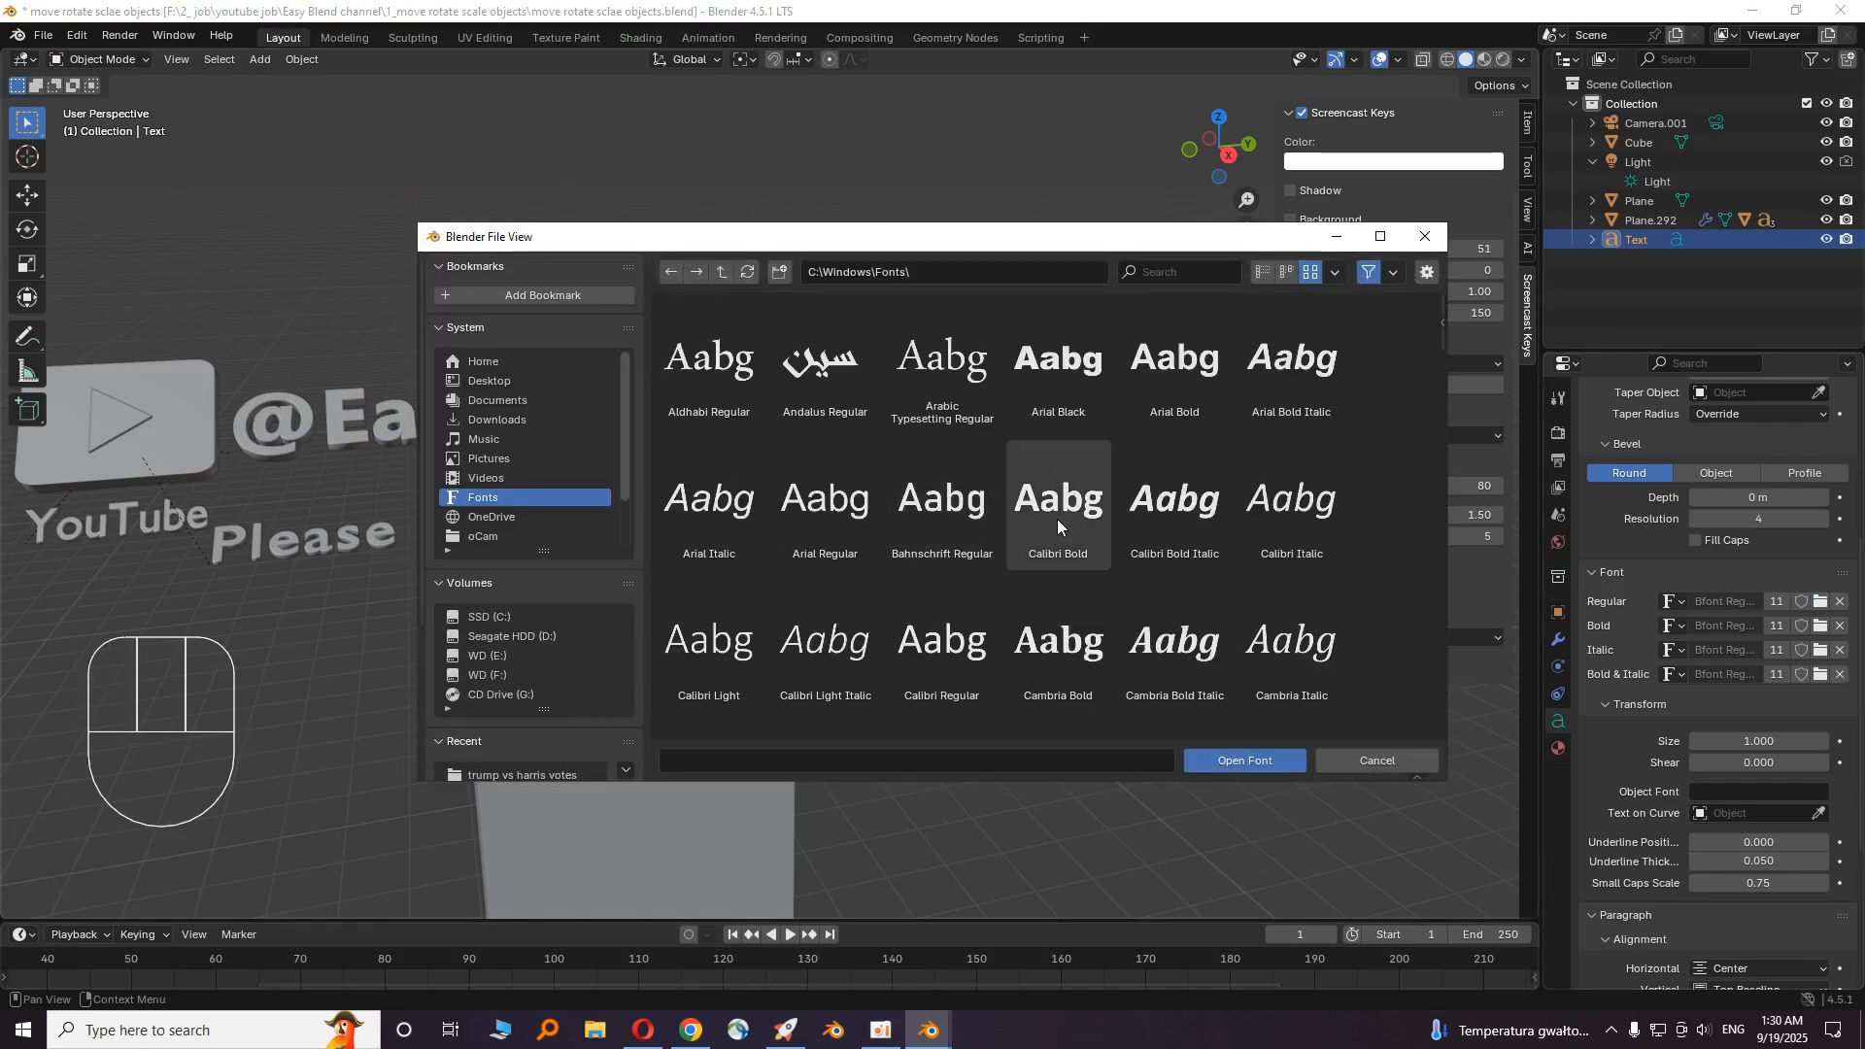
left_click(1243, 760)
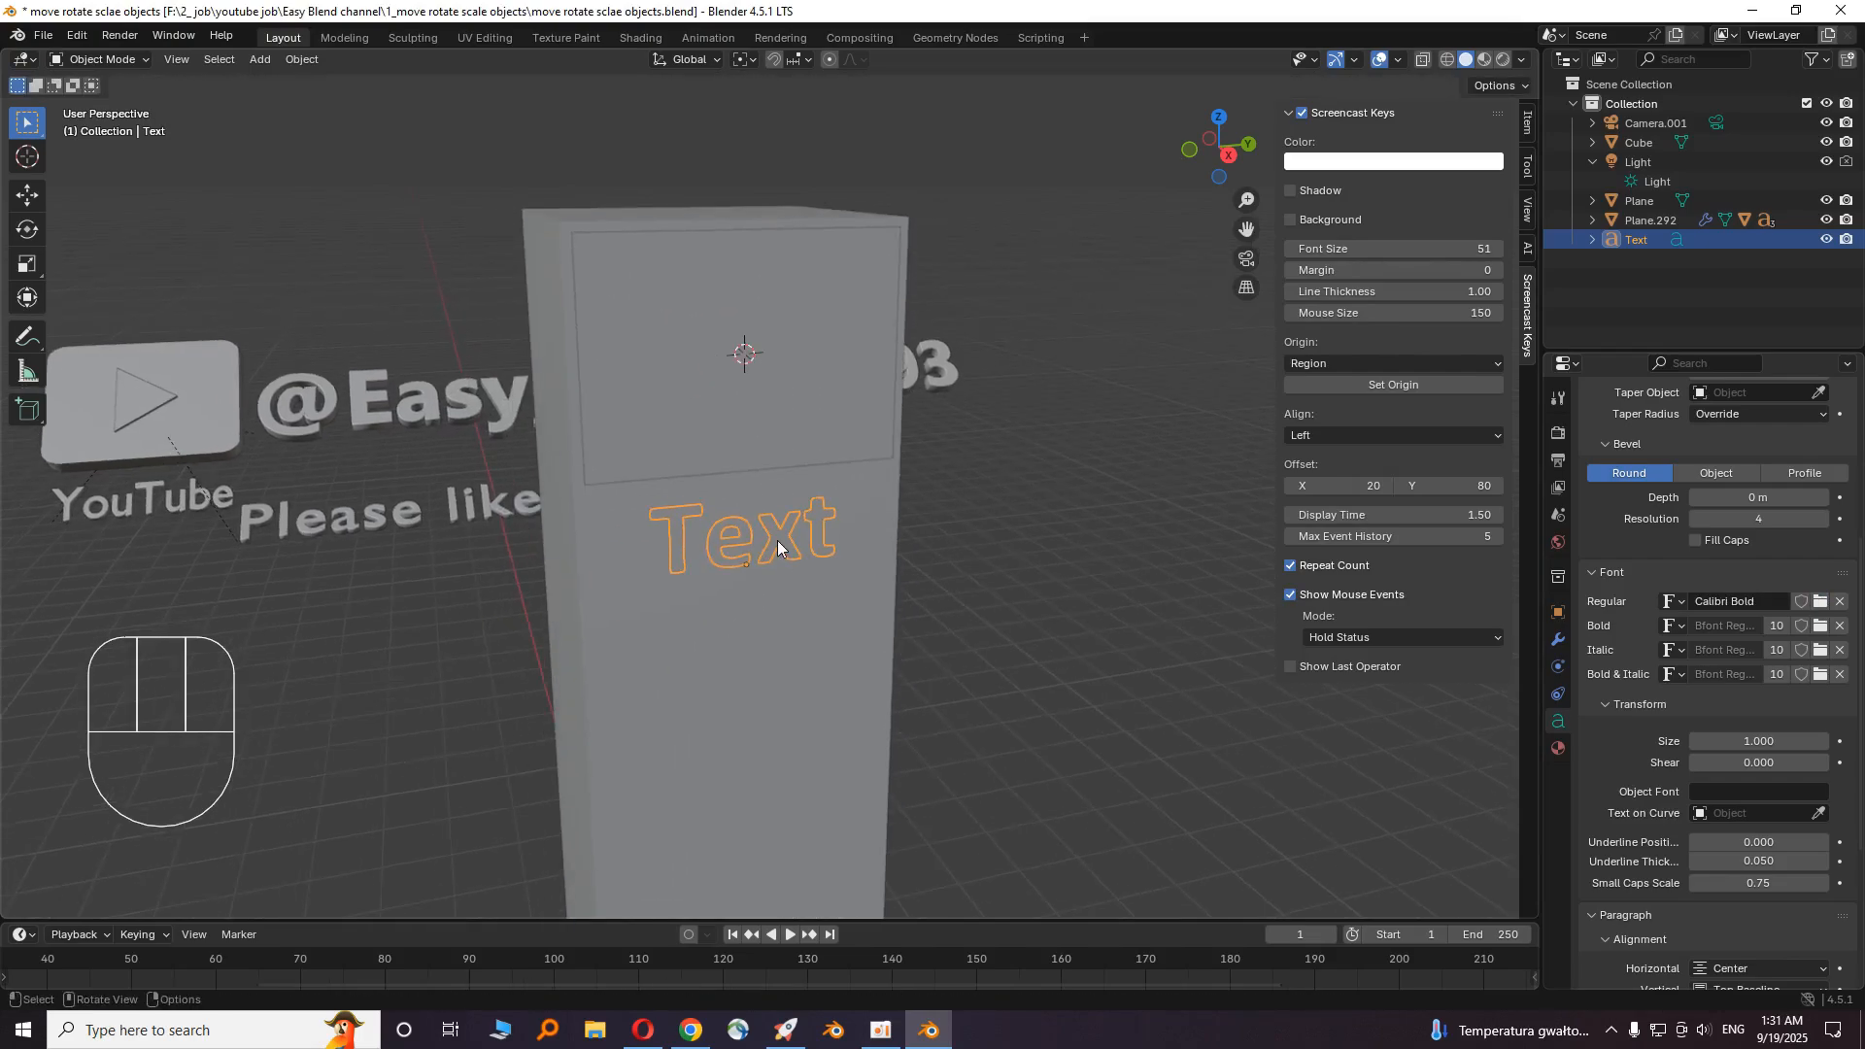
- Duplicate the U.S.A text and rewrite the copy to read 100B $ beneath it
key("ctrl+v")
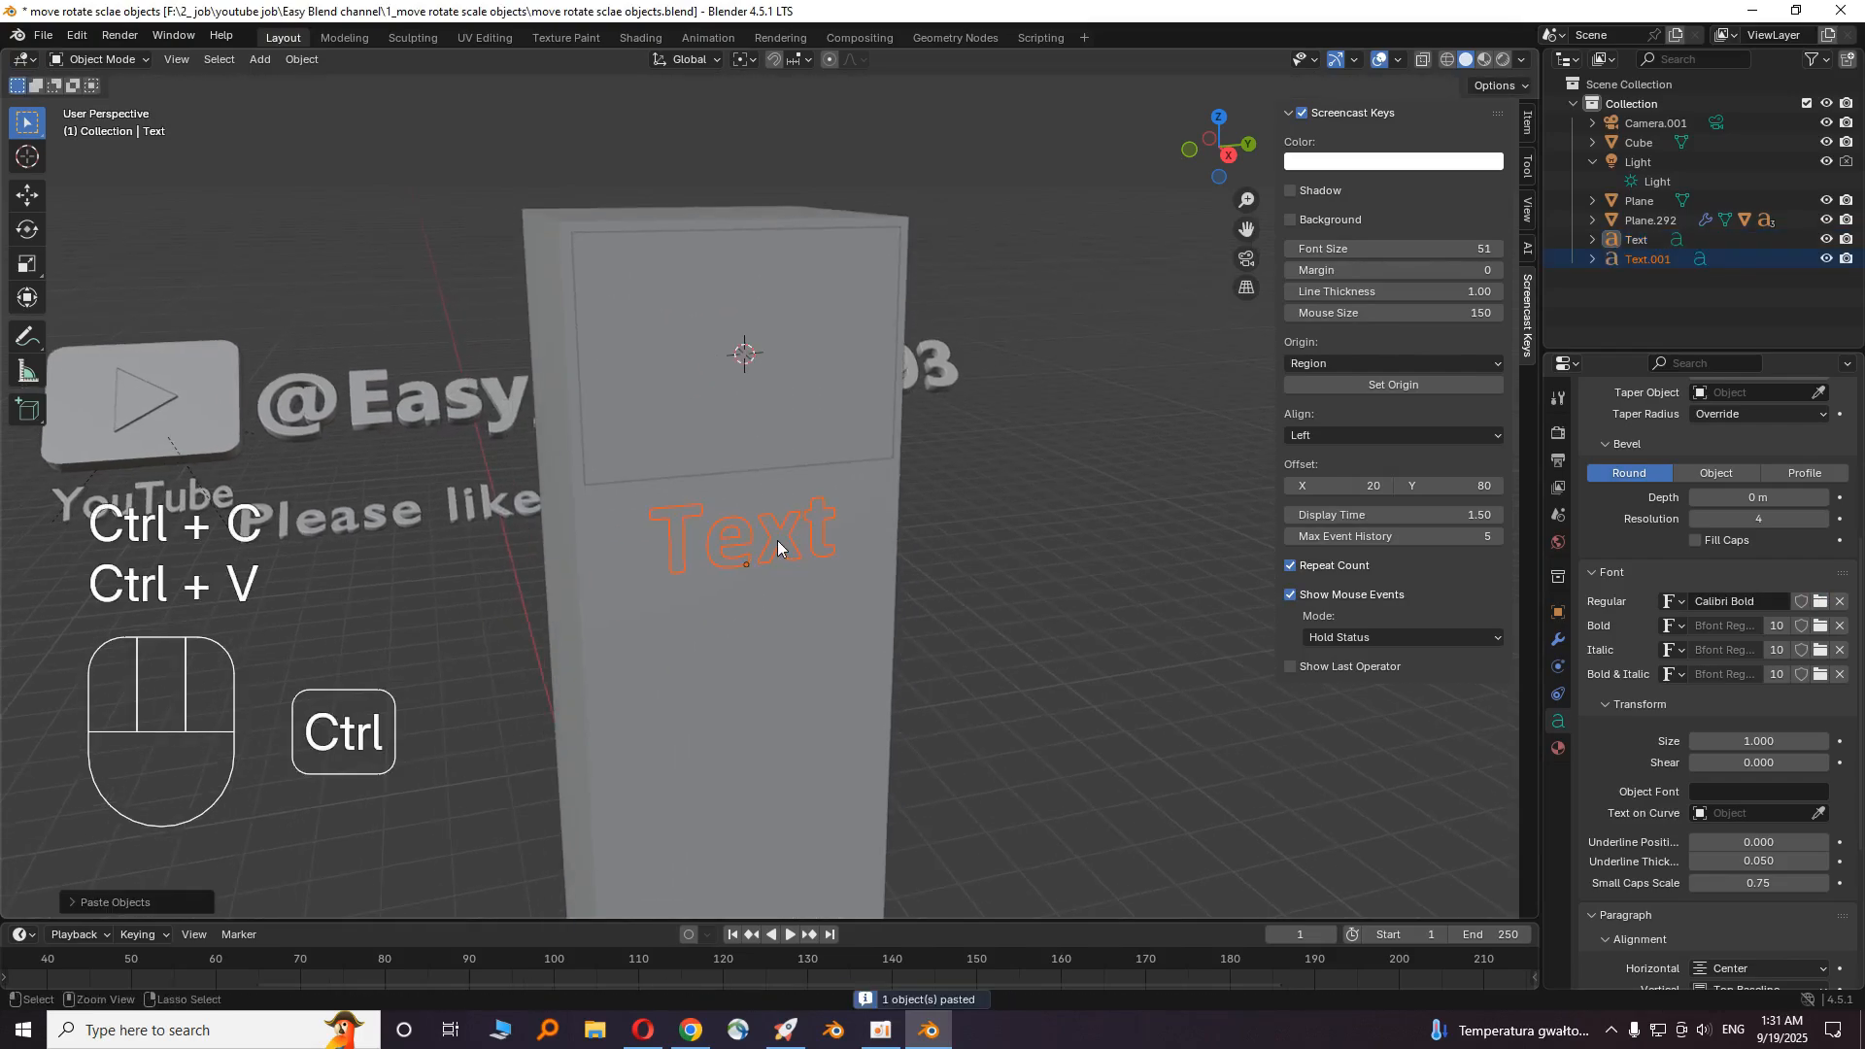
key("g")
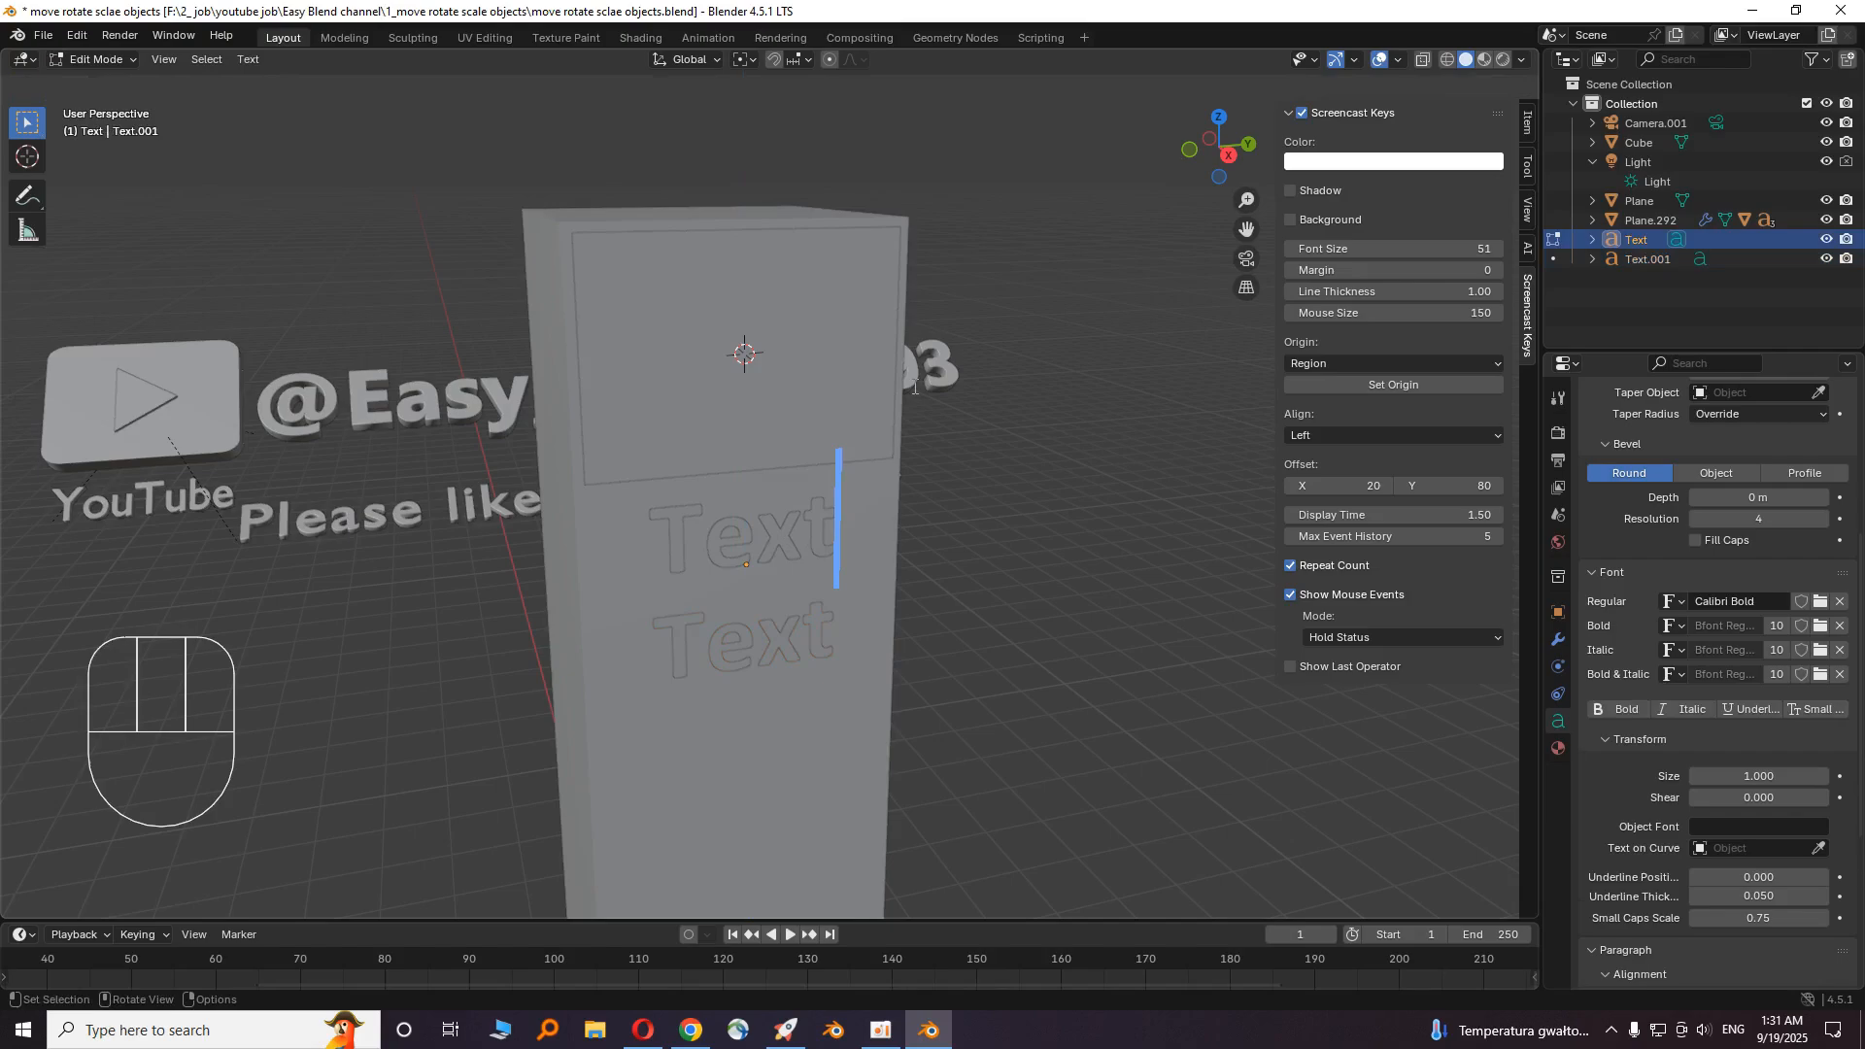
key("Backspace")
type("U.S.A")
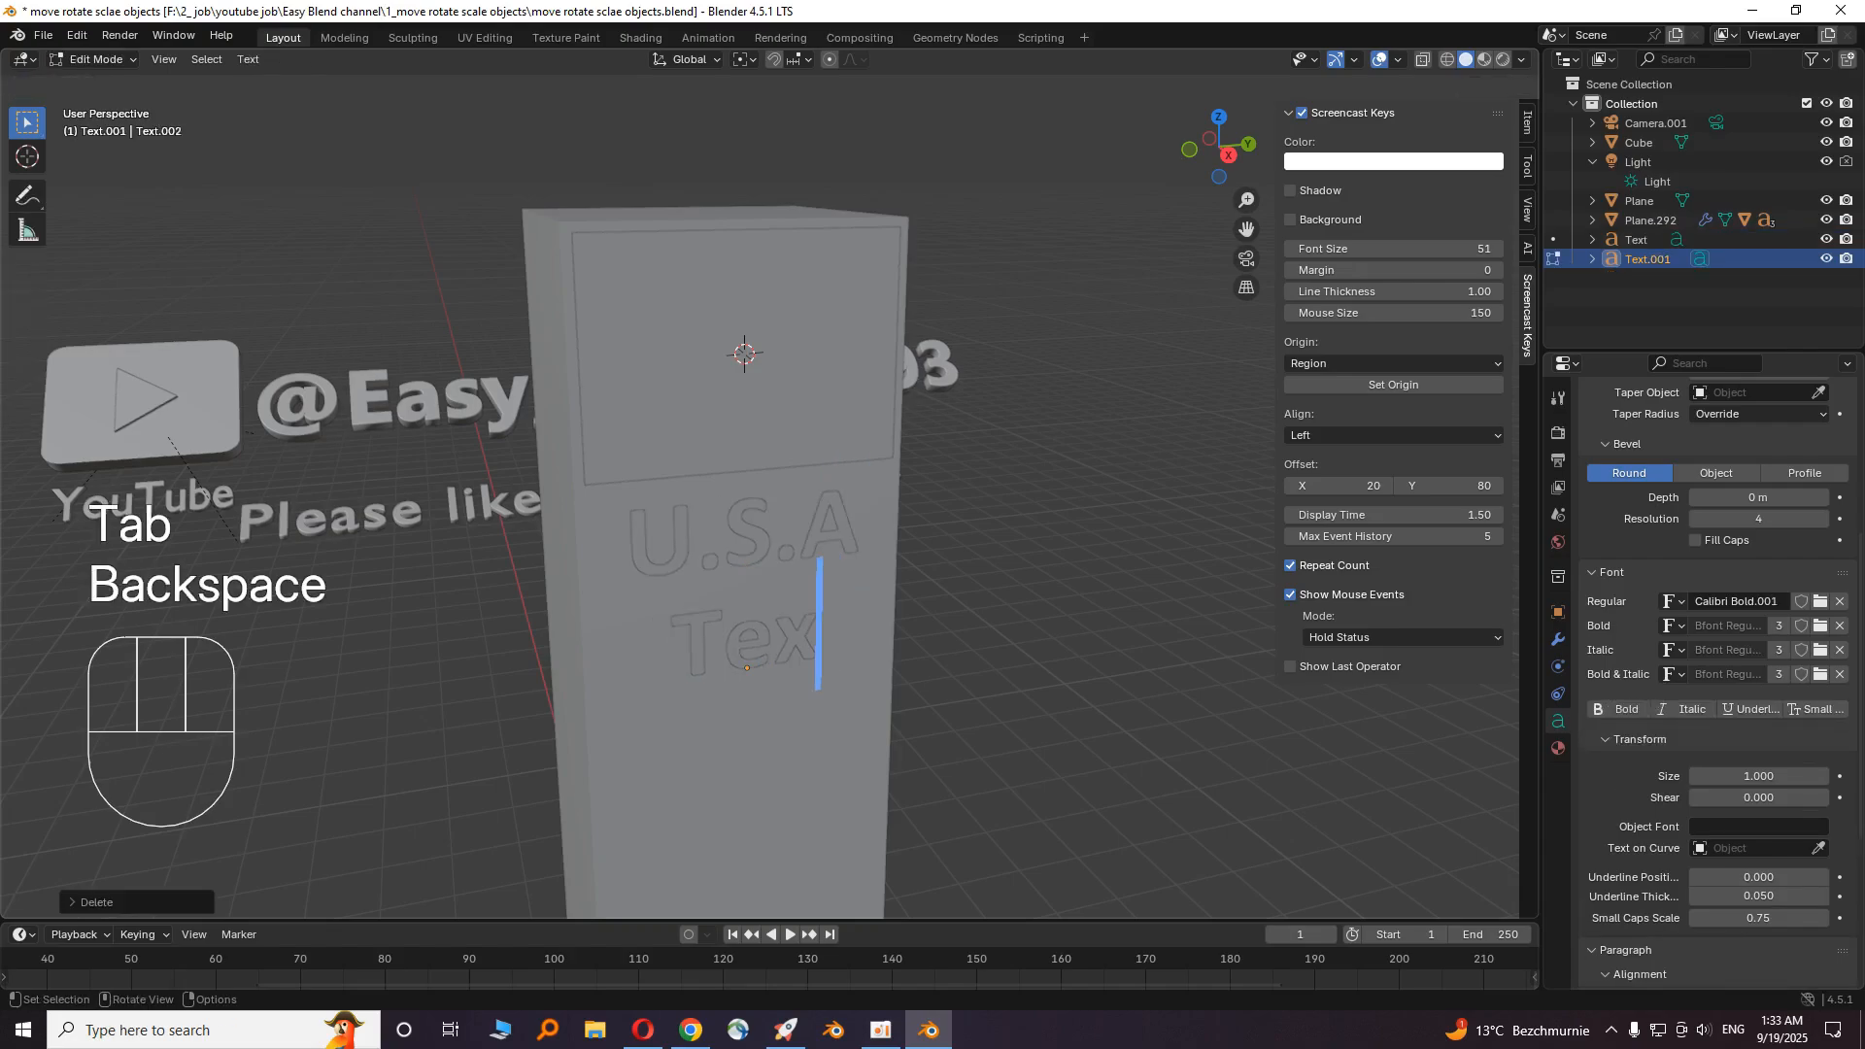
key("Backspace")
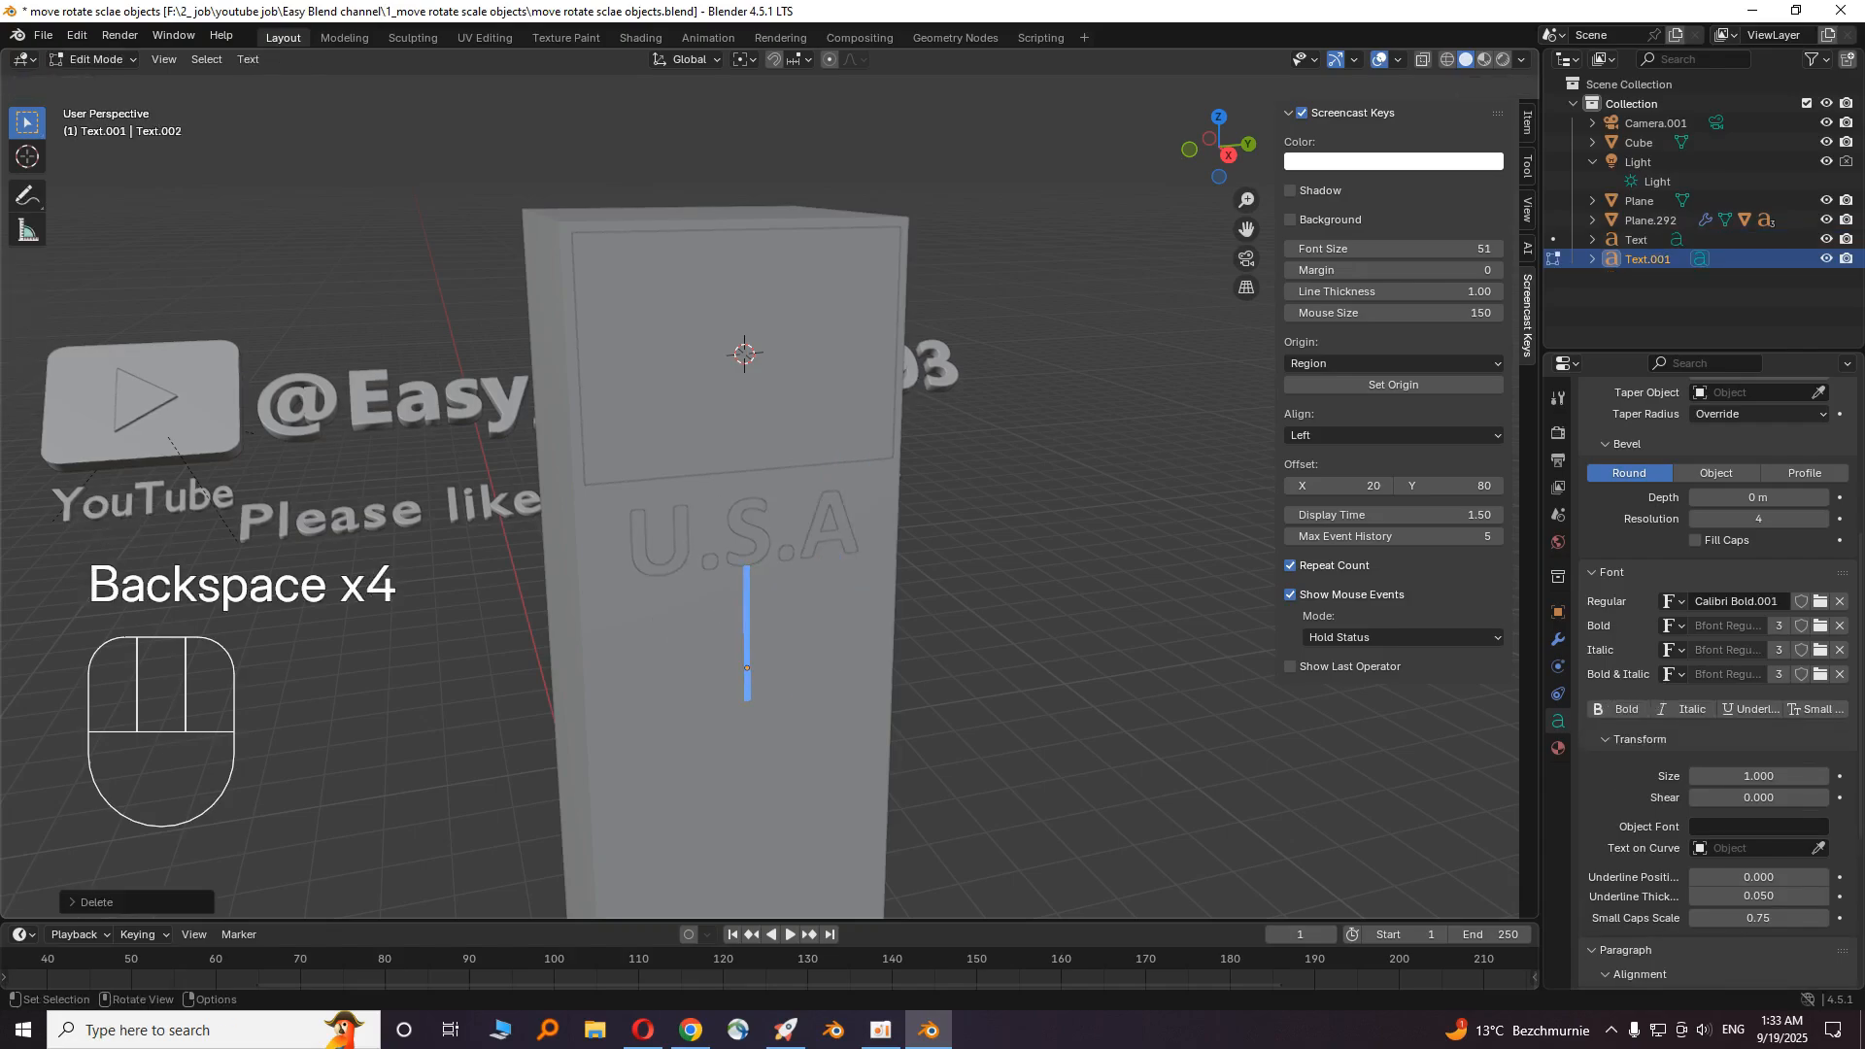
key("Backspace")
type("100B $")
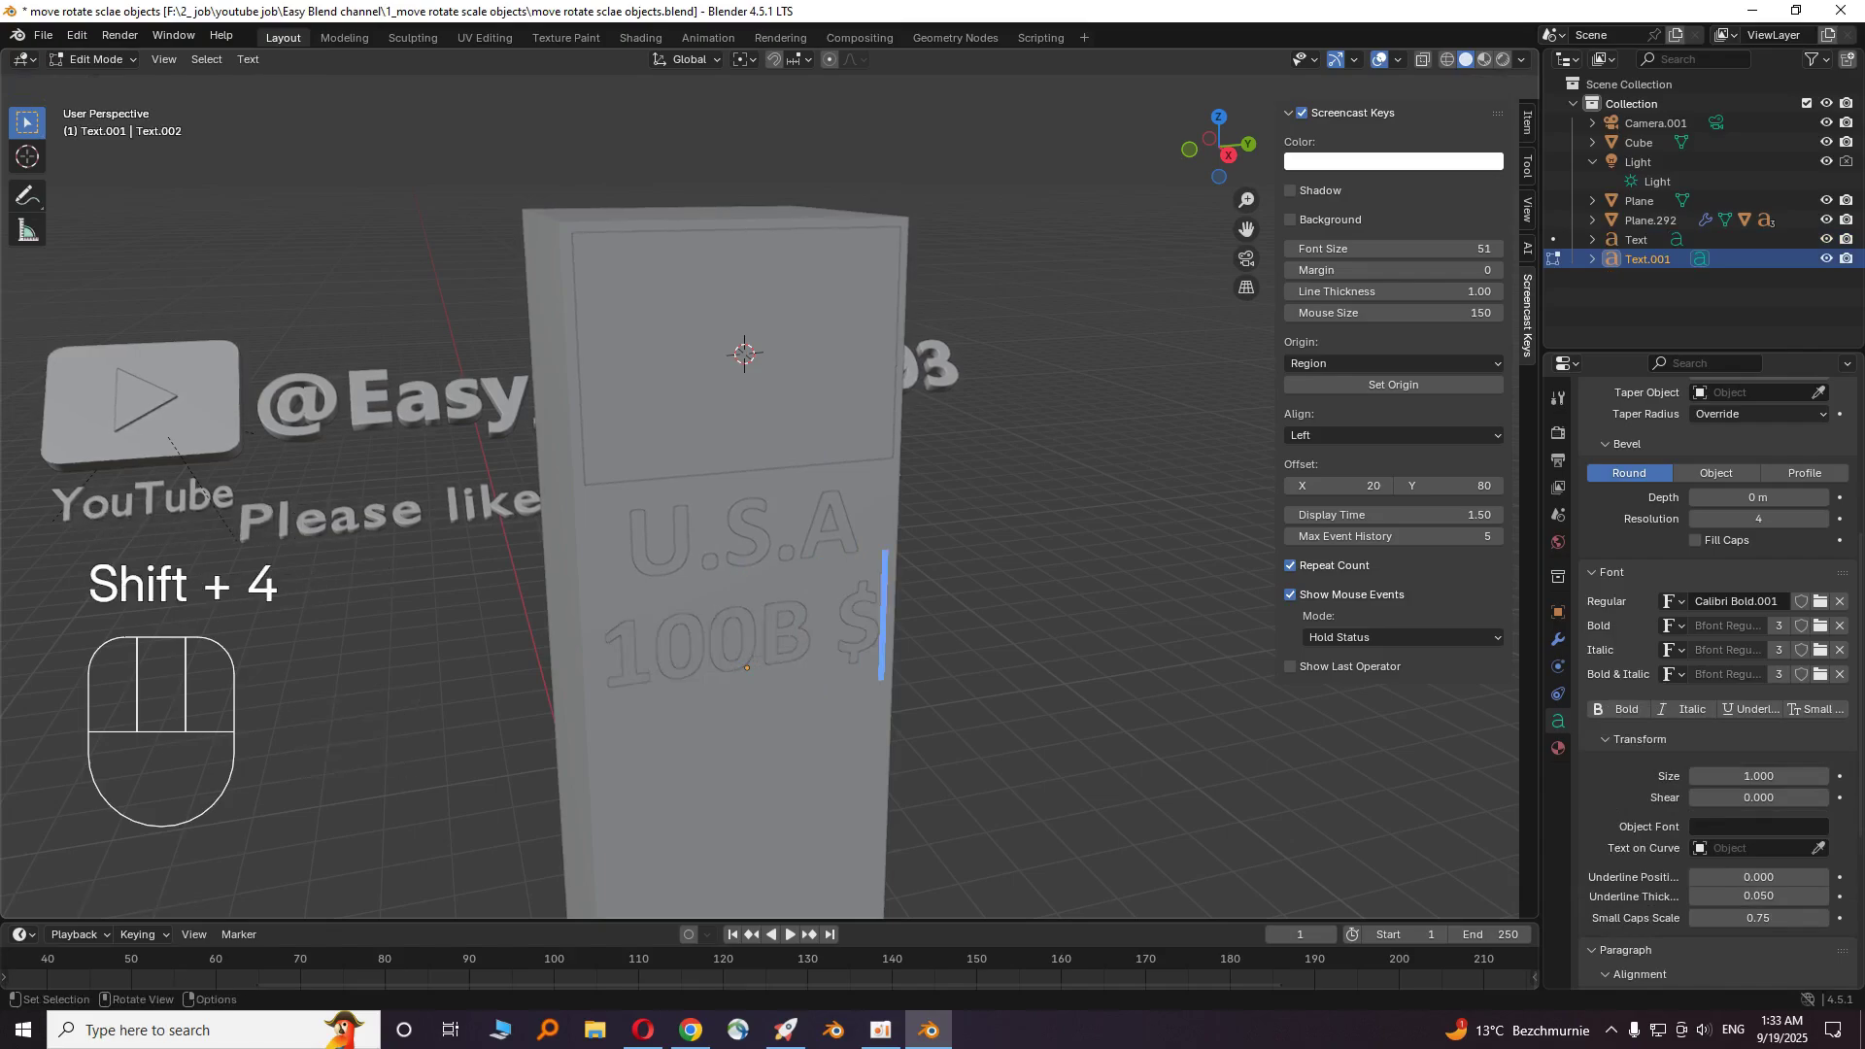
key("Left")
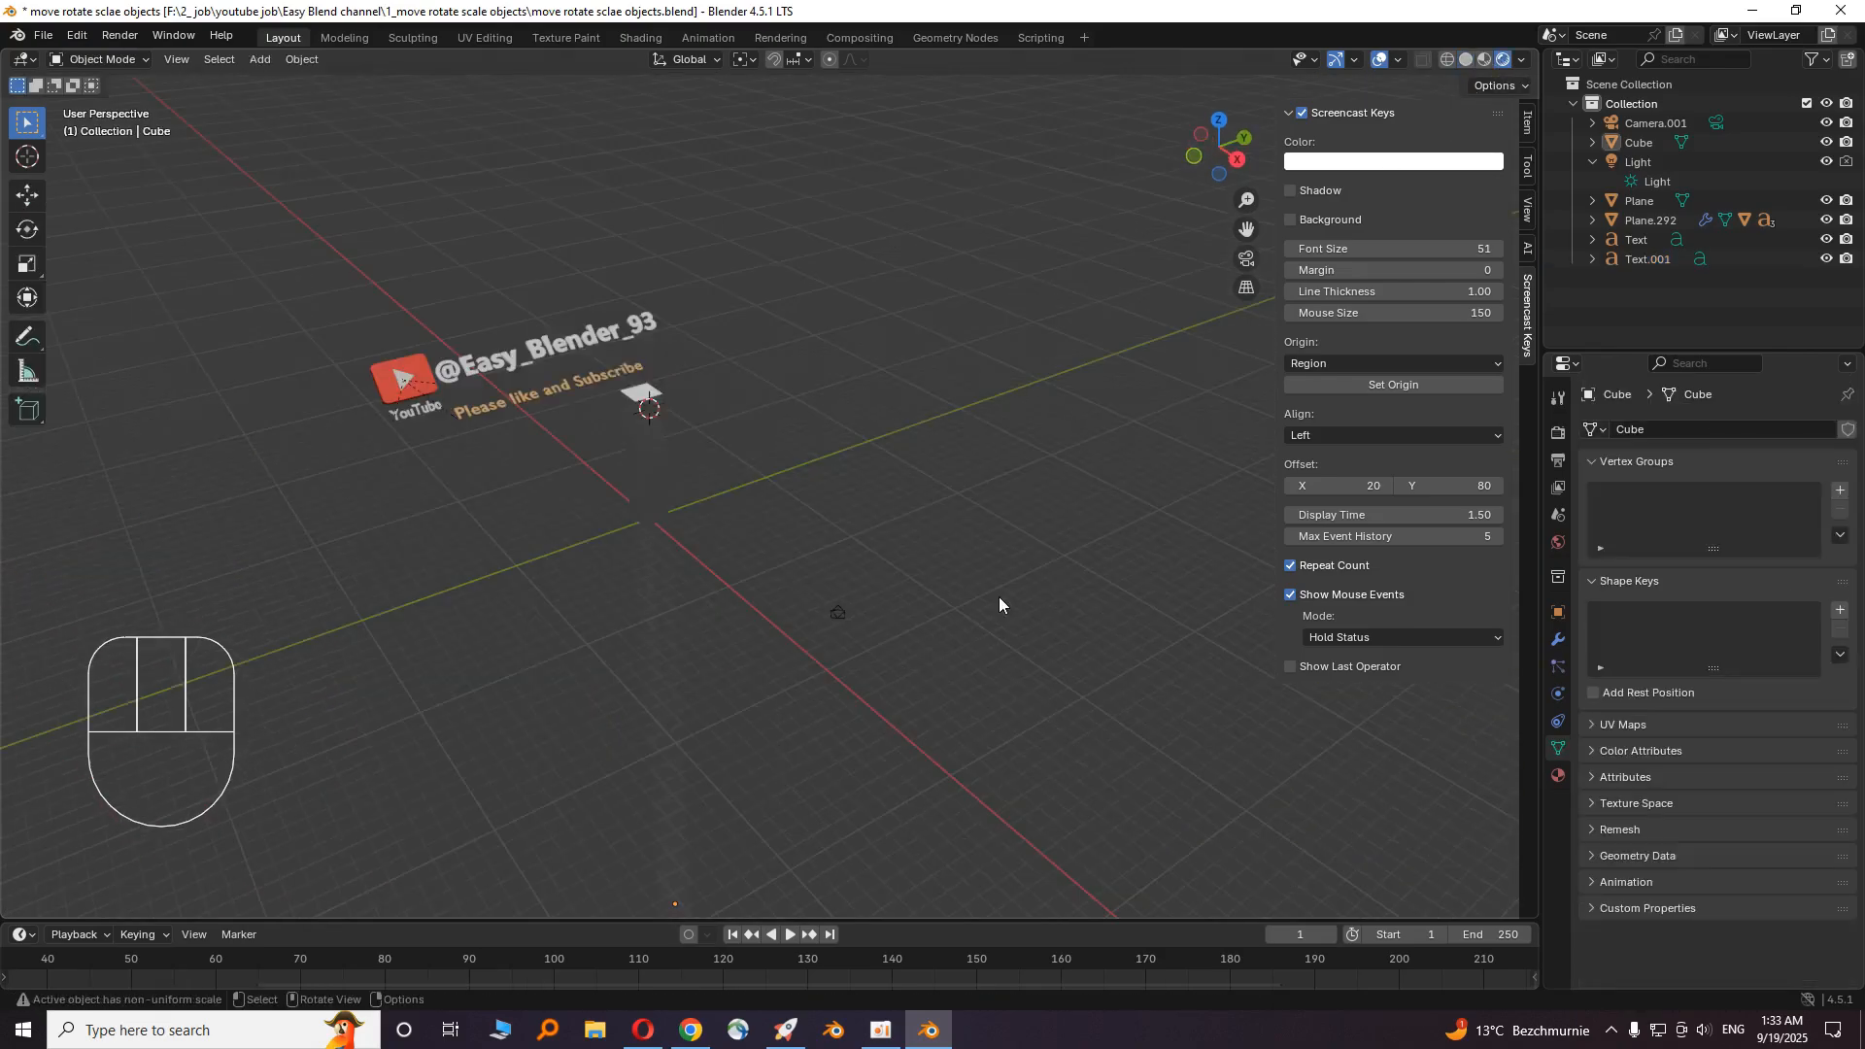
- Add a Sun light to the scene
key("shift+a")
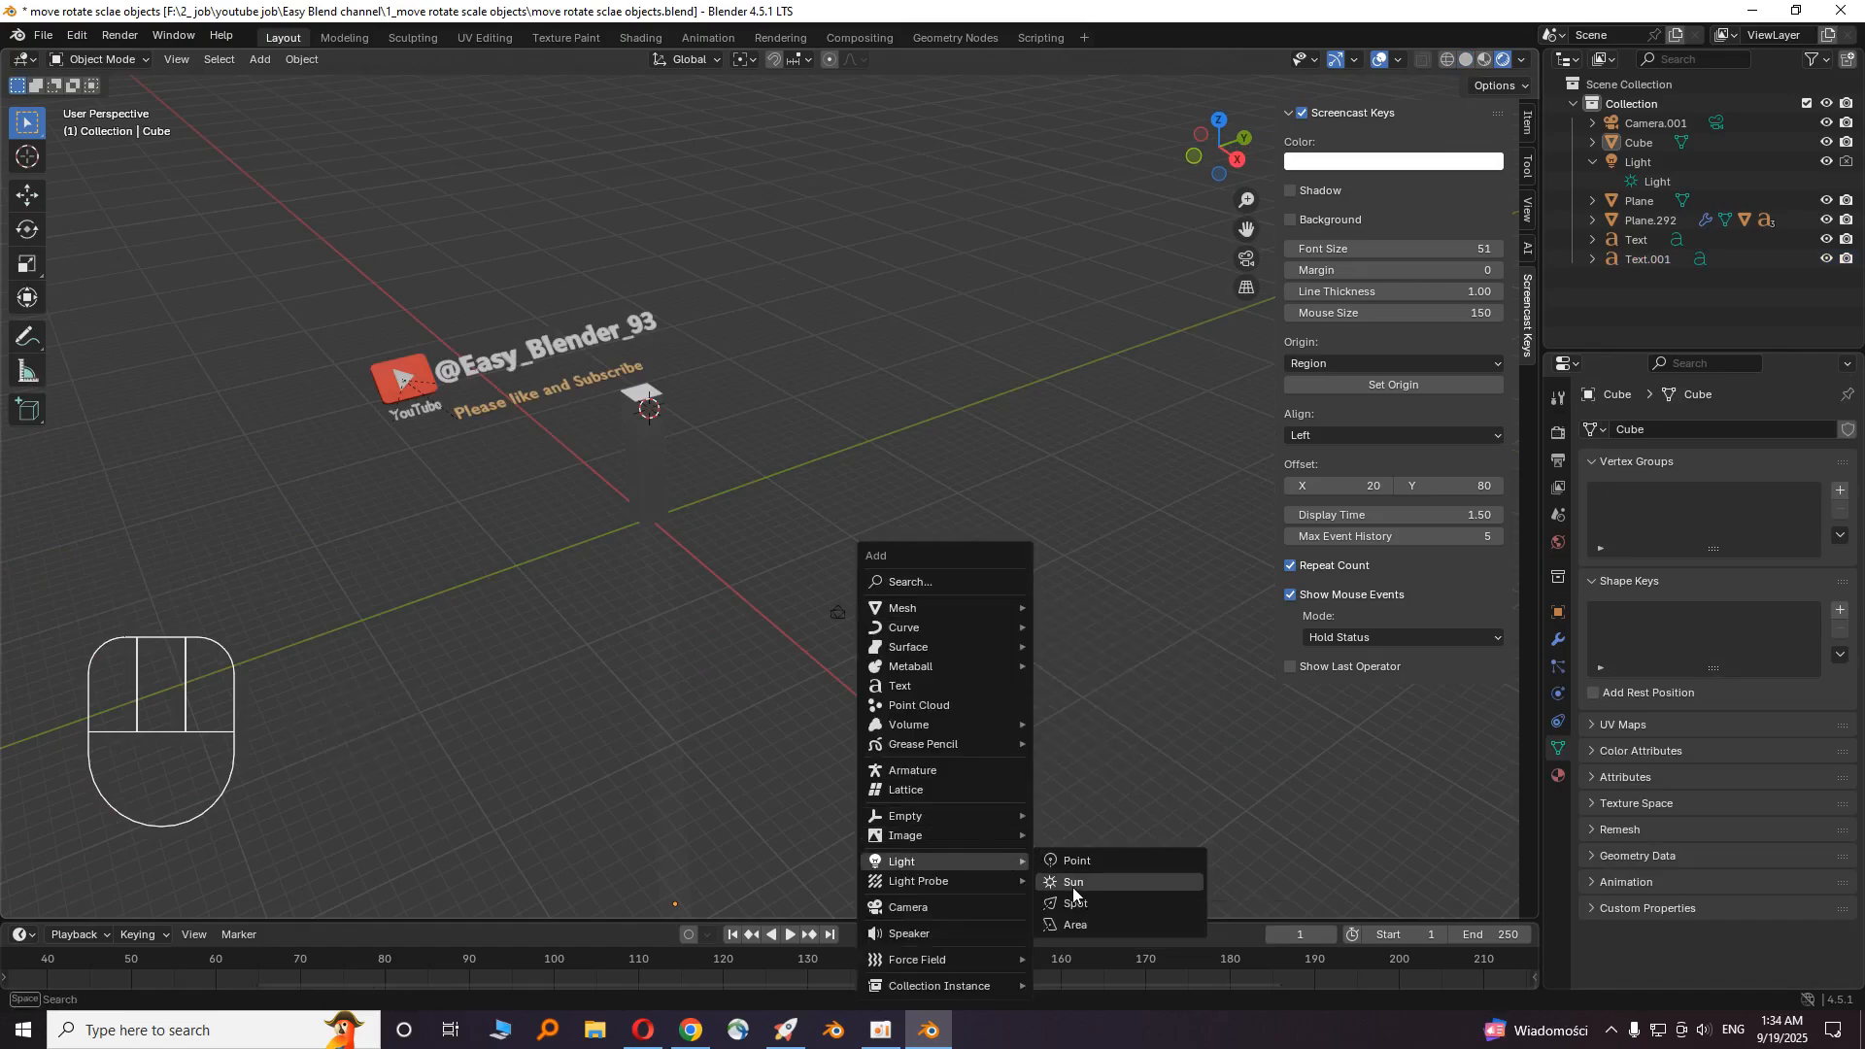
left_click(1072, 882)
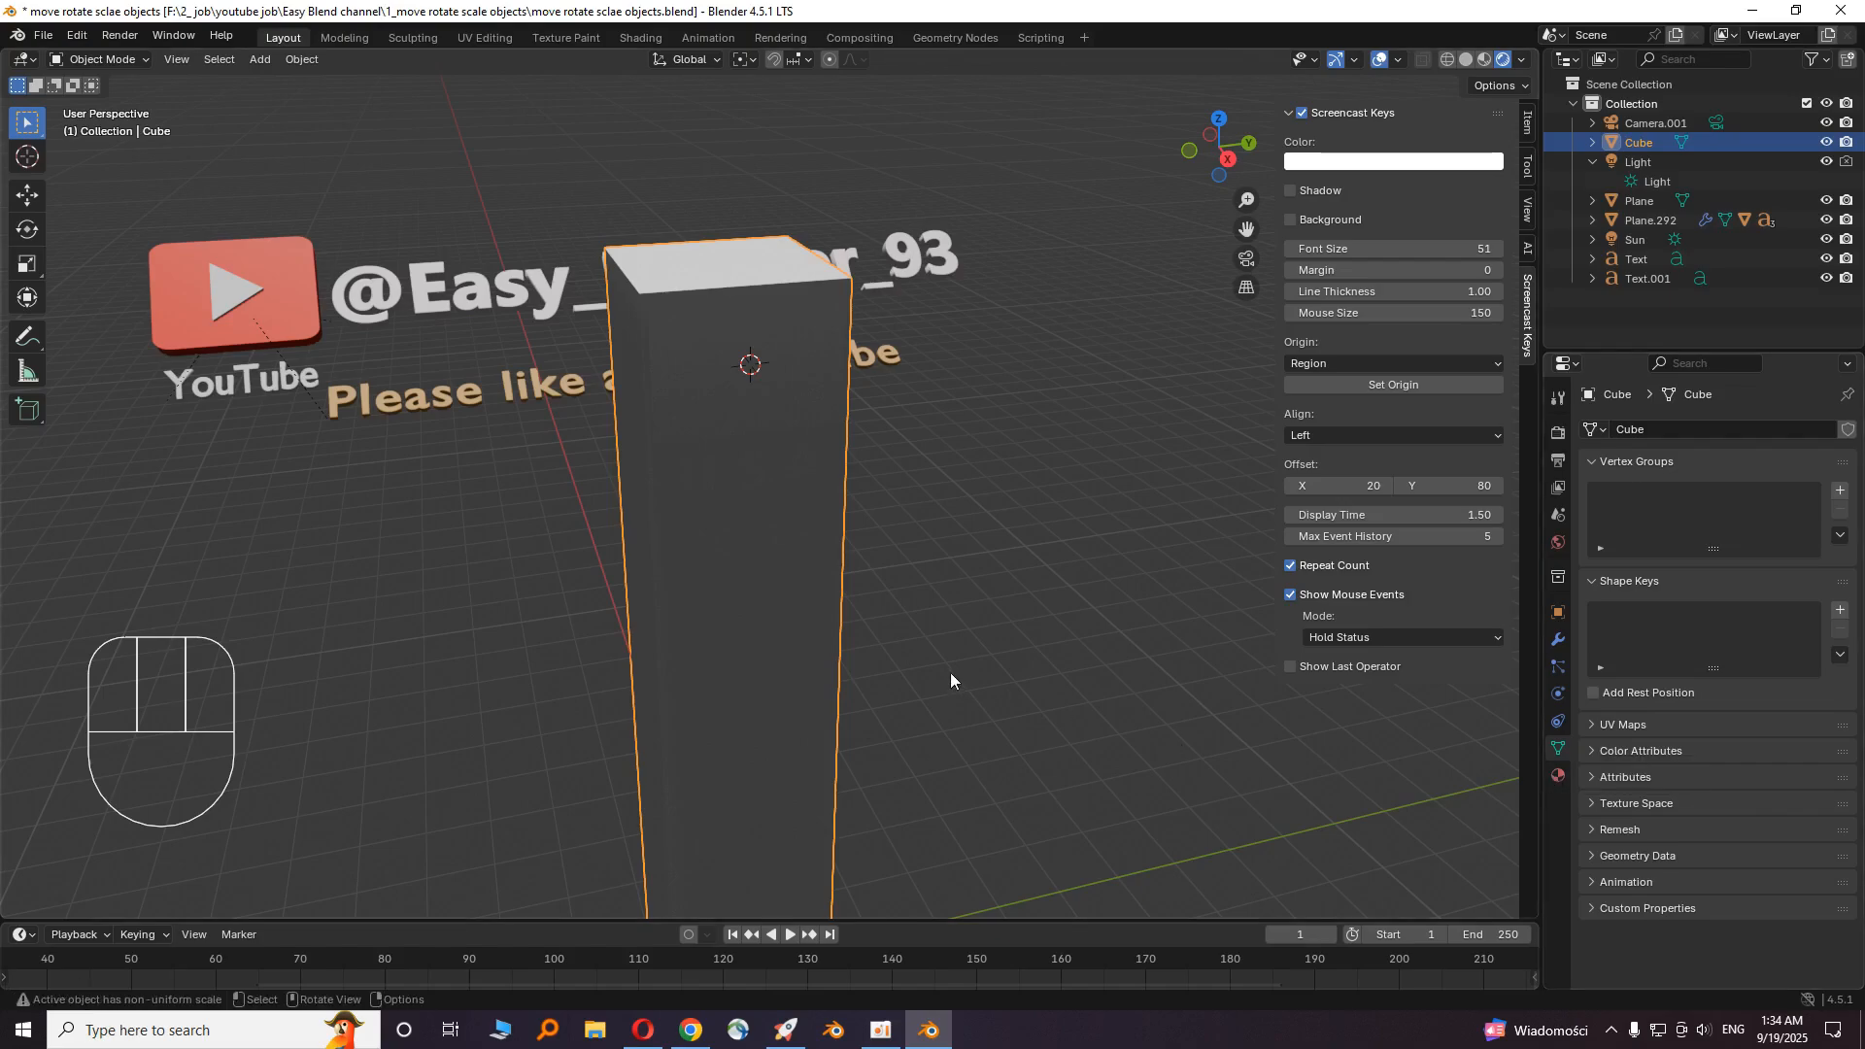
mouse_move(1559, 775)
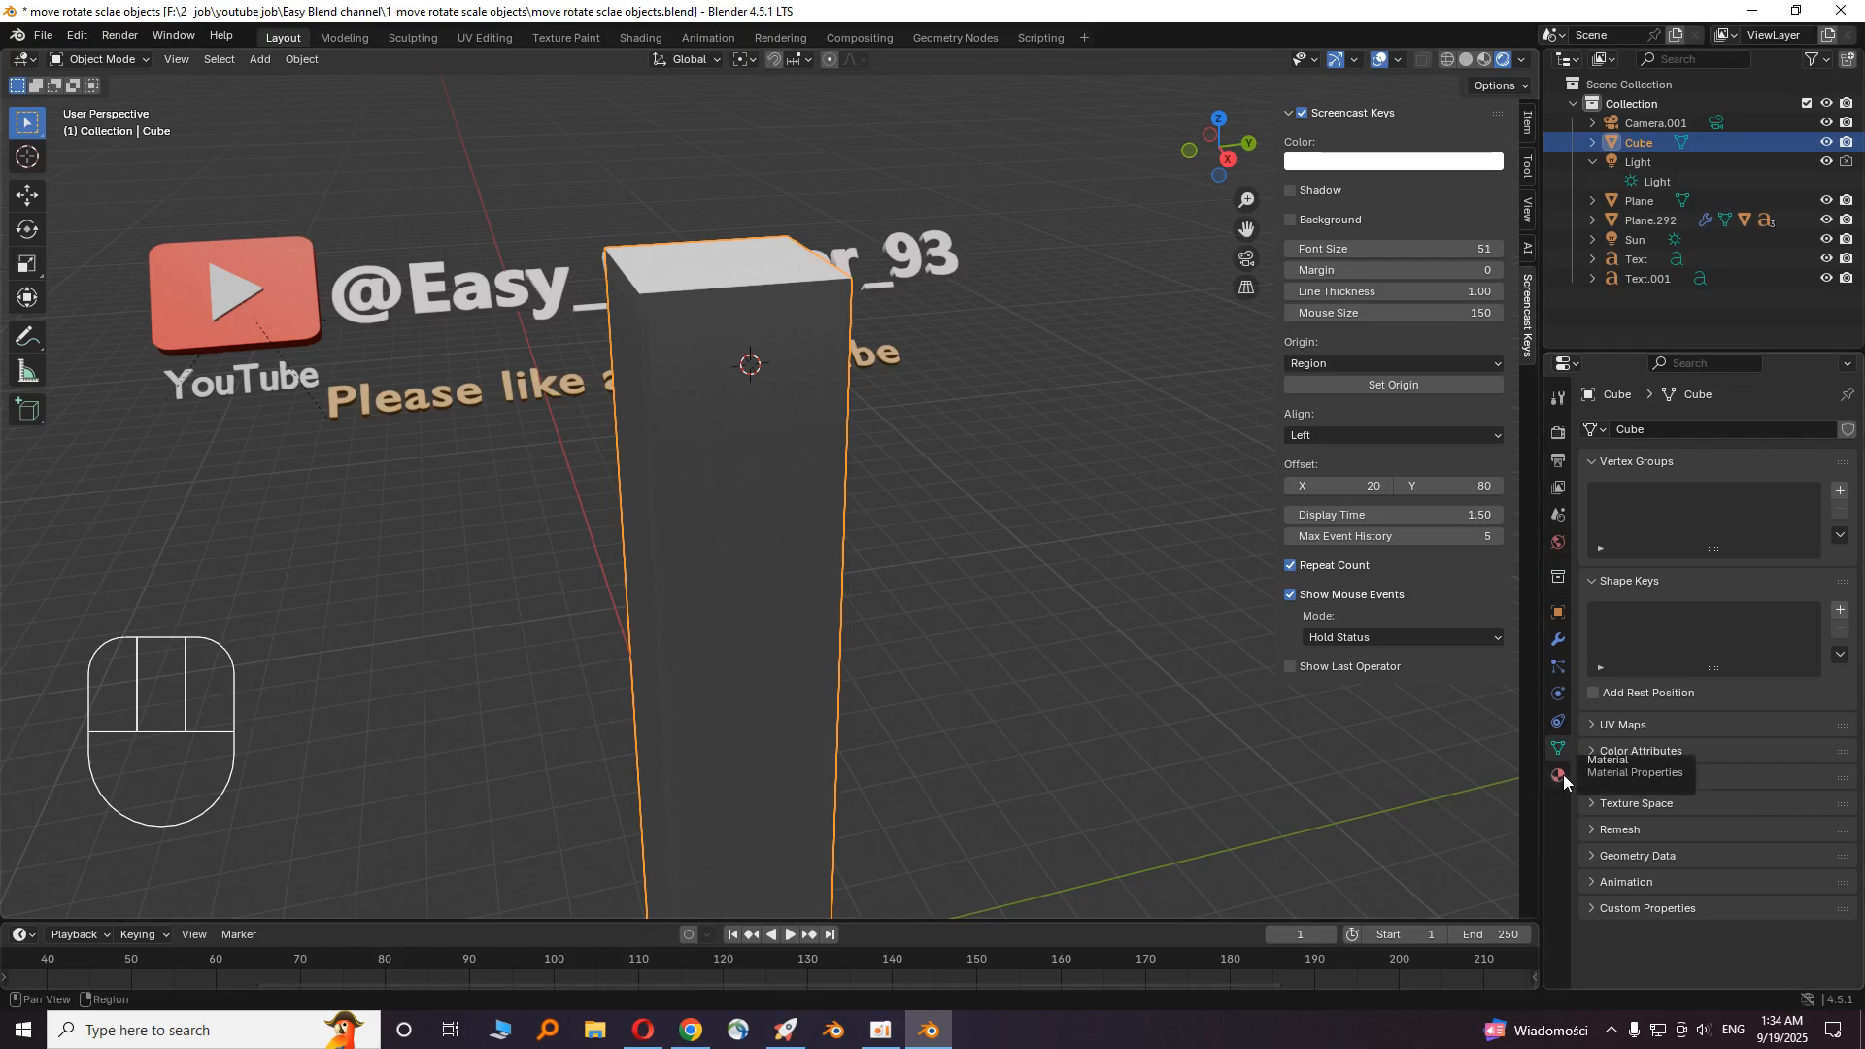
- Give the pillar's material a deep blue Base Color
left_click(1558, 777)
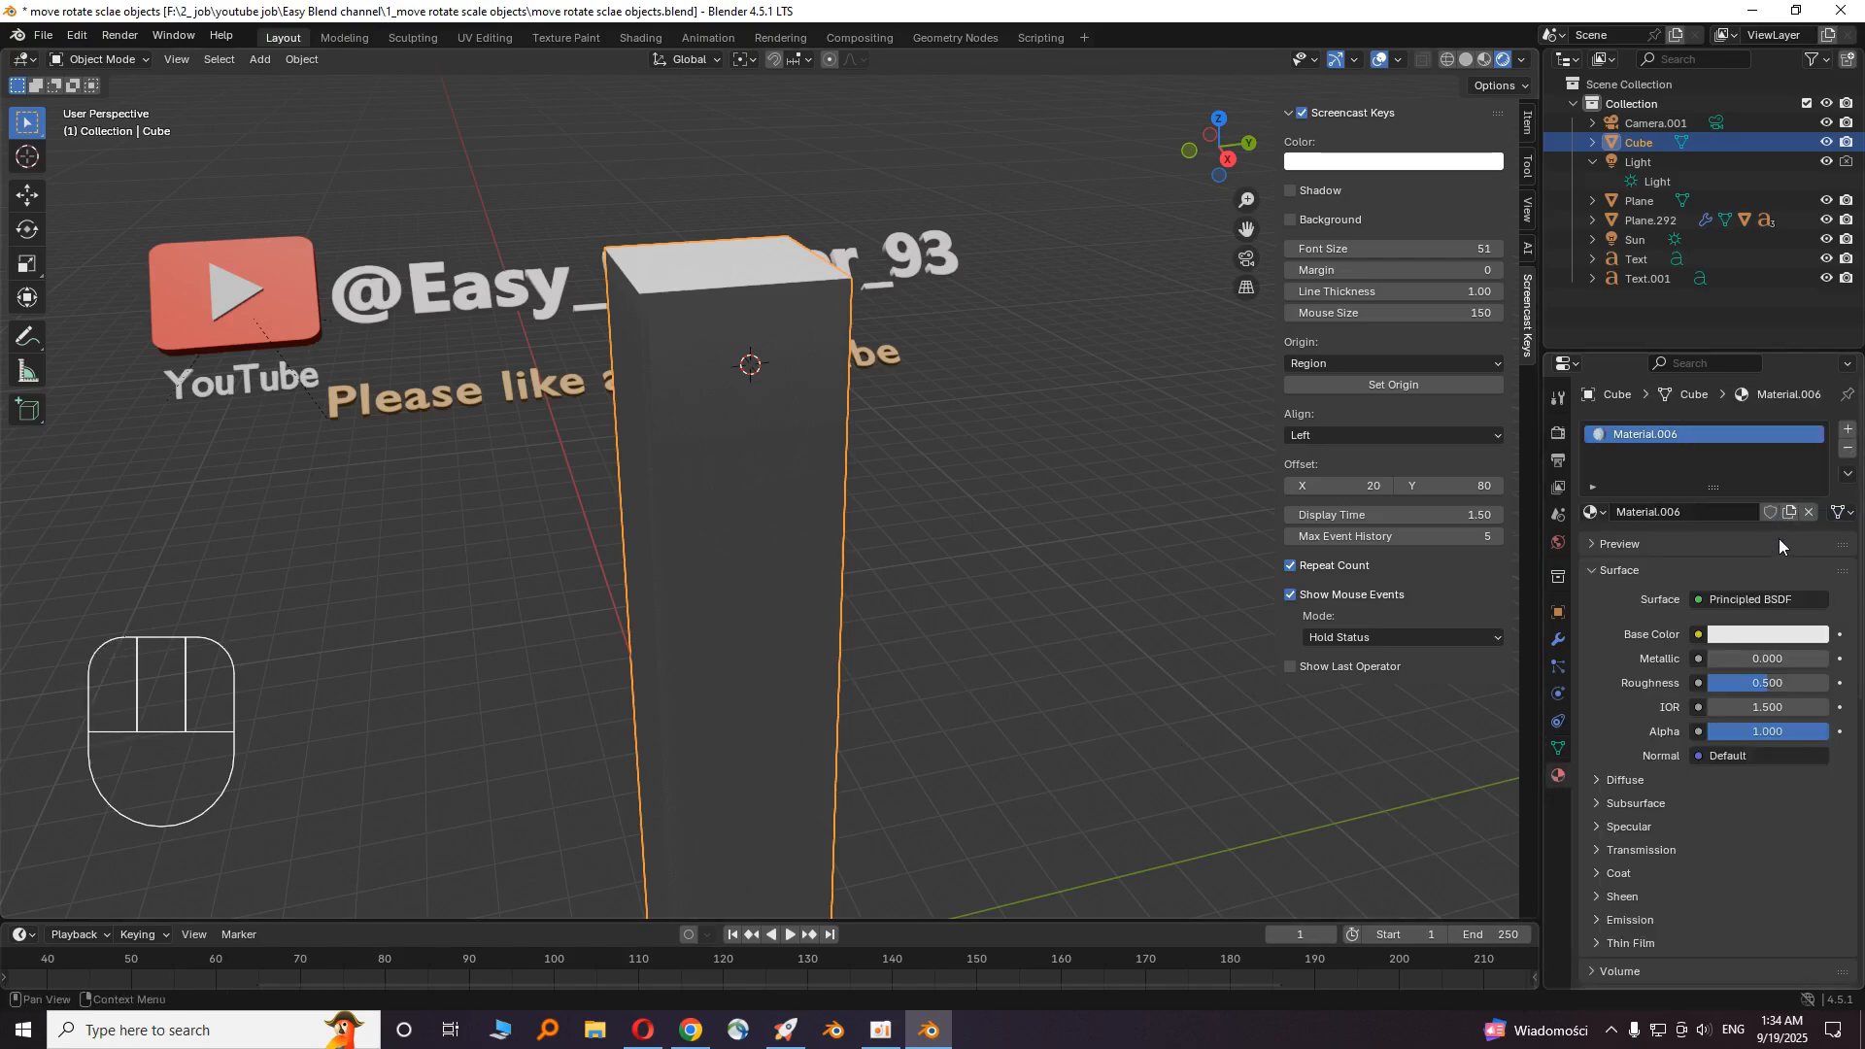
left_click(1766, 634)
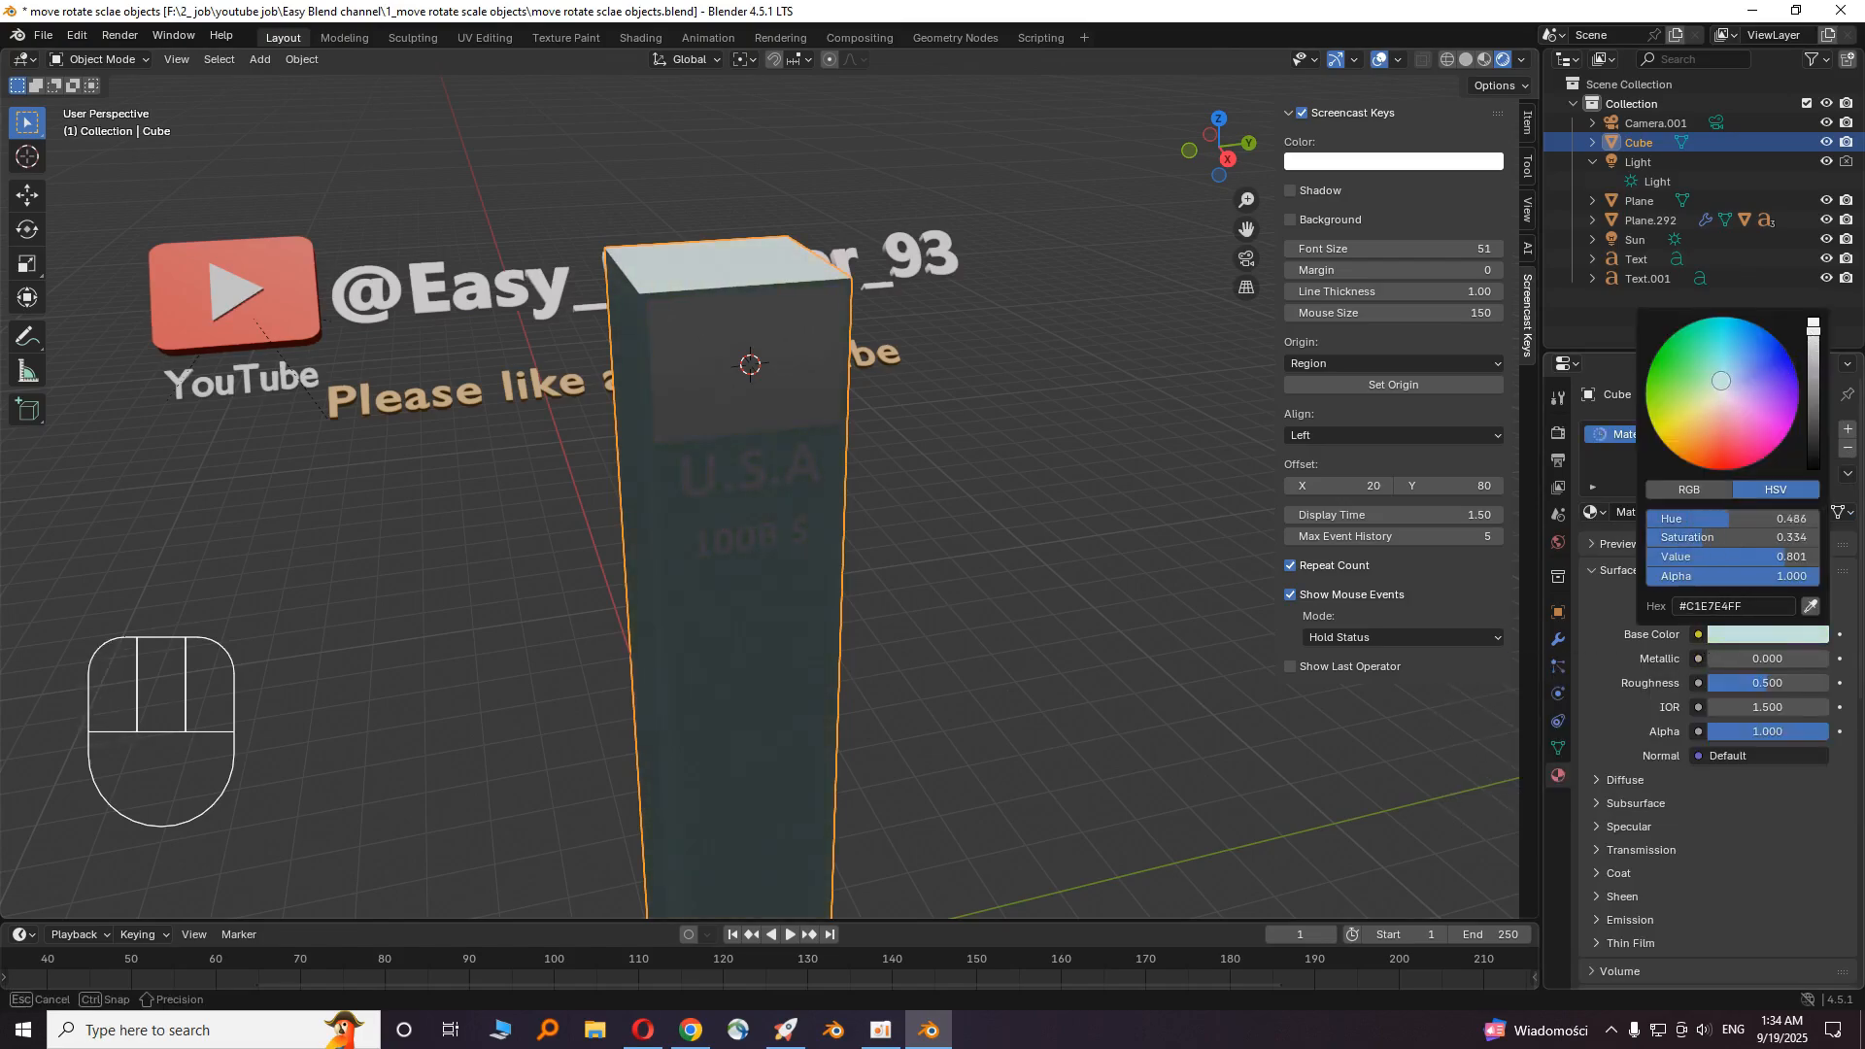
left_click(1741, 373)
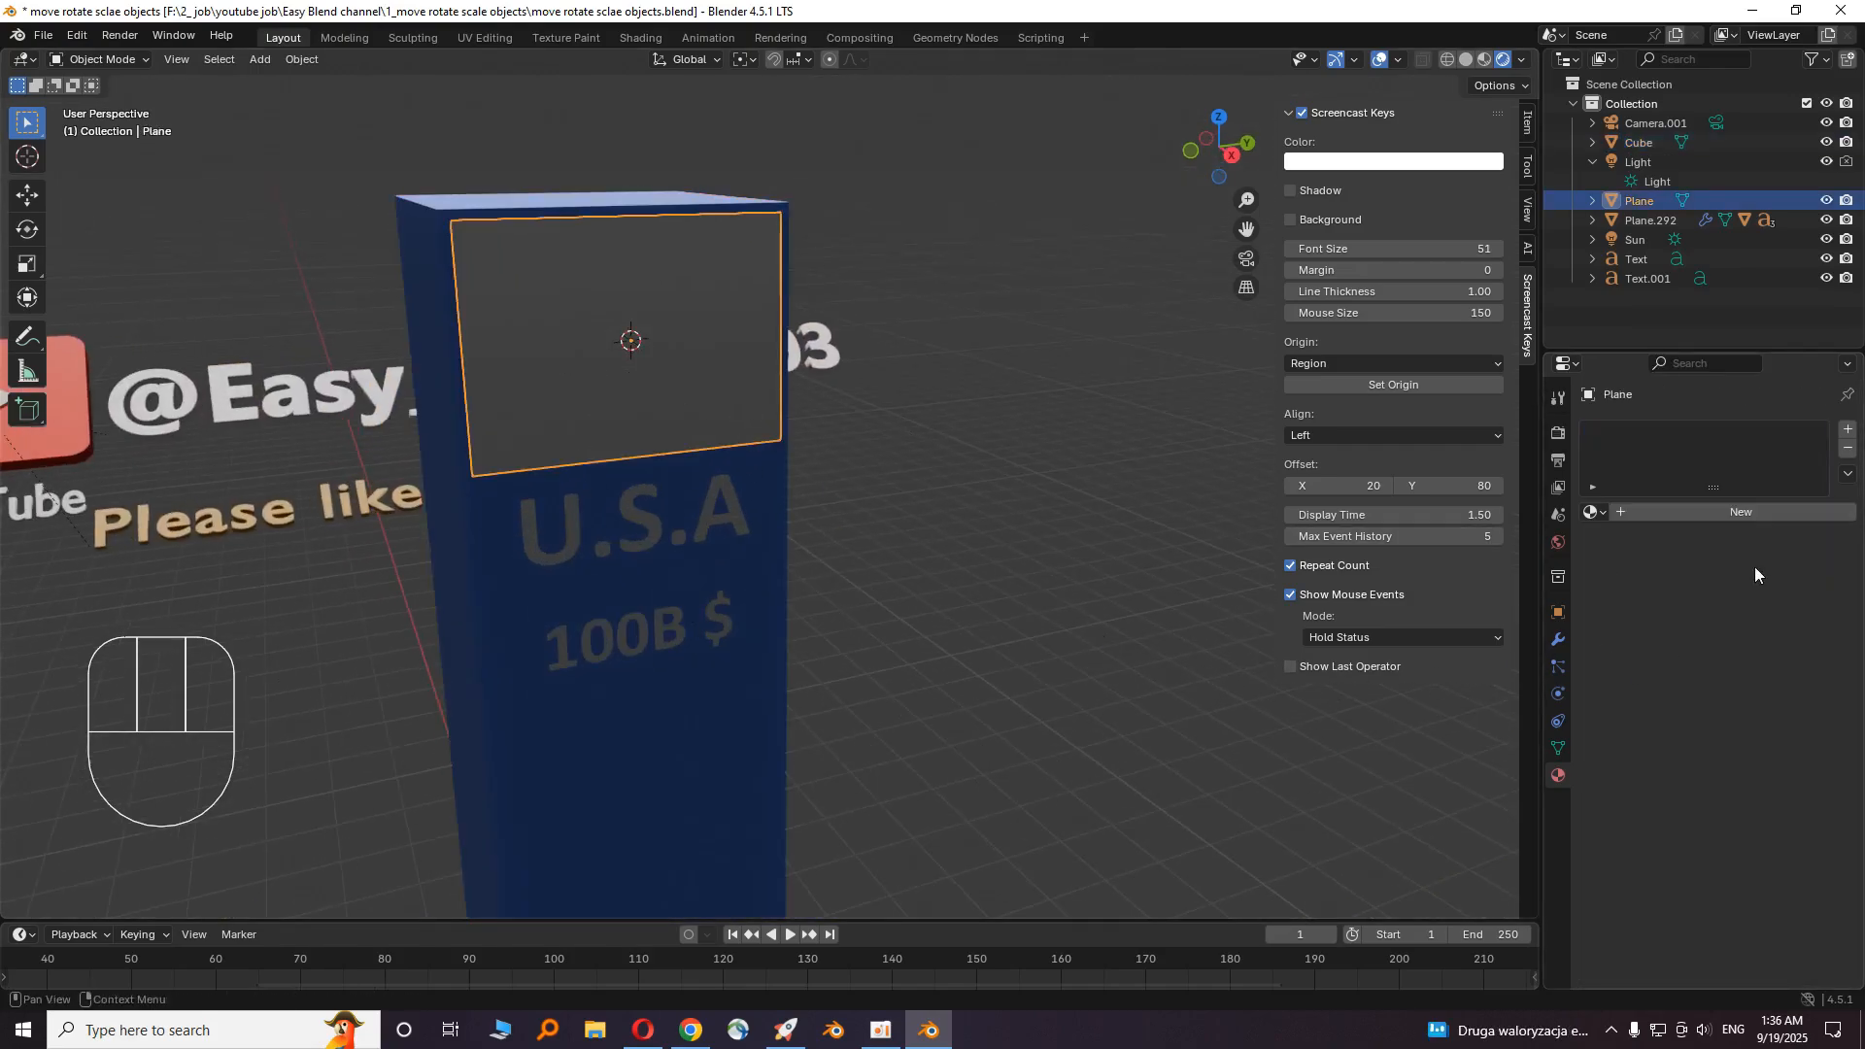
mouse_move(1741, 511)
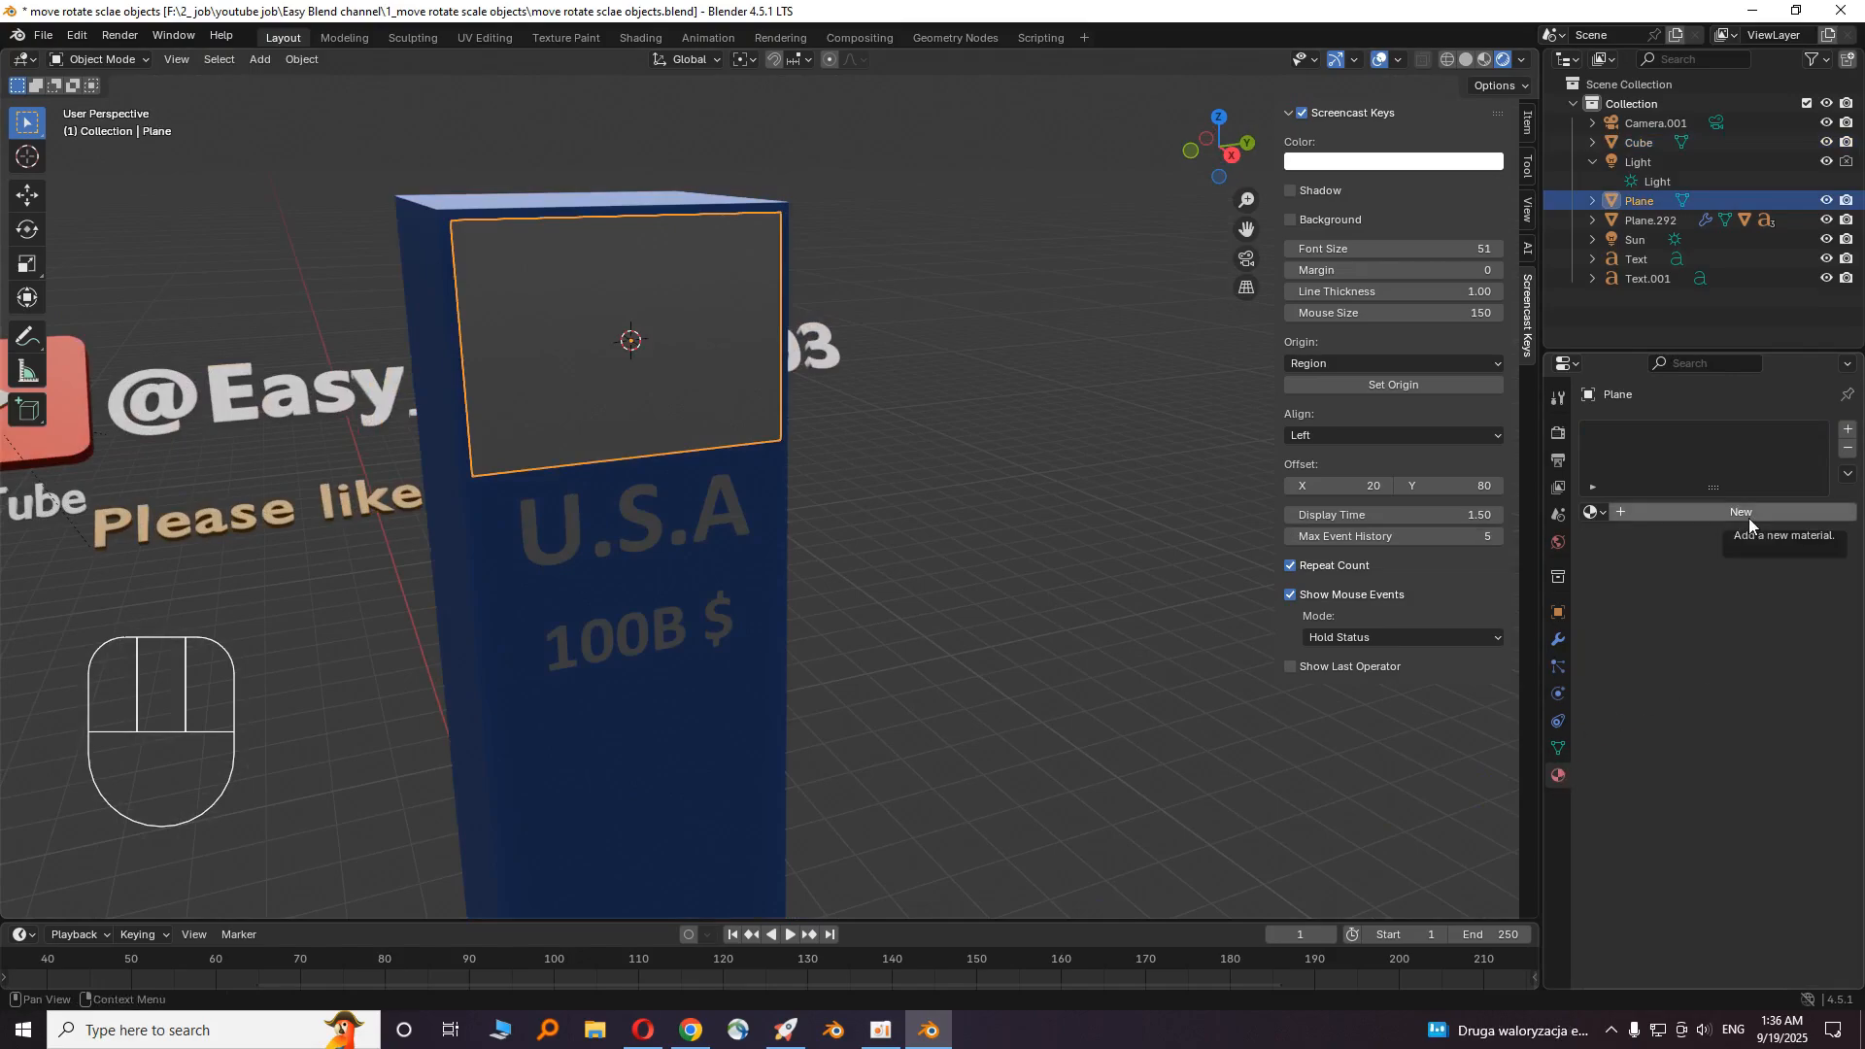
- Create a new material for the flag plane with an Image Texture as its Base Color
left_click(1741, 511)
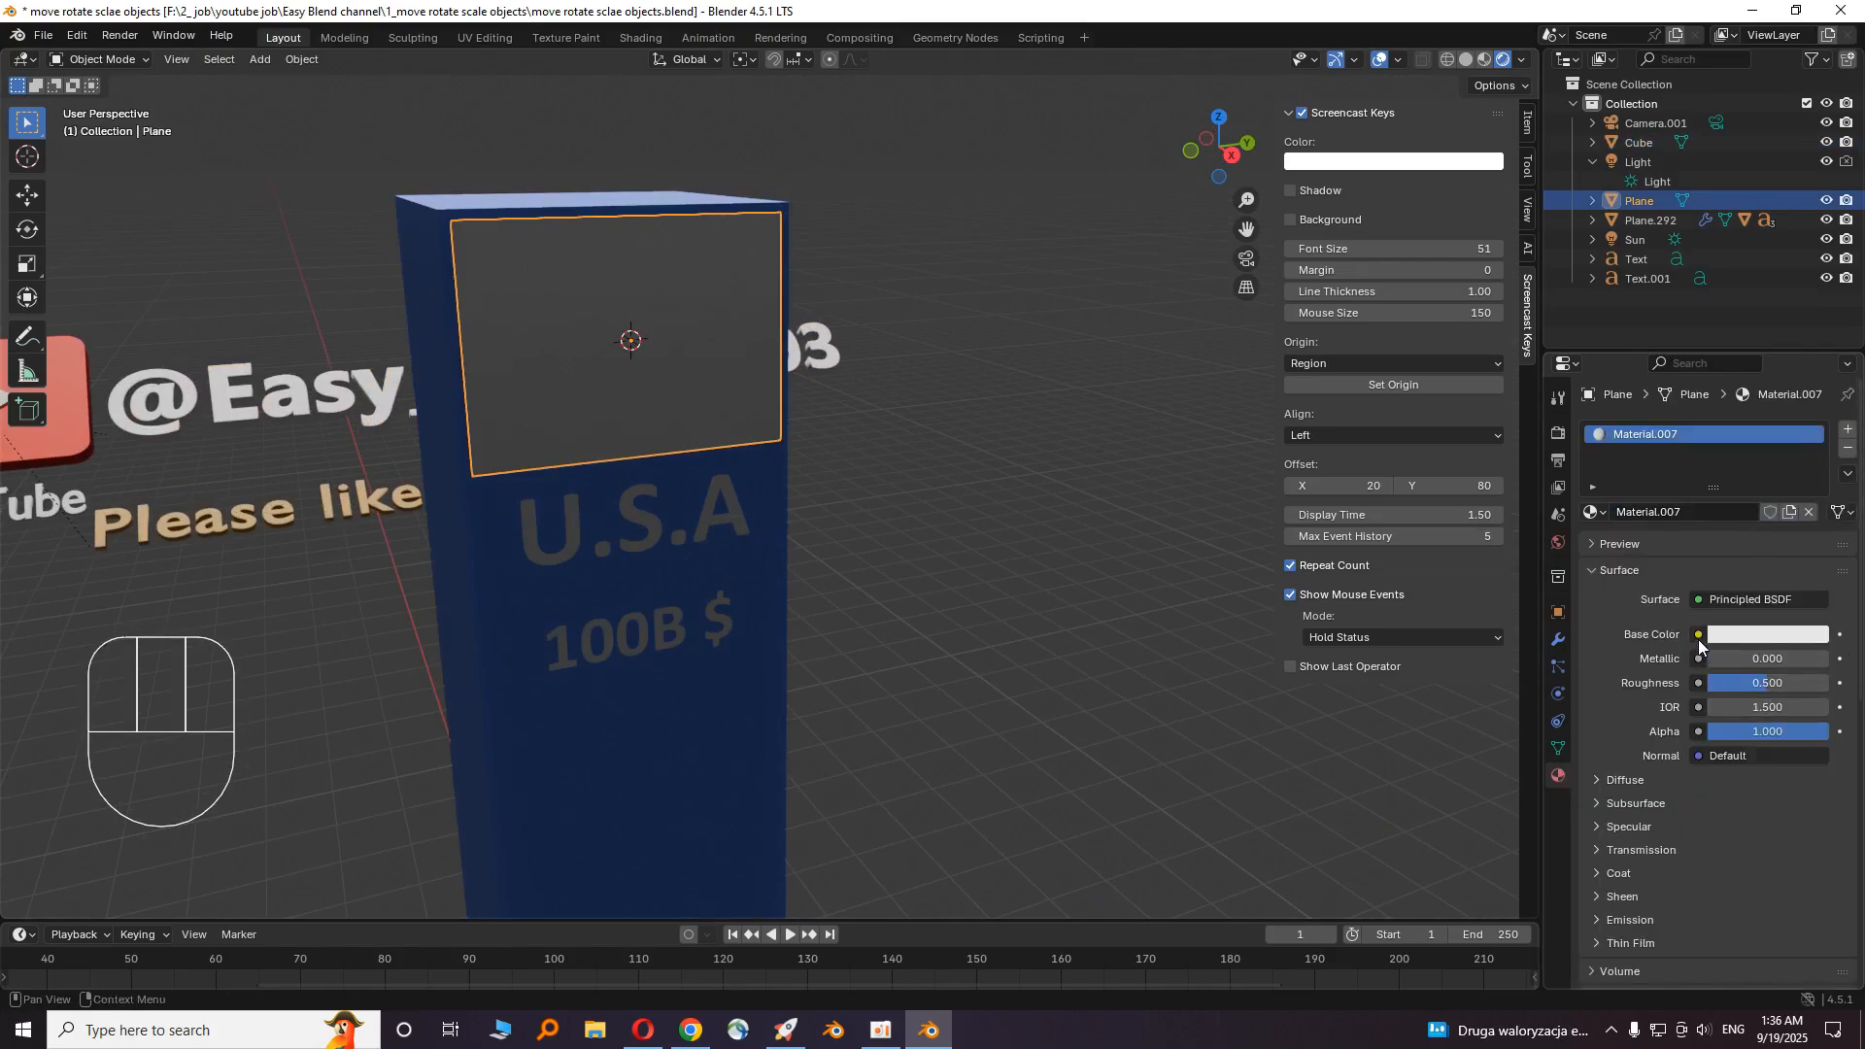
left_click(1699, 633)
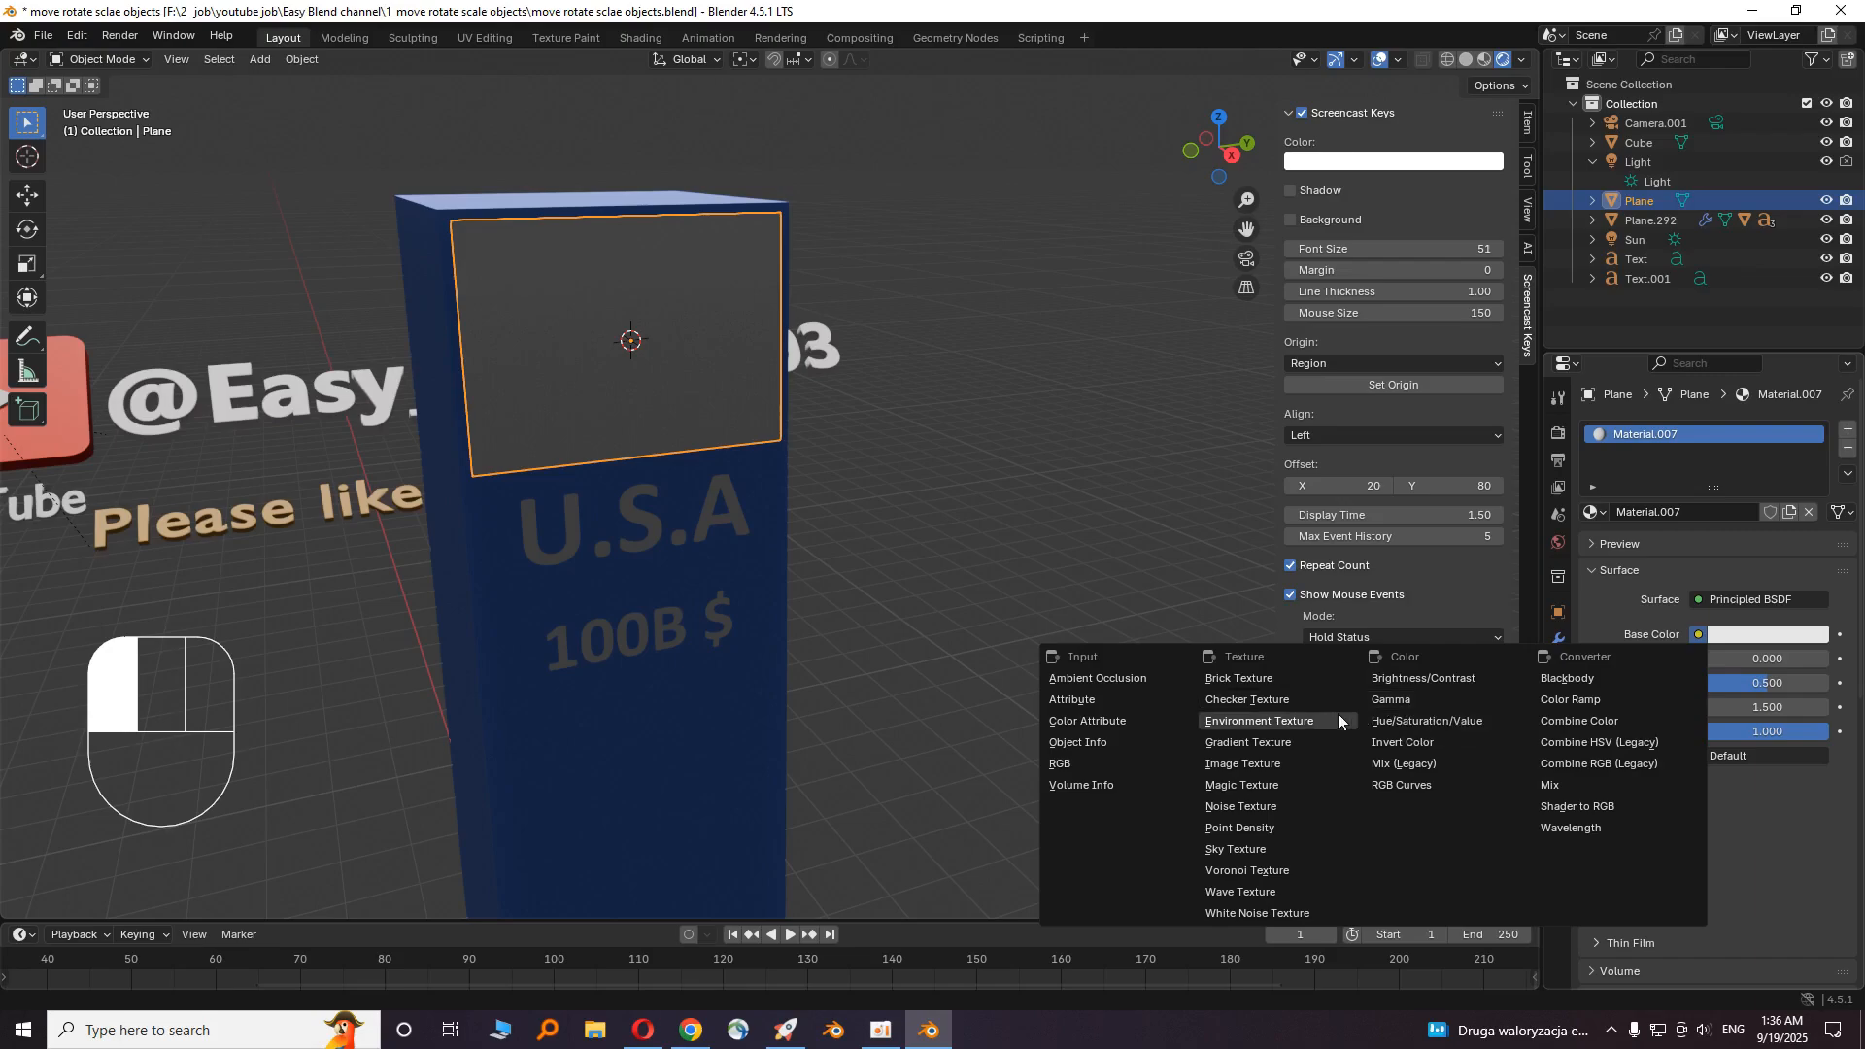
left_click(1242, 762)
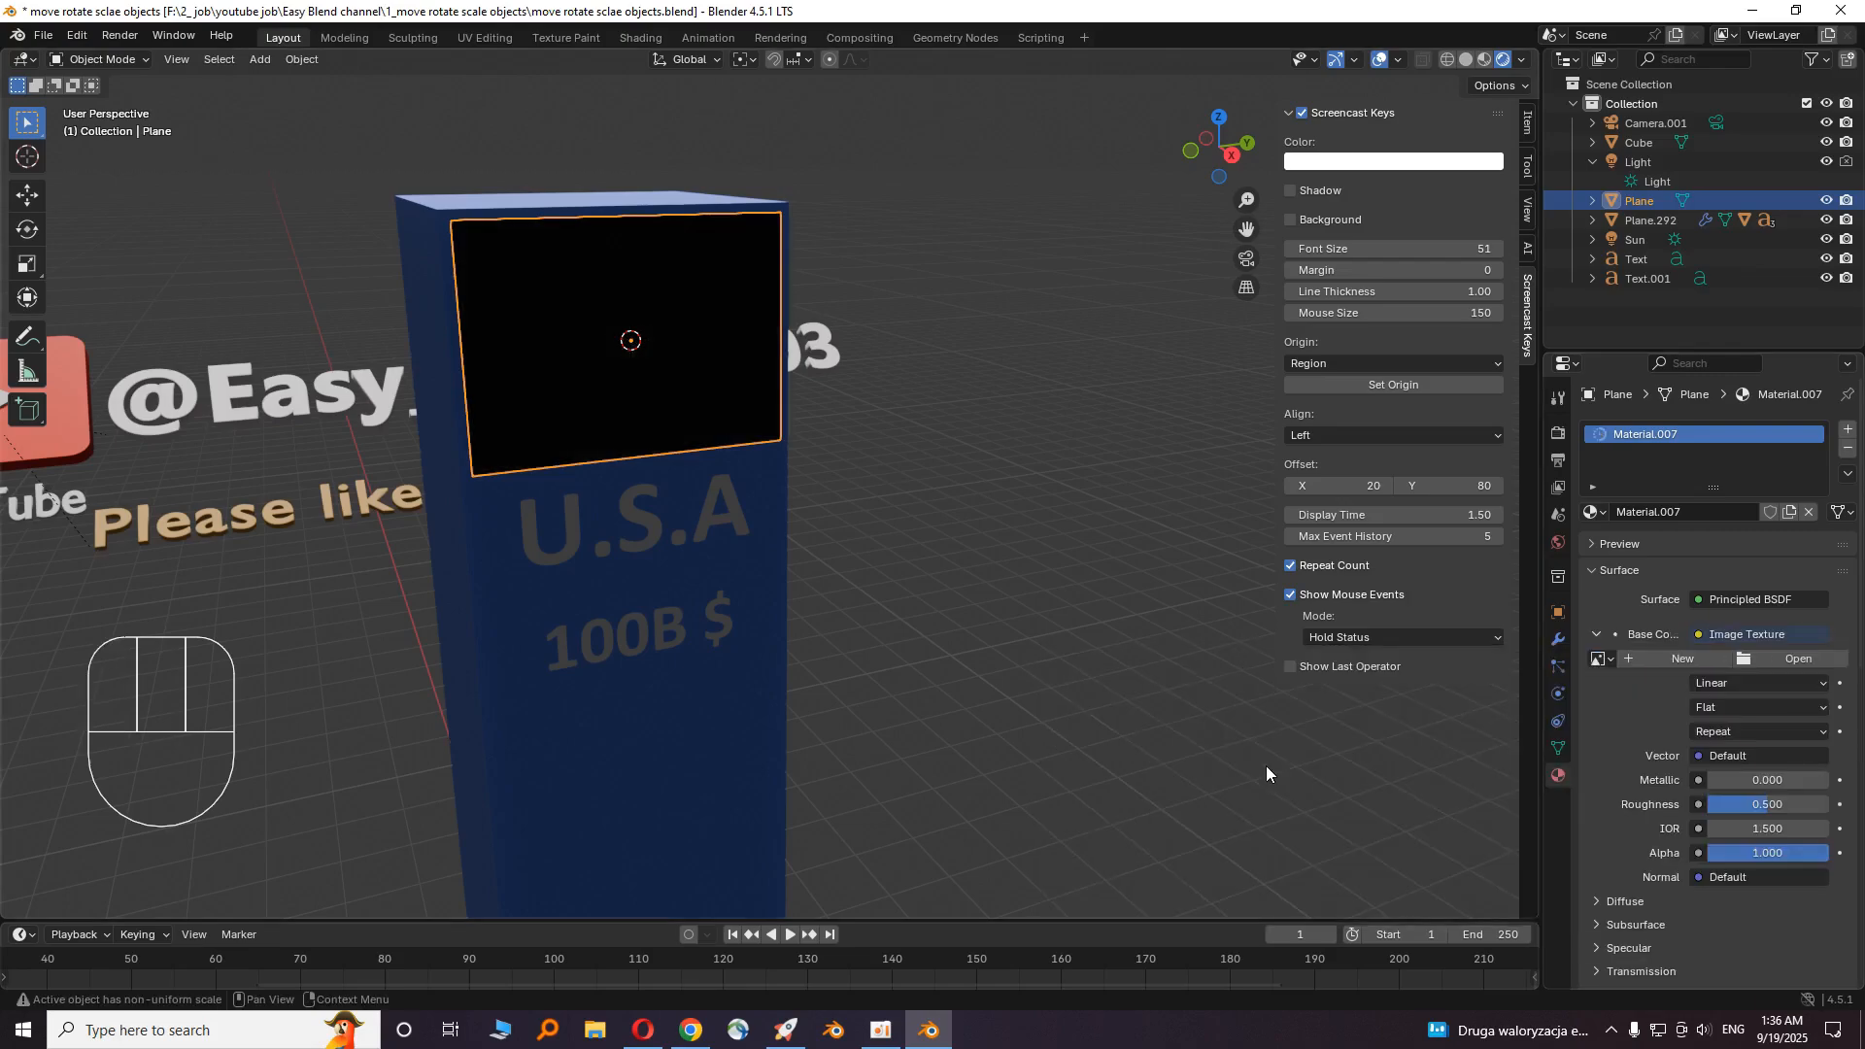
- Browse to the folder holding the American flag image to load it
left_click(1798, 659)
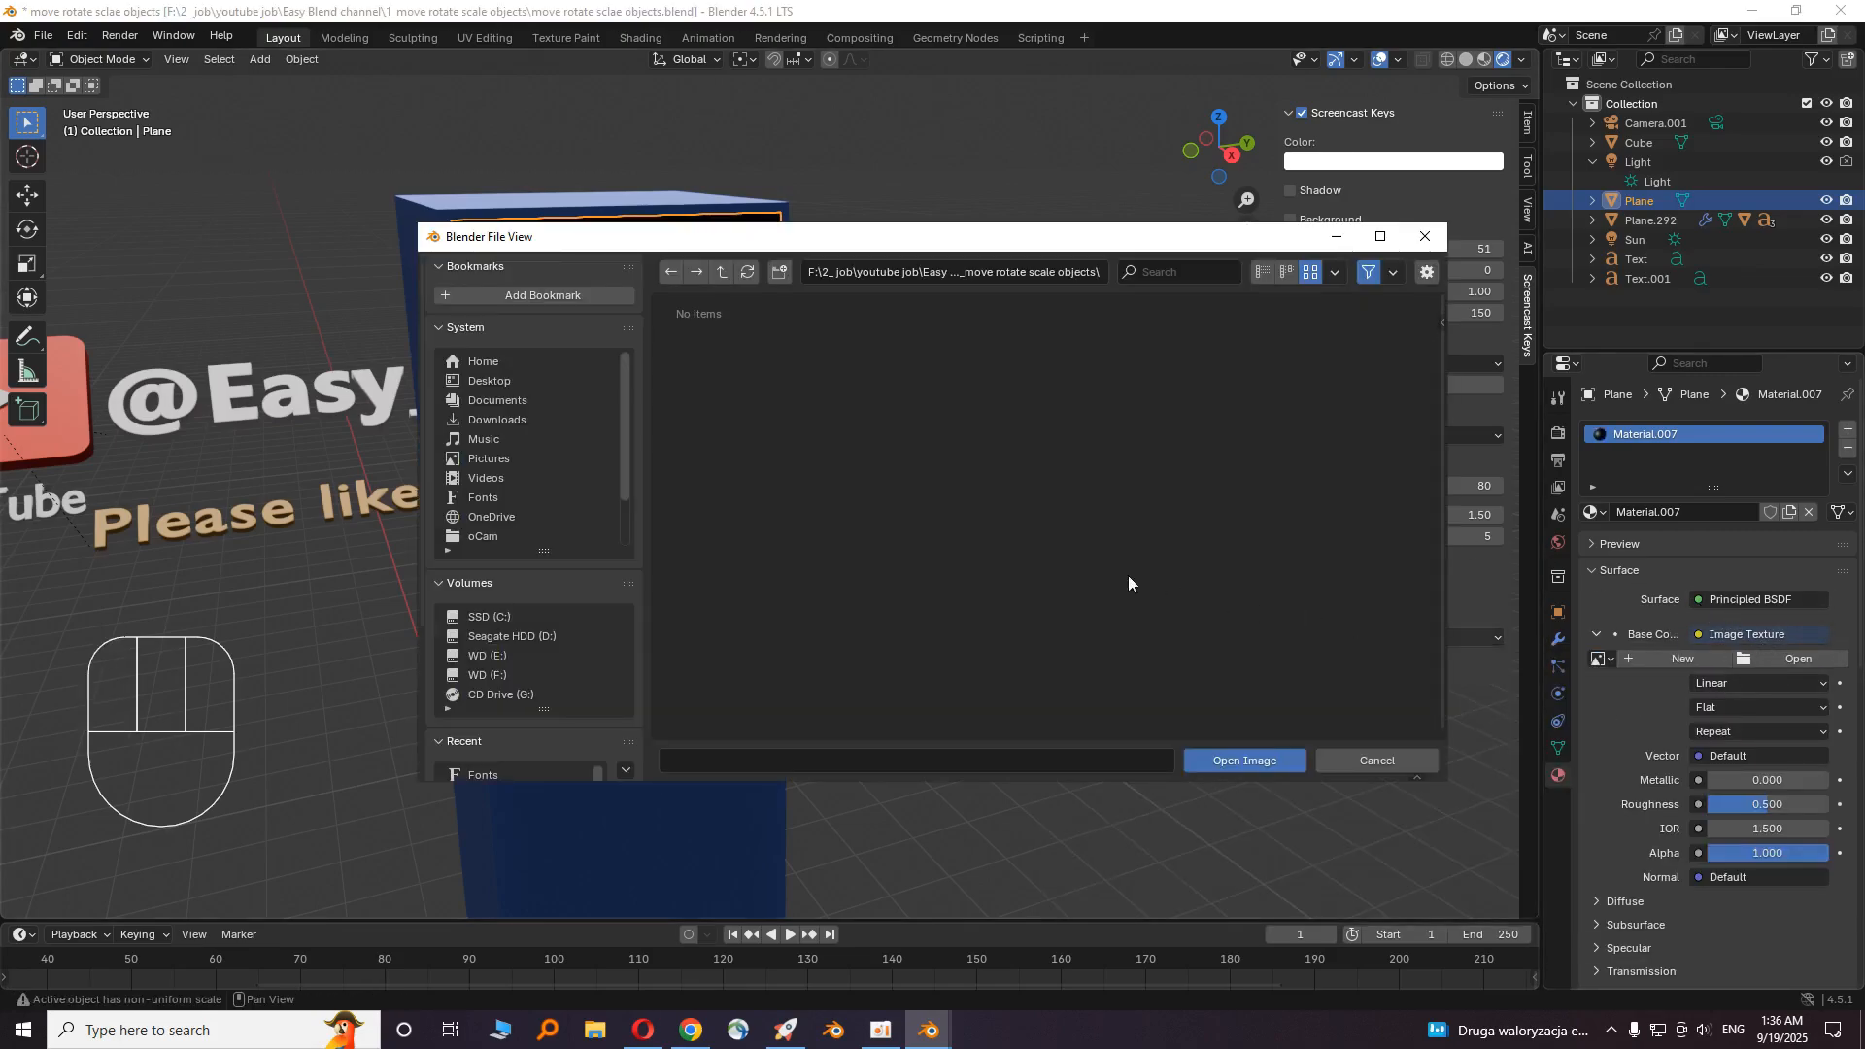
left_click(721, 272)
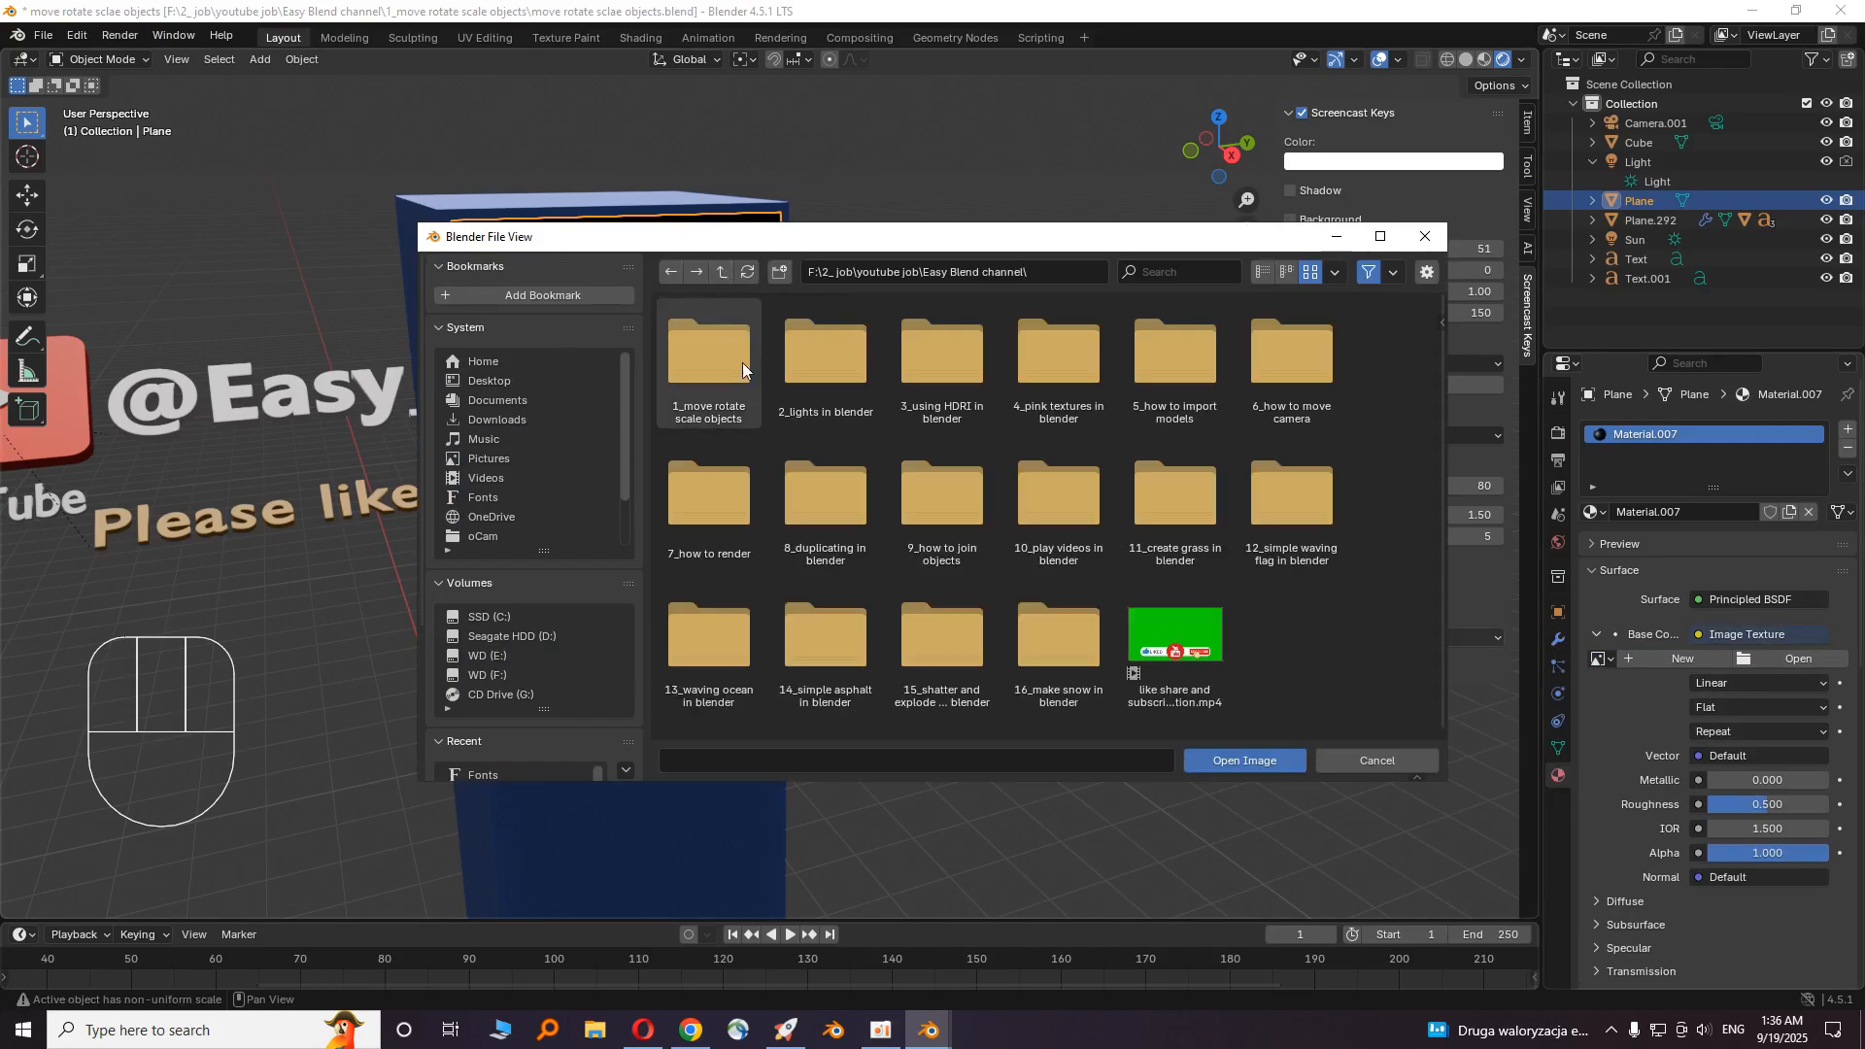
left_click(1244, 760)
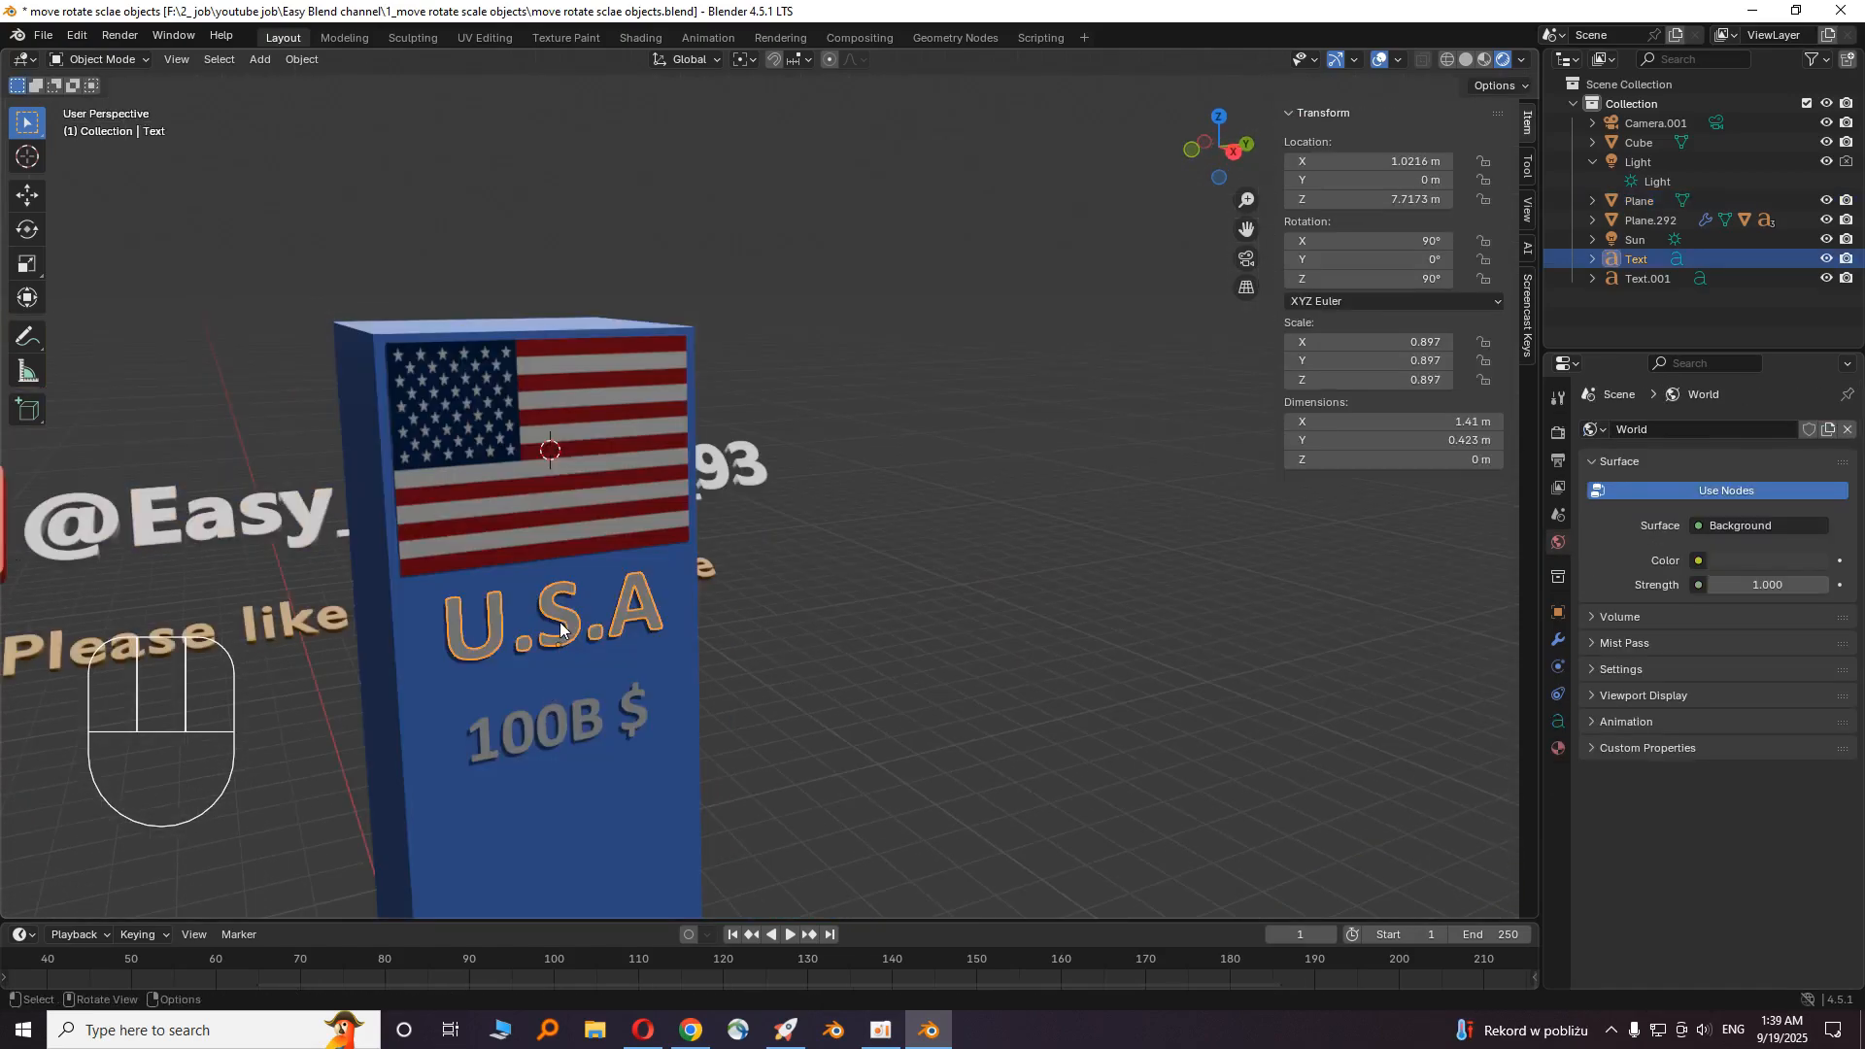
- Create a new material for the U.S.A text and bring up its Base Color picker
left_click(1556, 746)
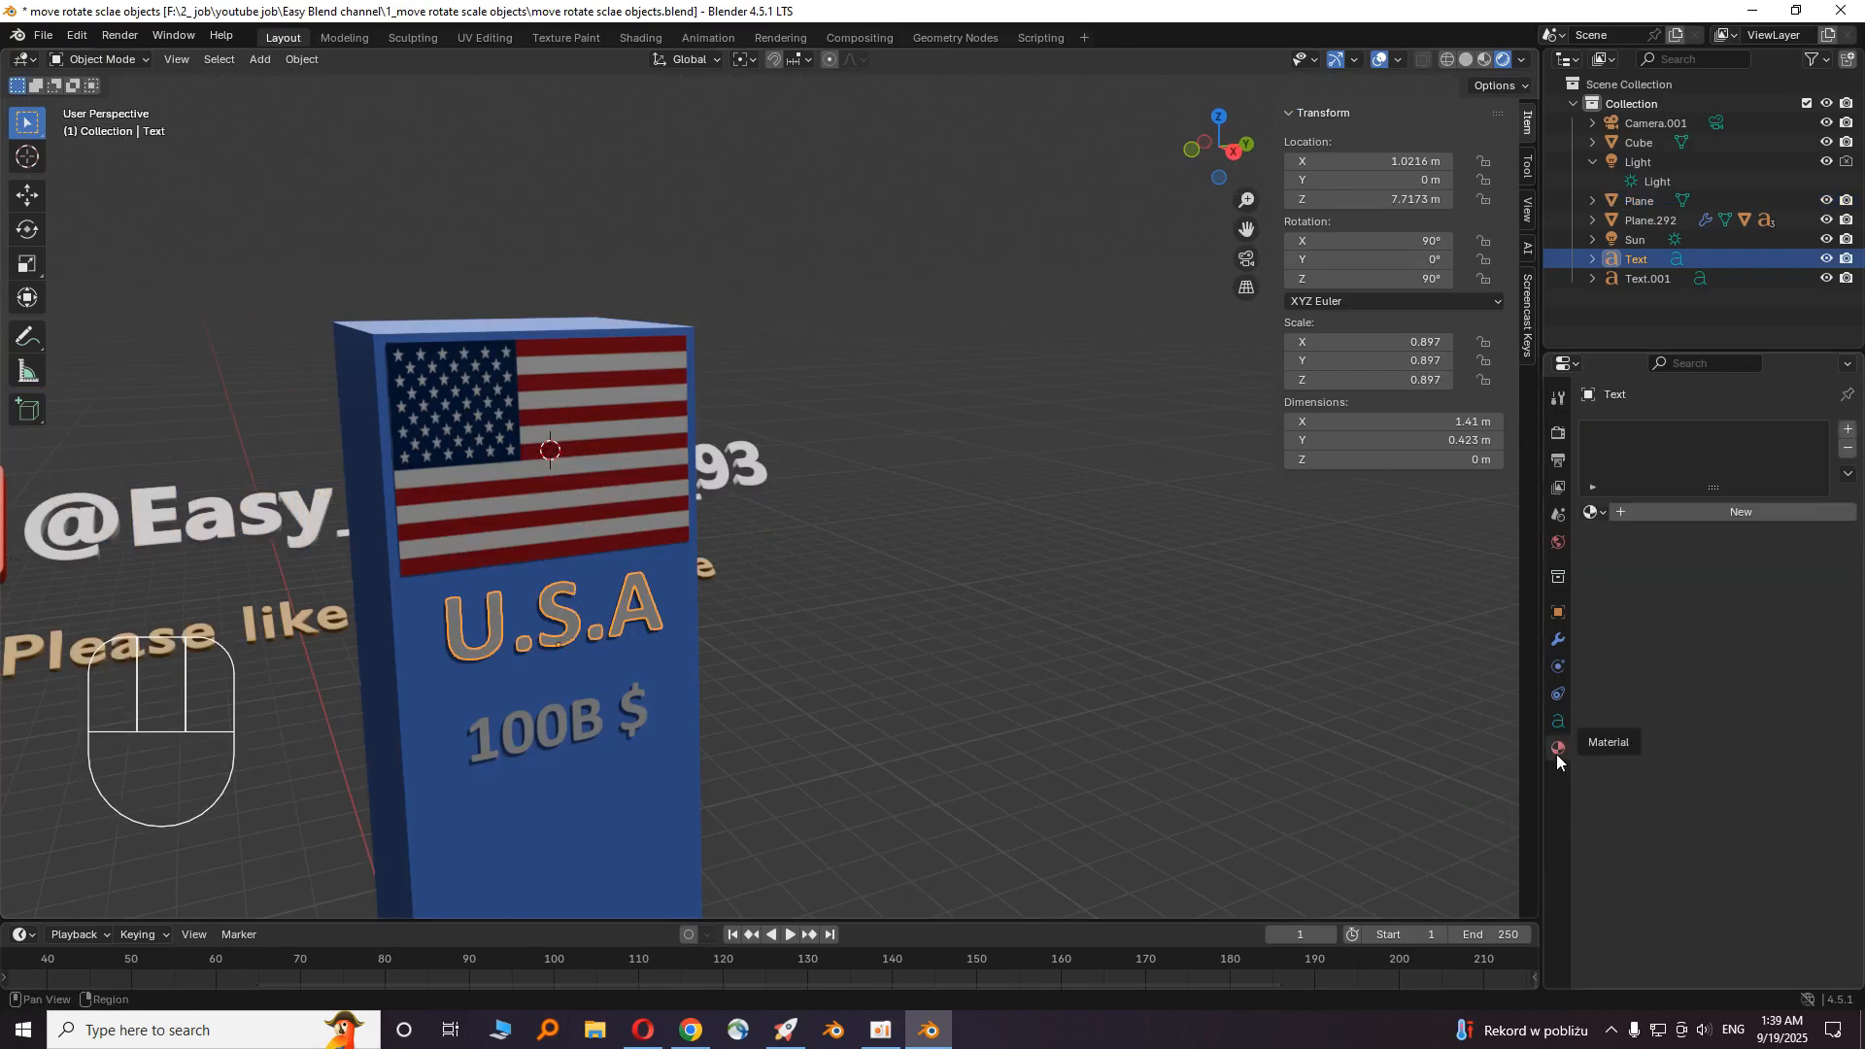
left_click(1557, 746)
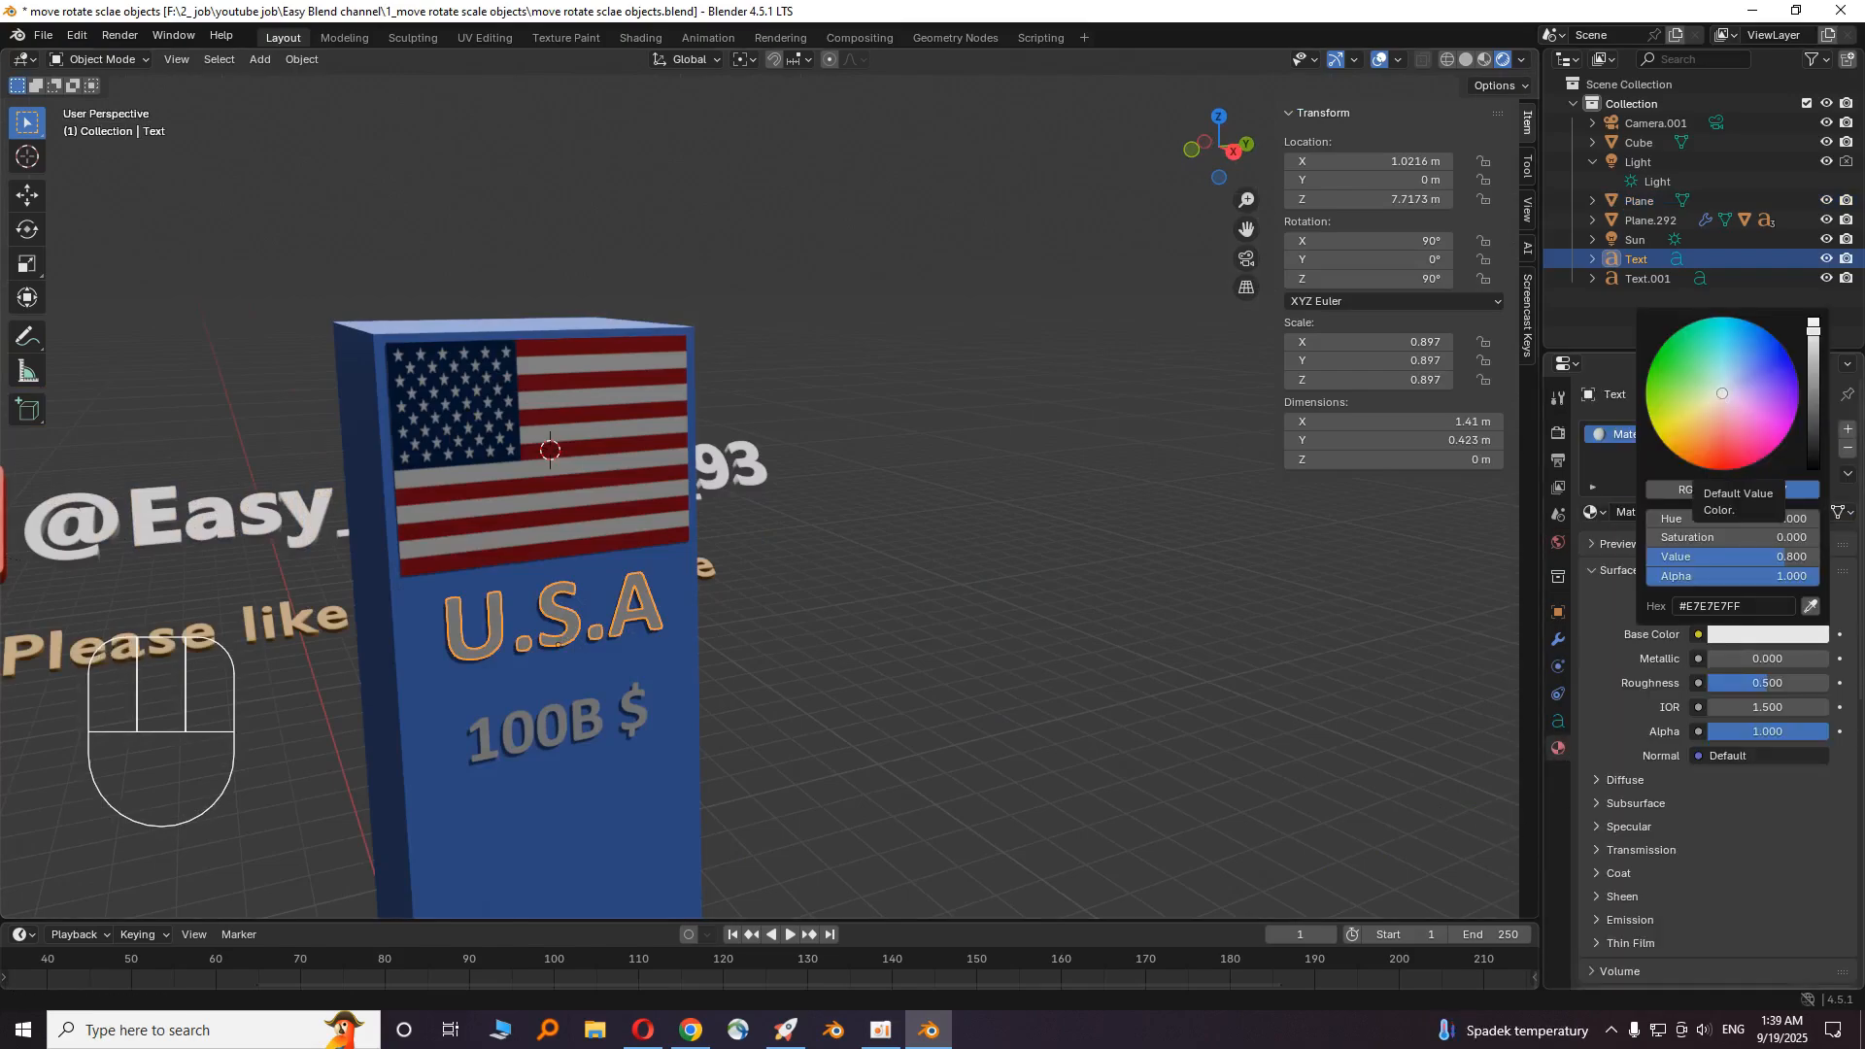
left_click(795, 807)
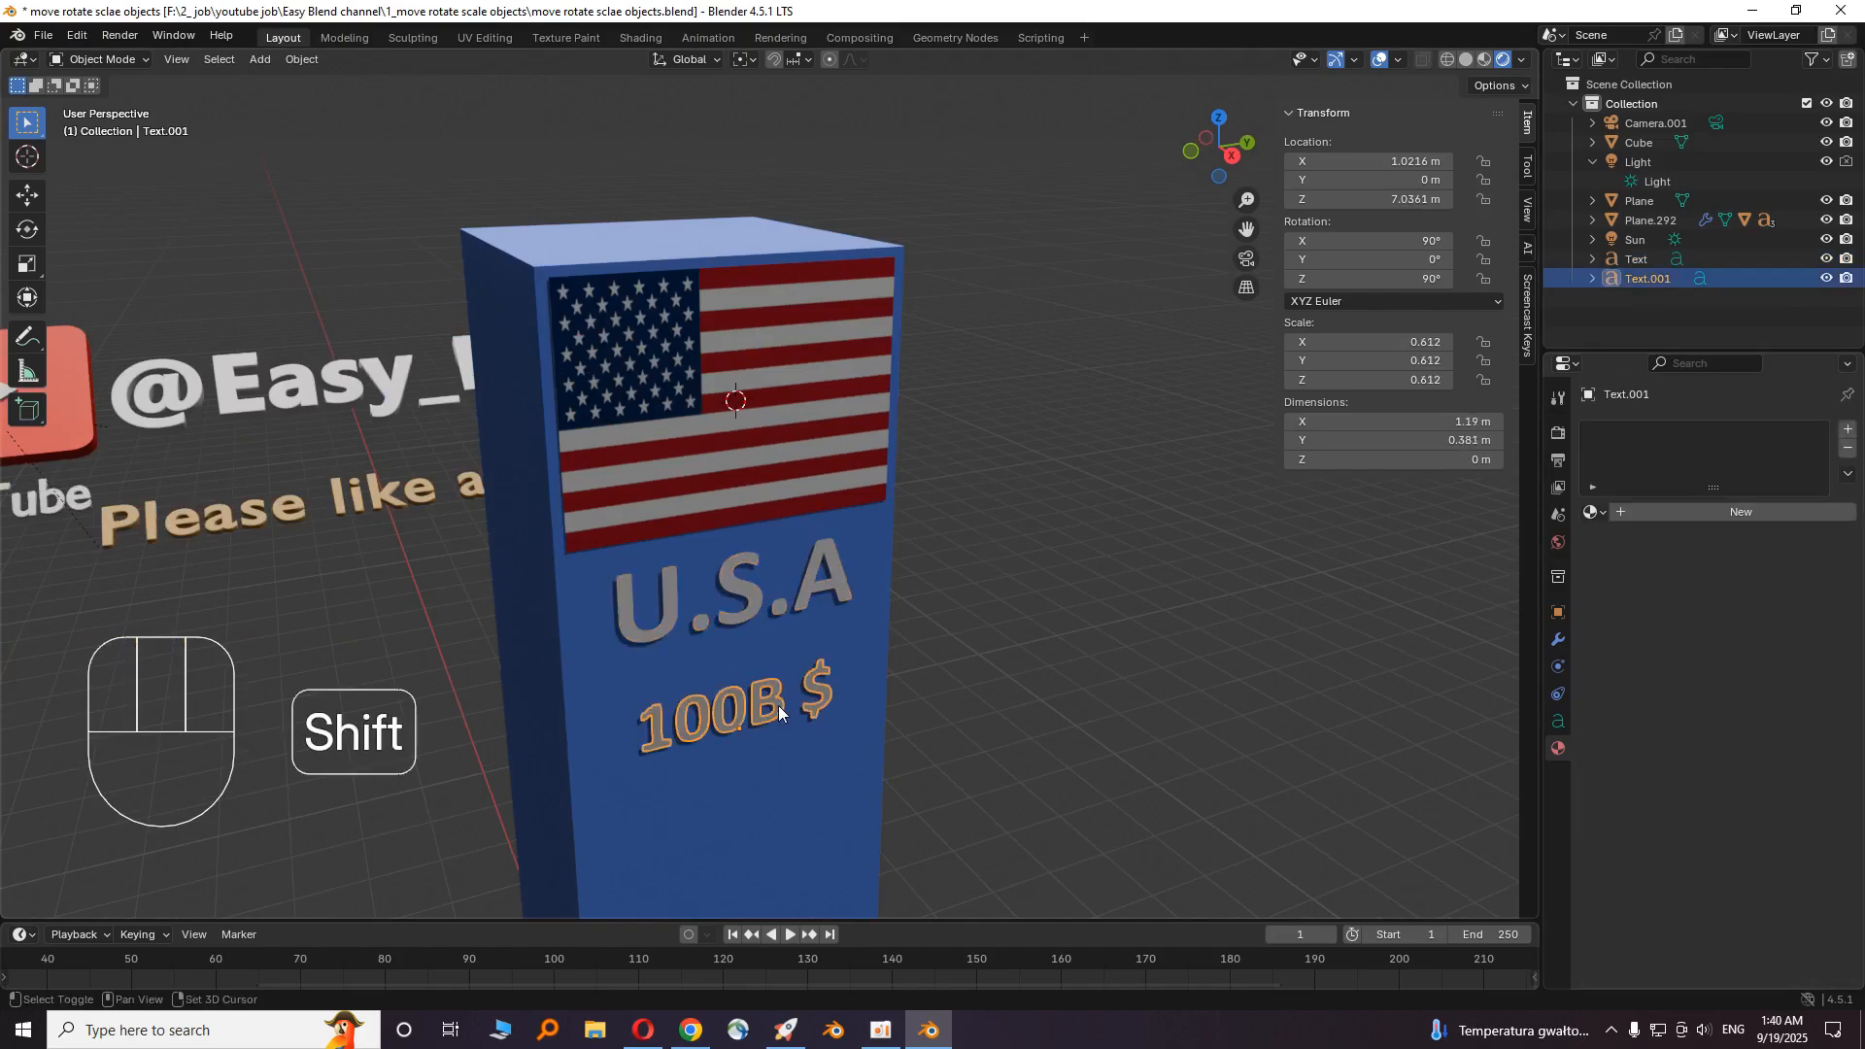
- Select both labels with the flag plane and start parenting them to it via Ctrl+P
left_click(1634, 259)
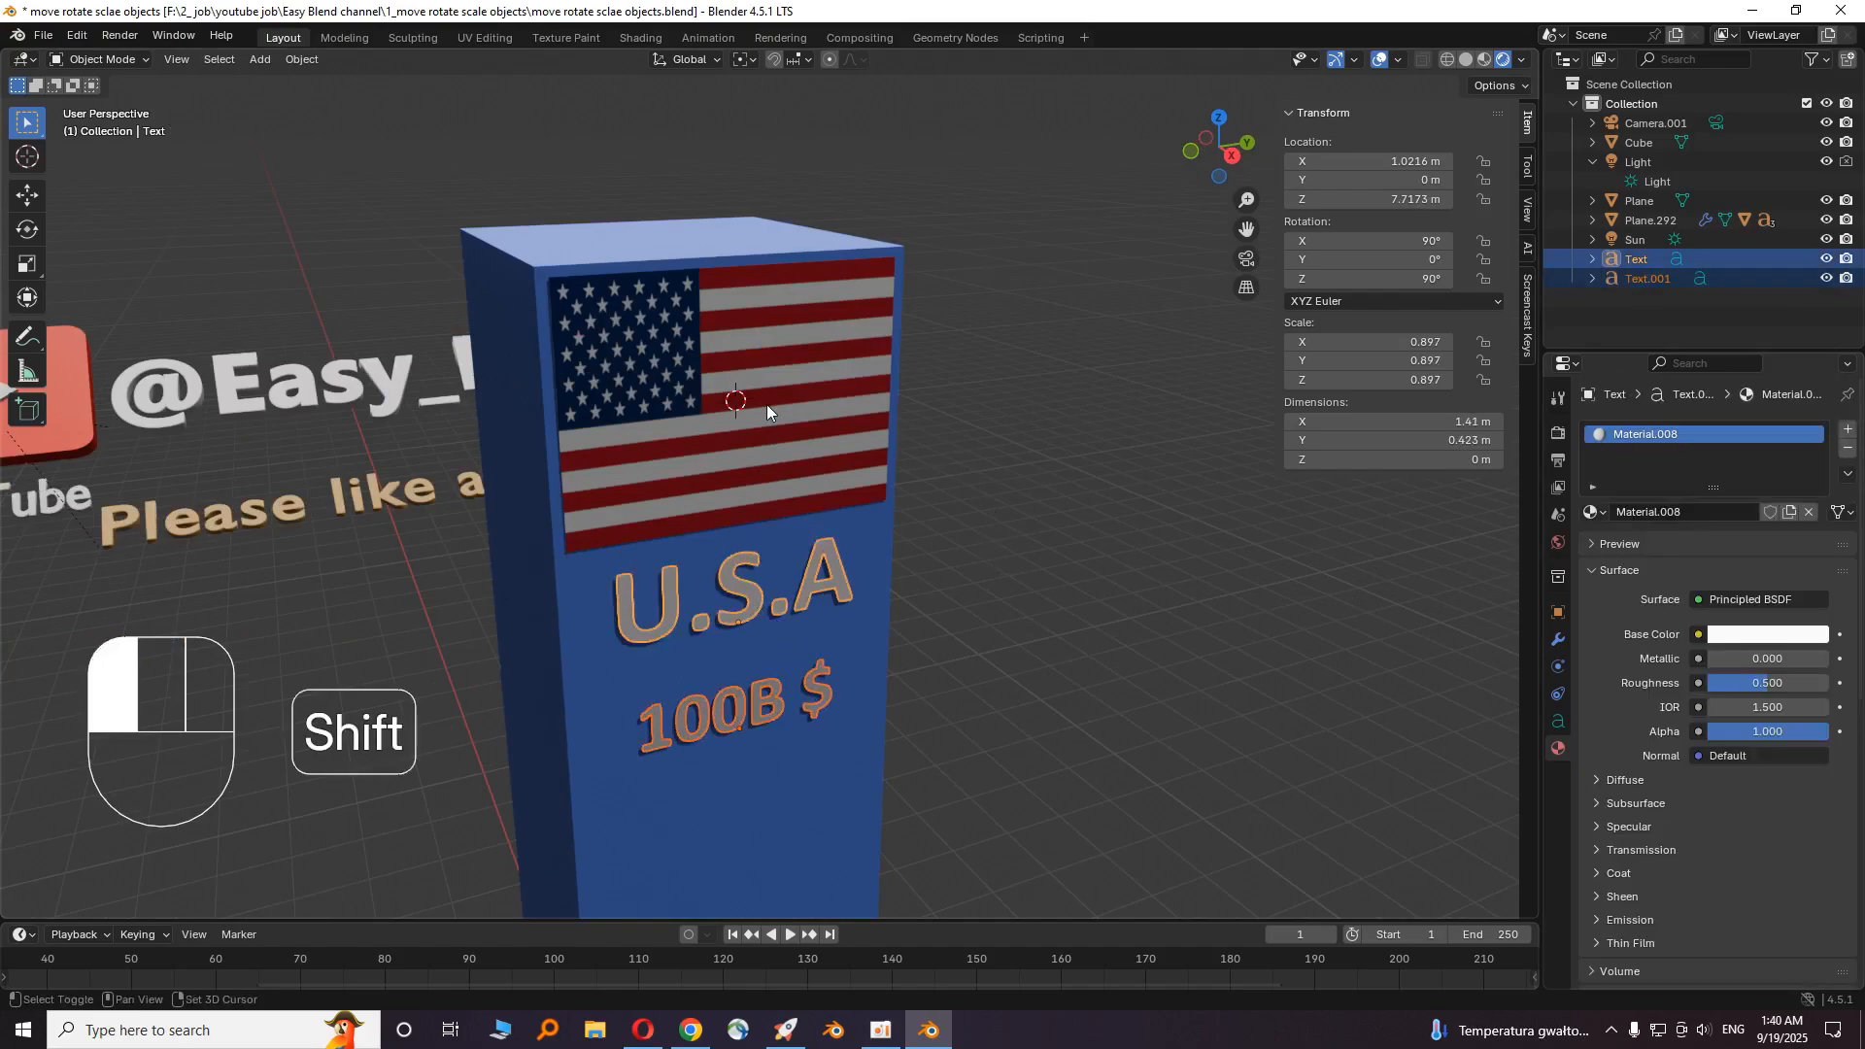
key("ctrl+p")
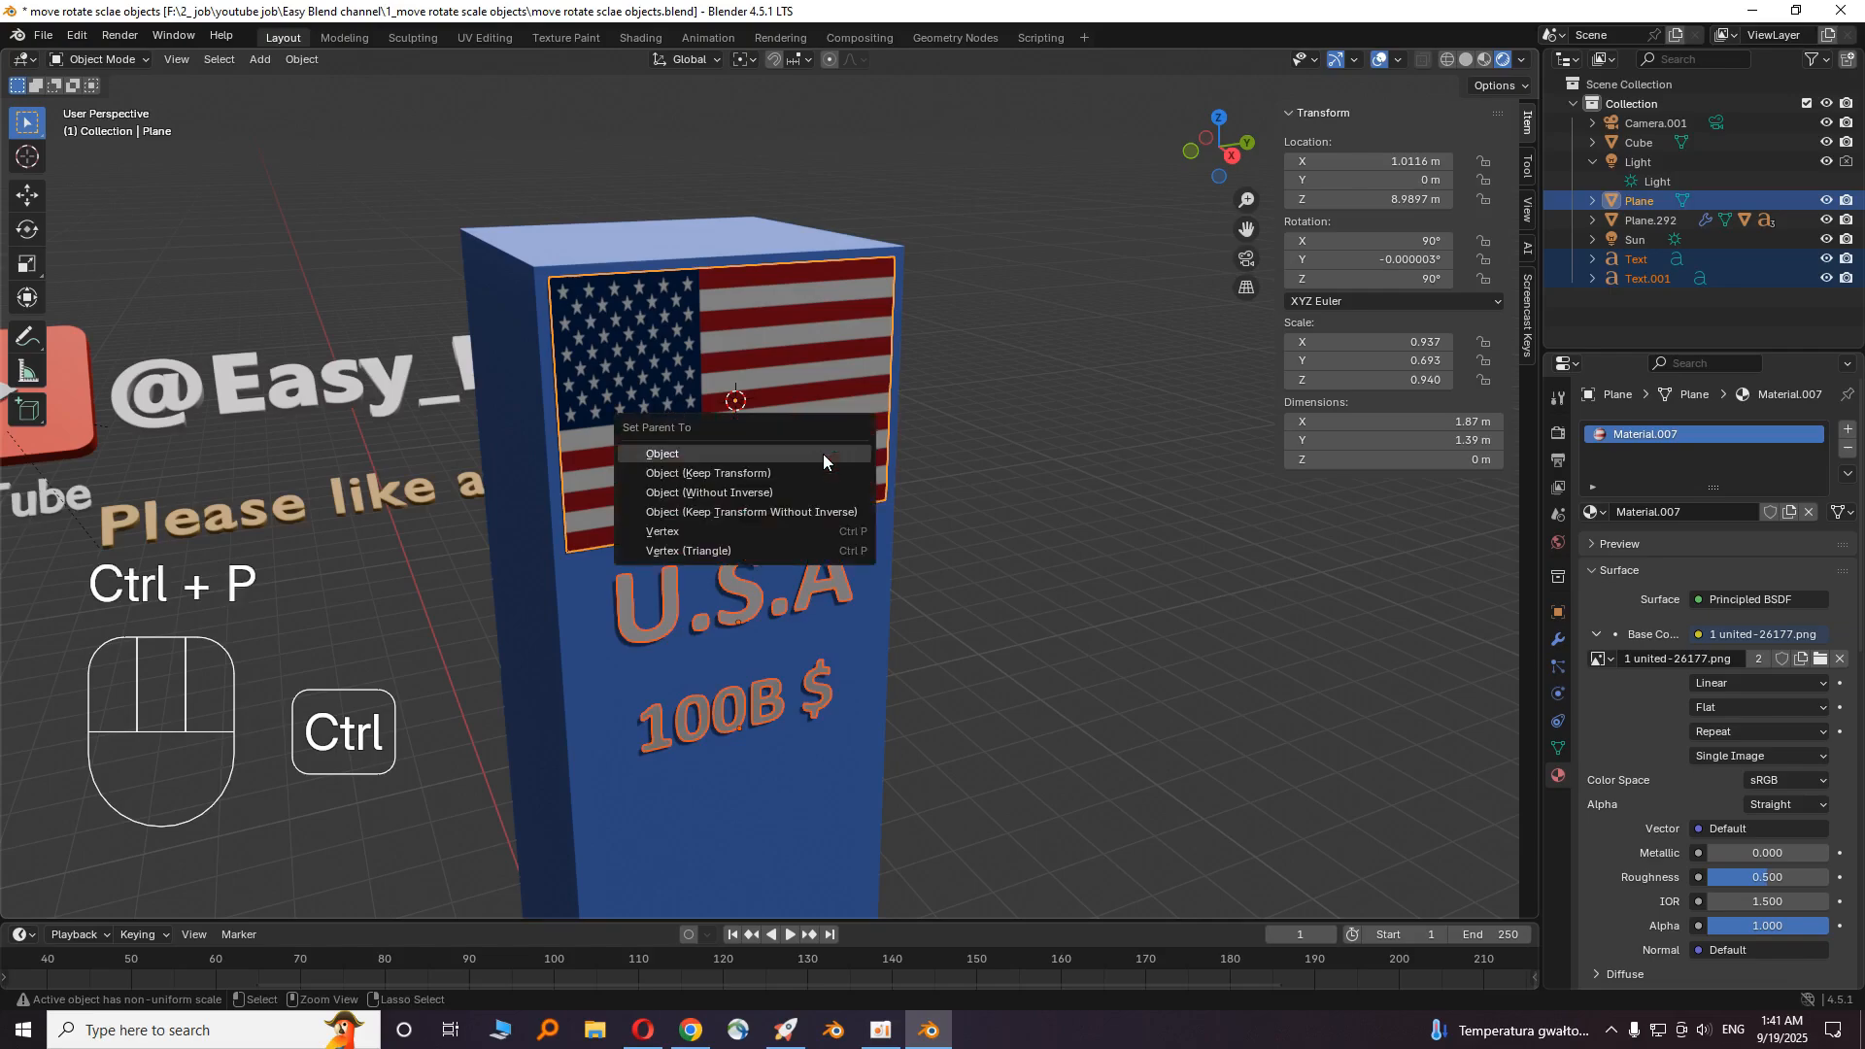
mouse_move(750, 474)
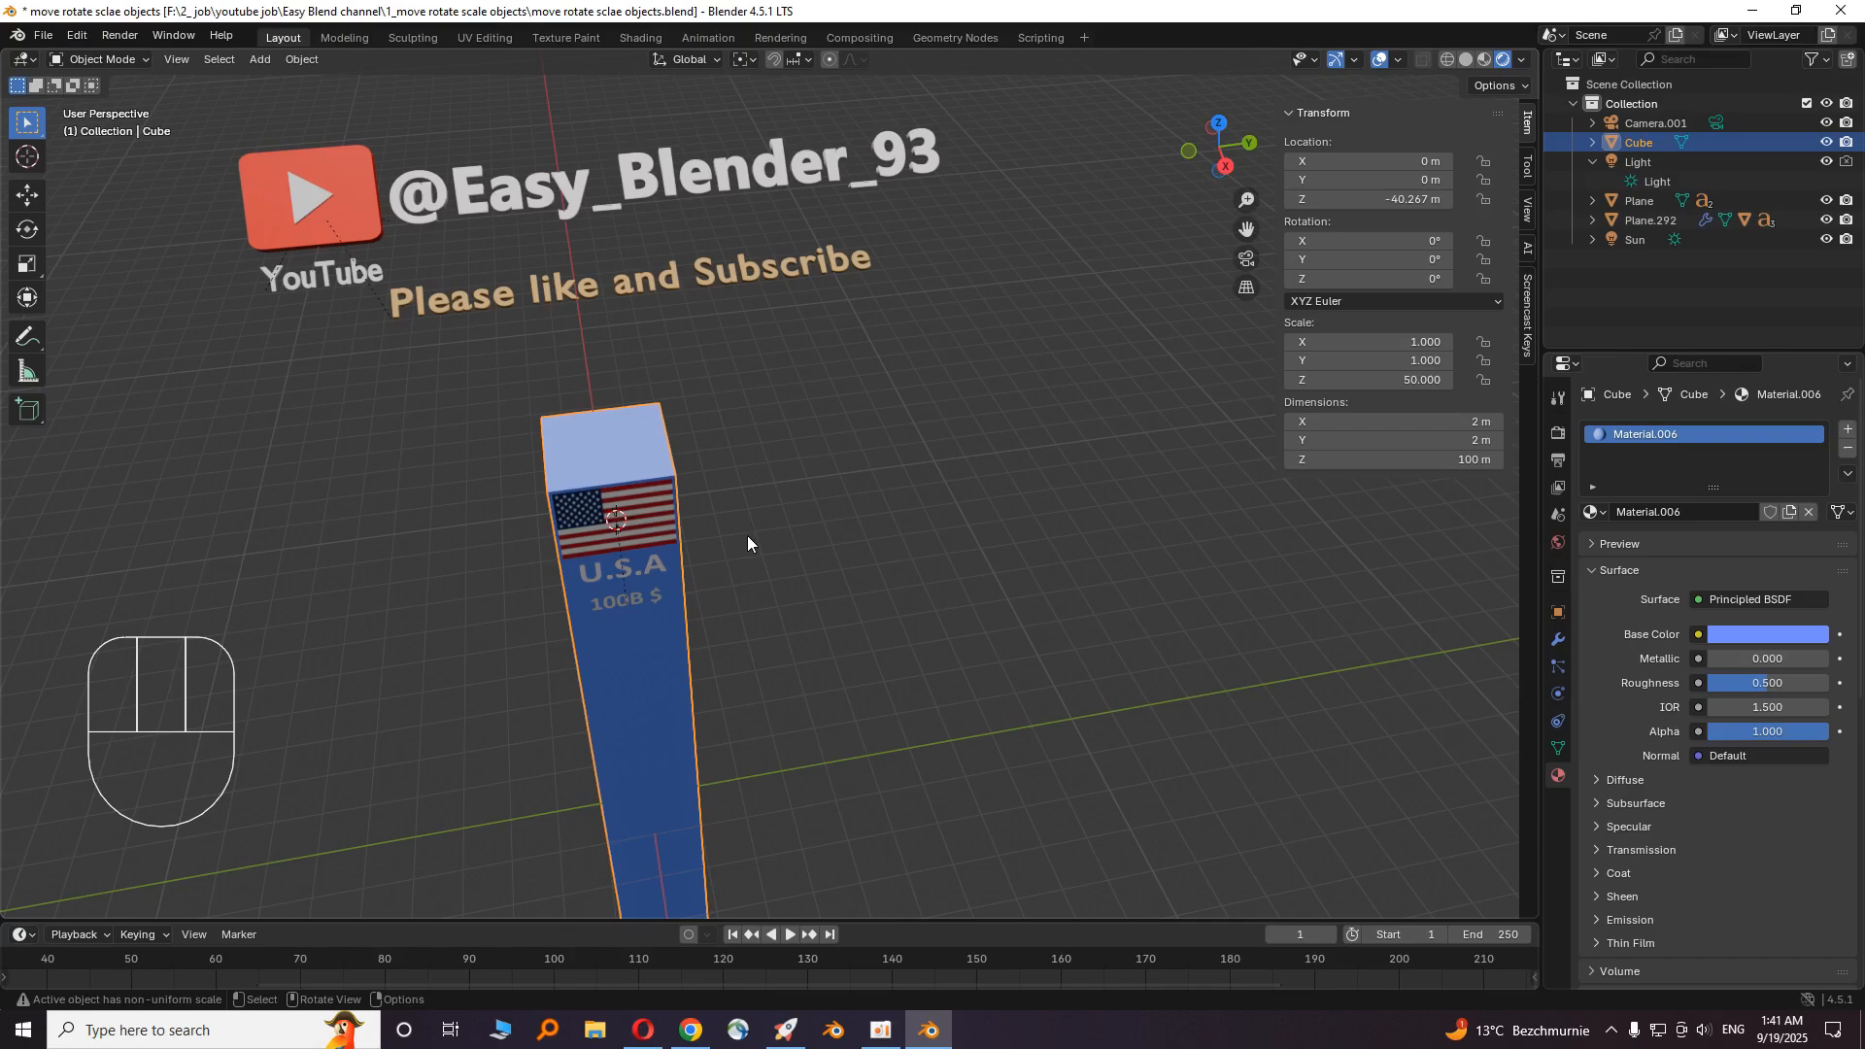
- Make linked copies of the Cube pillar with Alt+D, each slid 5 m further along Y
key("alt+d")
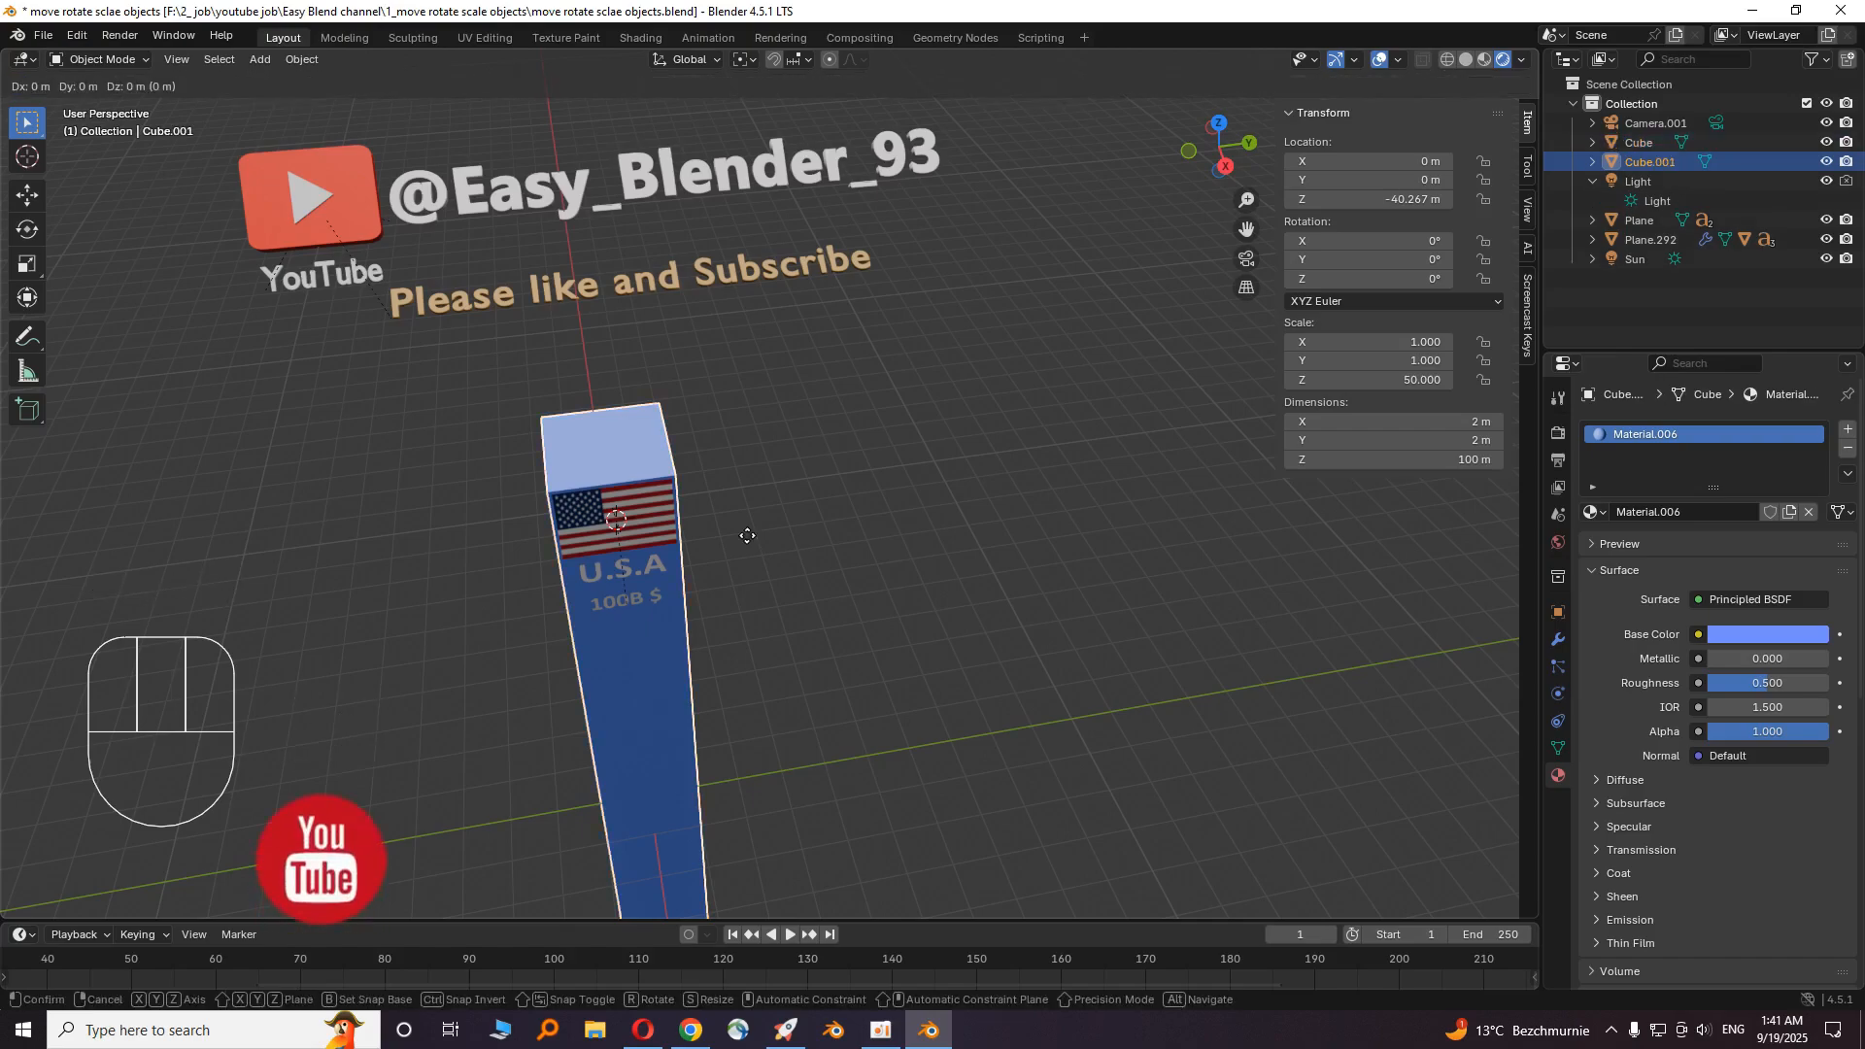
key("y")
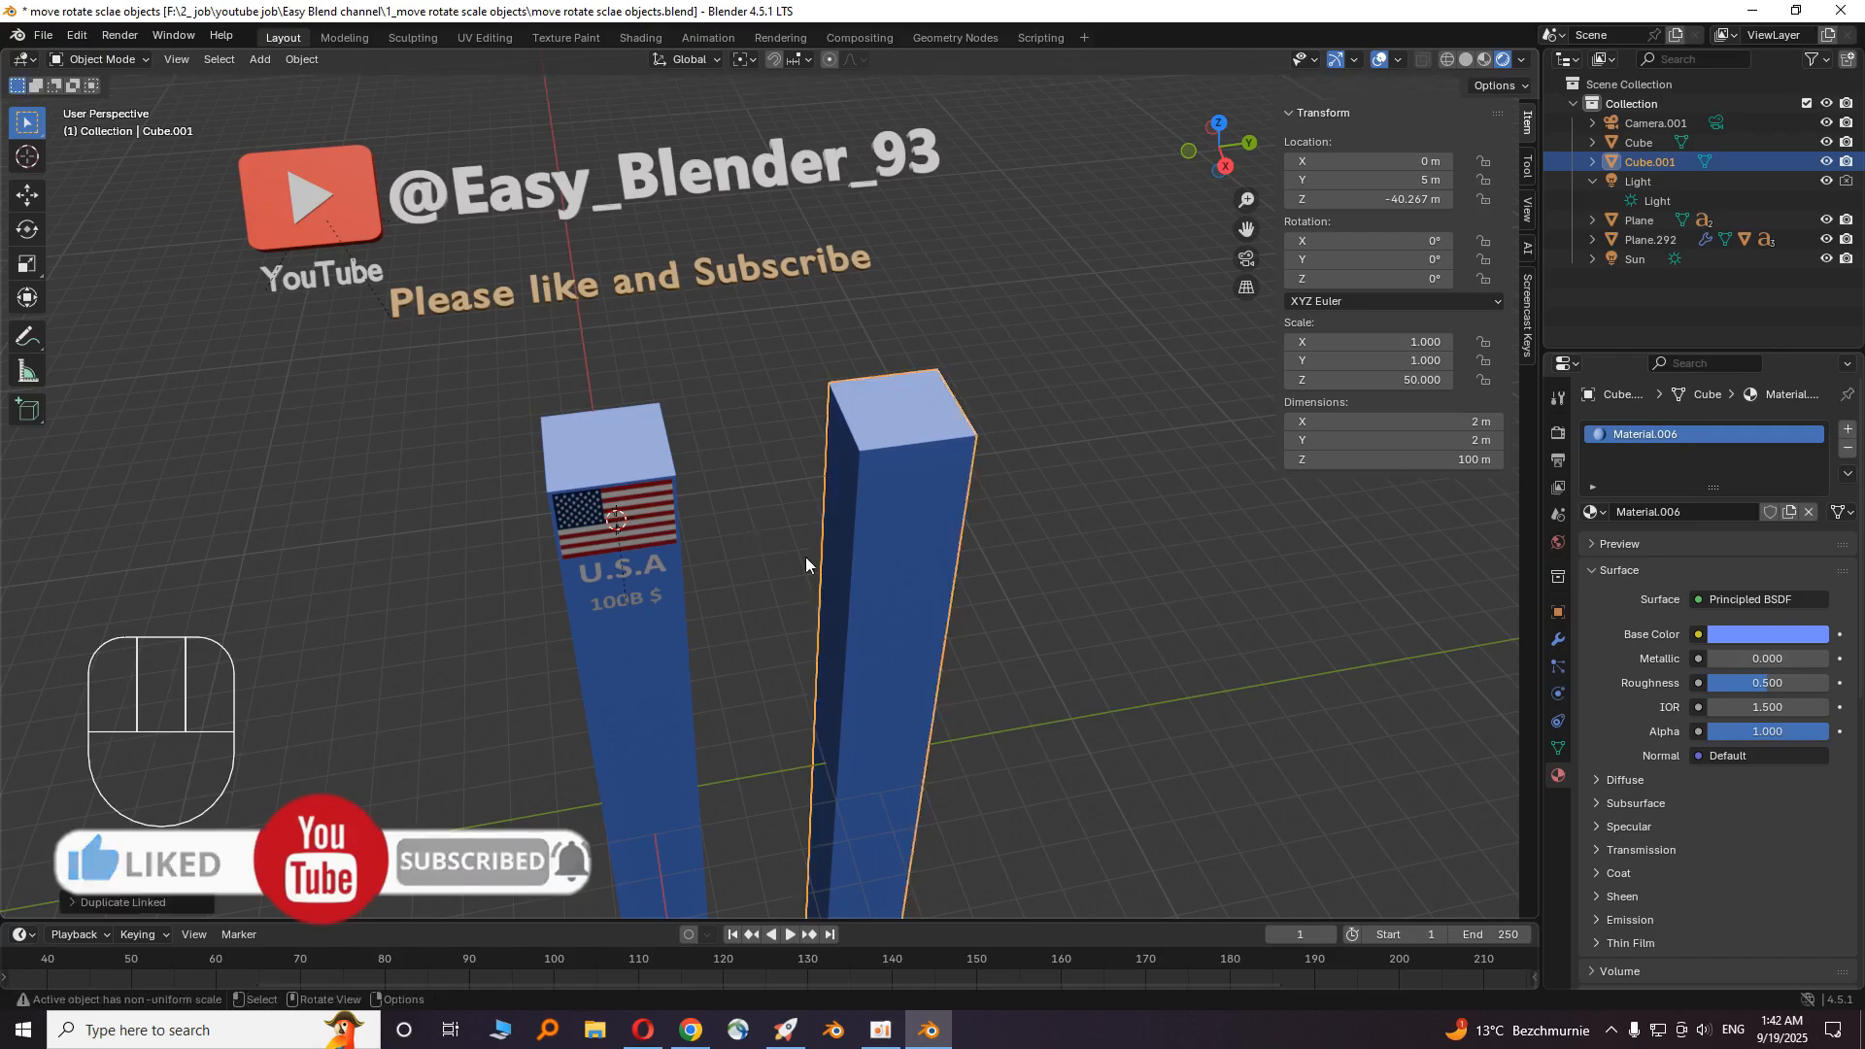
scroll("down", 3)
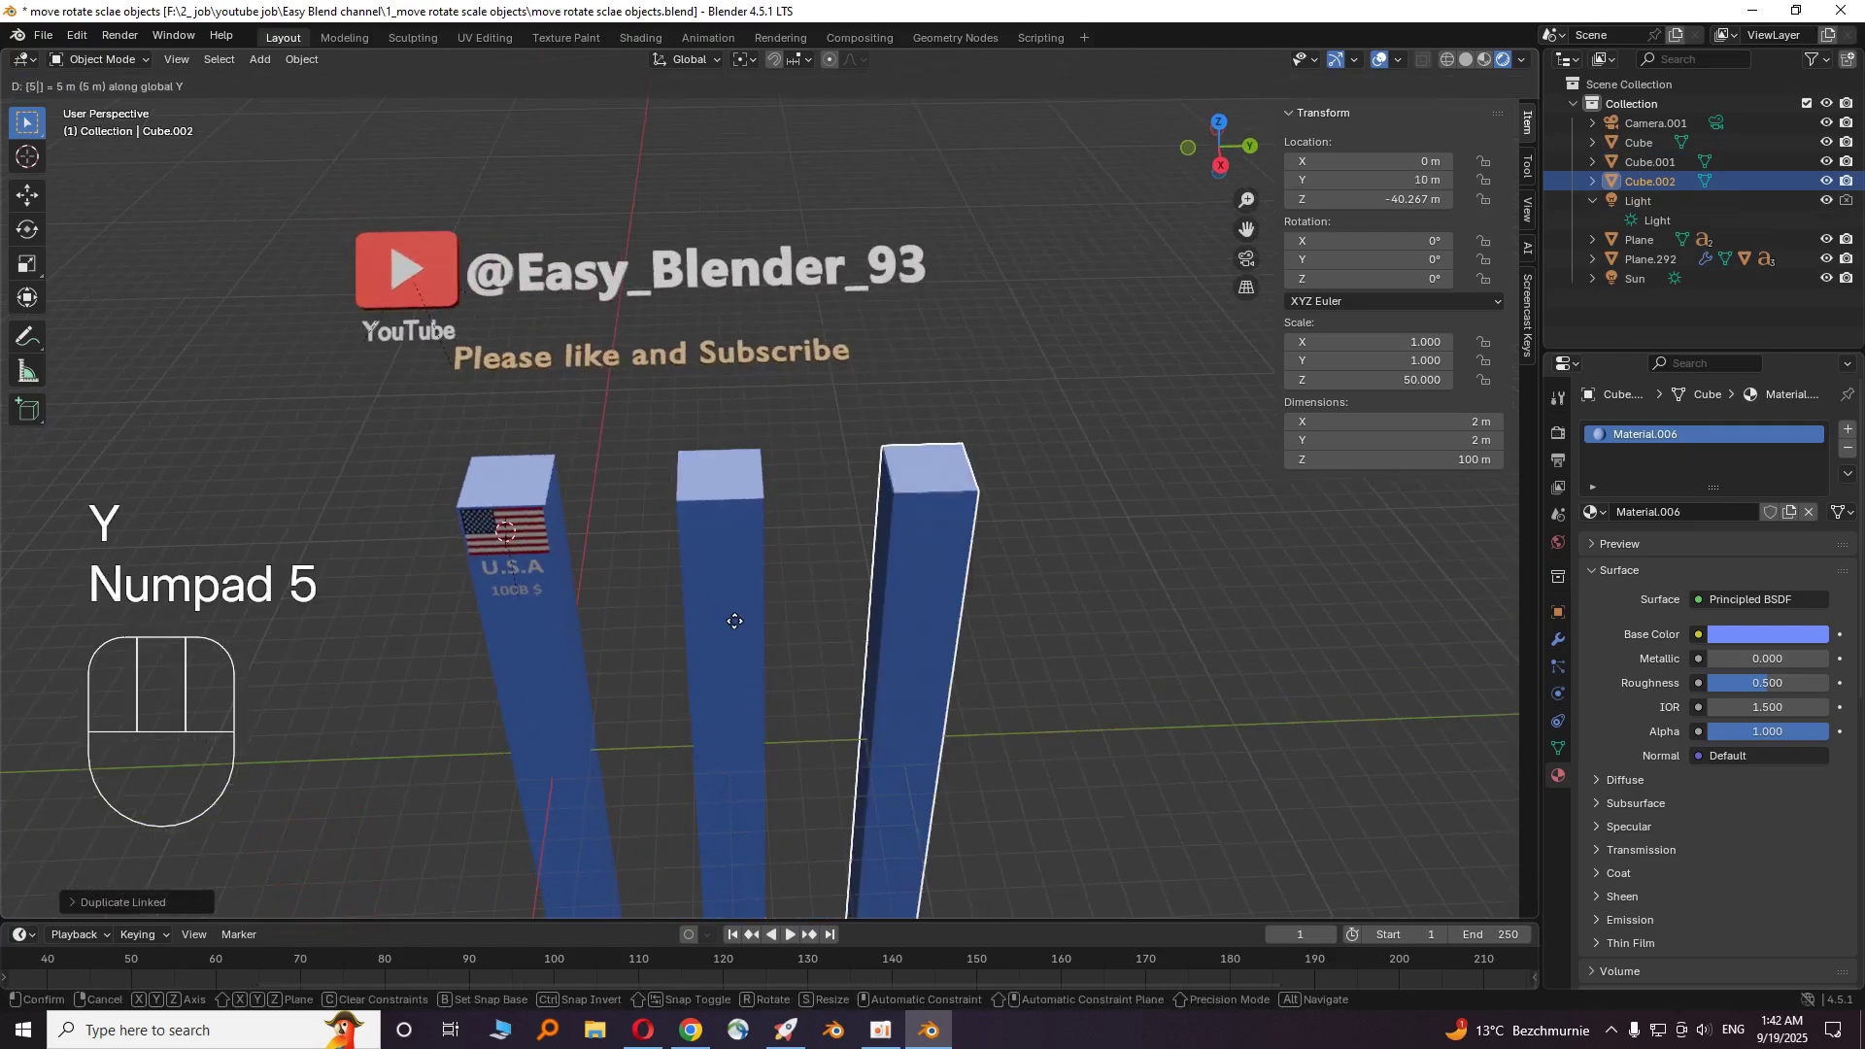
key("Return")
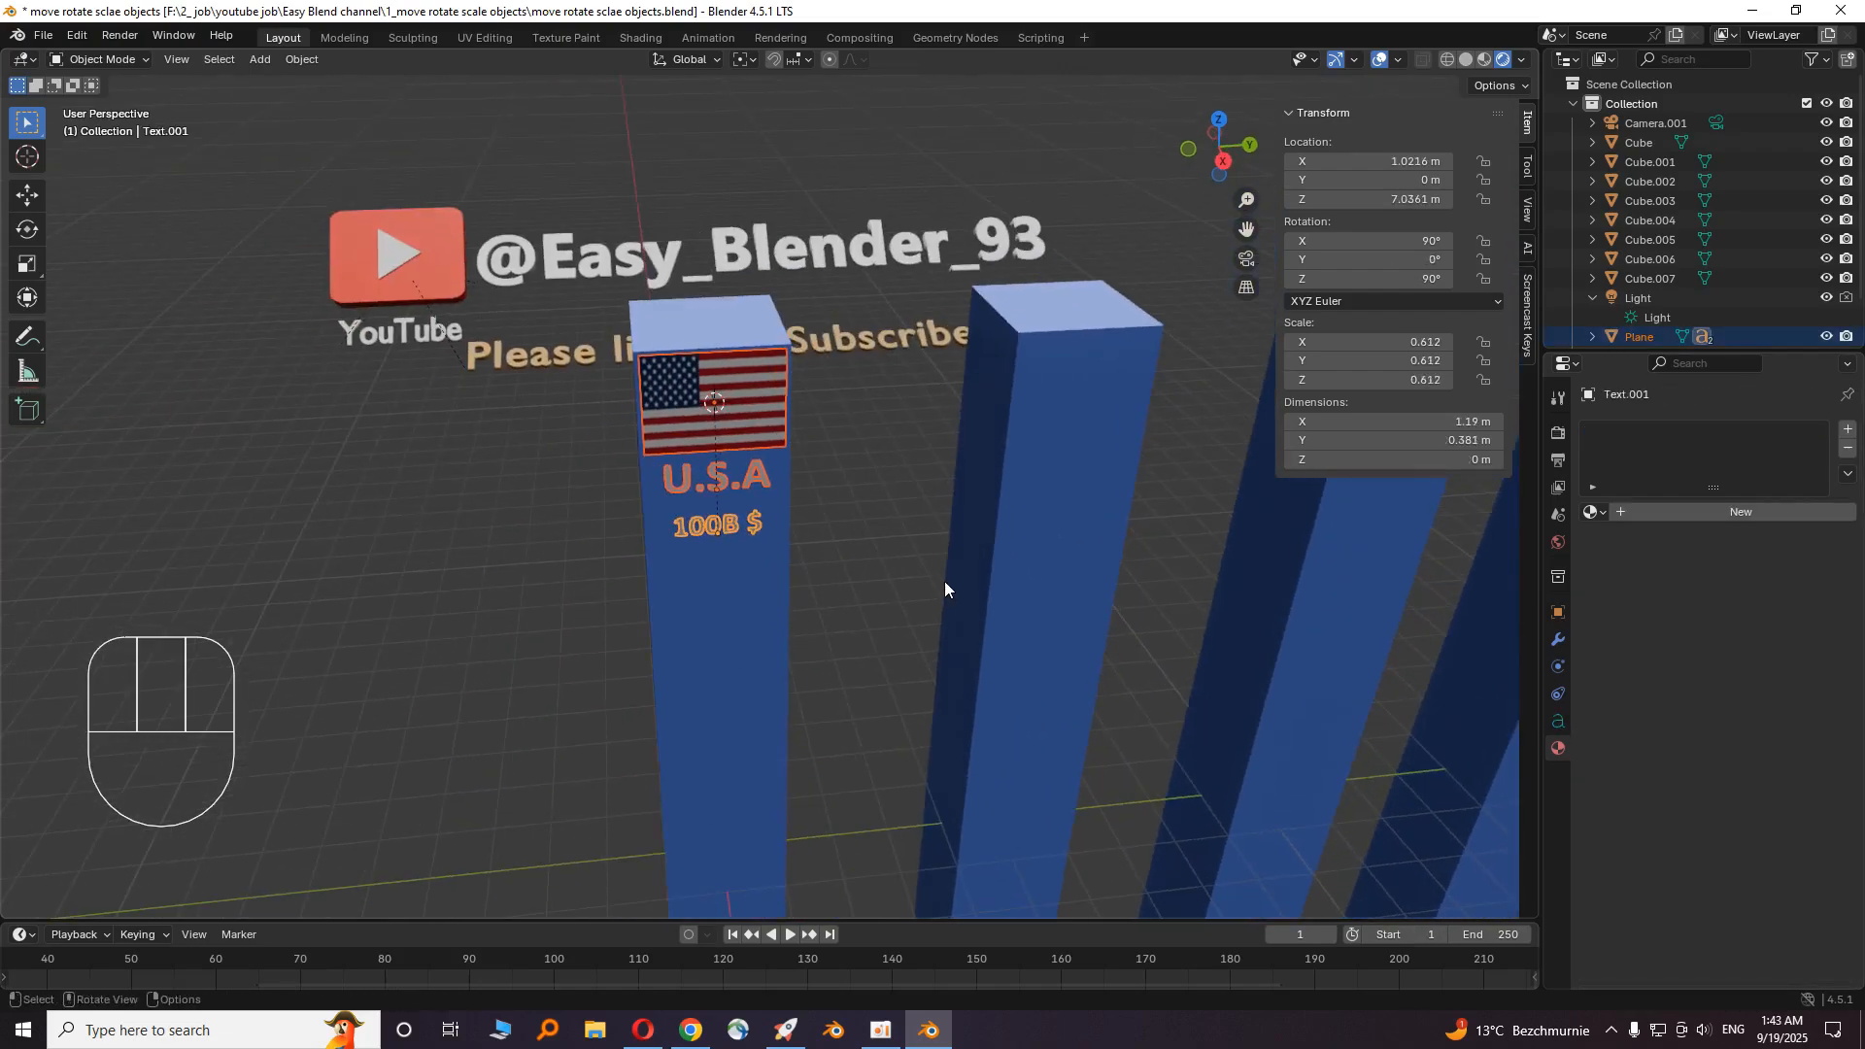
- Copy the flag panel with U.S.A and 100B $ labels and move it along Y onto the next pillar
key("ctrl+c")
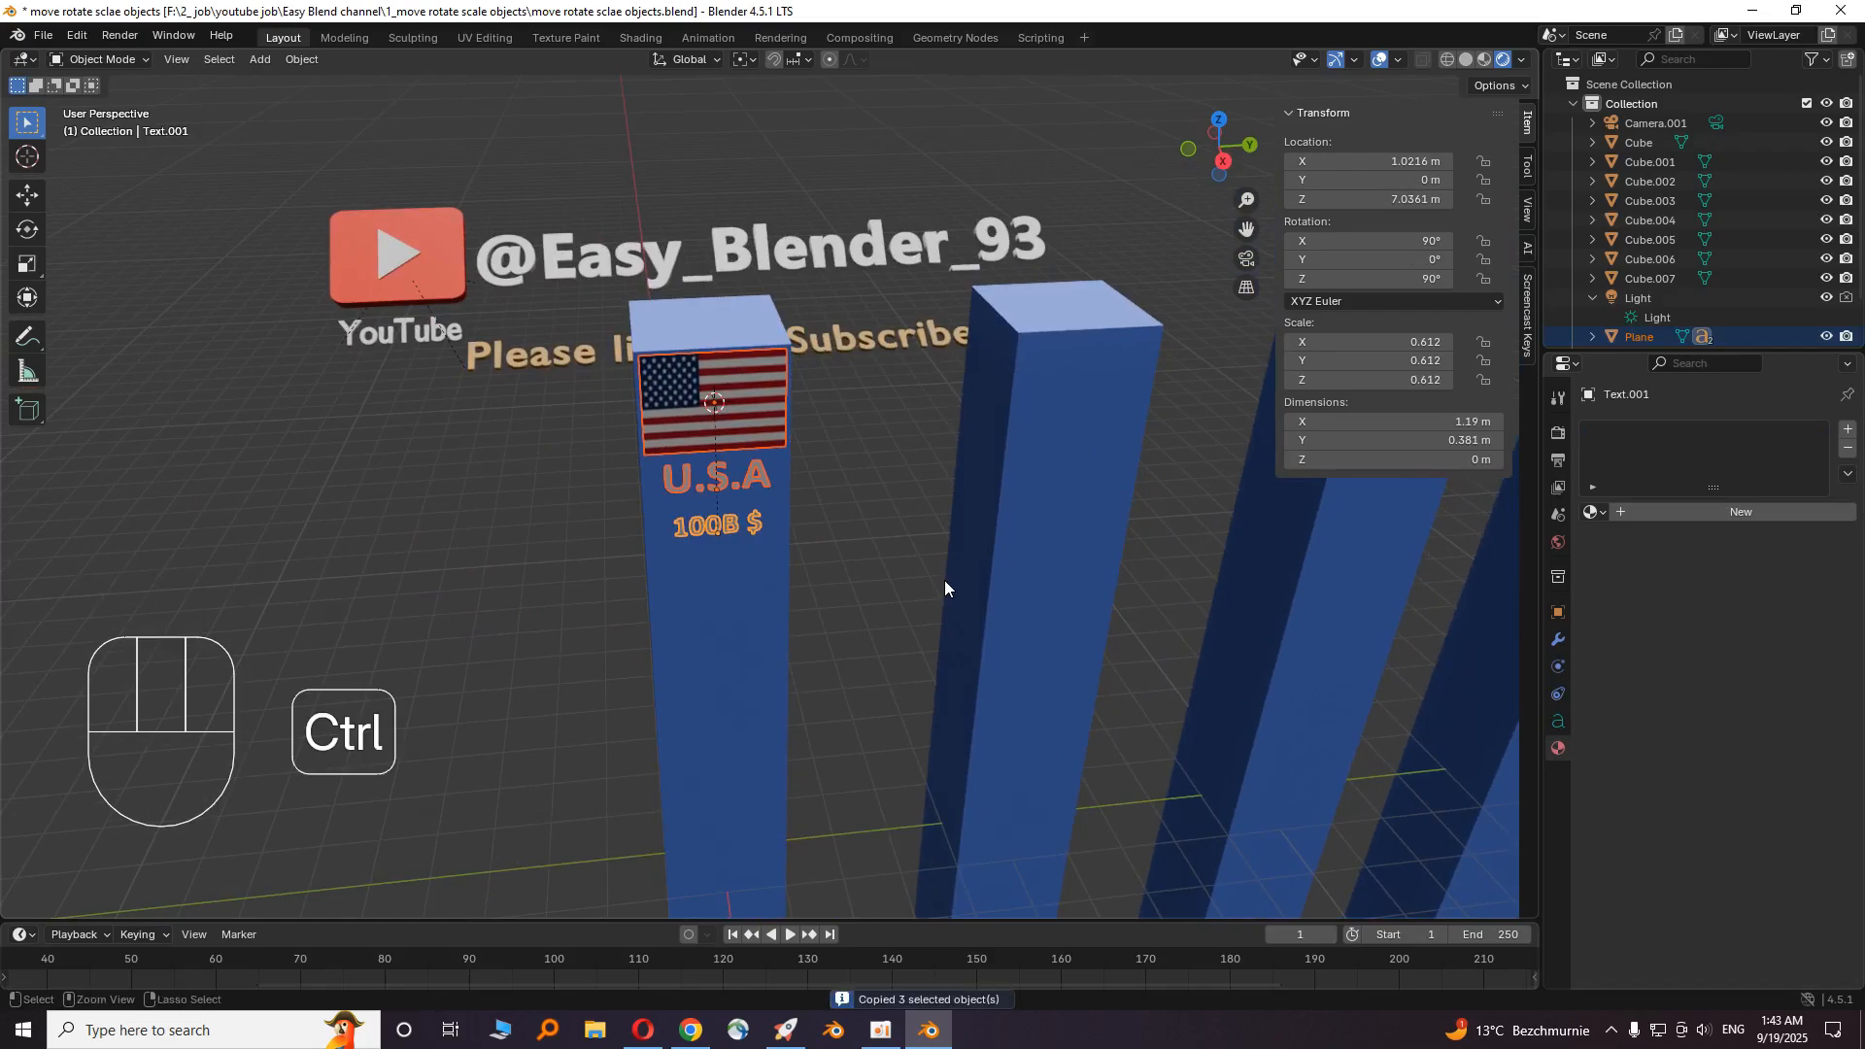
key("ctrl+v")
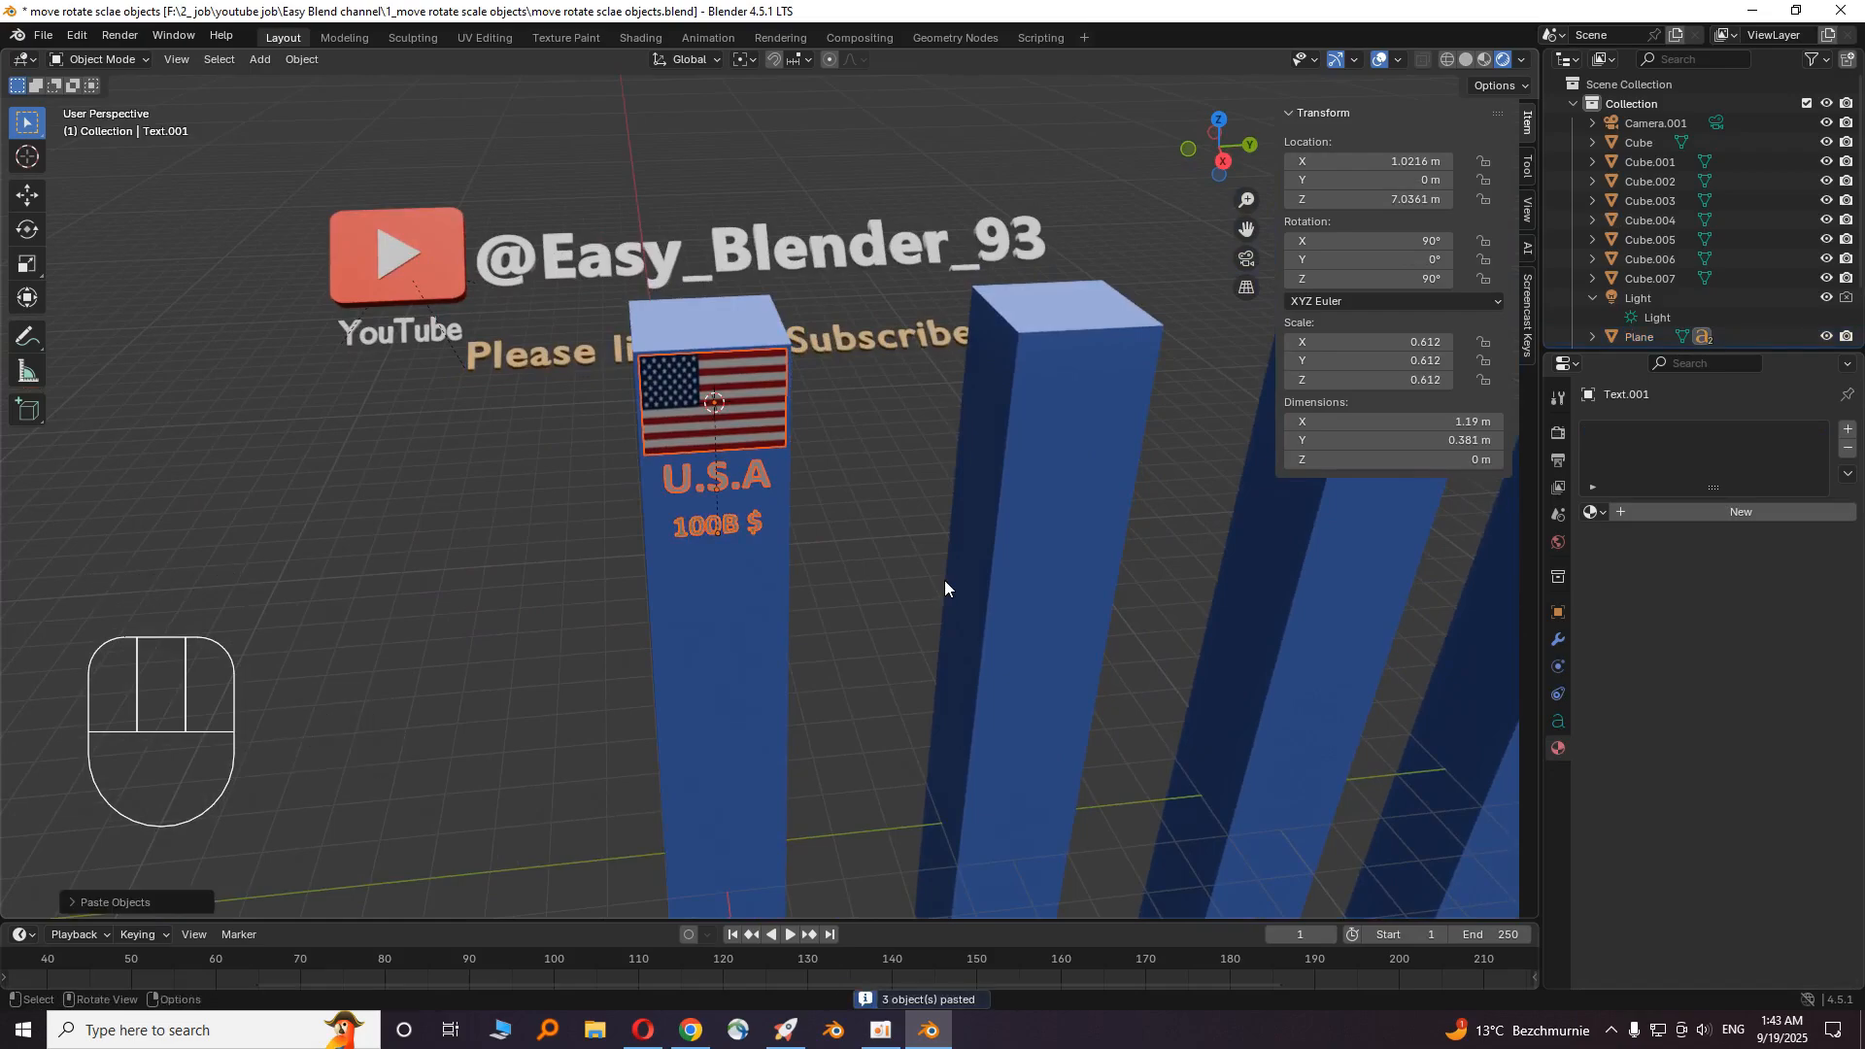
key("g")
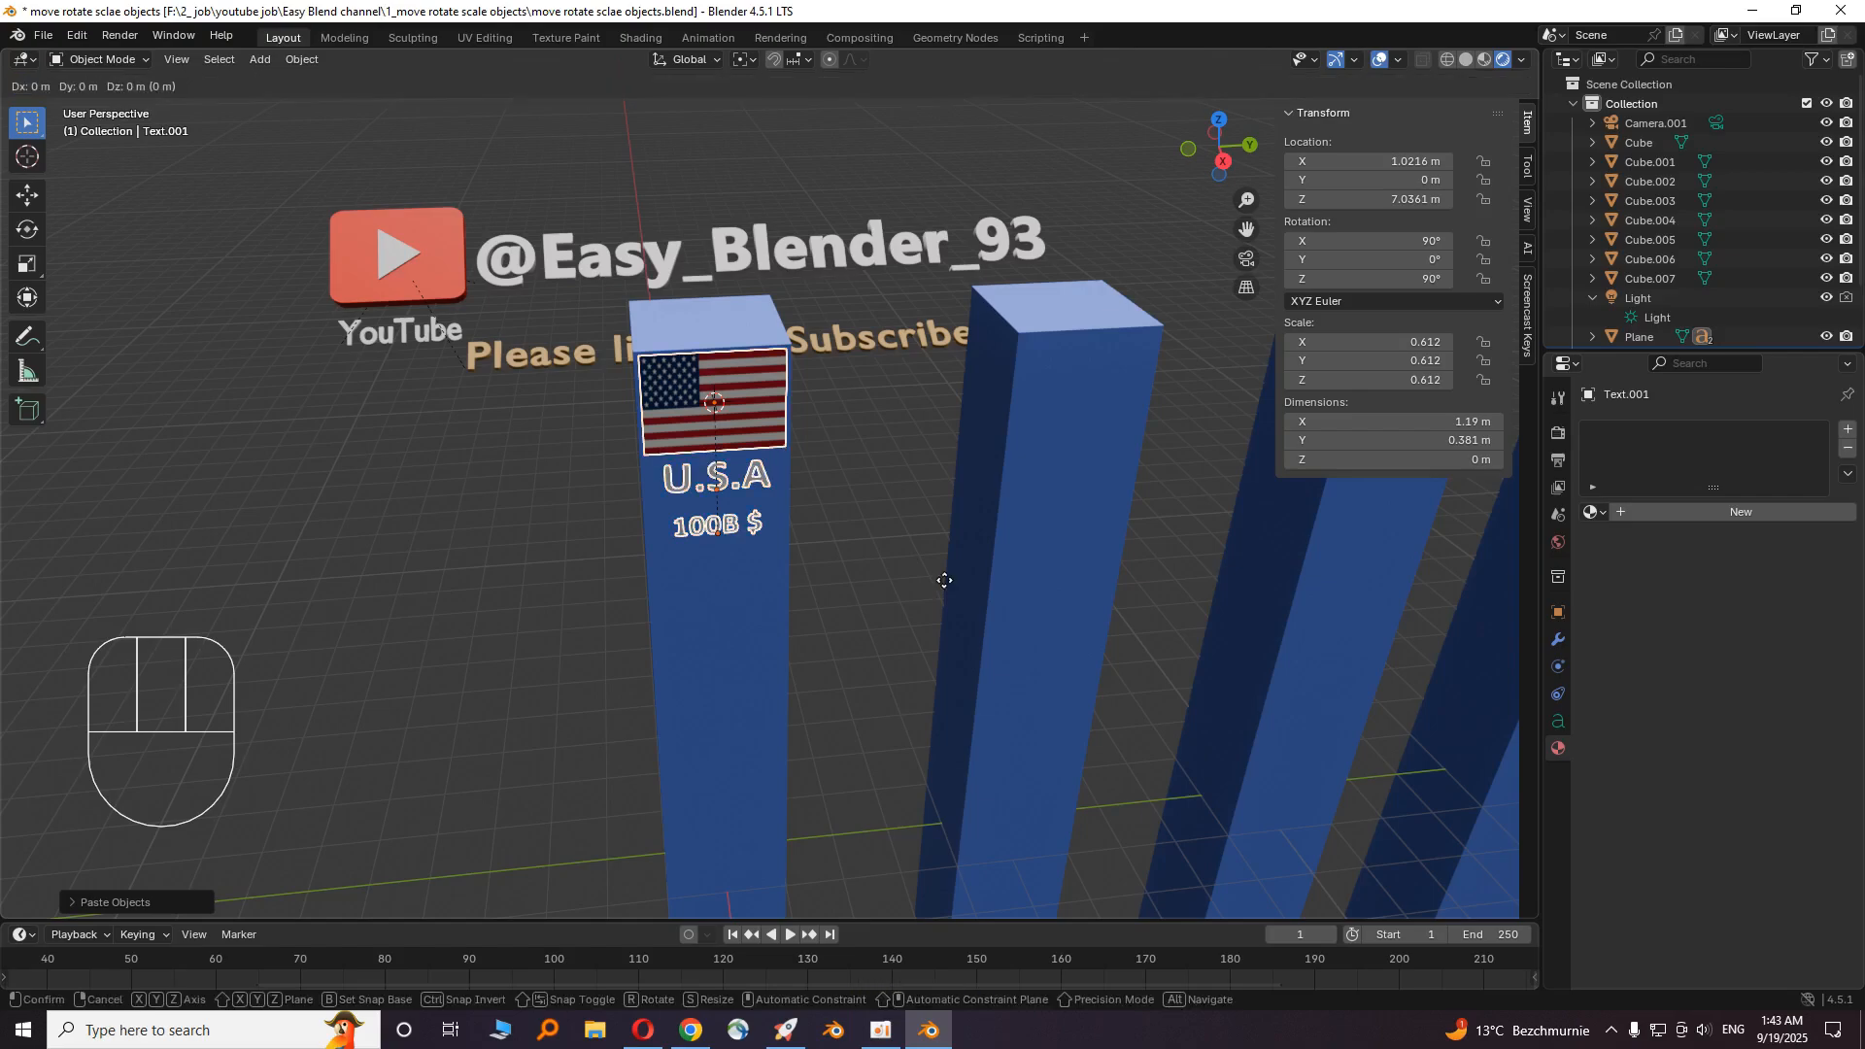
key("y")
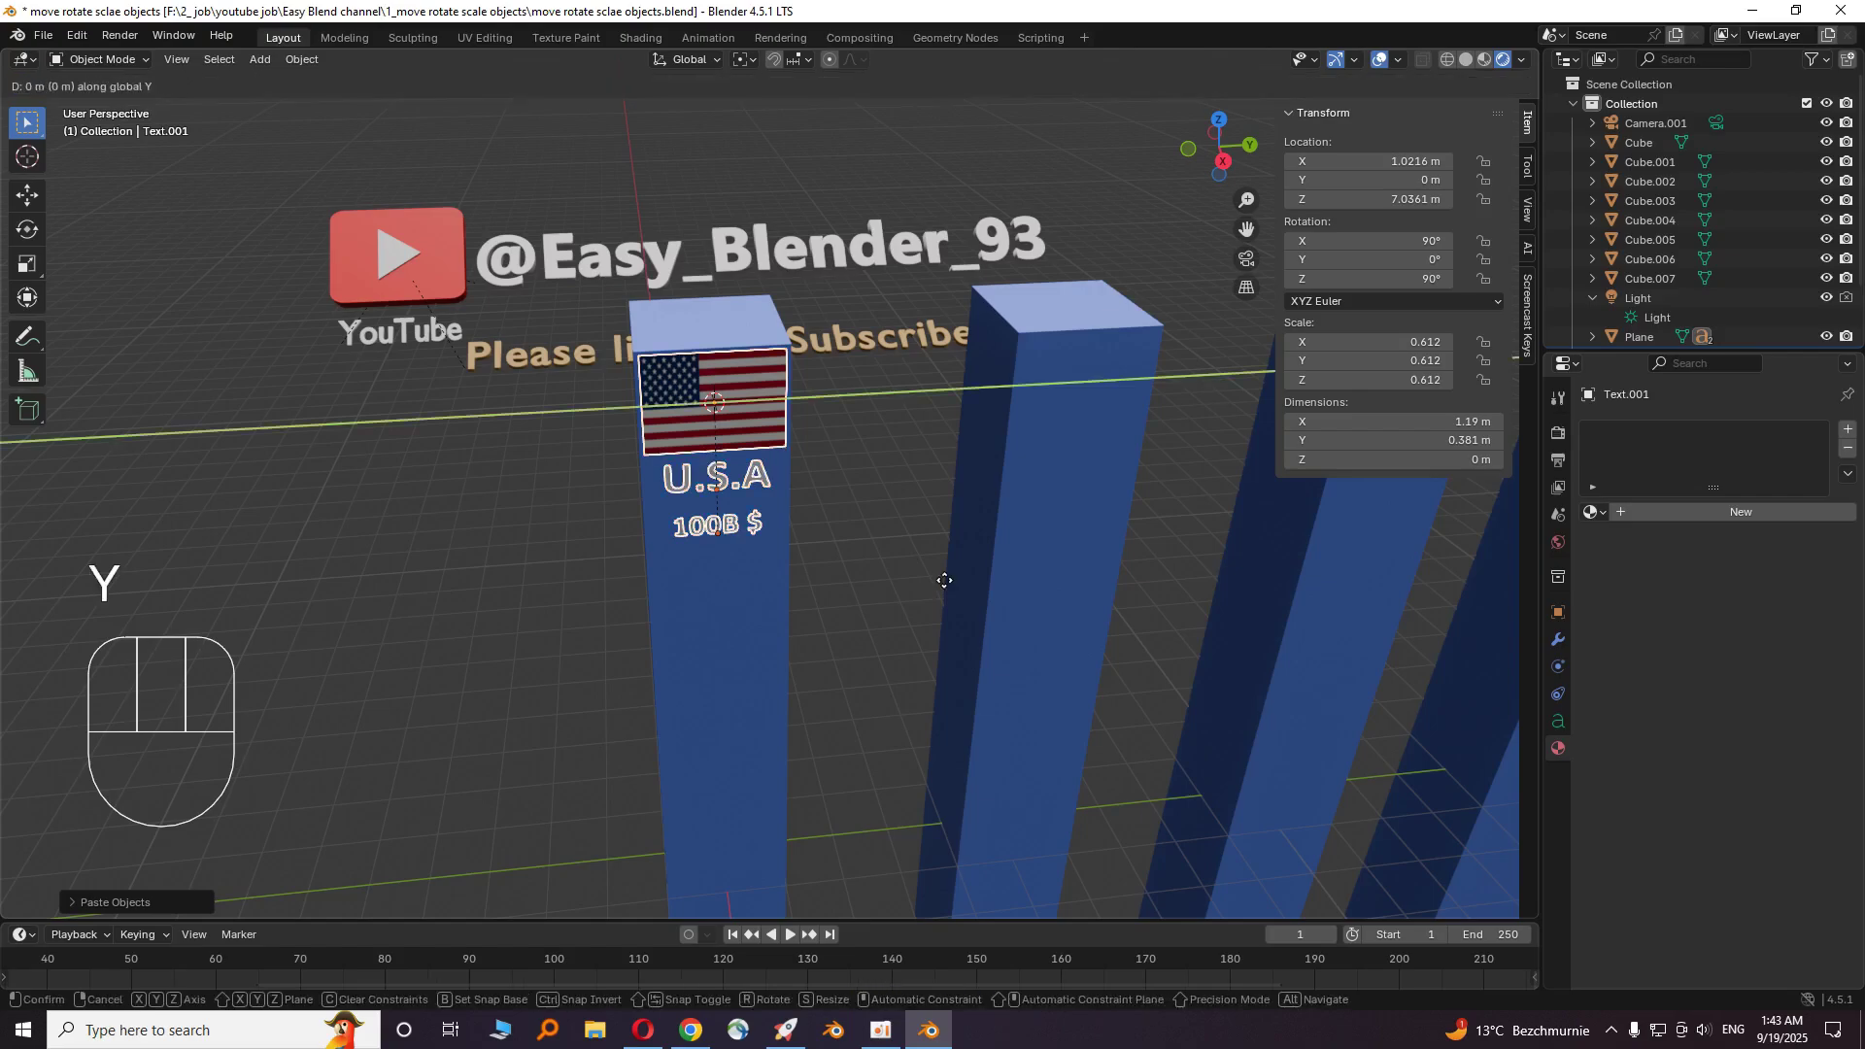
key("Return")
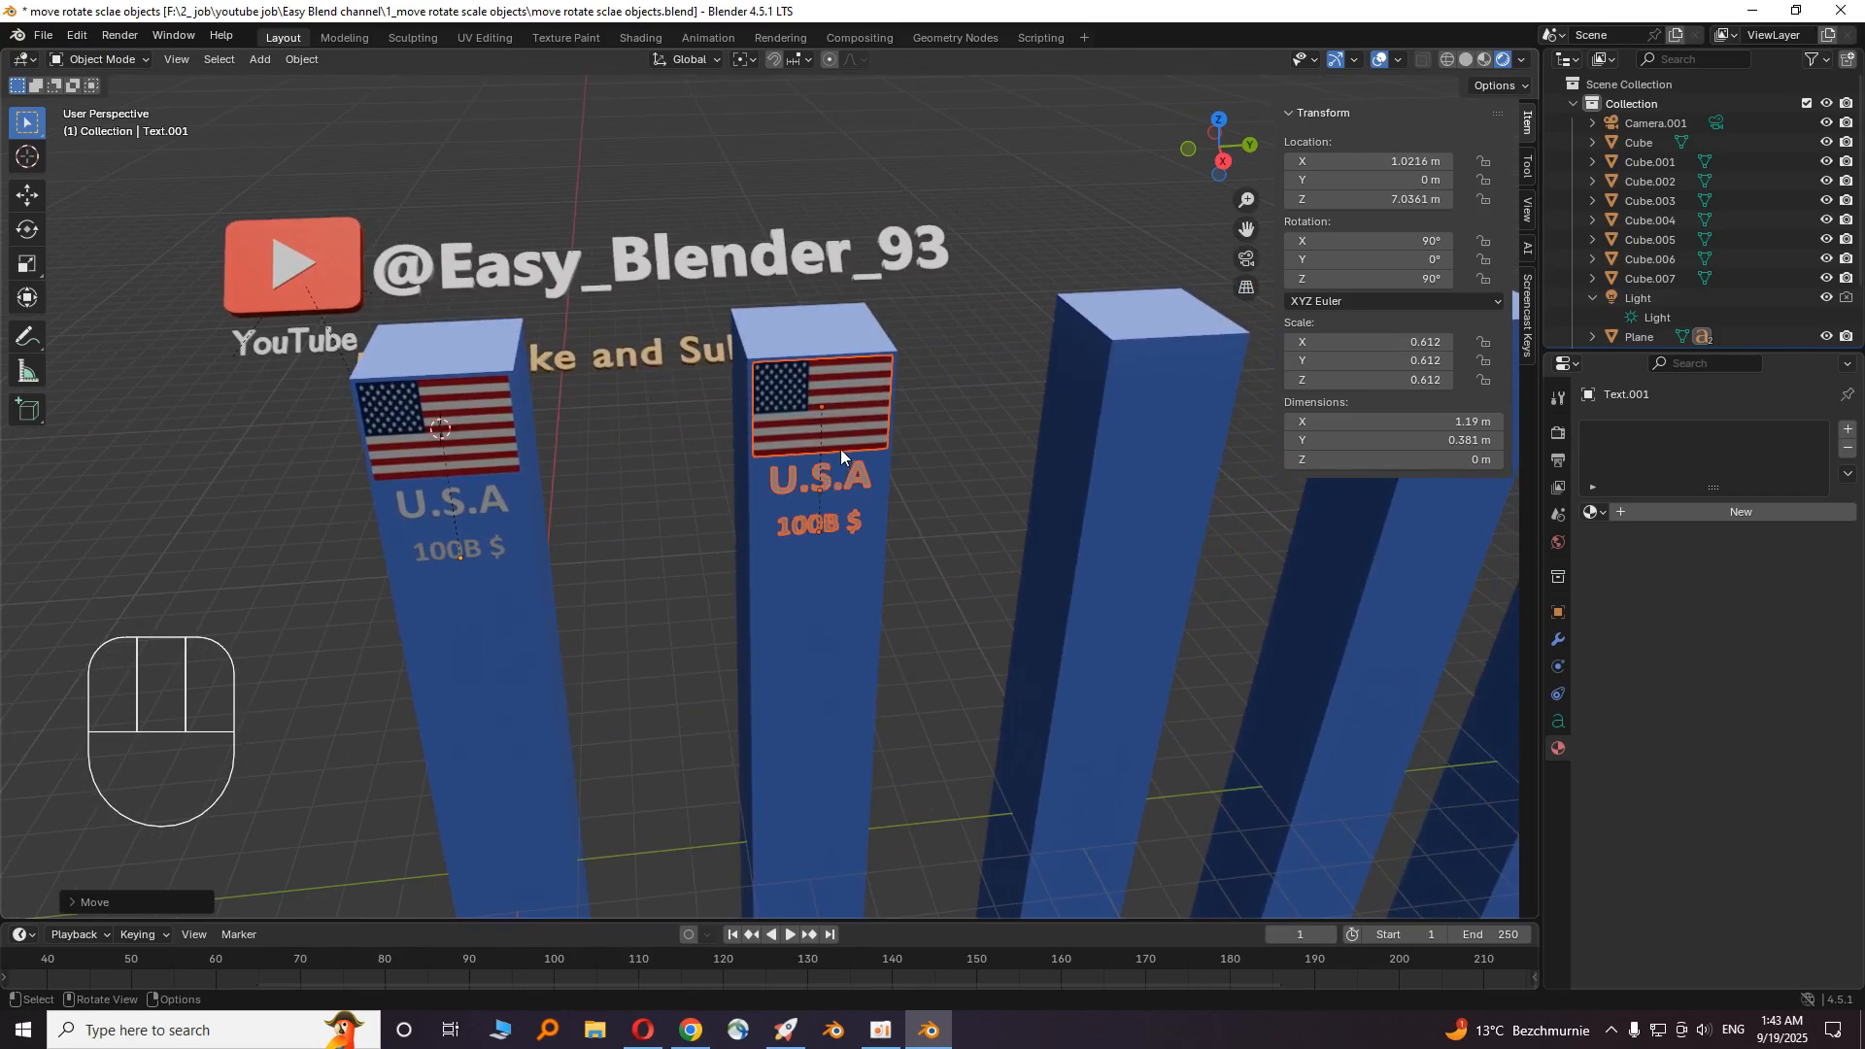
mouse_move(513, 513)
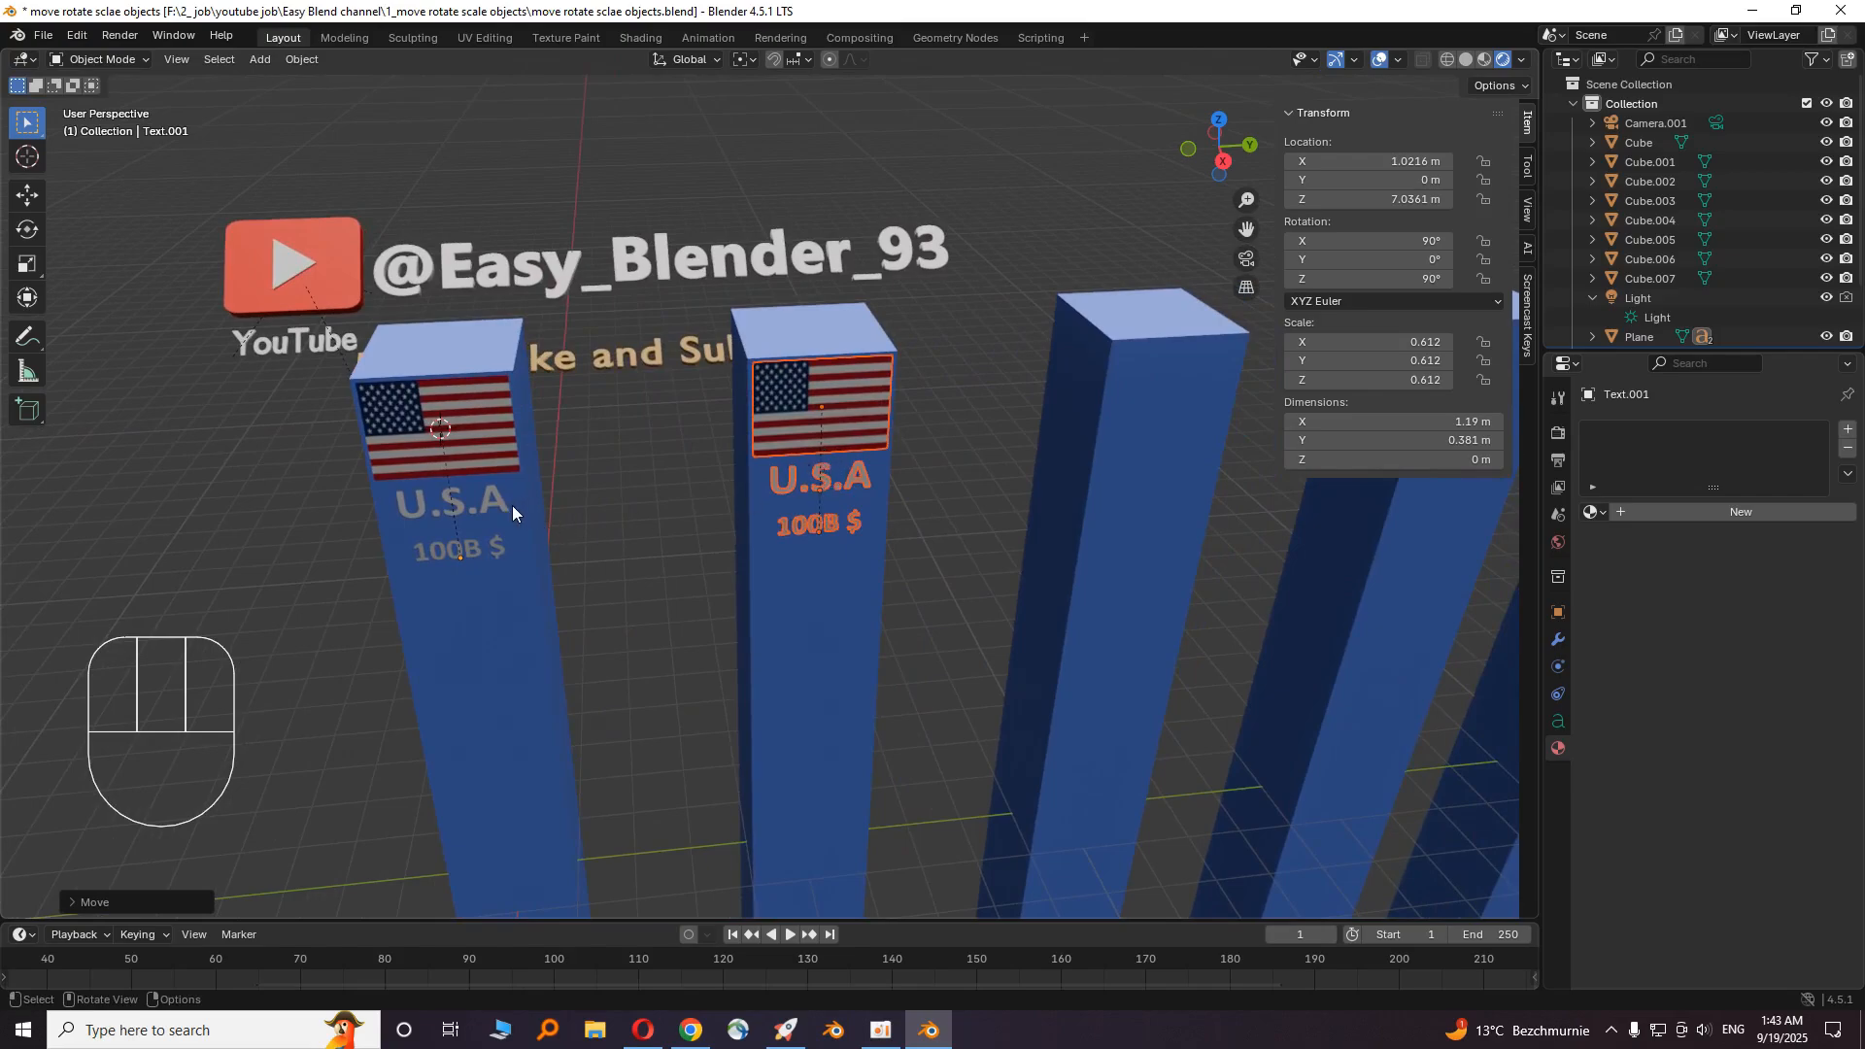
- Paste another flag-and-label set and slide it along Y onto a further pillar
key("shift")
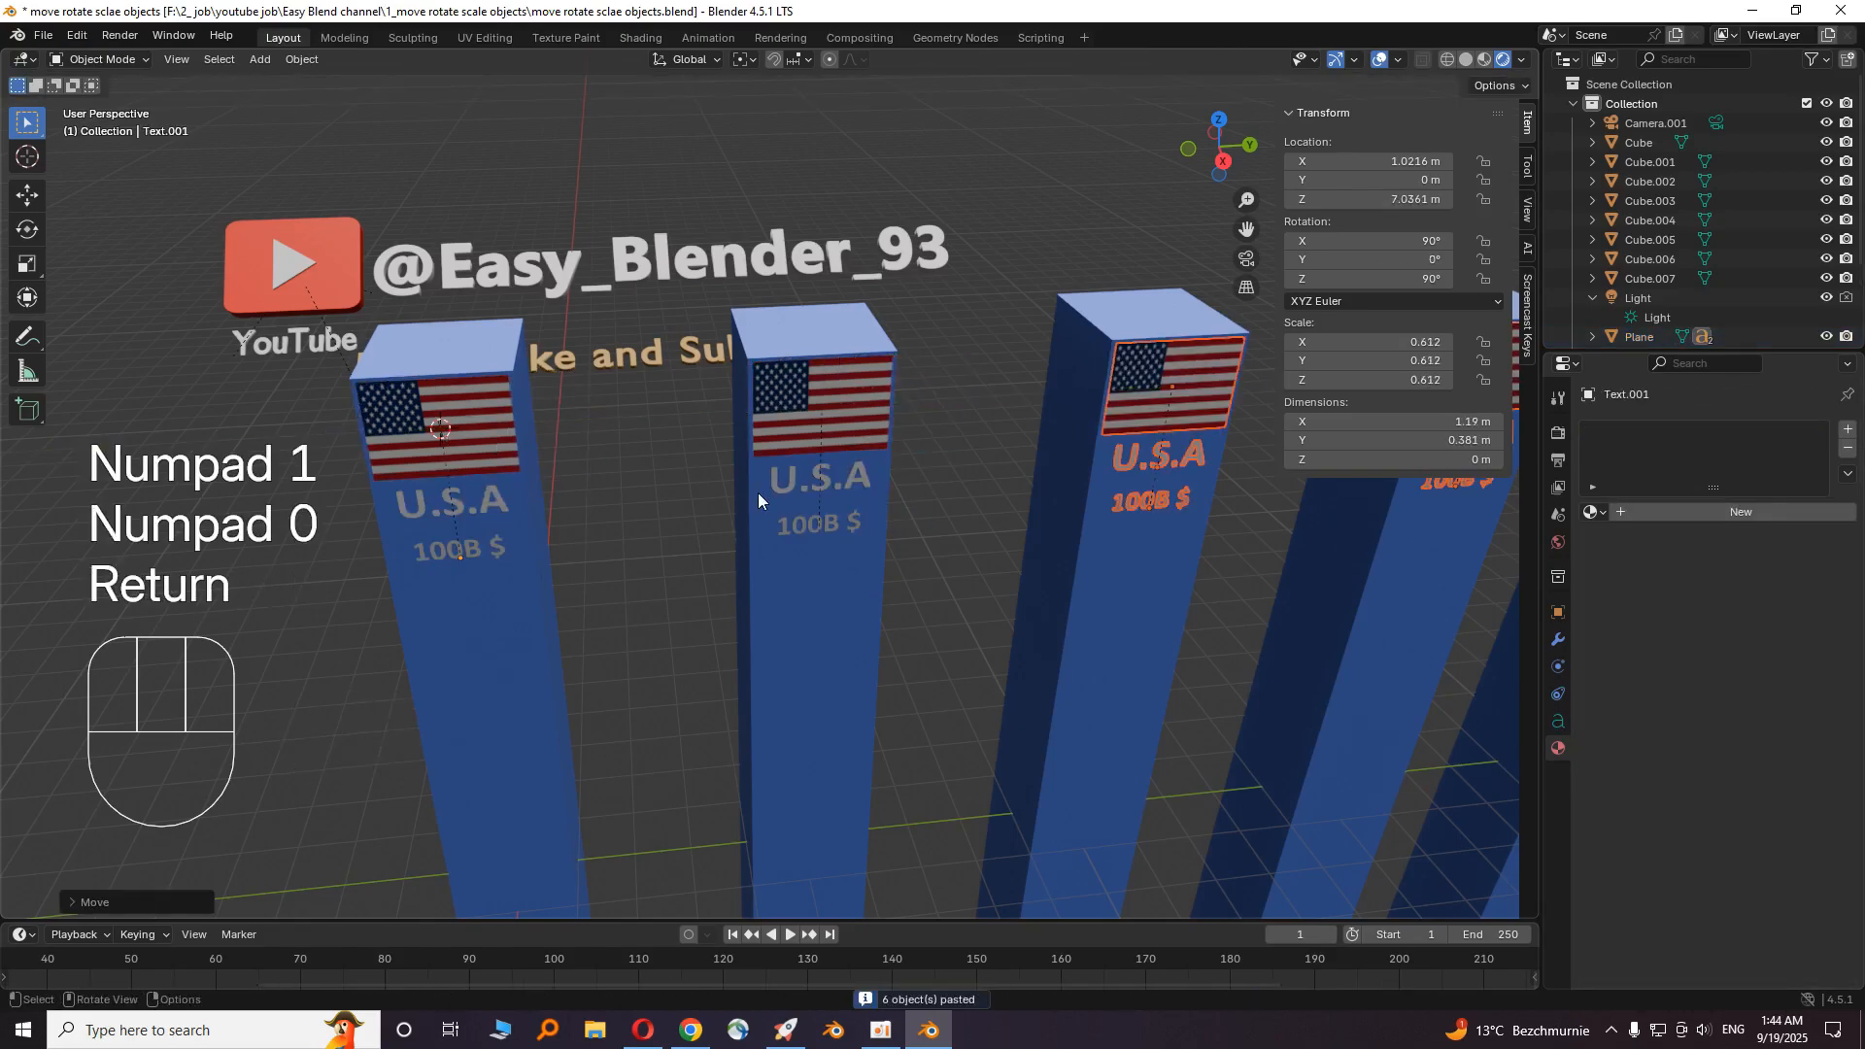
key("g")
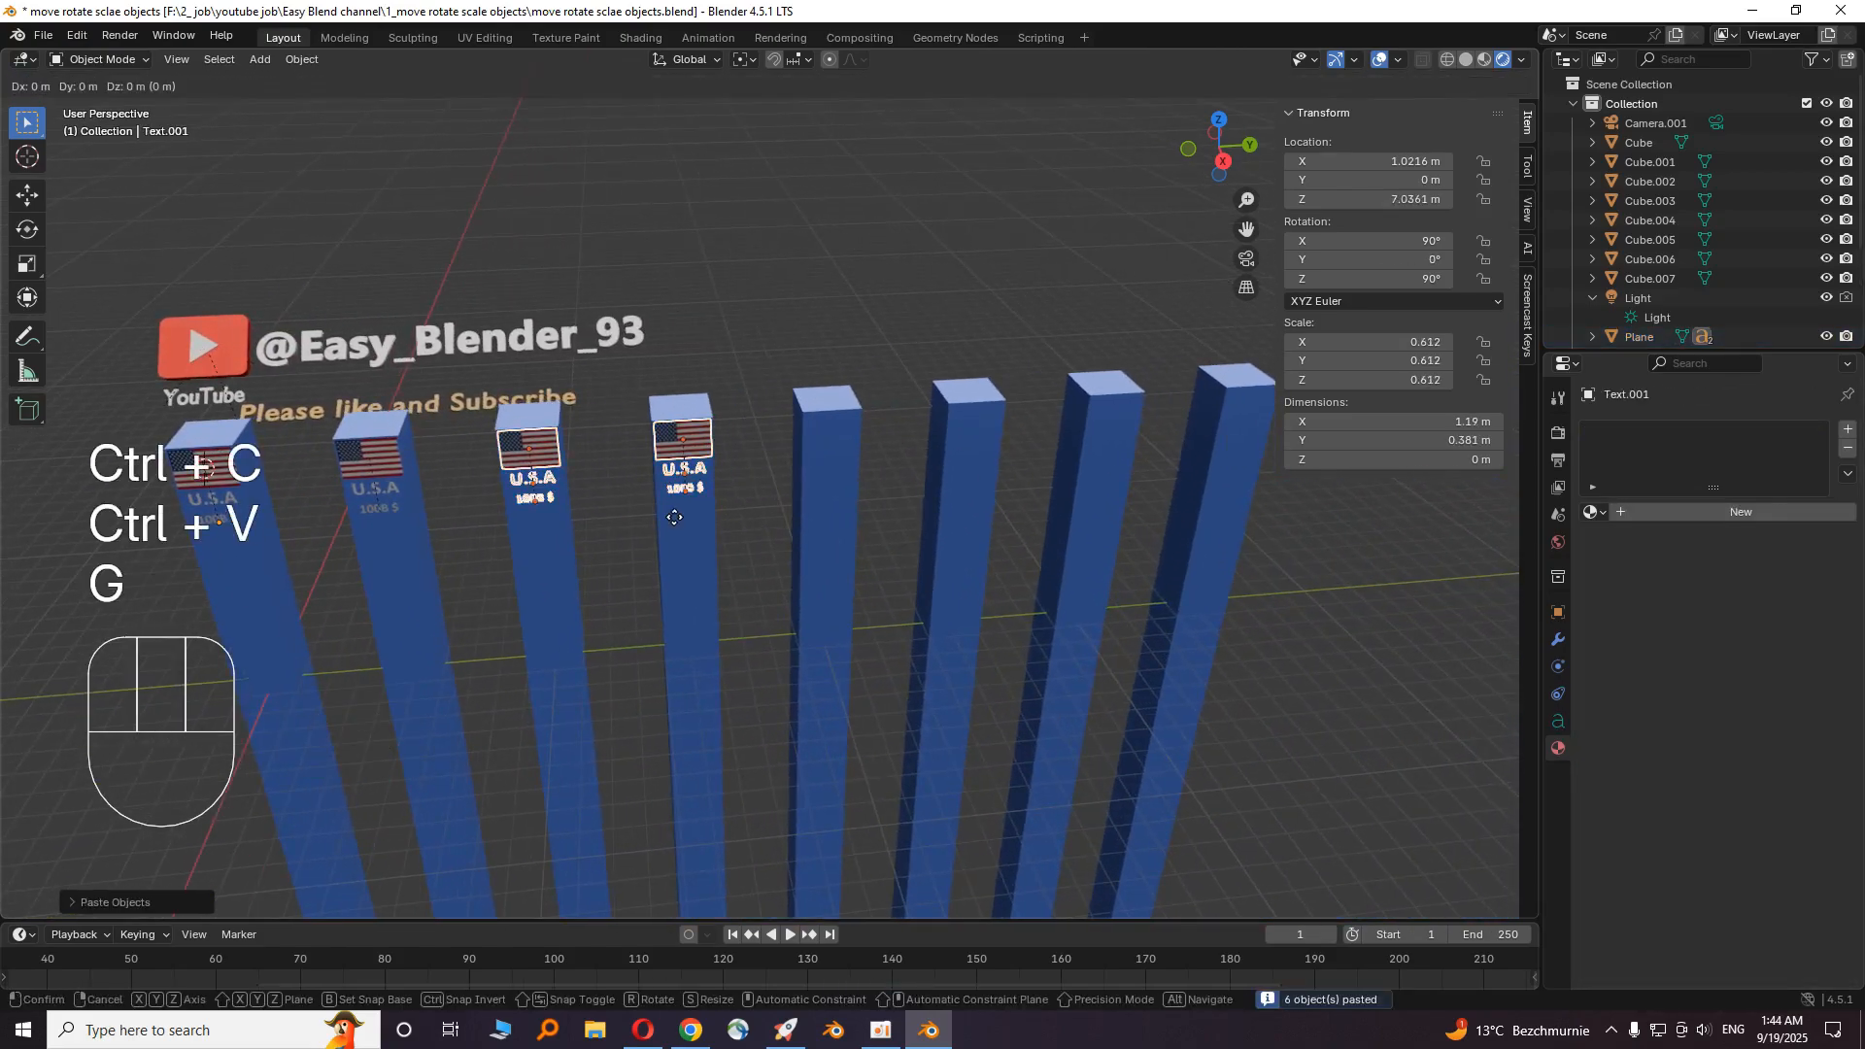
key("y")
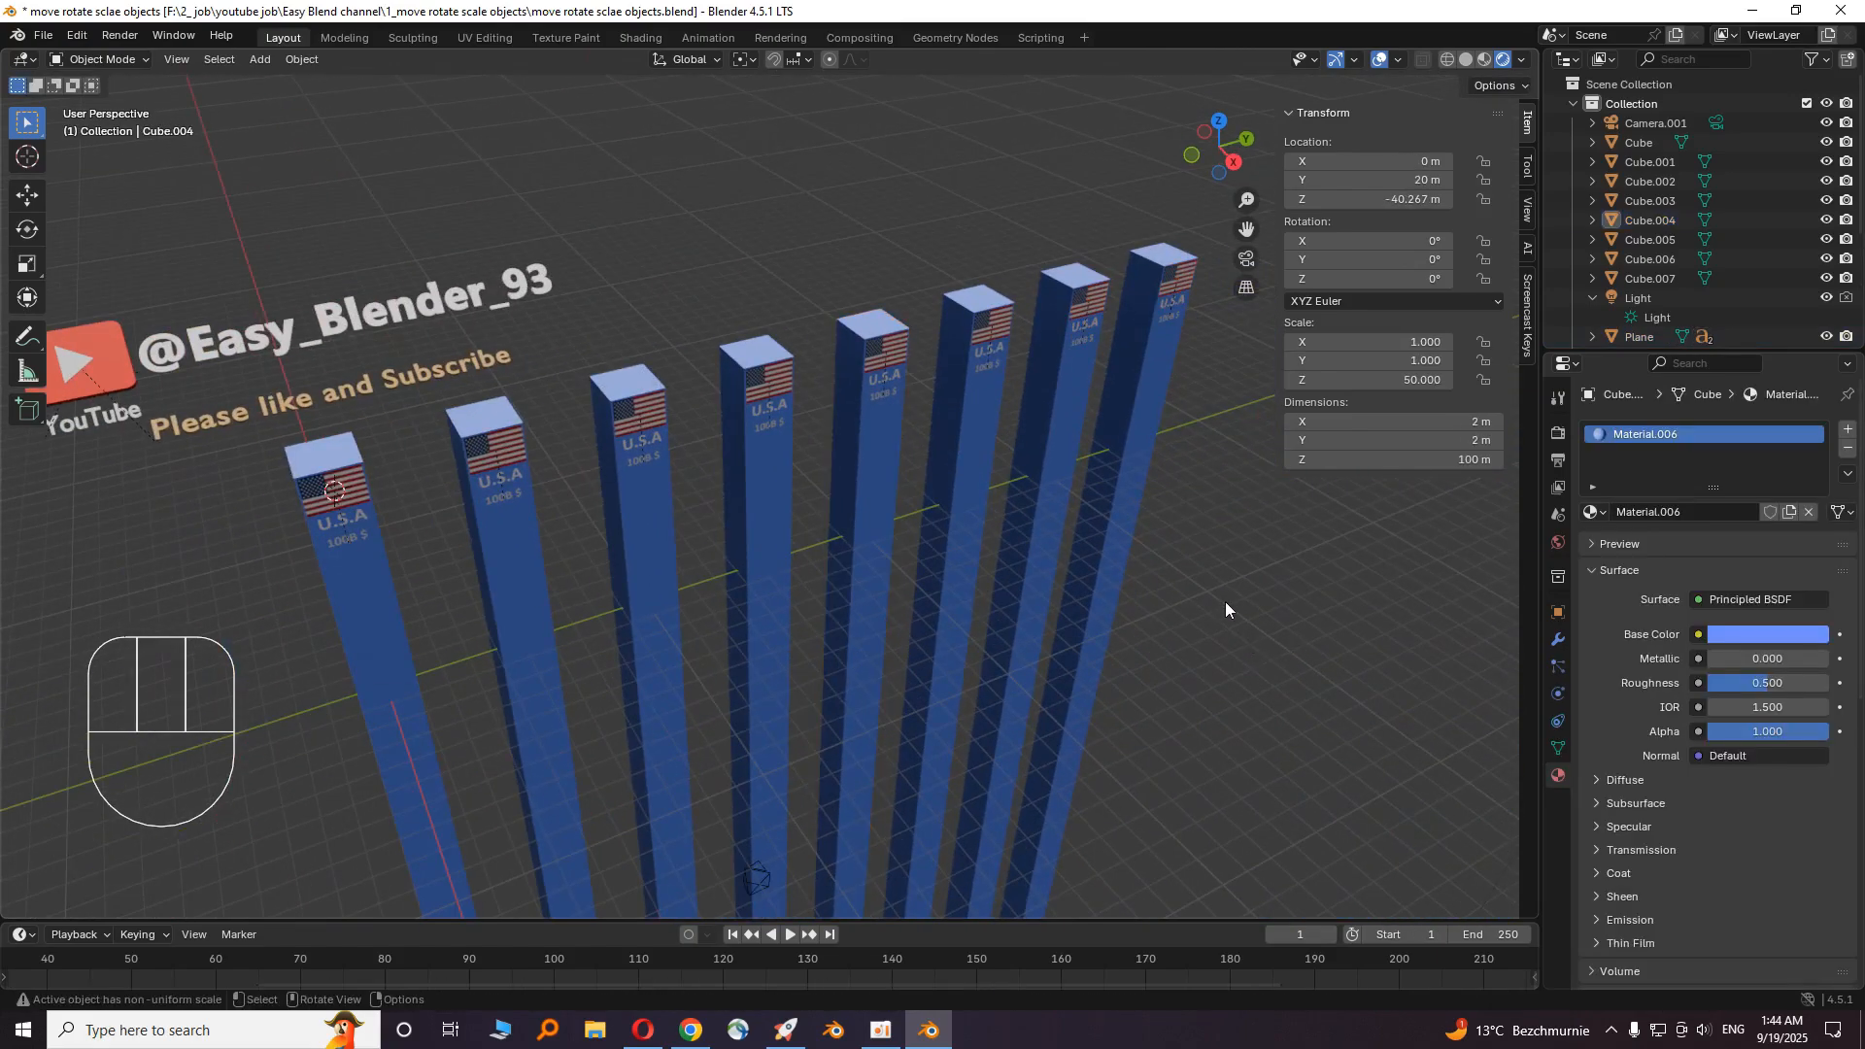
- Add a Plane, set its Location Z to 0 and scale it into a huge ground floor
key("shift+a")
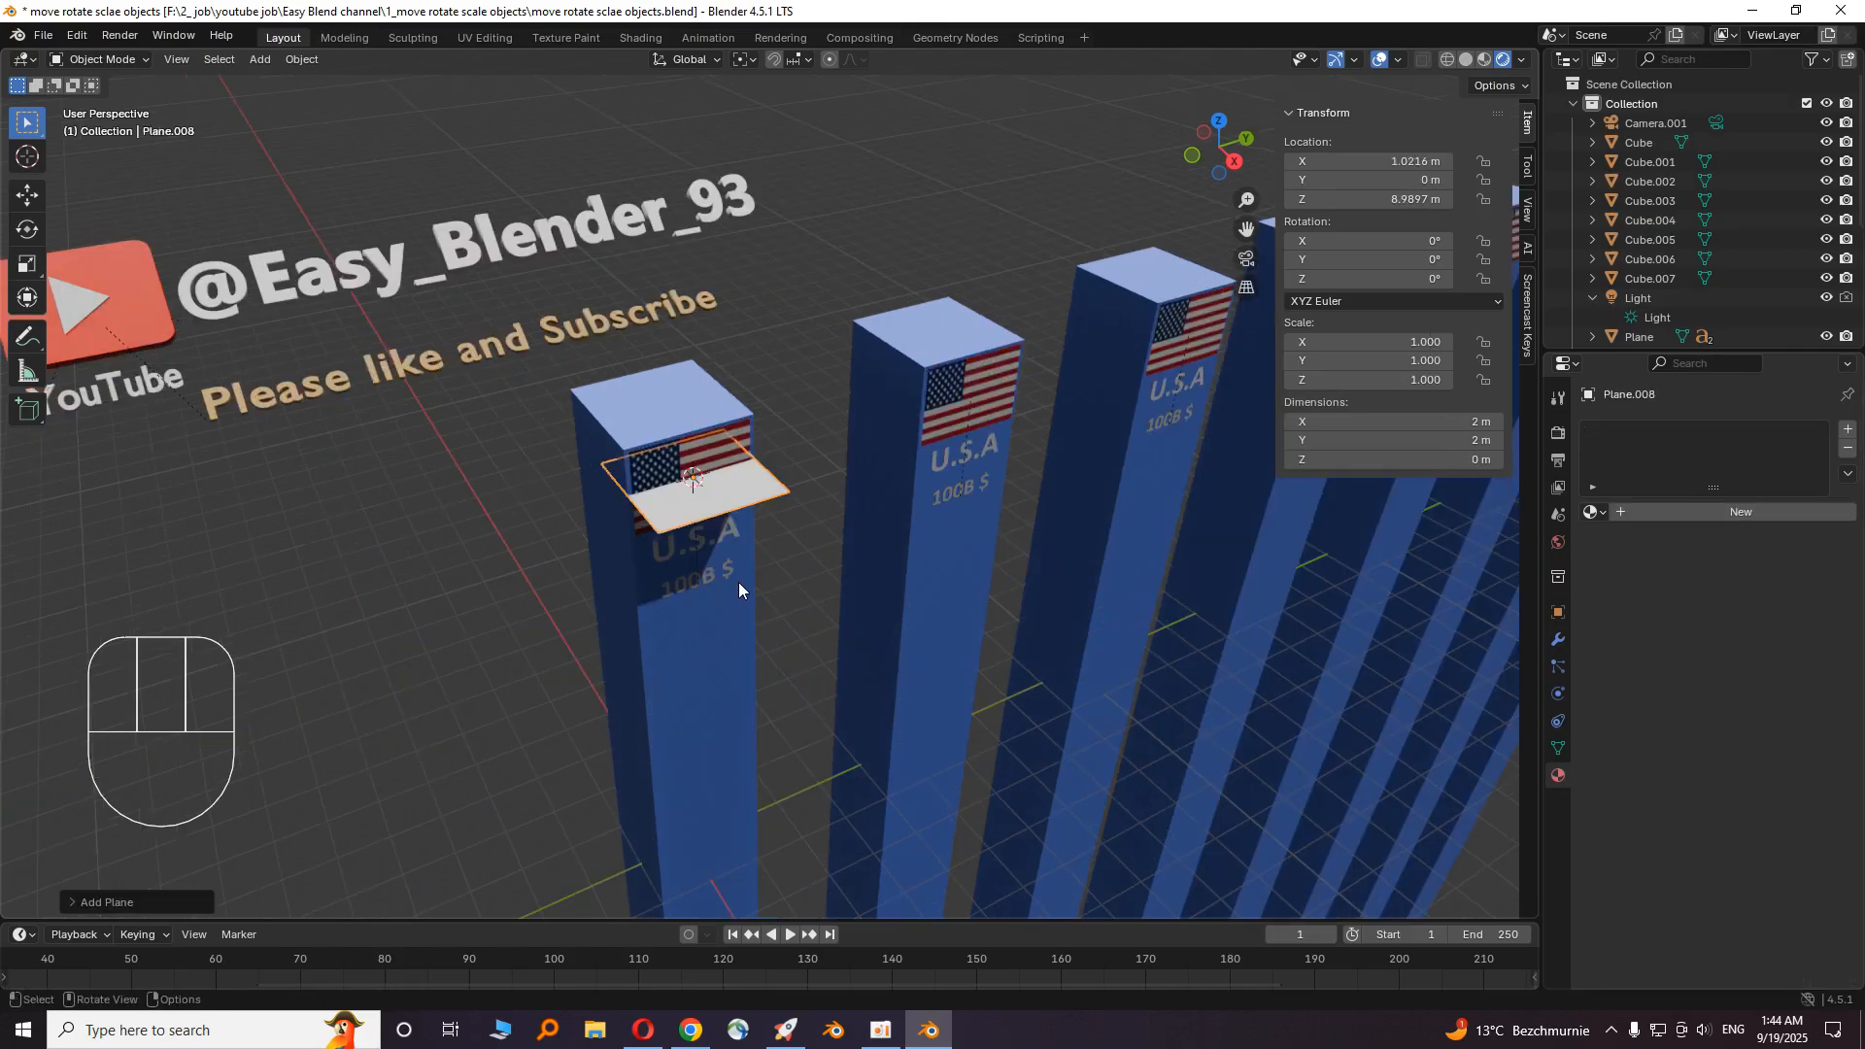
mouse_move(744, 583)
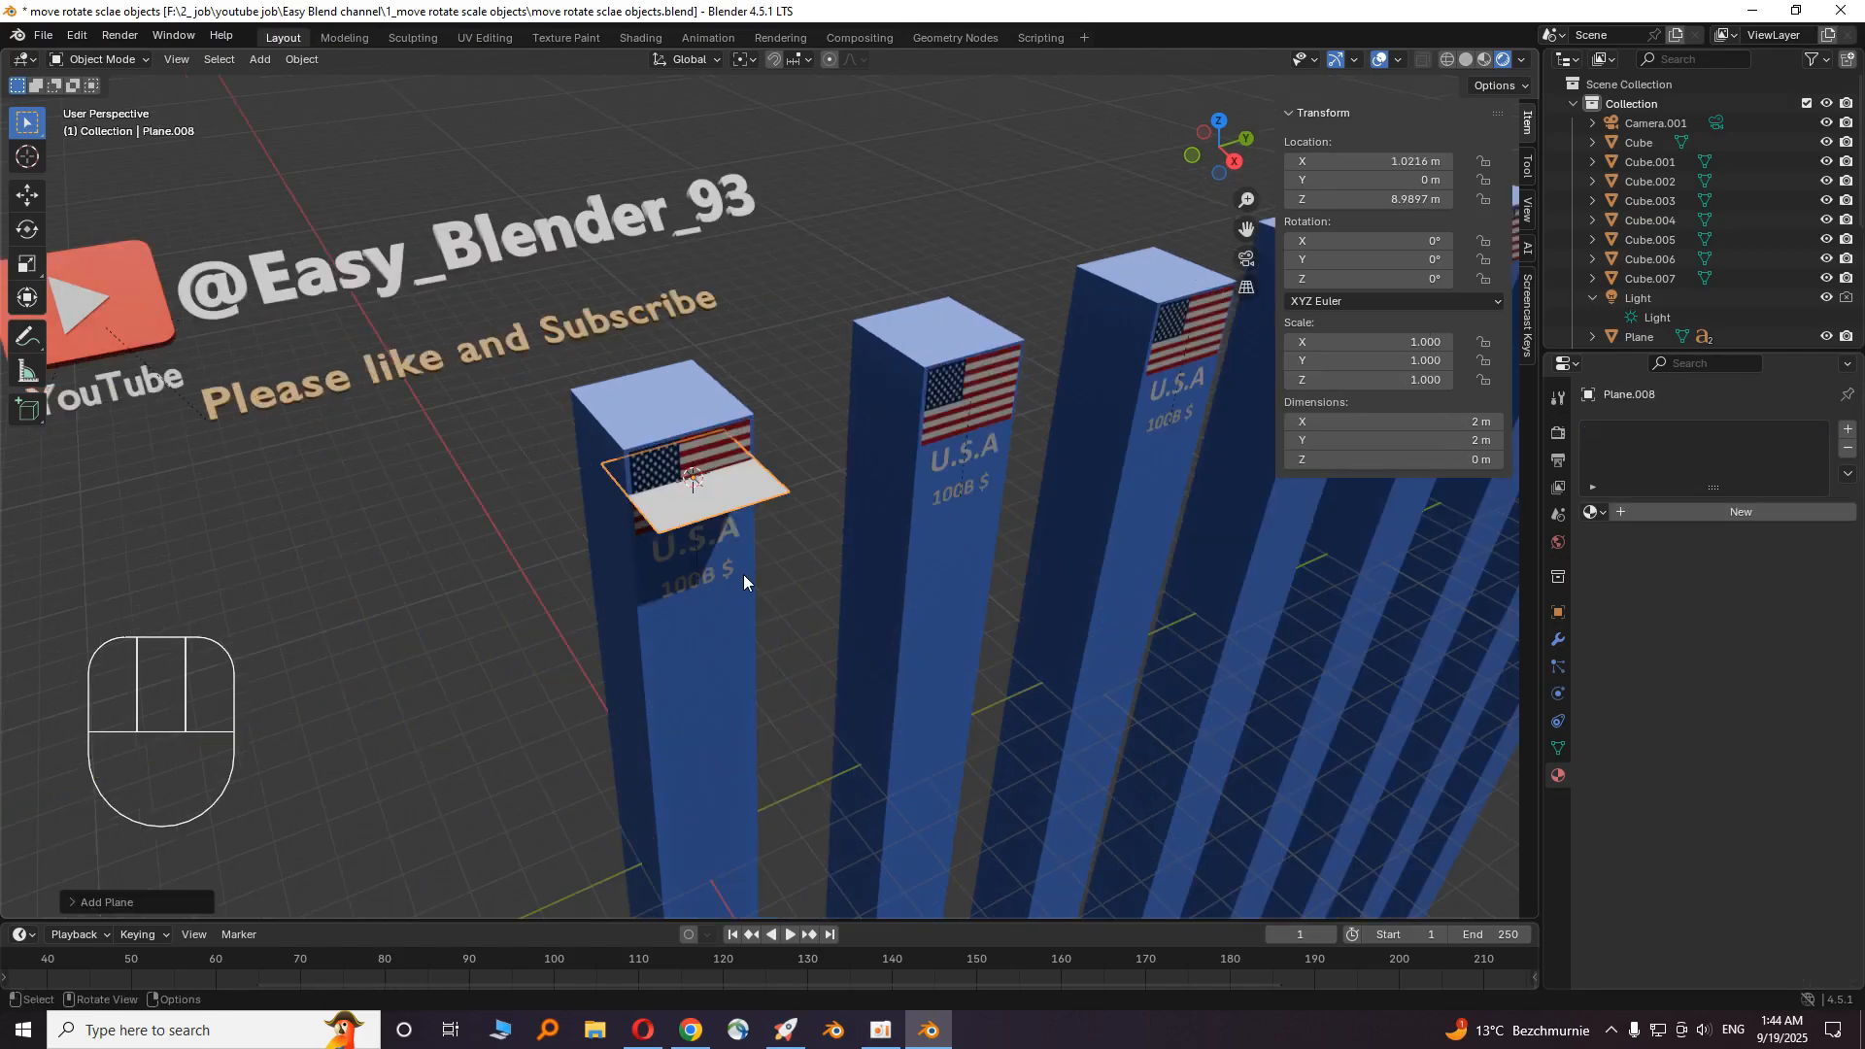
mouse_move(919, 653)
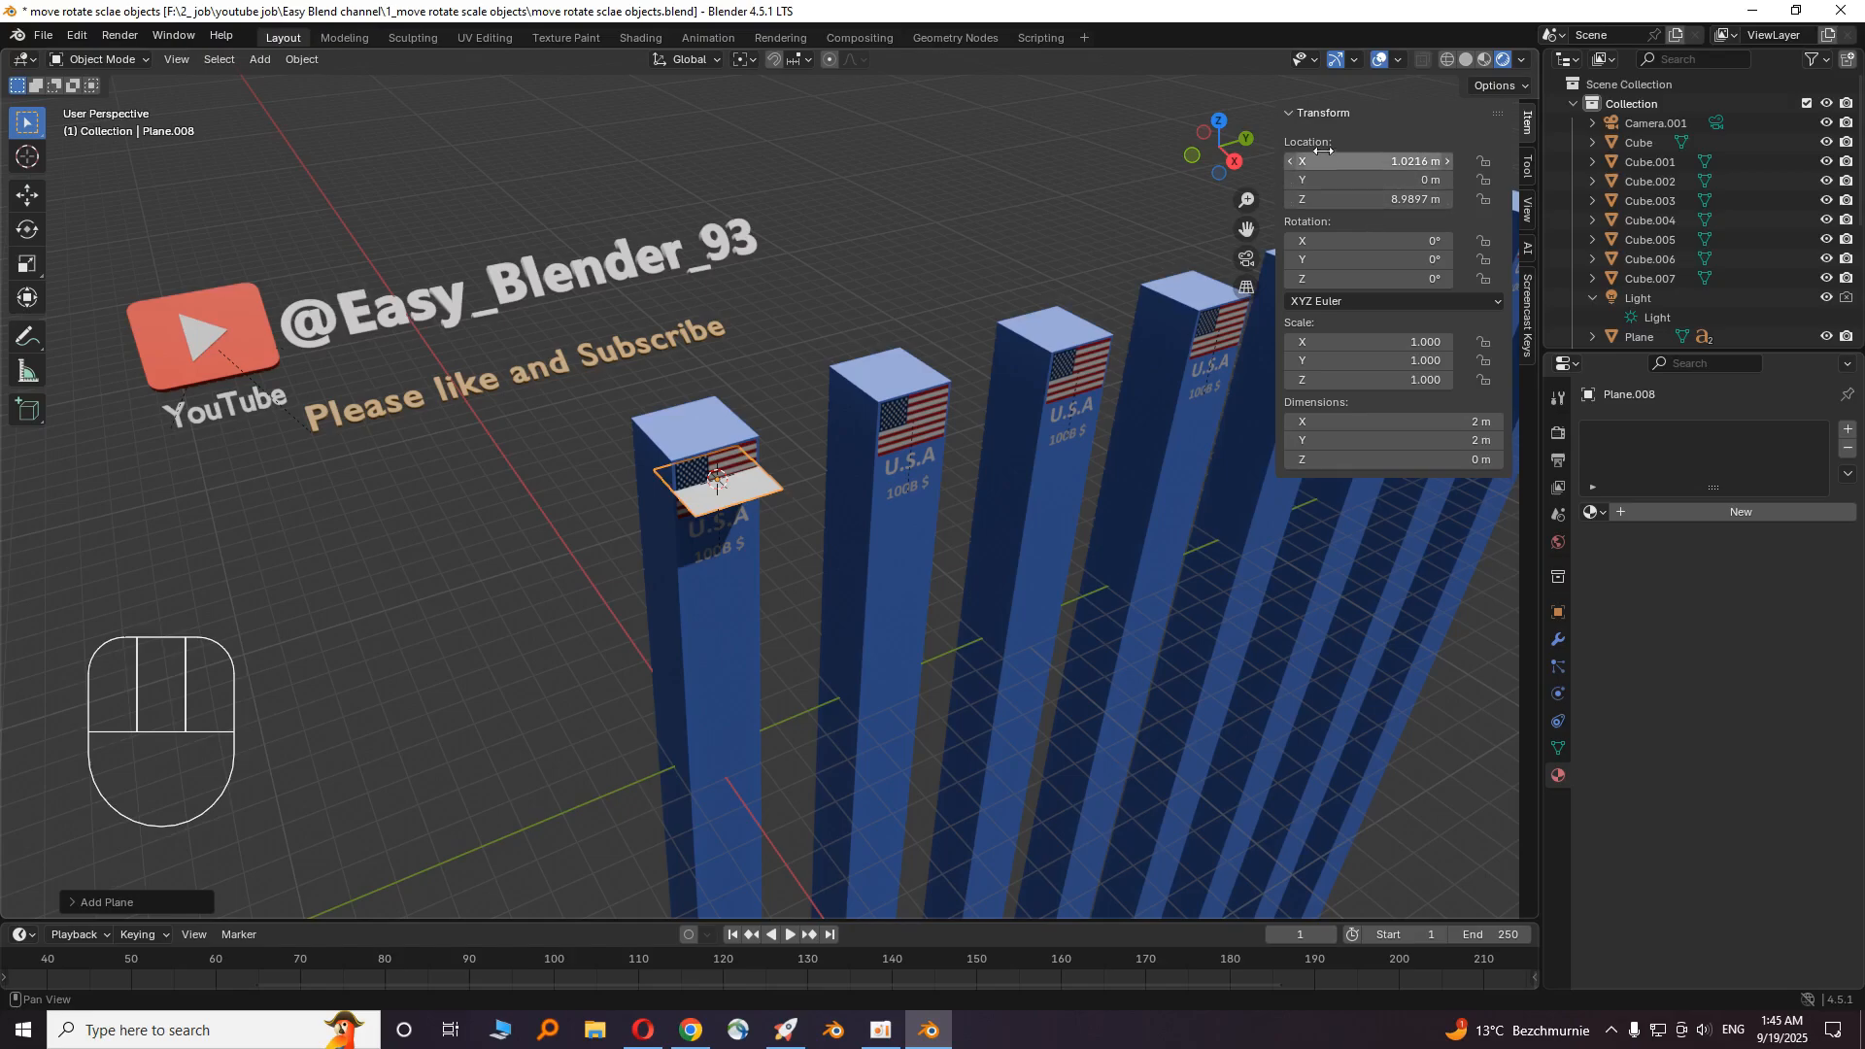
double_click(1368, 198)
type("0")
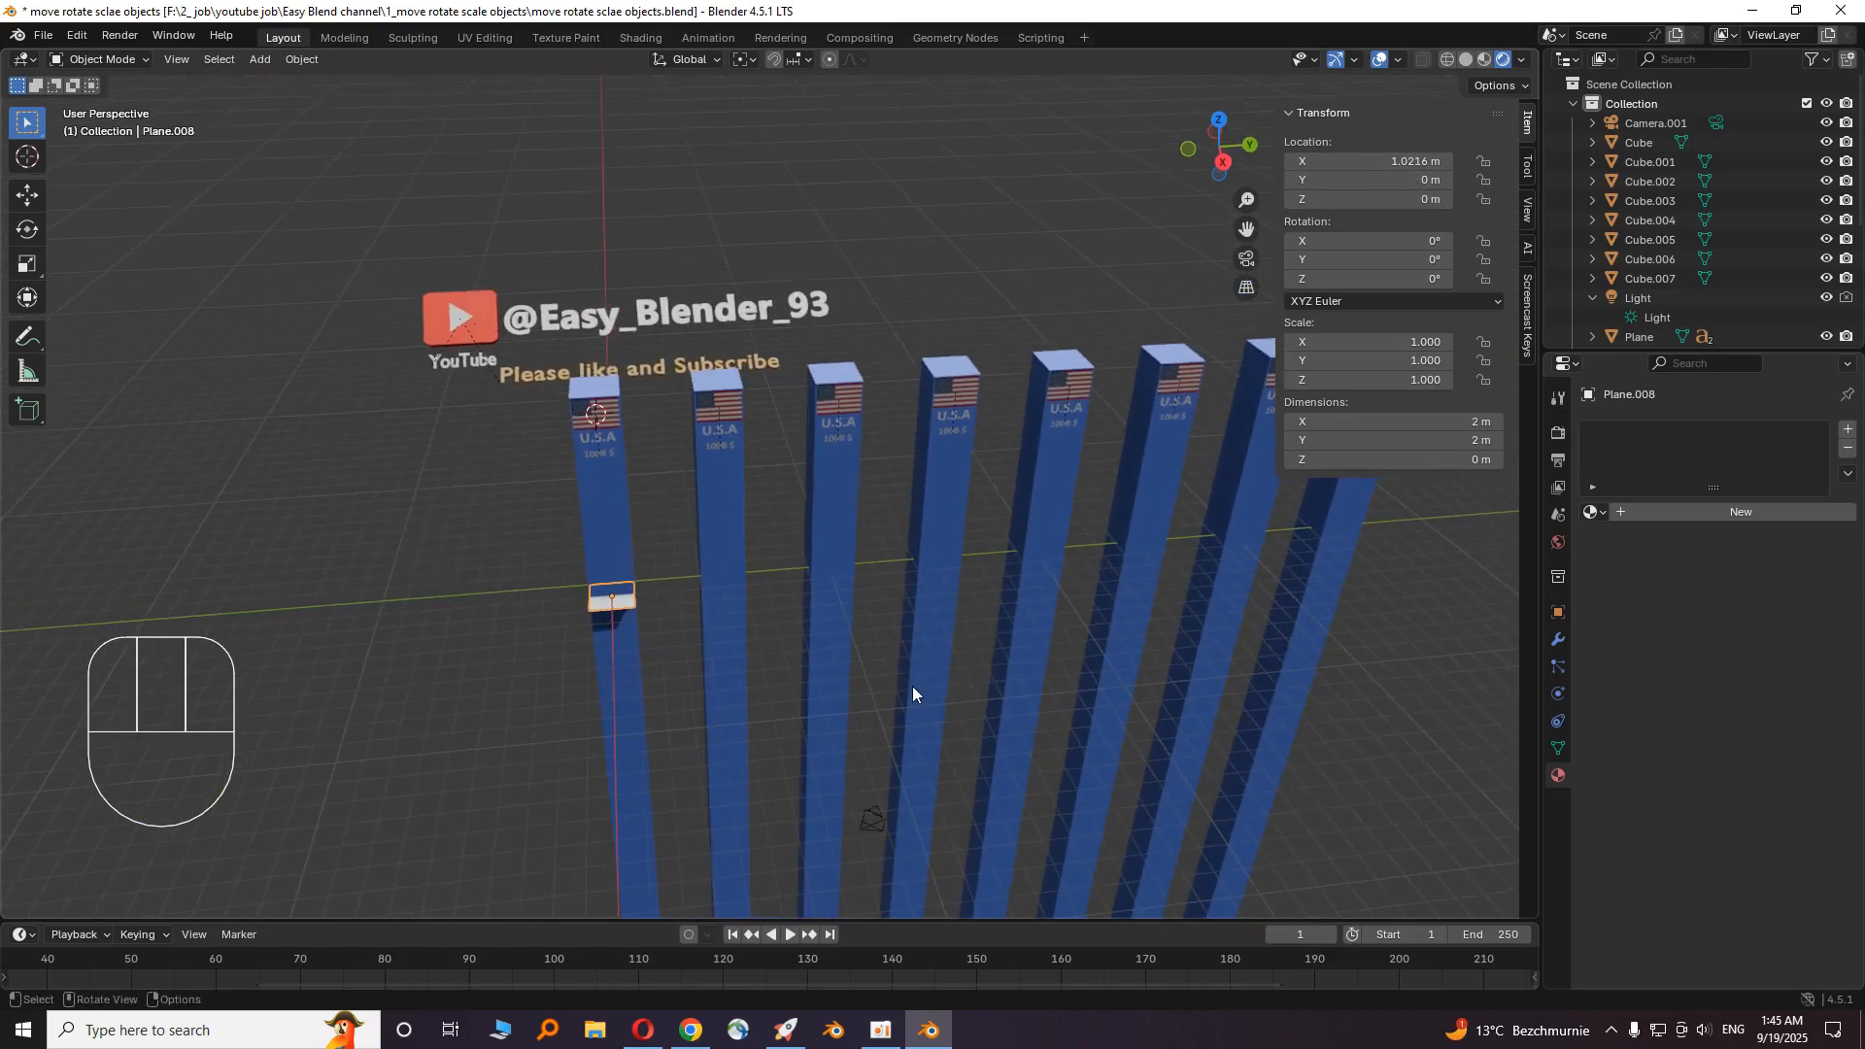
key("h")
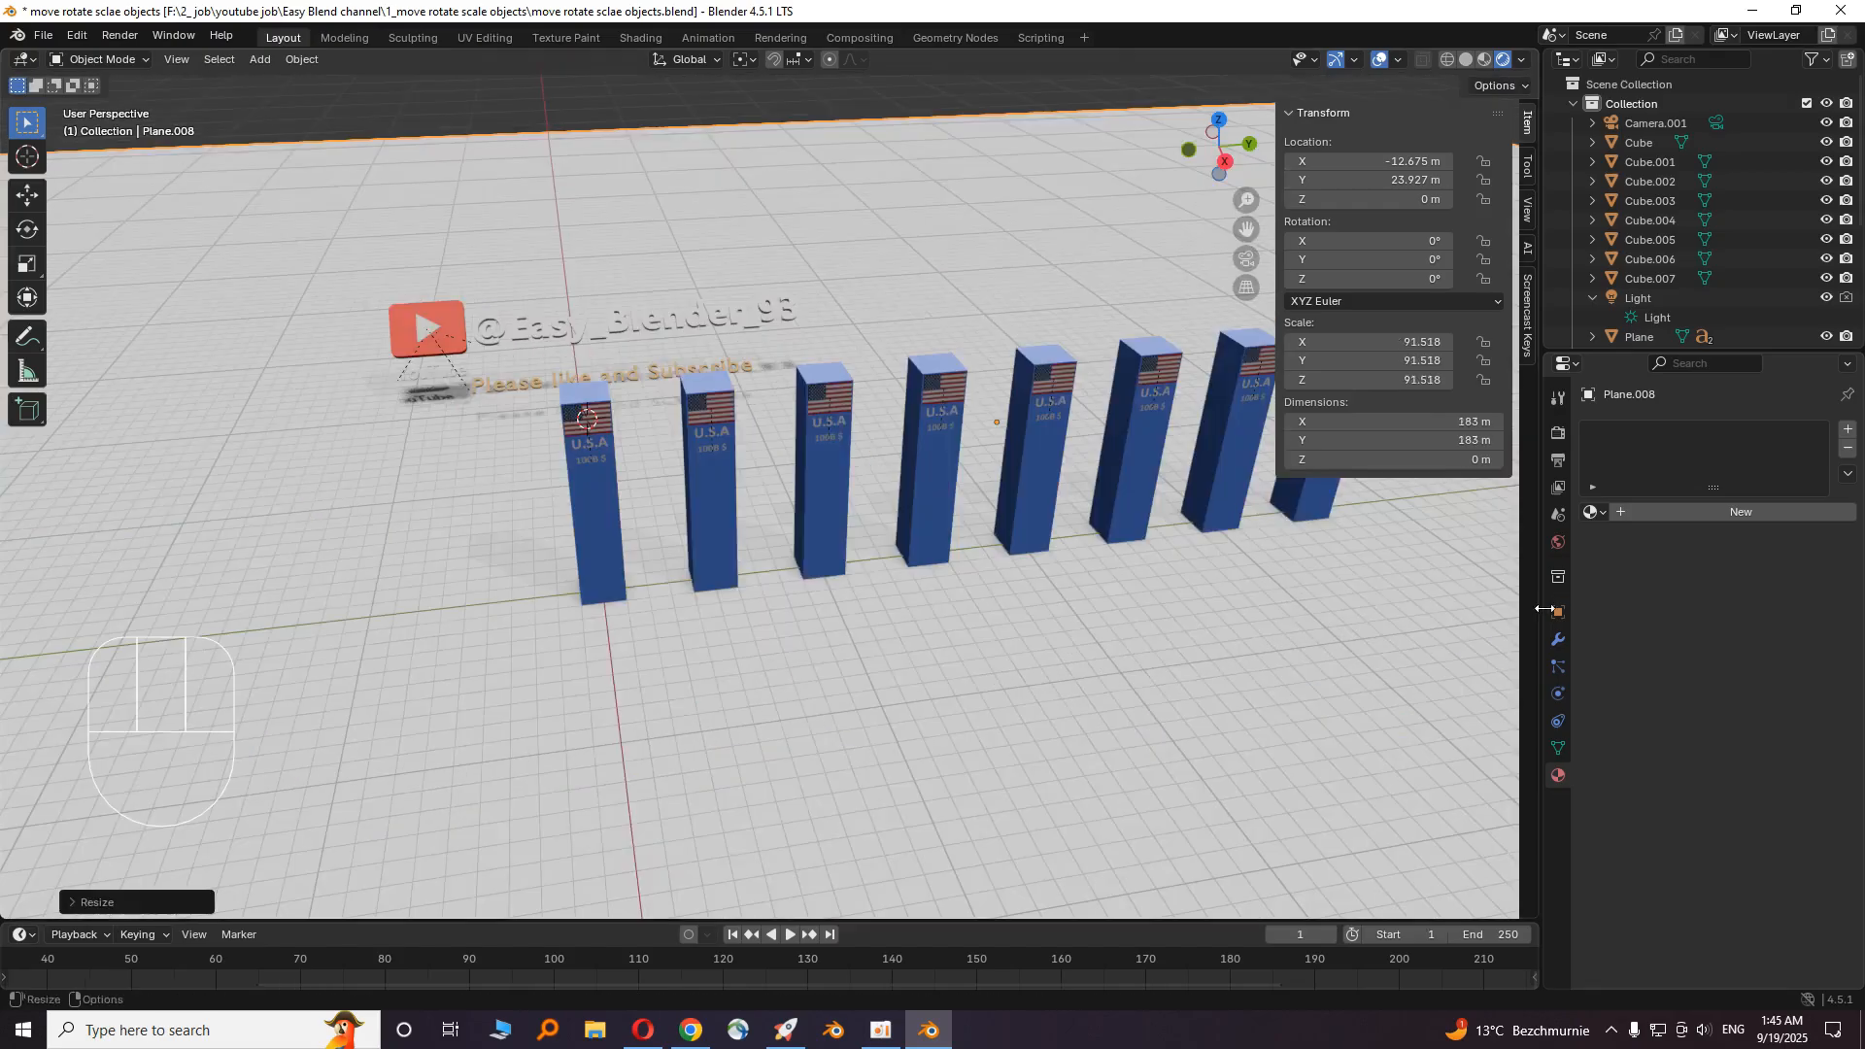
- Create a new material on the ground plane with Base Color from the brick floor image texture
left_click(1556, 775)
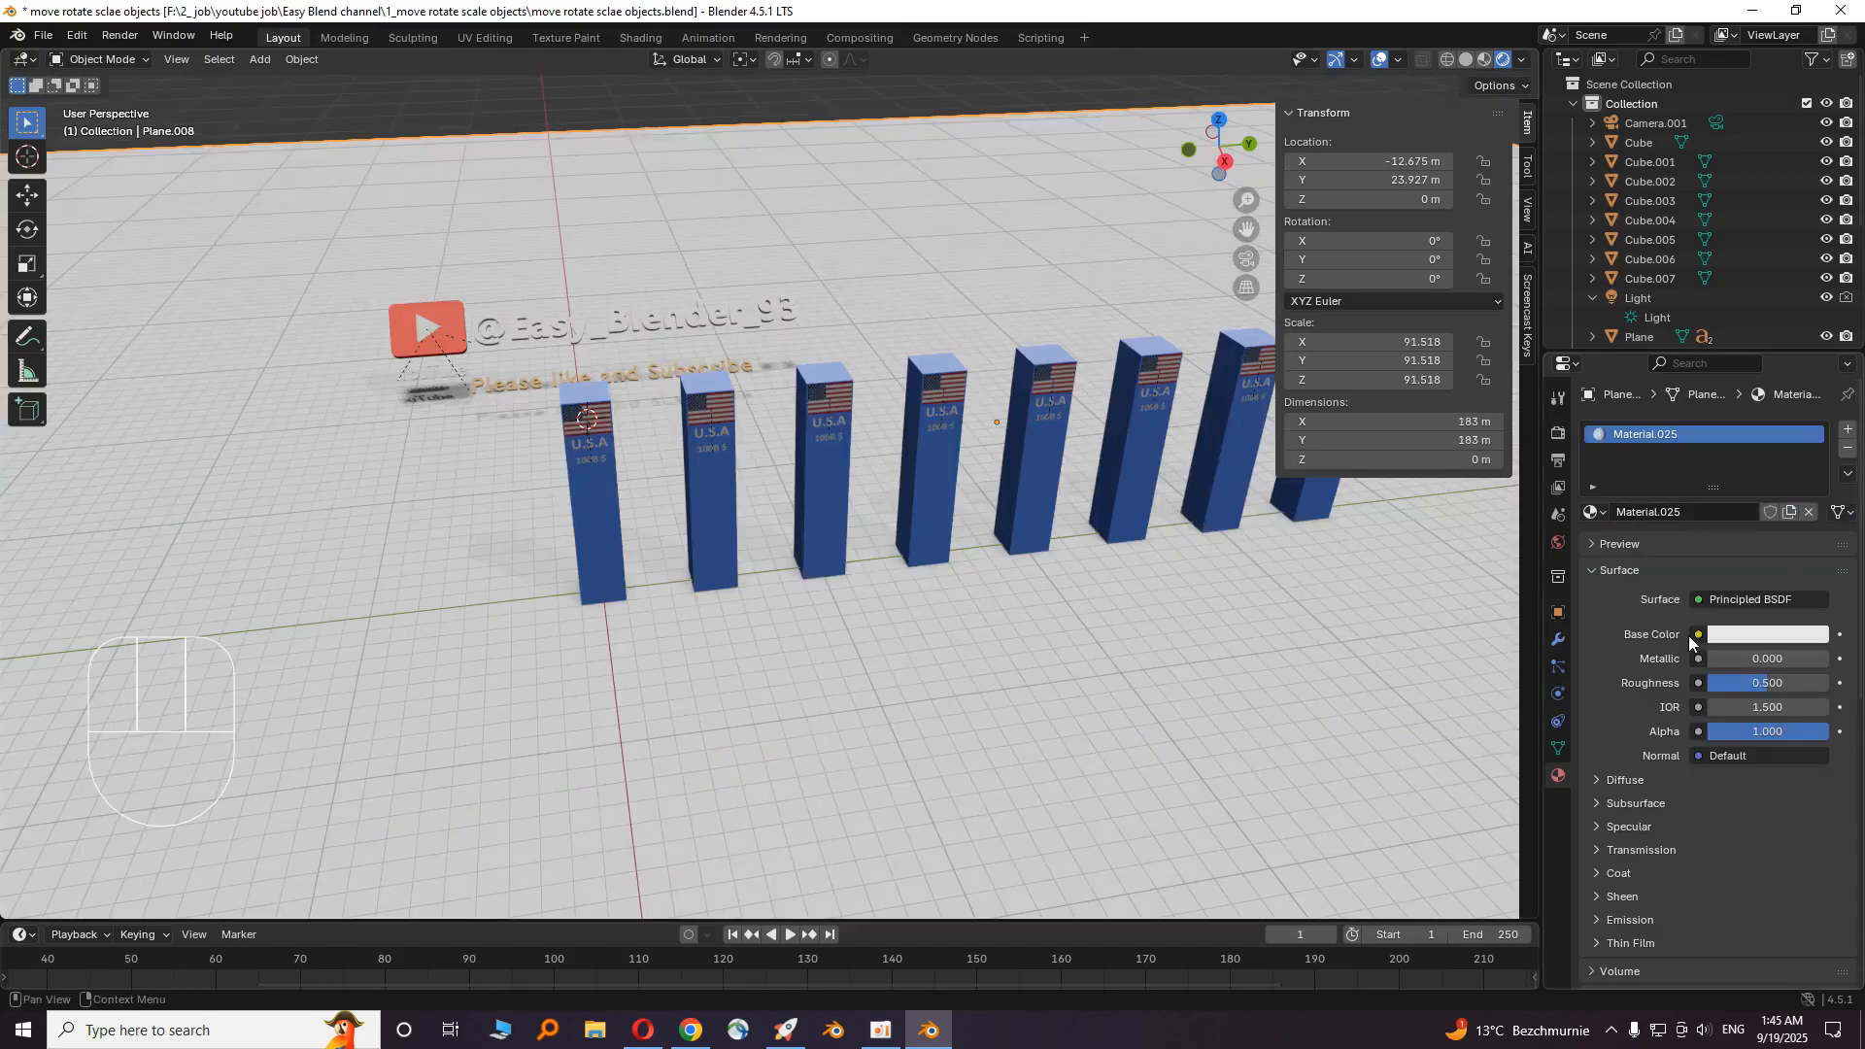
left_click(1698, 633)
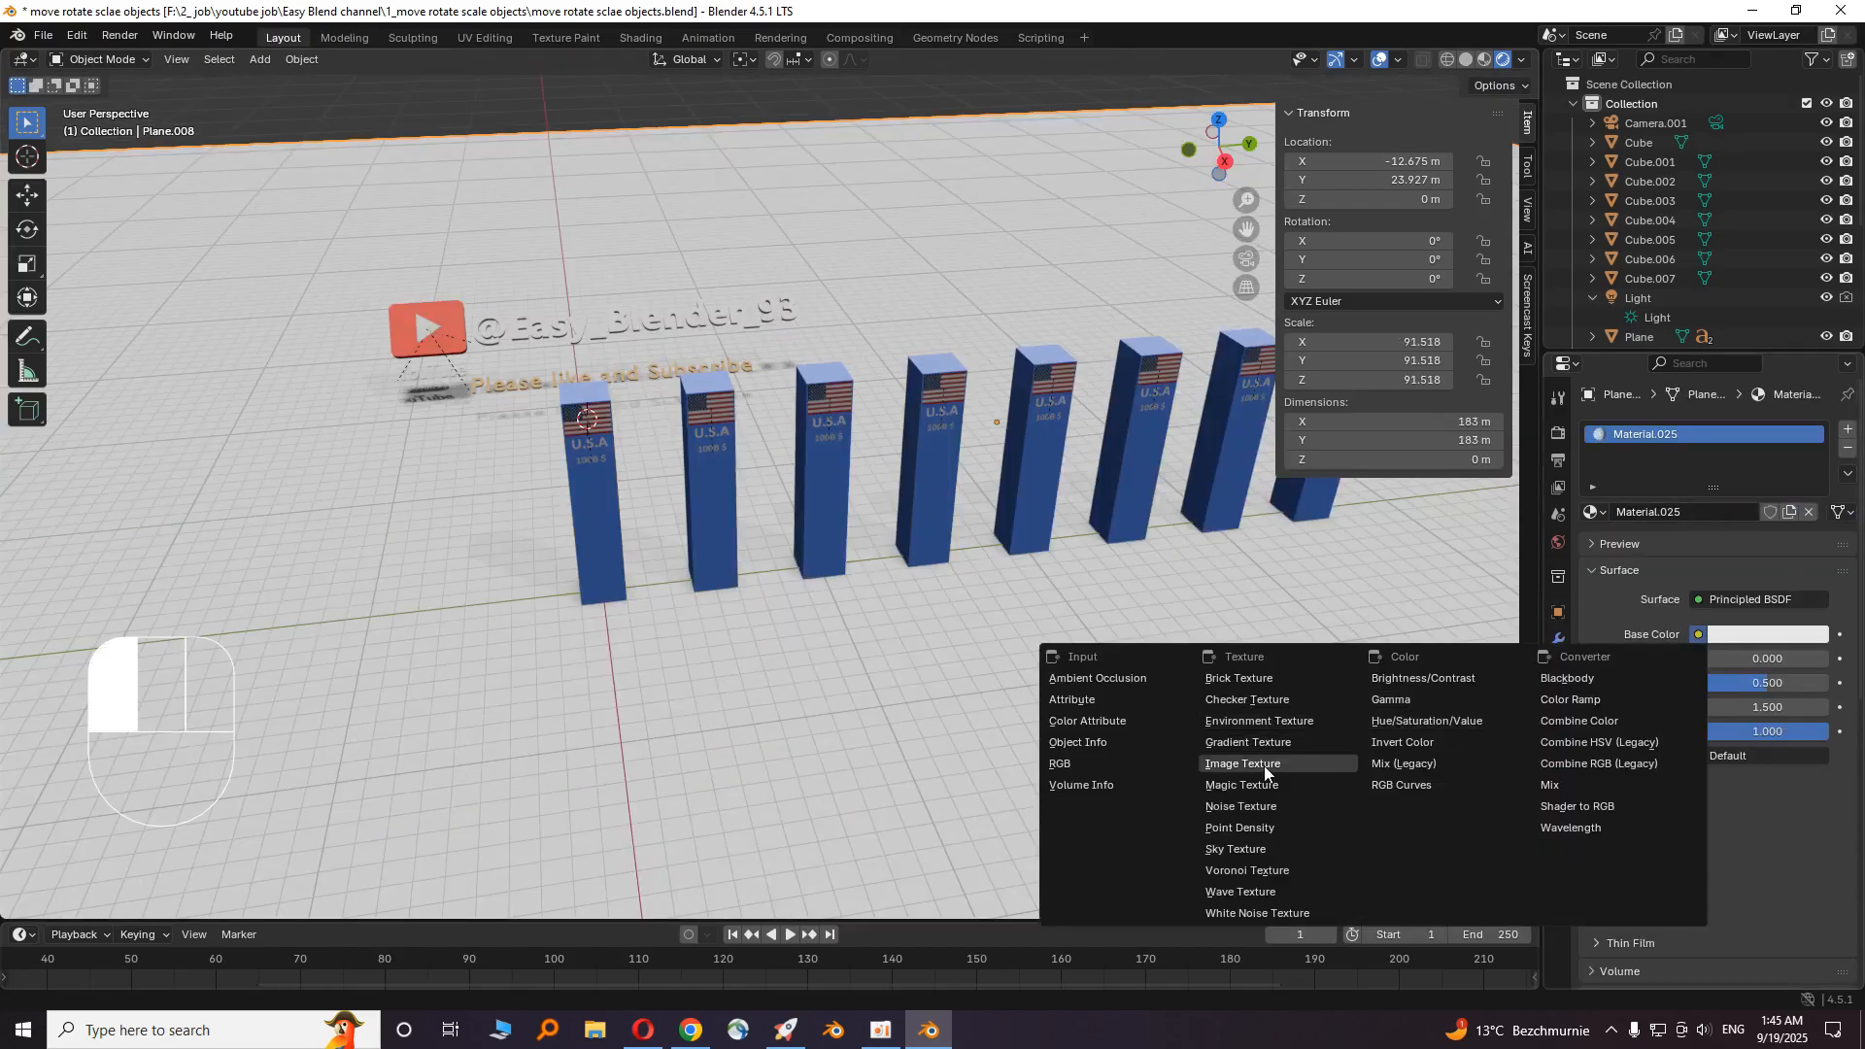
left_click(1241, 762)
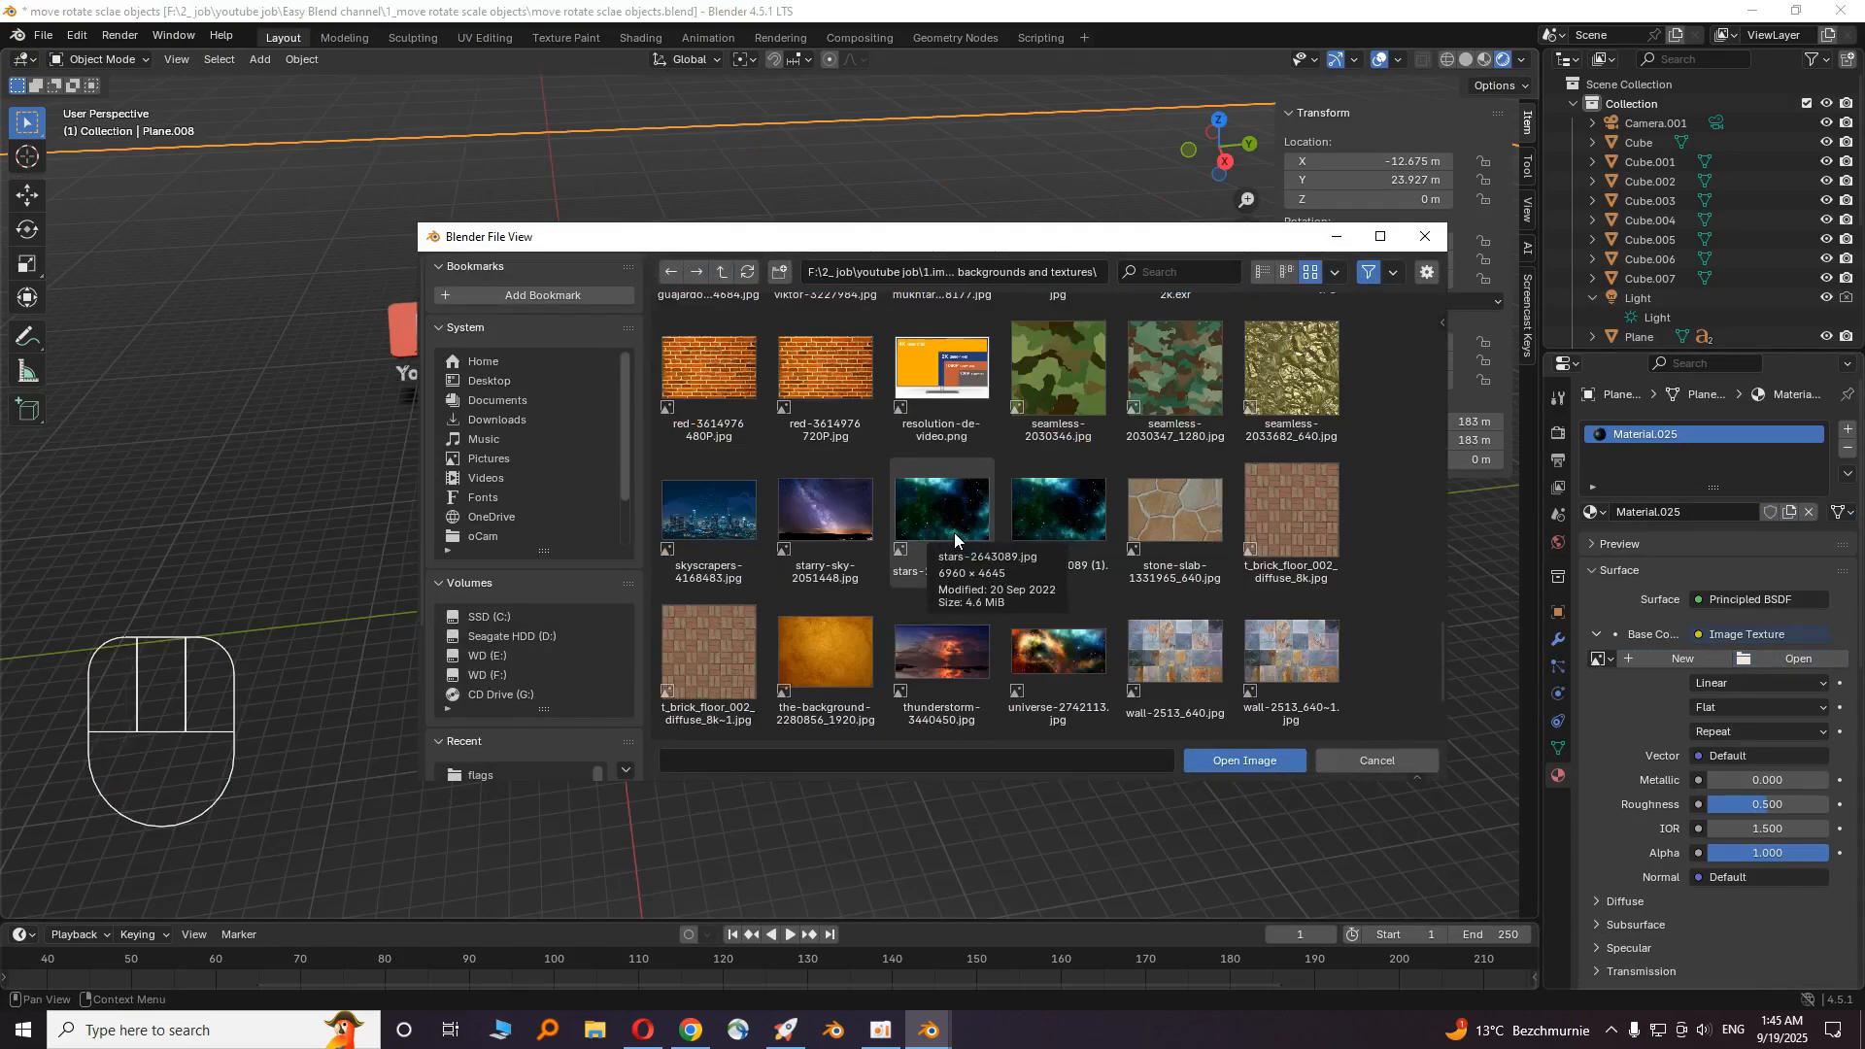
scroll("down", 3)
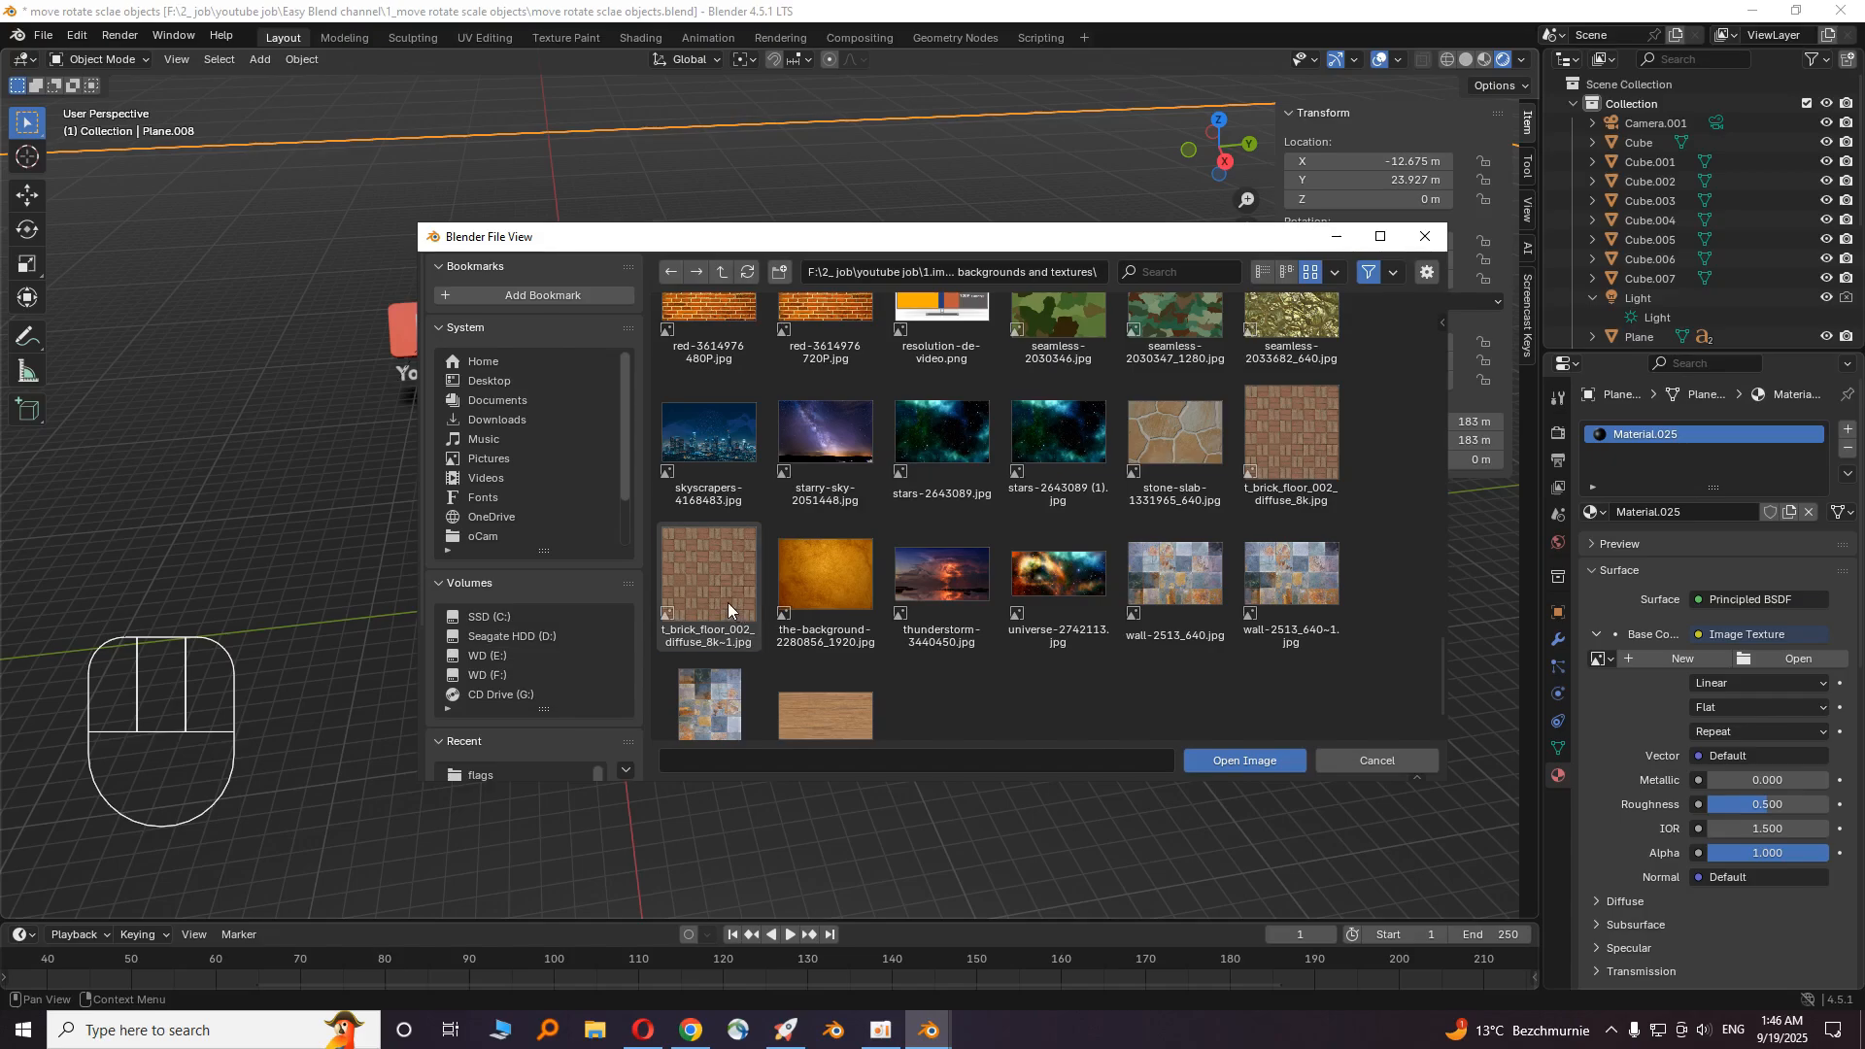
left_click(1244, 760)
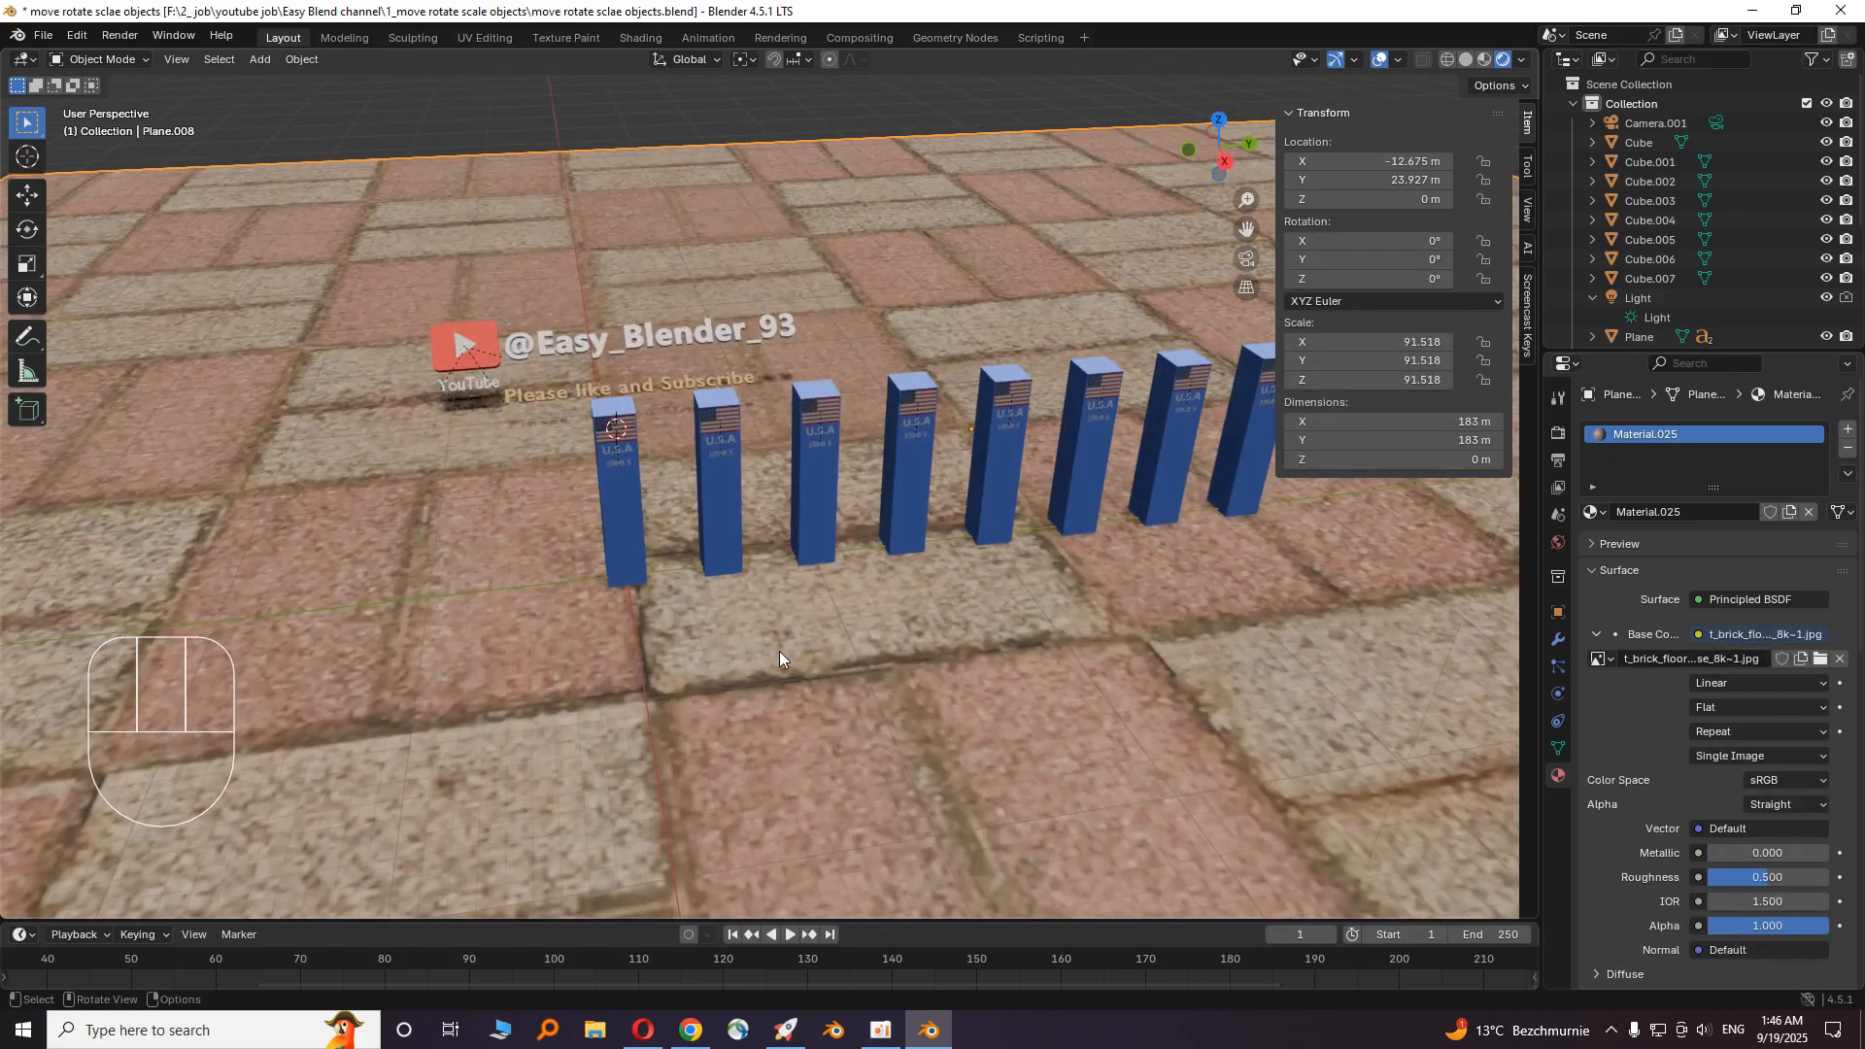
left_click(639, 37)
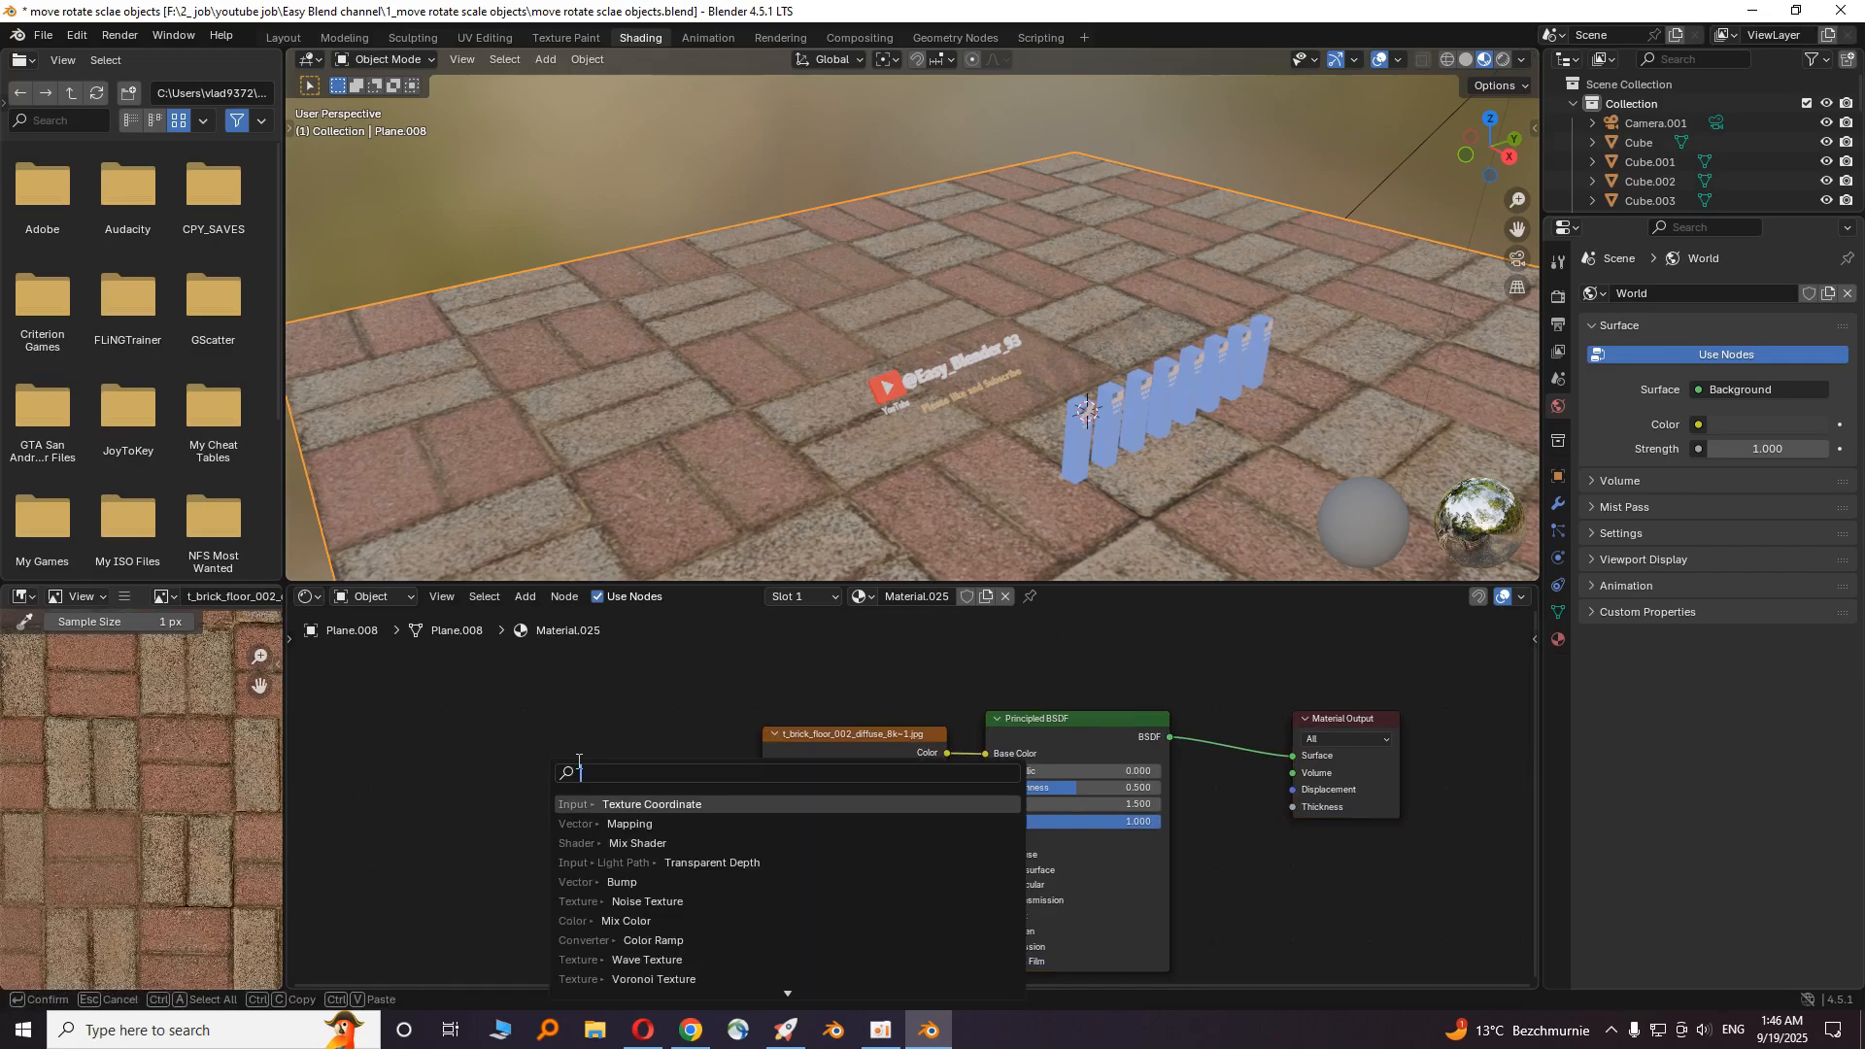
- Wire Texture Coordinate and Mapping nodes (scale 50) into the brick image; Metallic 0.99, Roughness 1
left_click(651, 803)
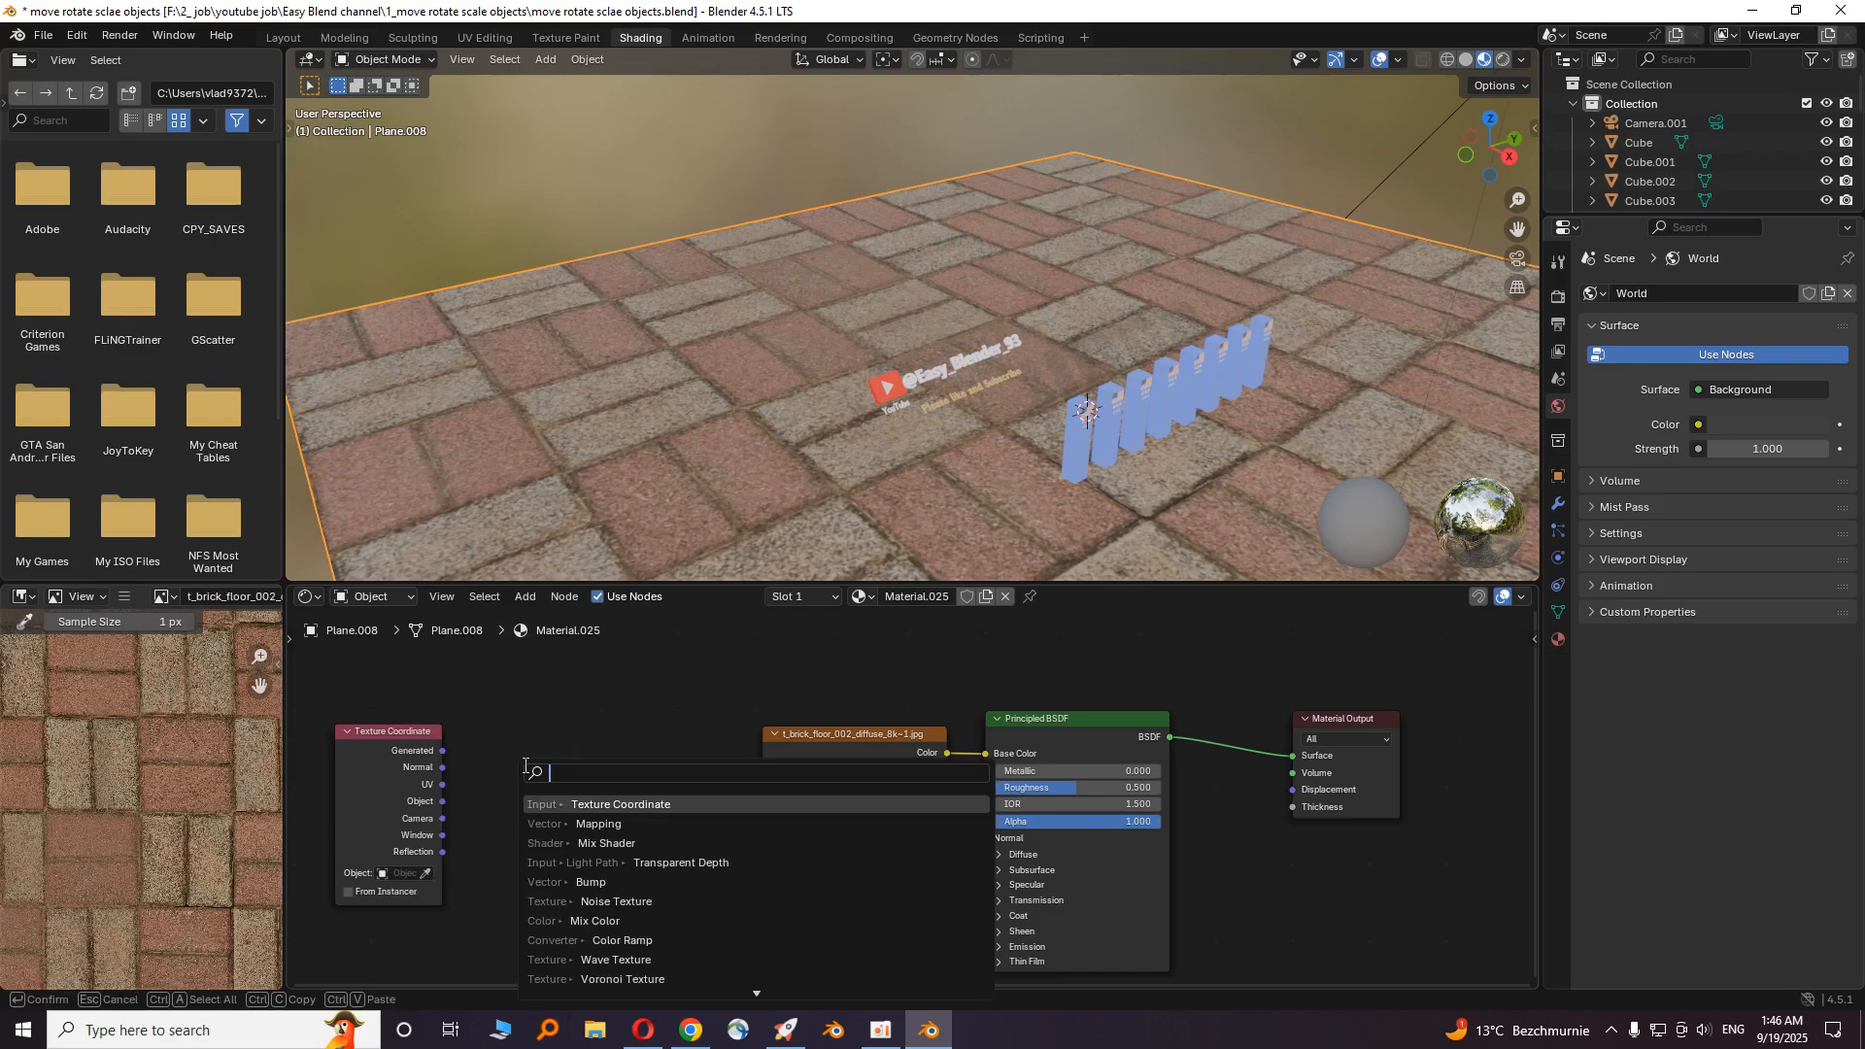
left_click(598, 824)
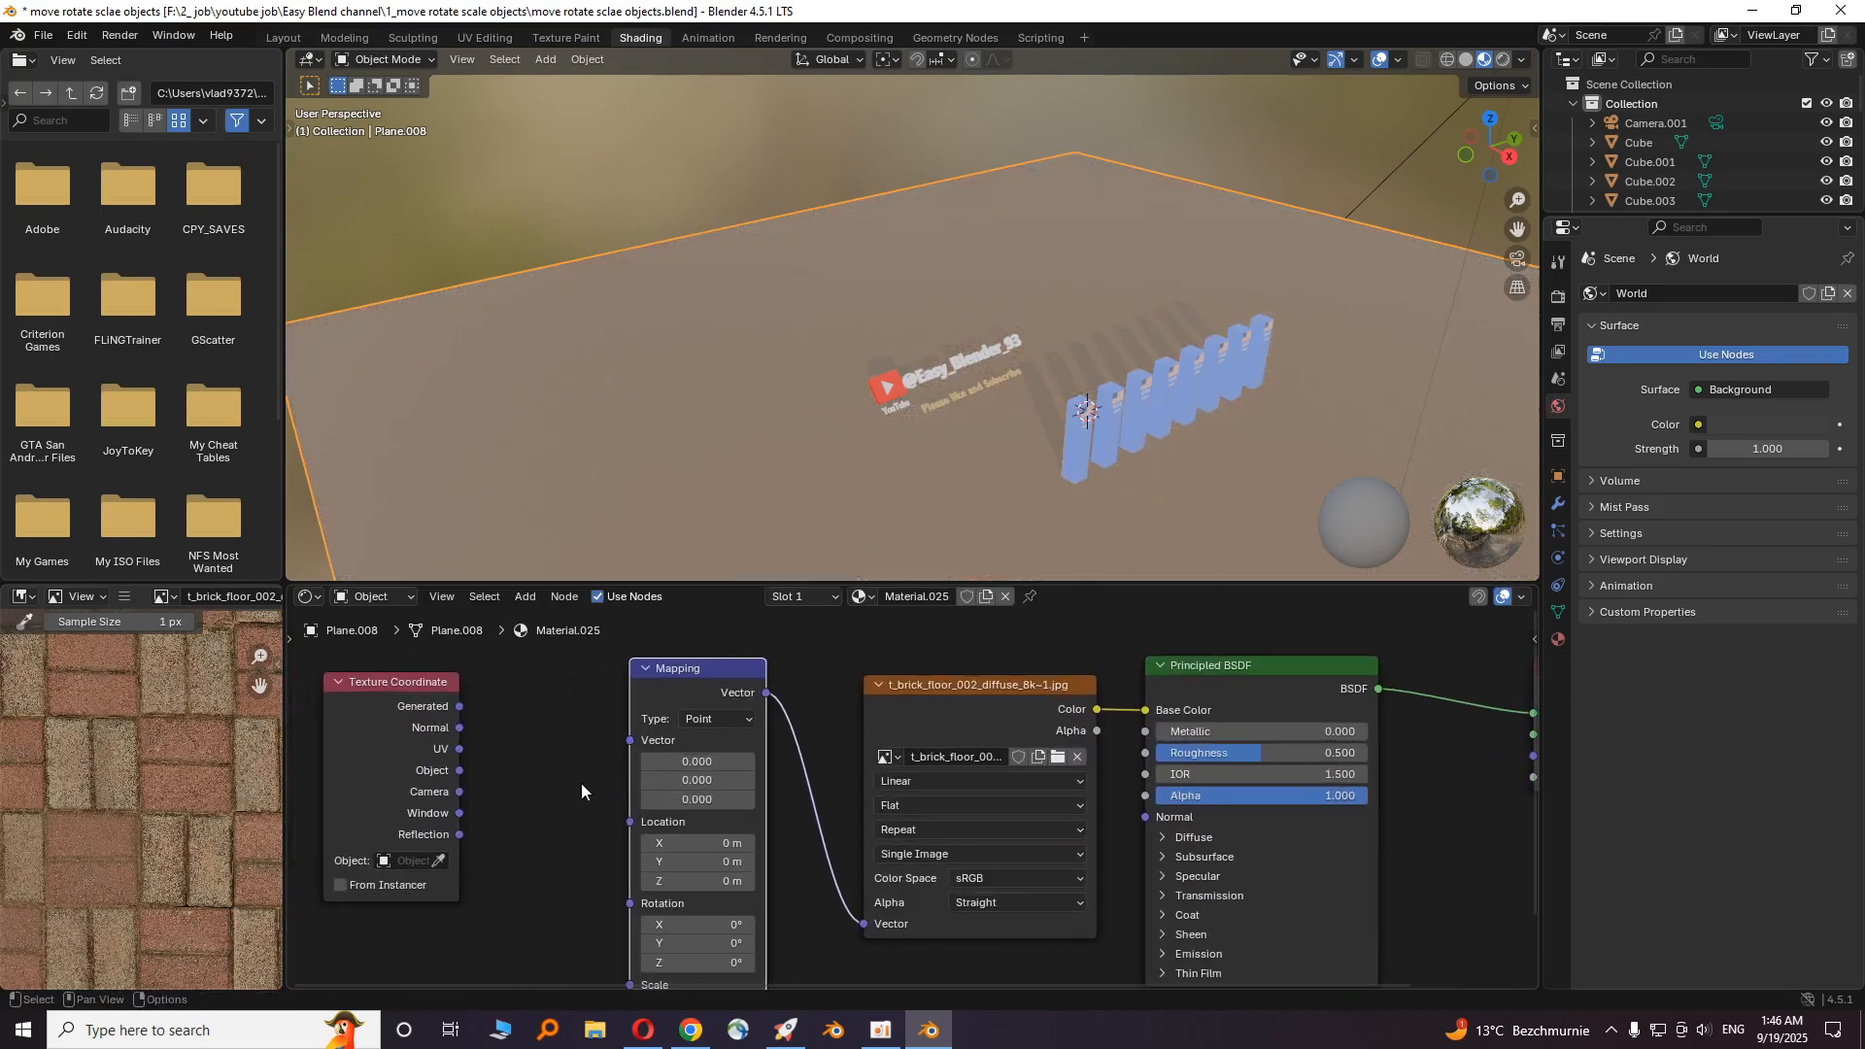
mouse_move(482, 727)
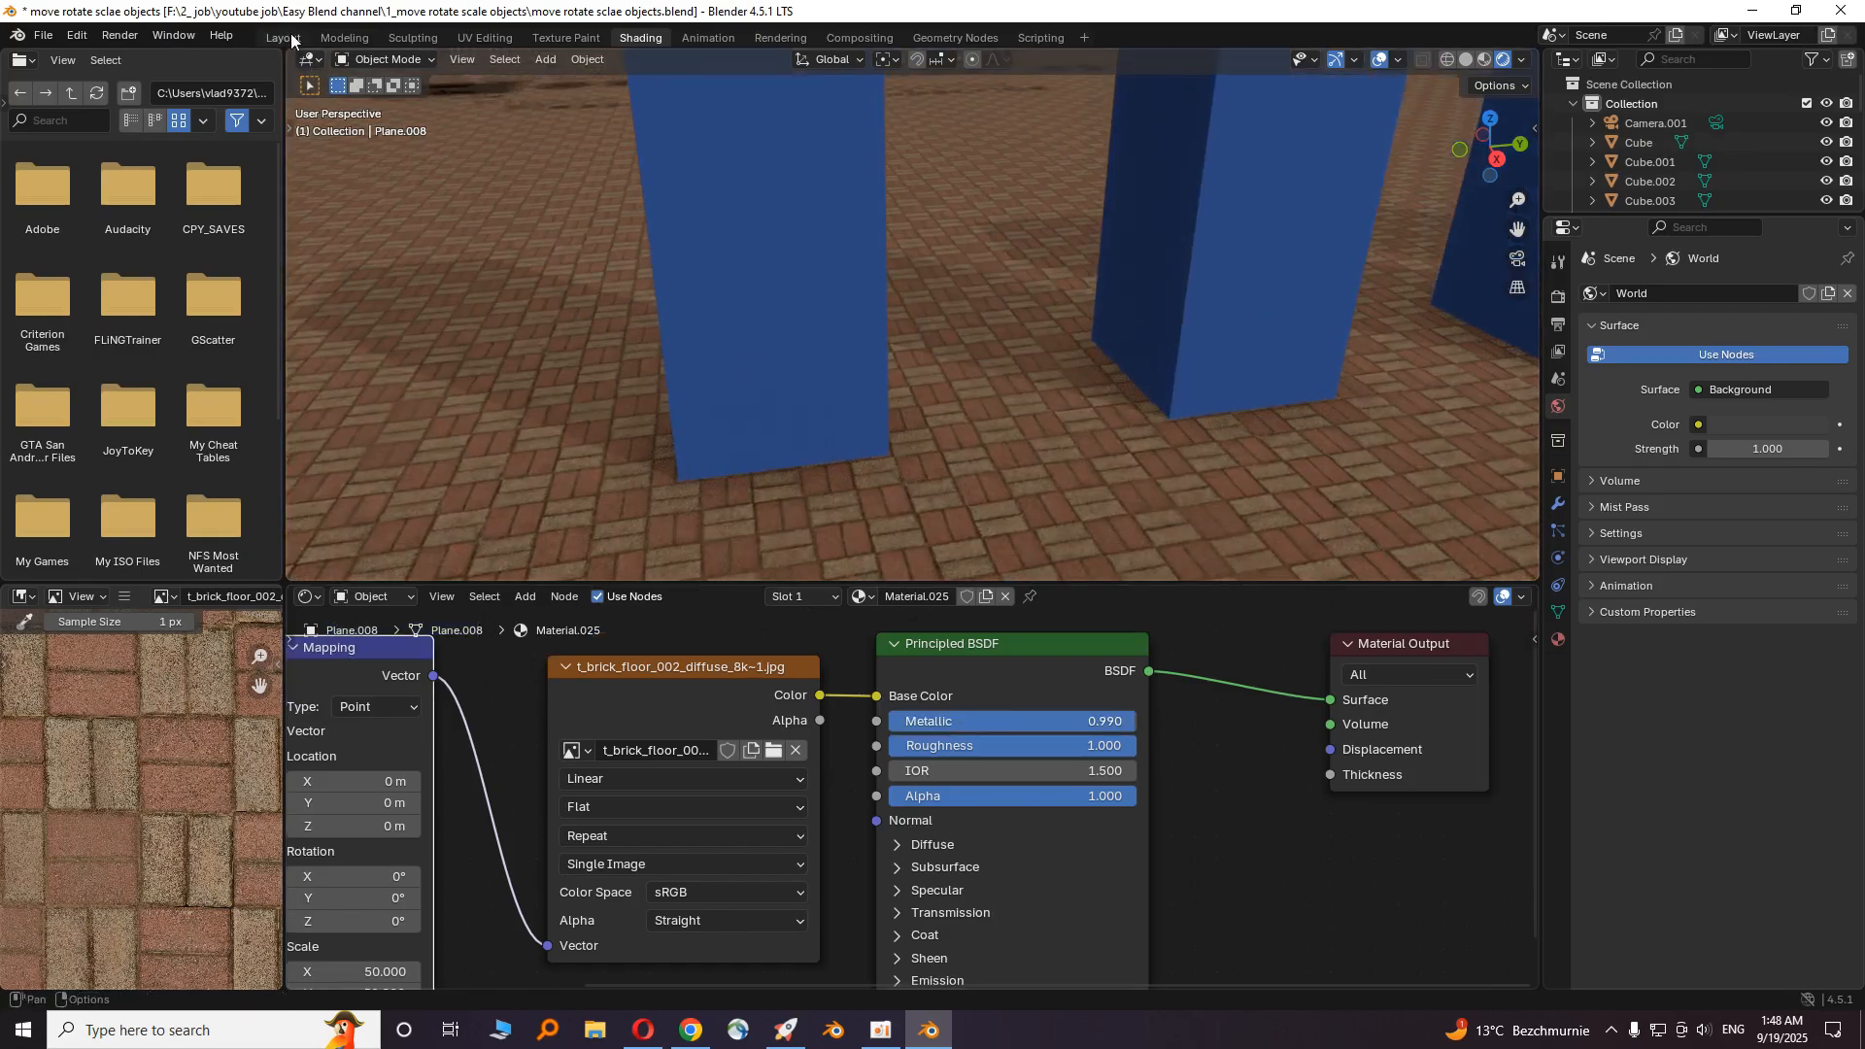
left_click(282, 37)
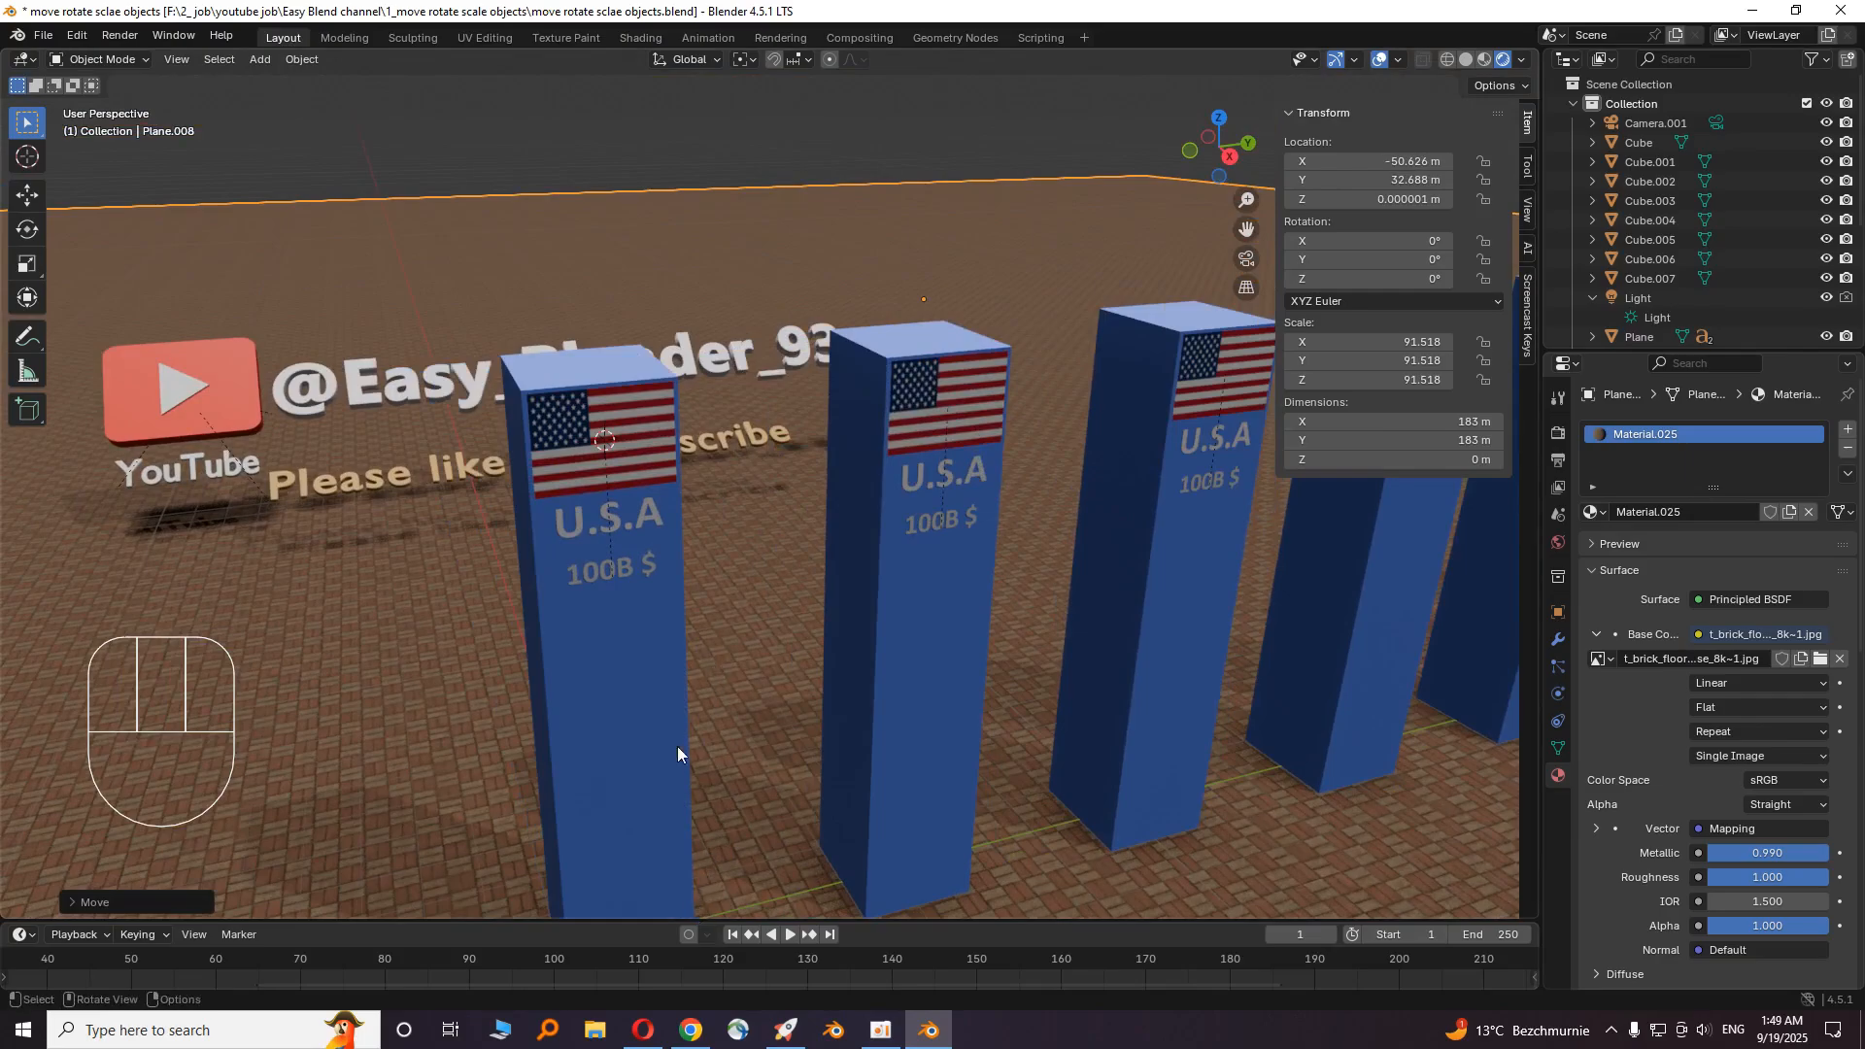
mouse_move(639, 1030)
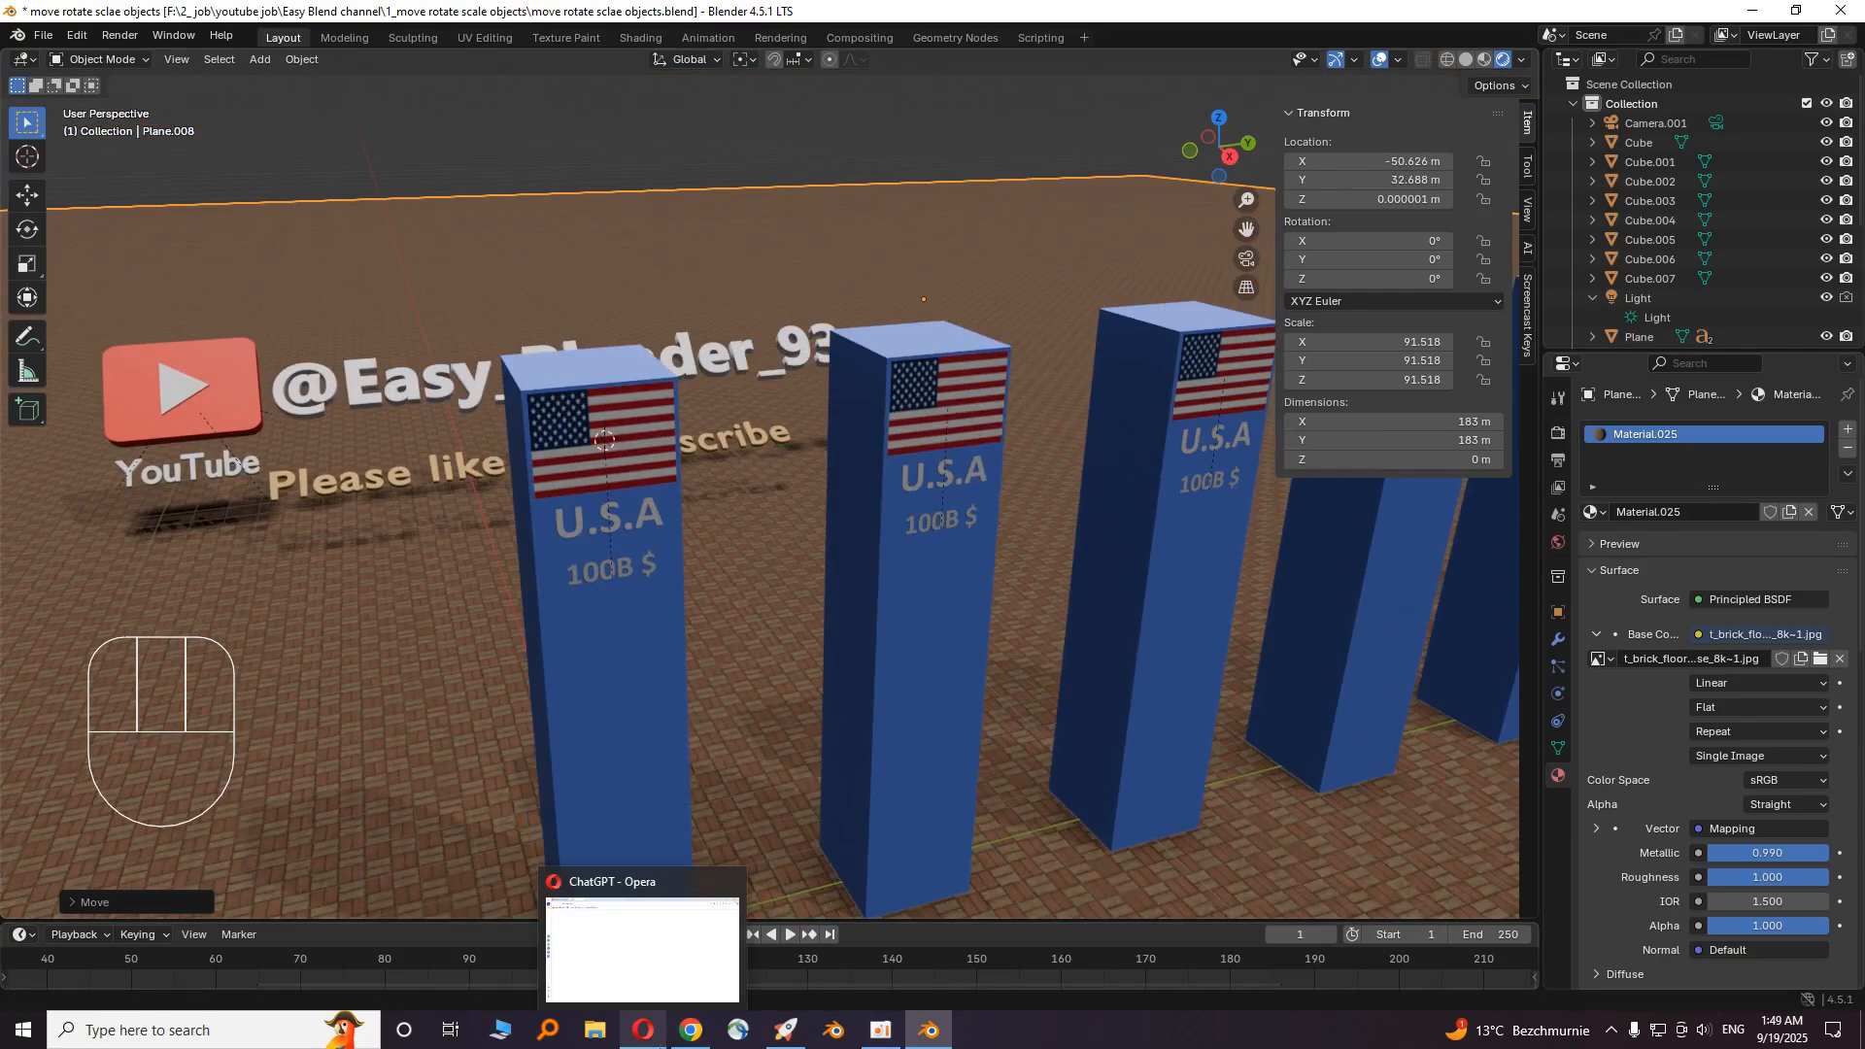
- Ask ChatGPT 'what are the 10 richest' countries and select Singapore from its answer
left_click(641, 950)
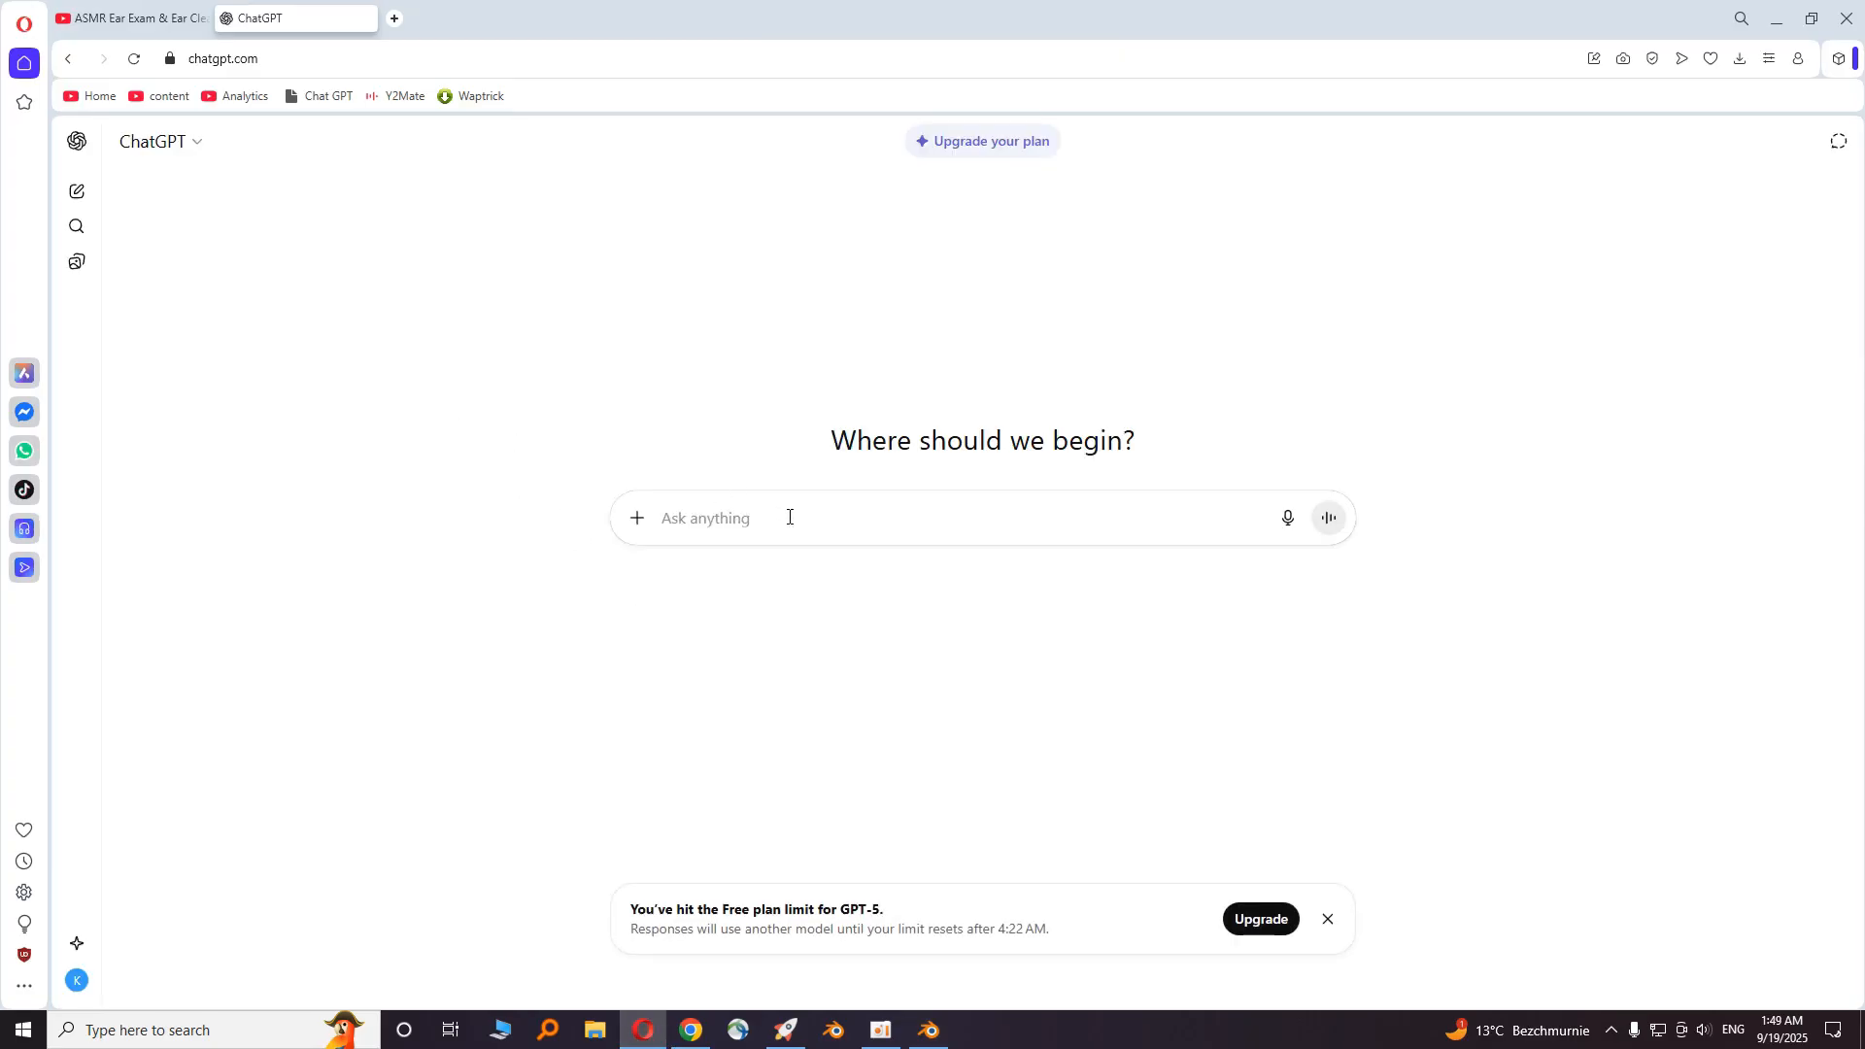
type("what are the")
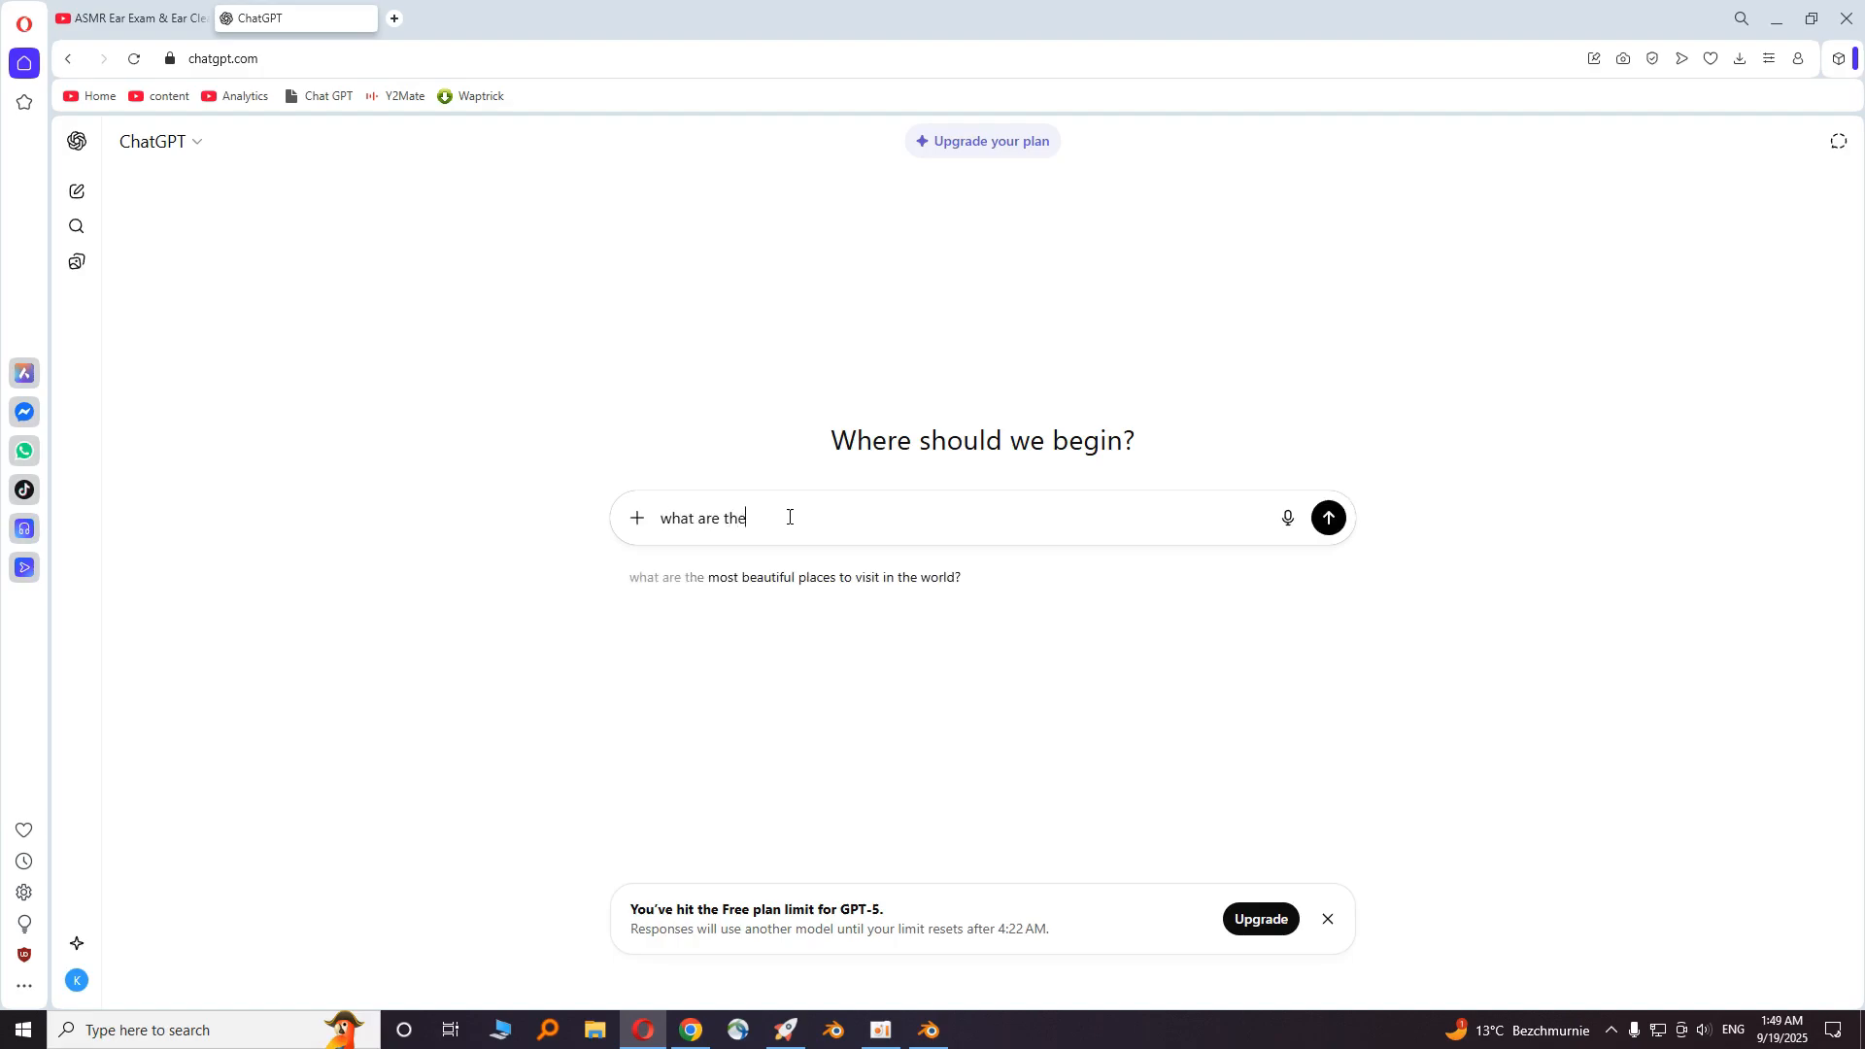
type("10 richest")
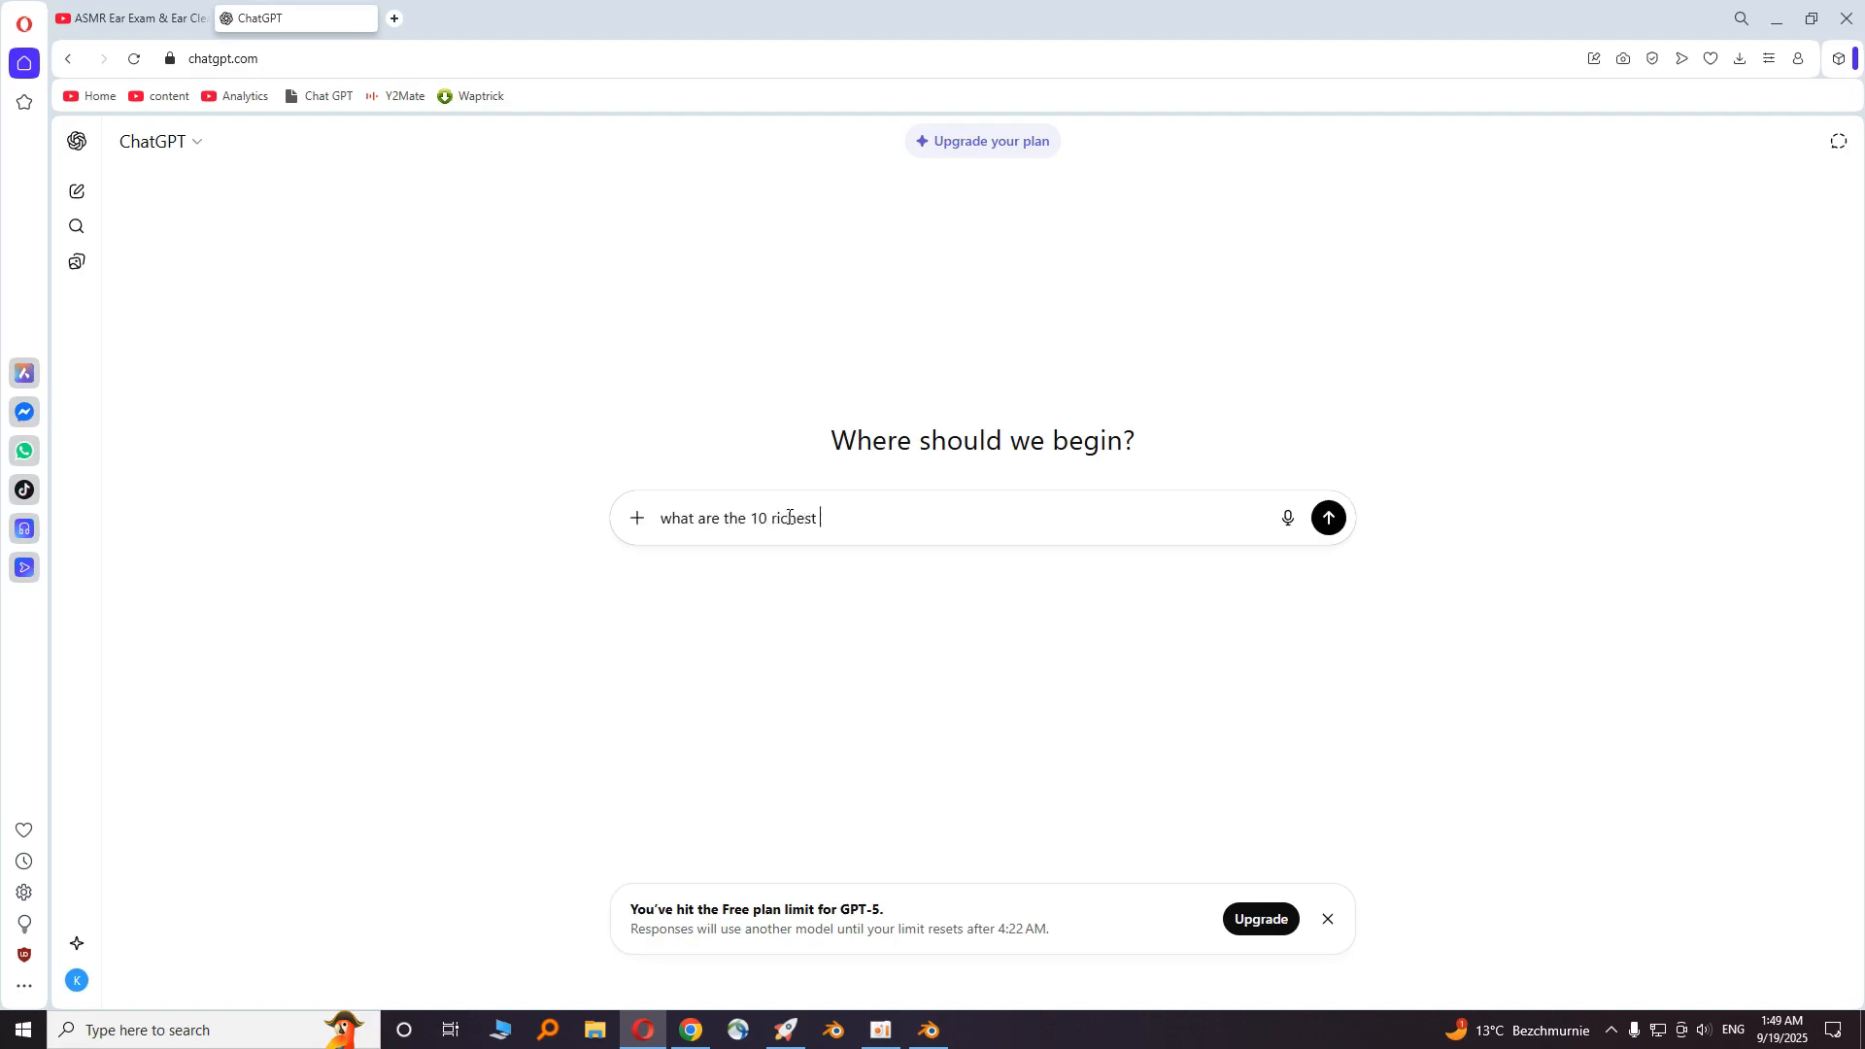
left_click(1327, 517)
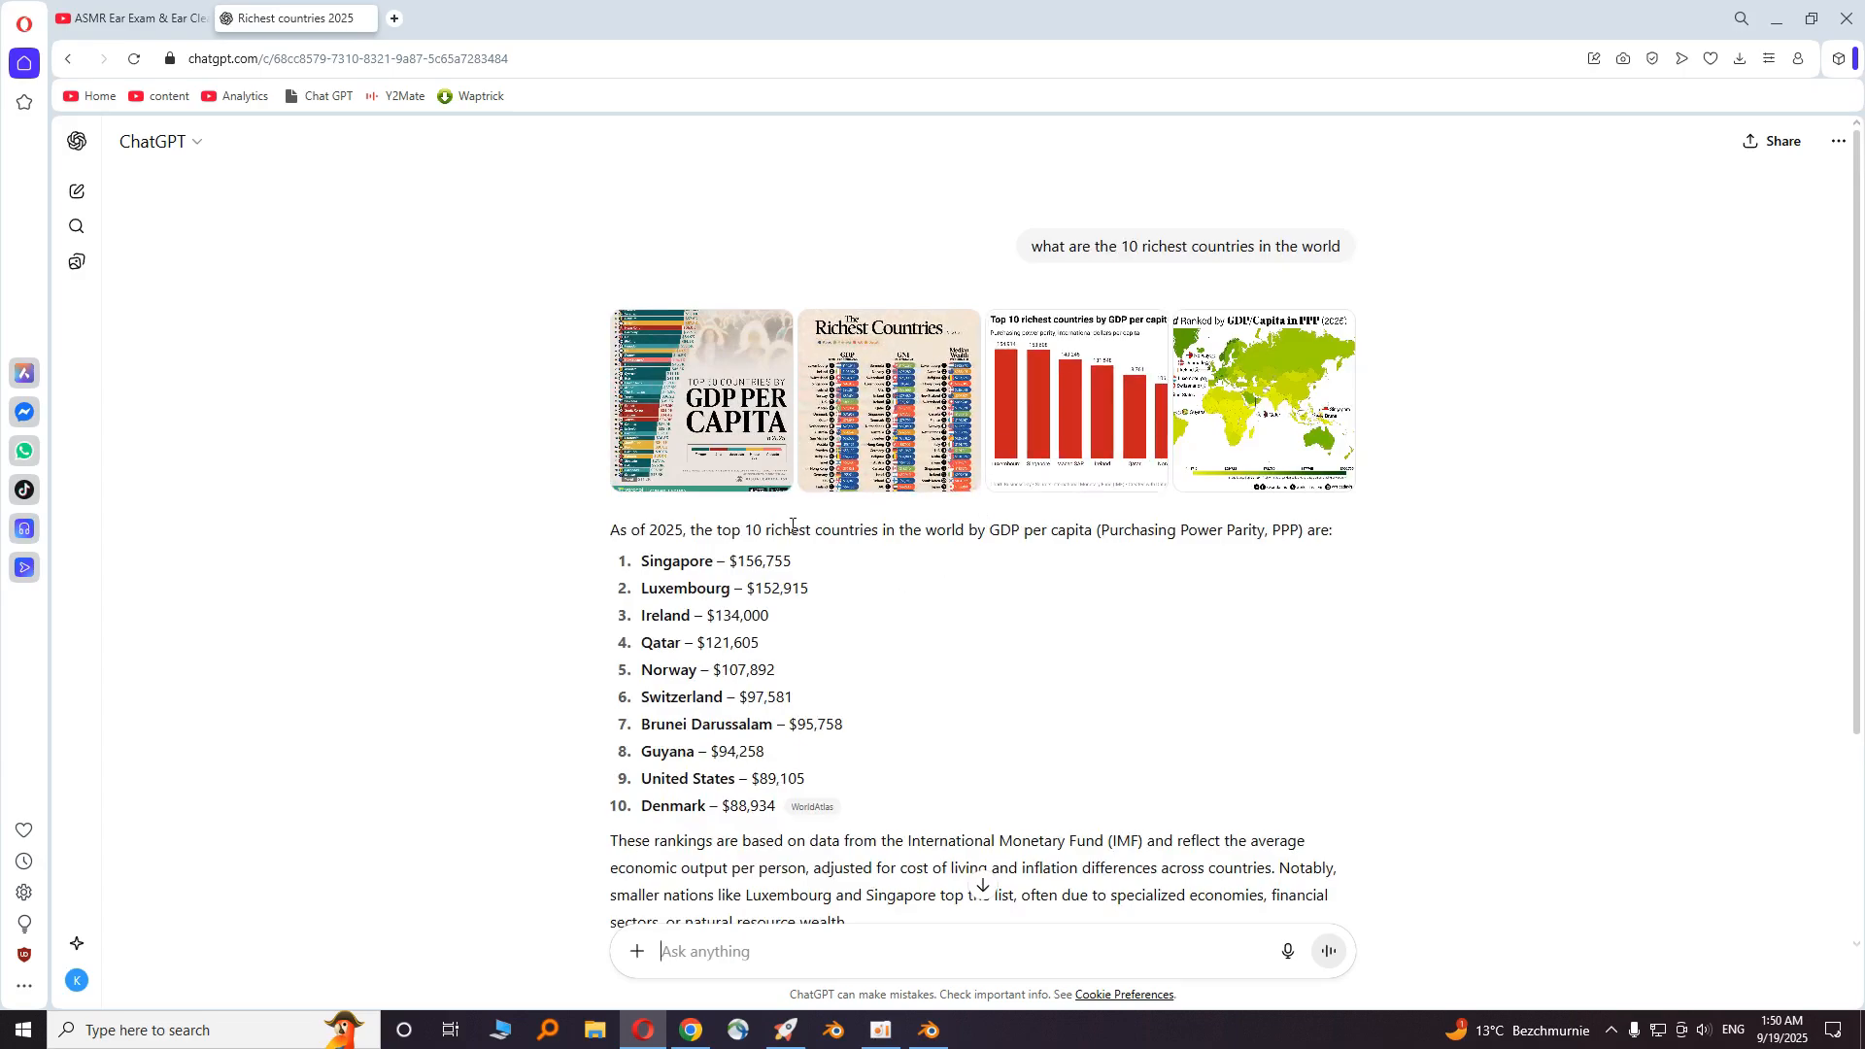
double_click(676, 560)
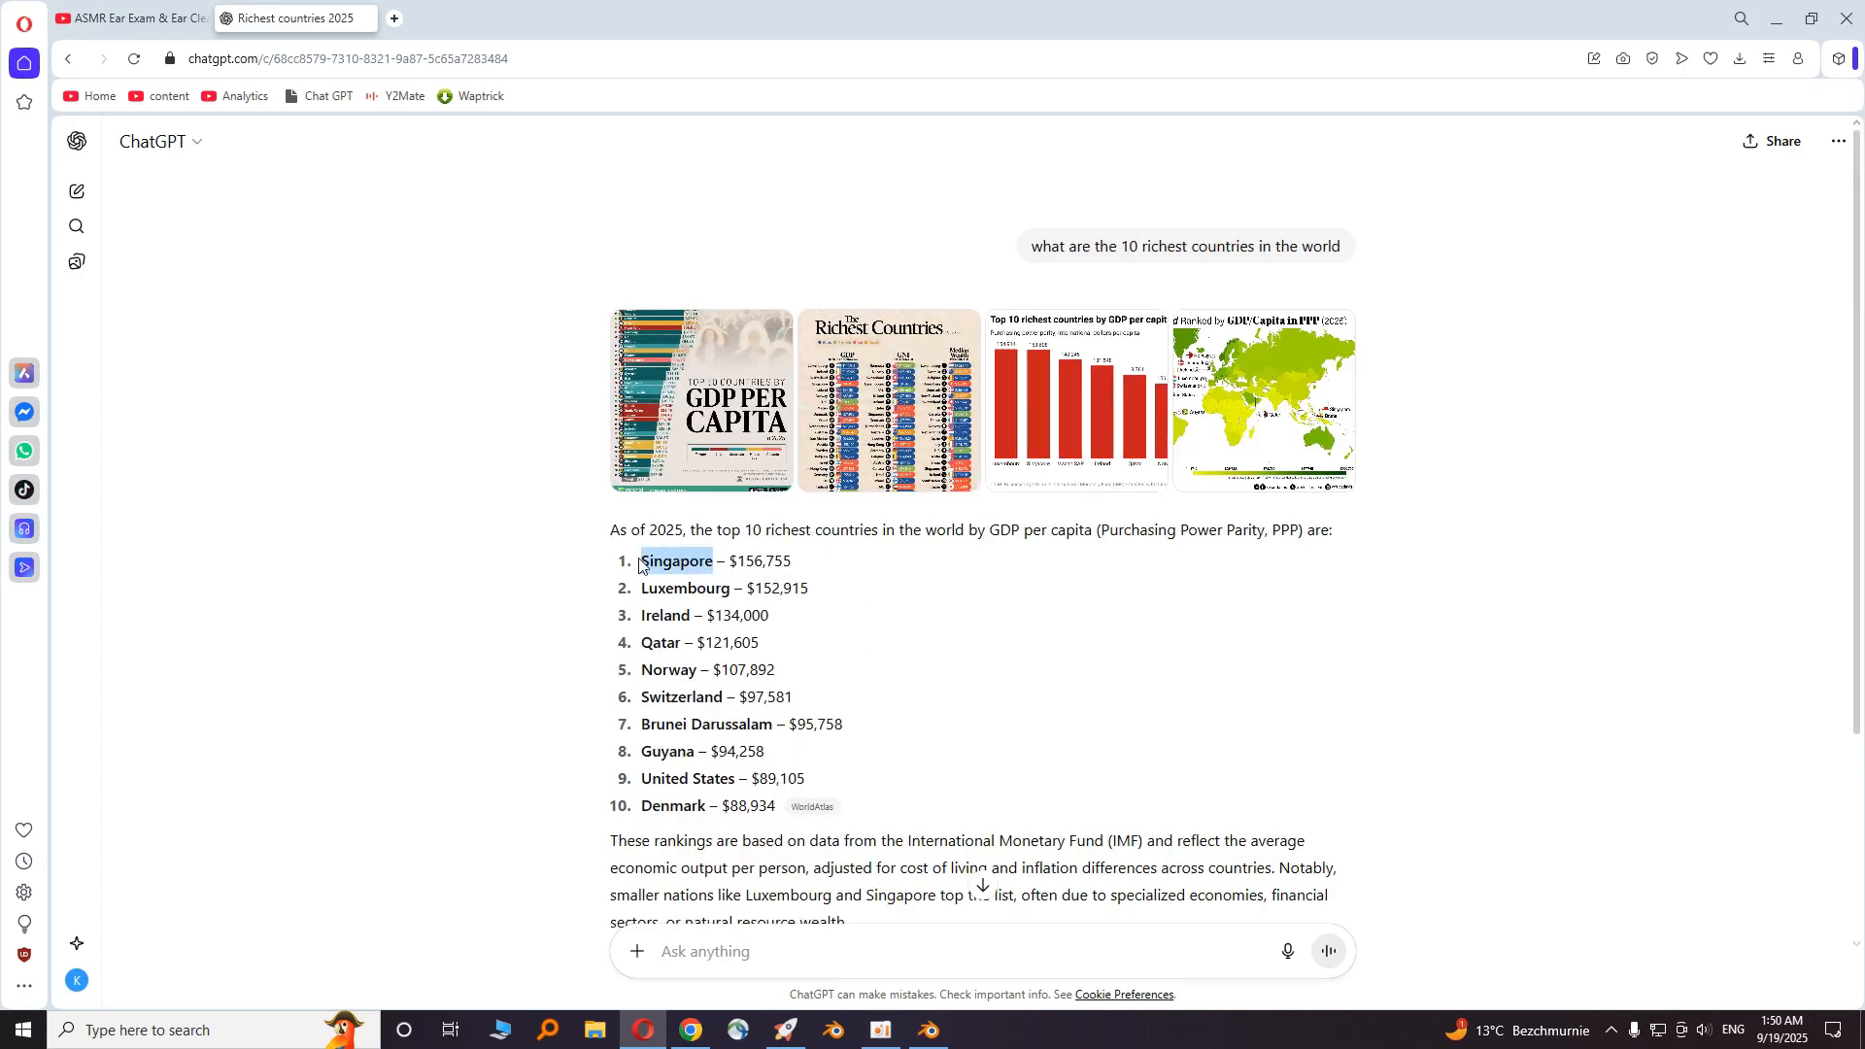
left_click(927, 1030)
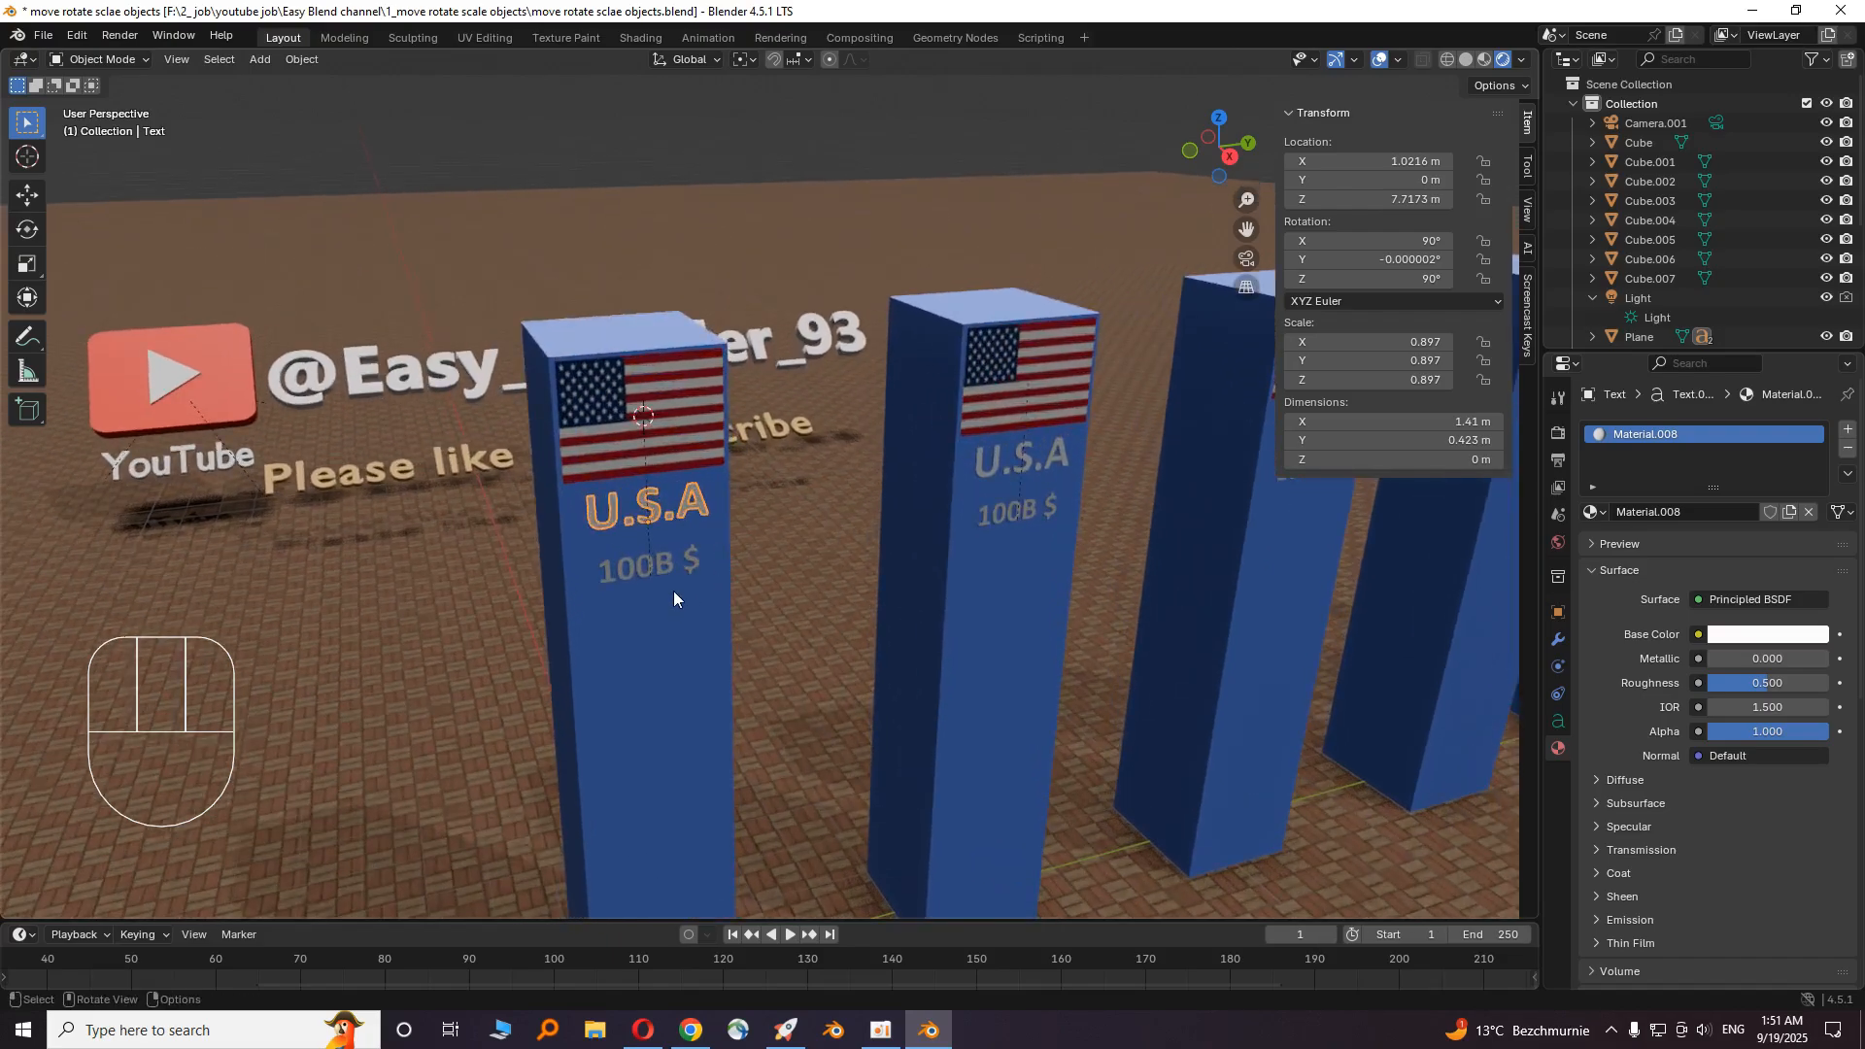
- Replace the U.S.A label with Guyana and its GDP figure pasted from ChatGPT
key("Tab")
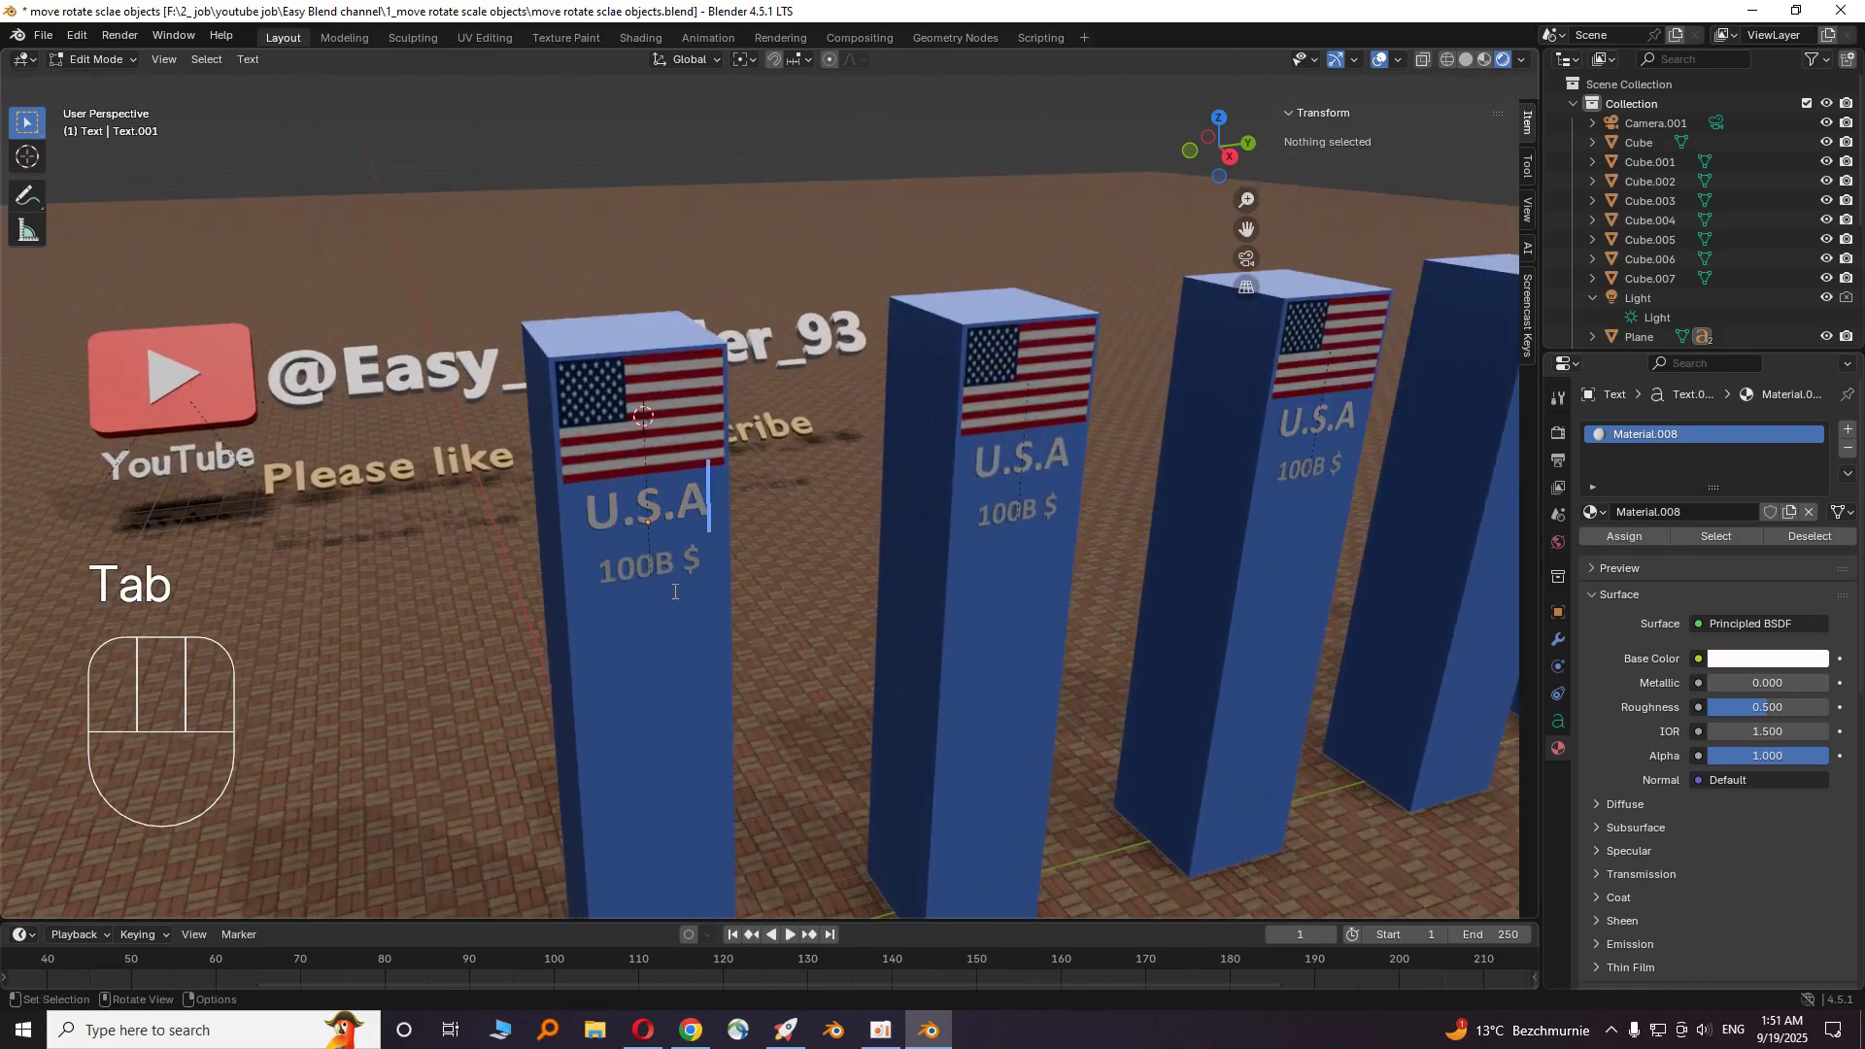
key("Delete")
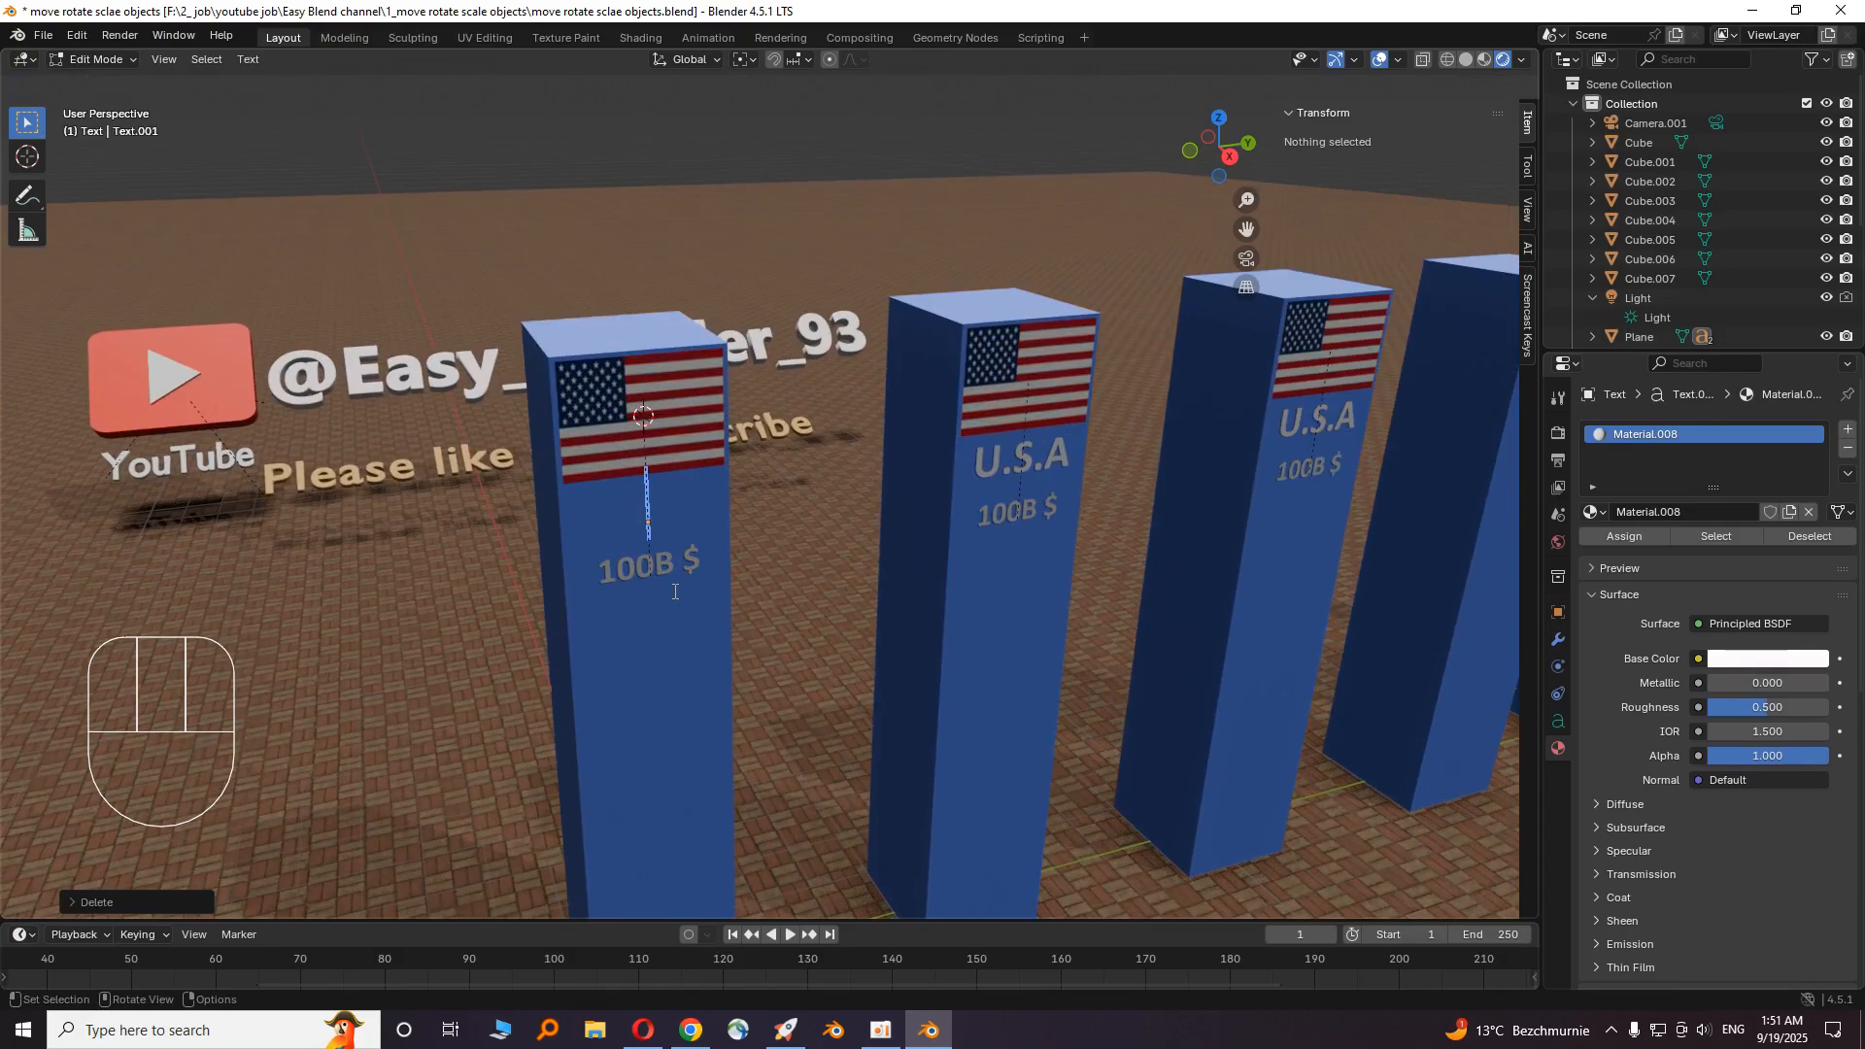
key("ctrl+v")
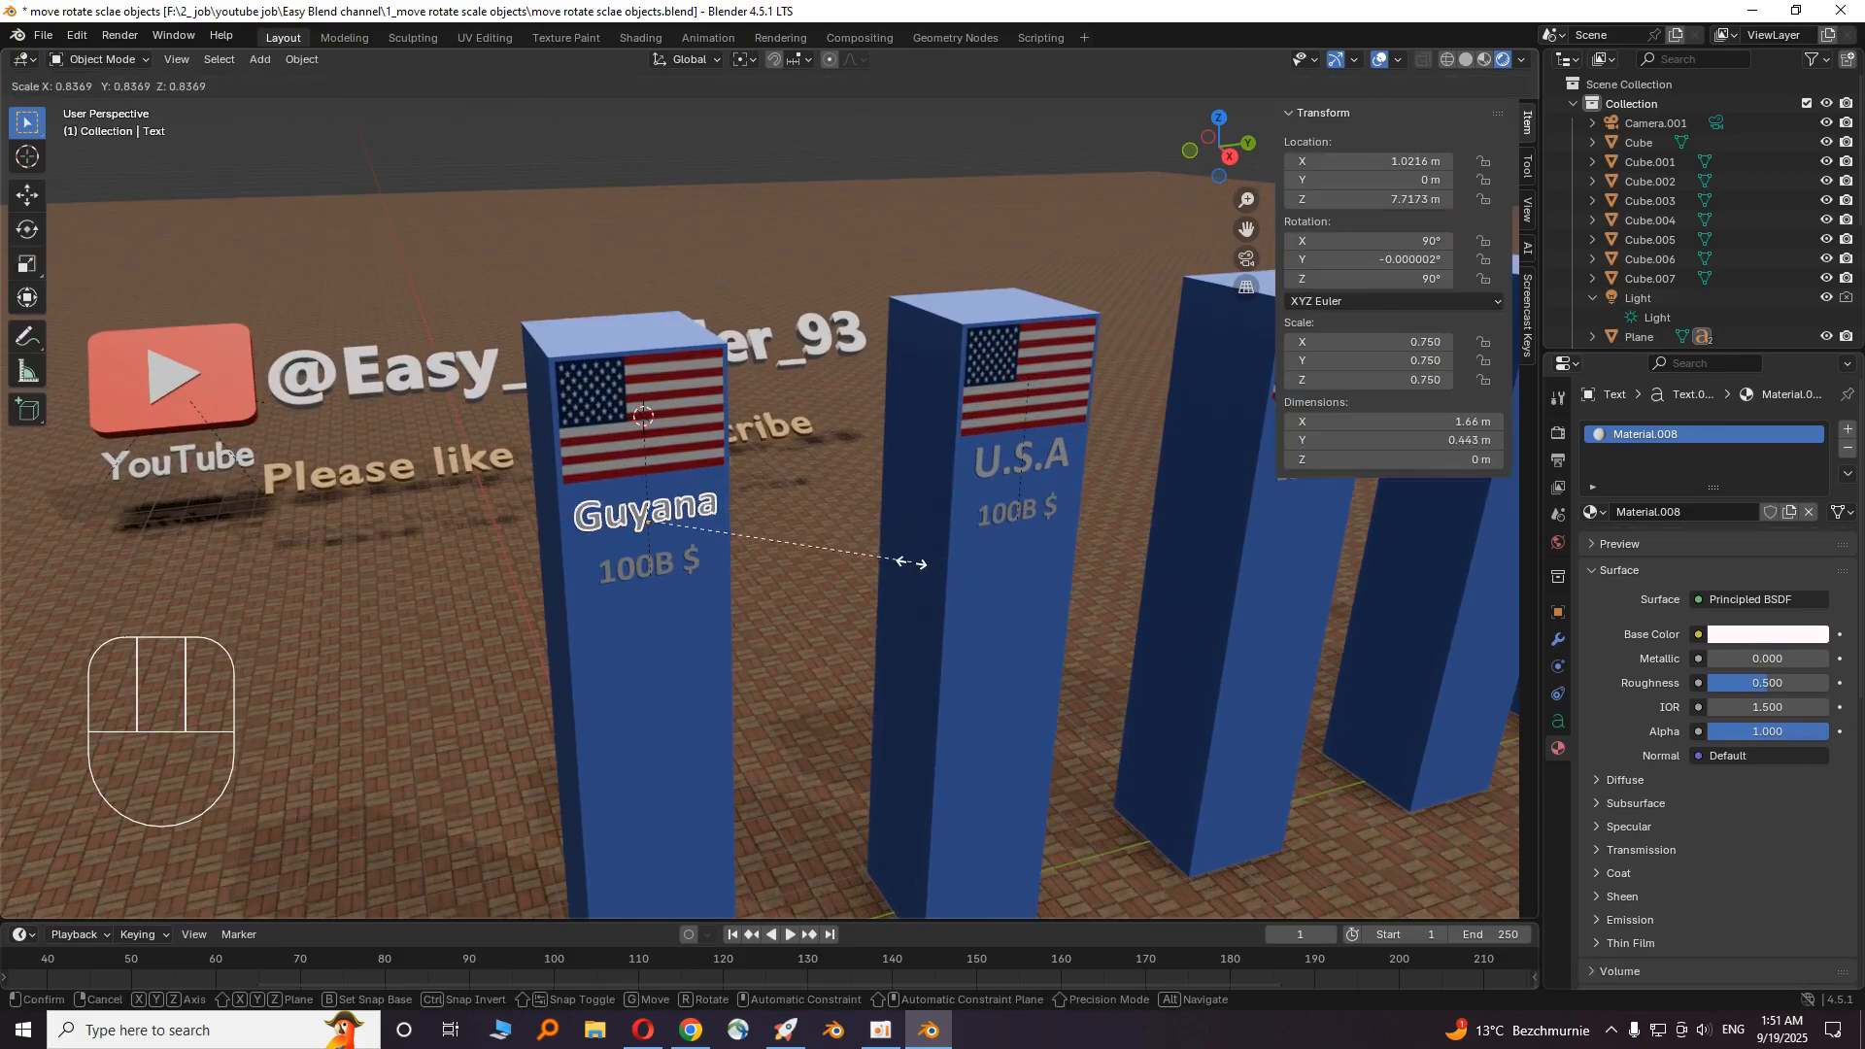
left_click(643, 1029)
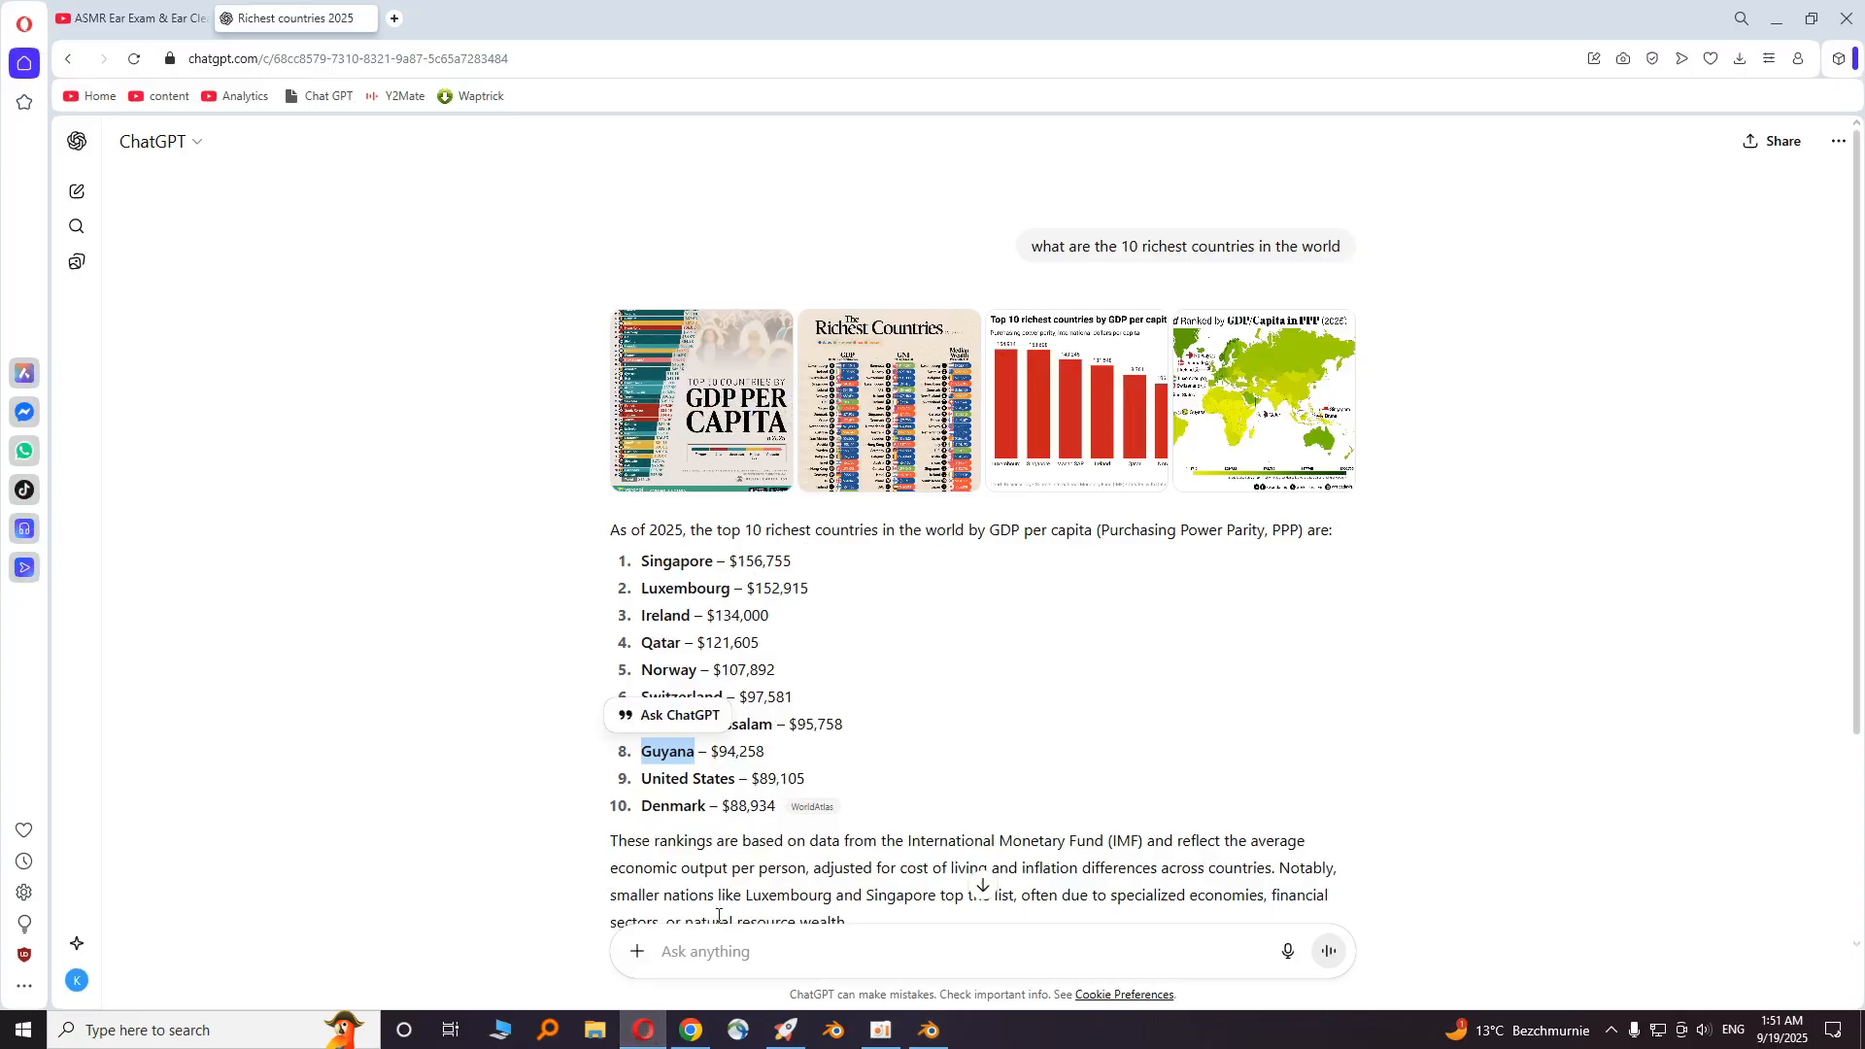
left_click(927, 1030)
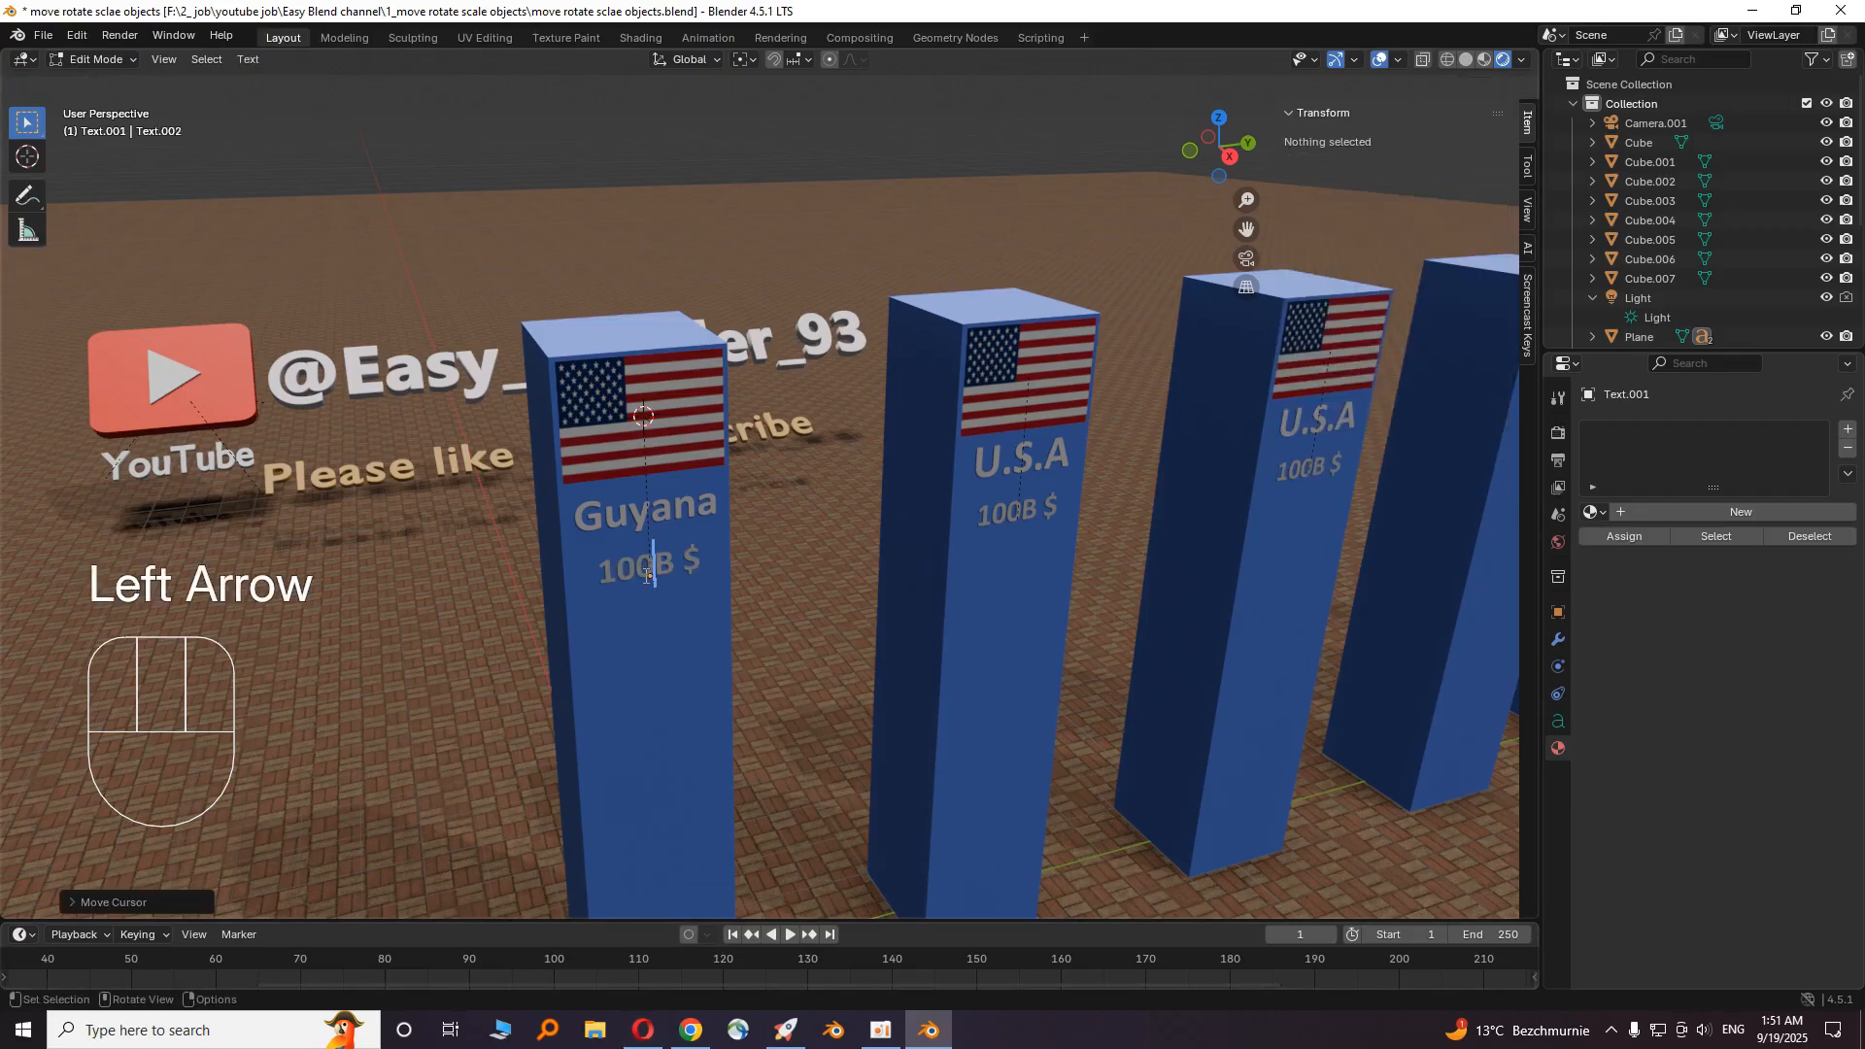
key("Backspace")
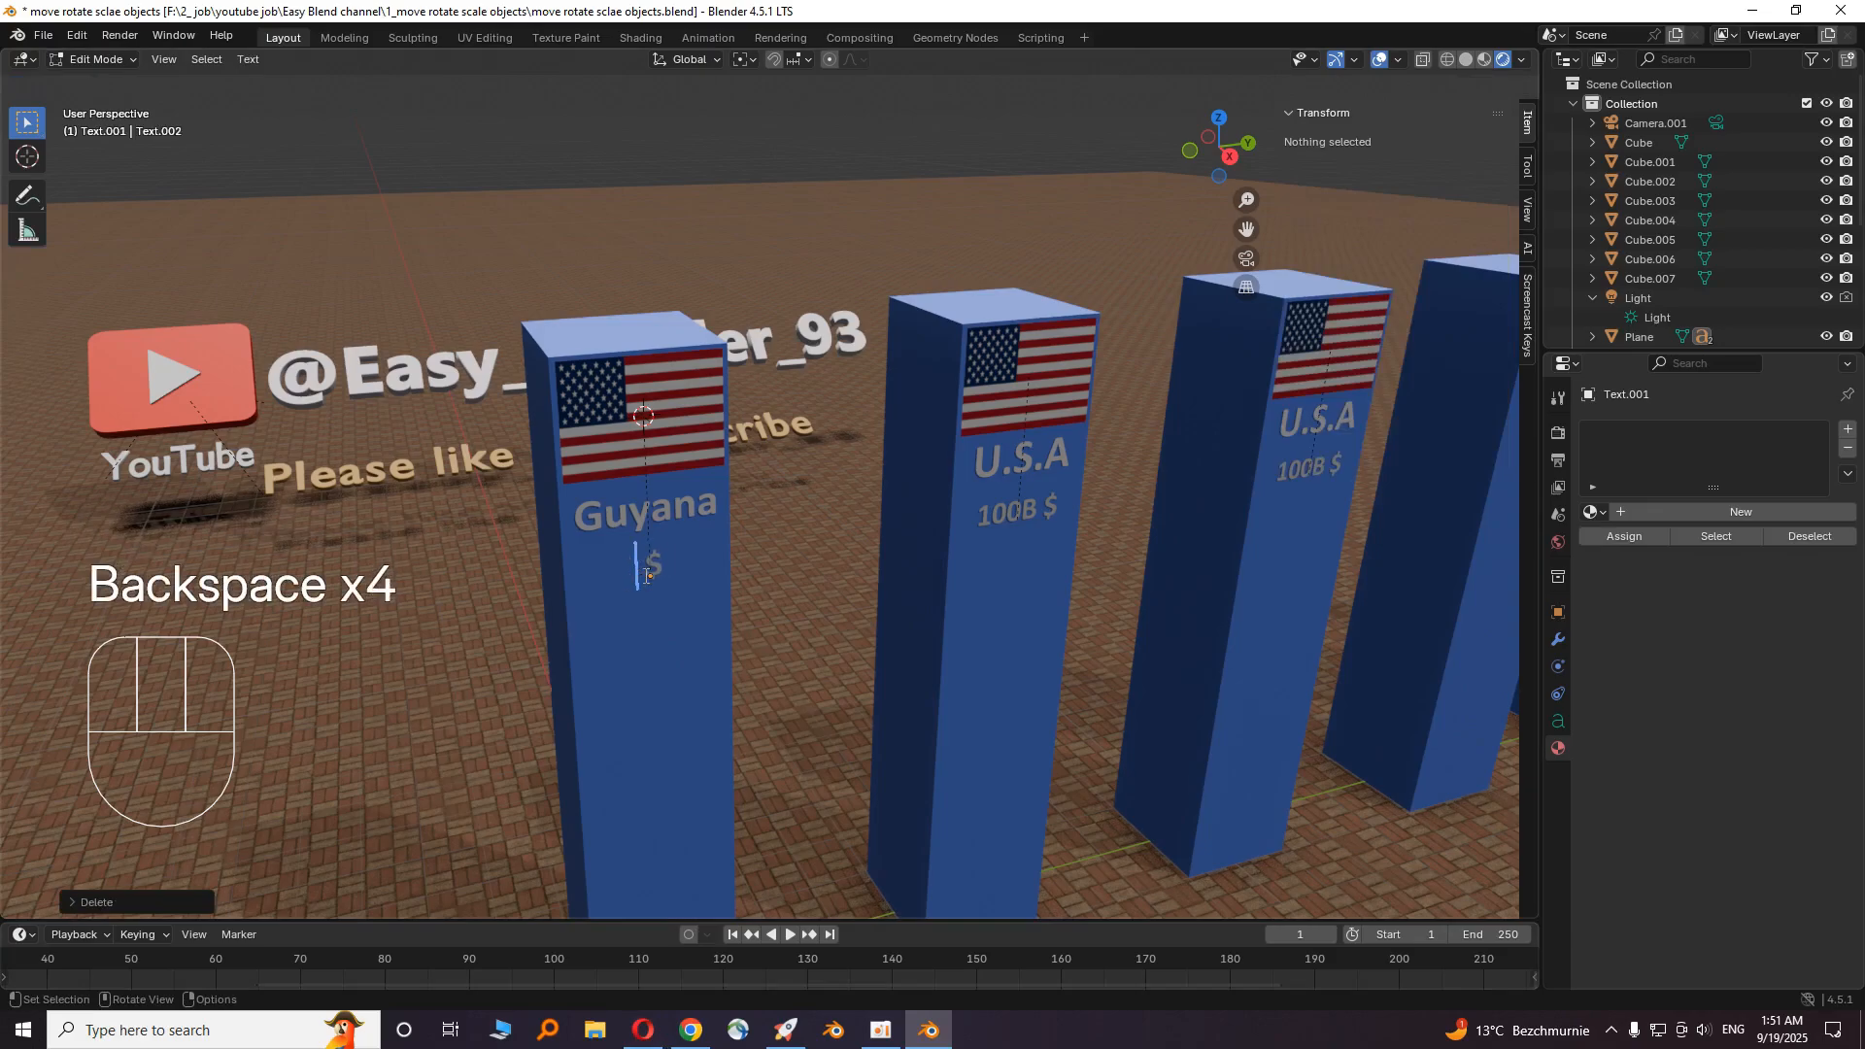
left_click(643, 1030)
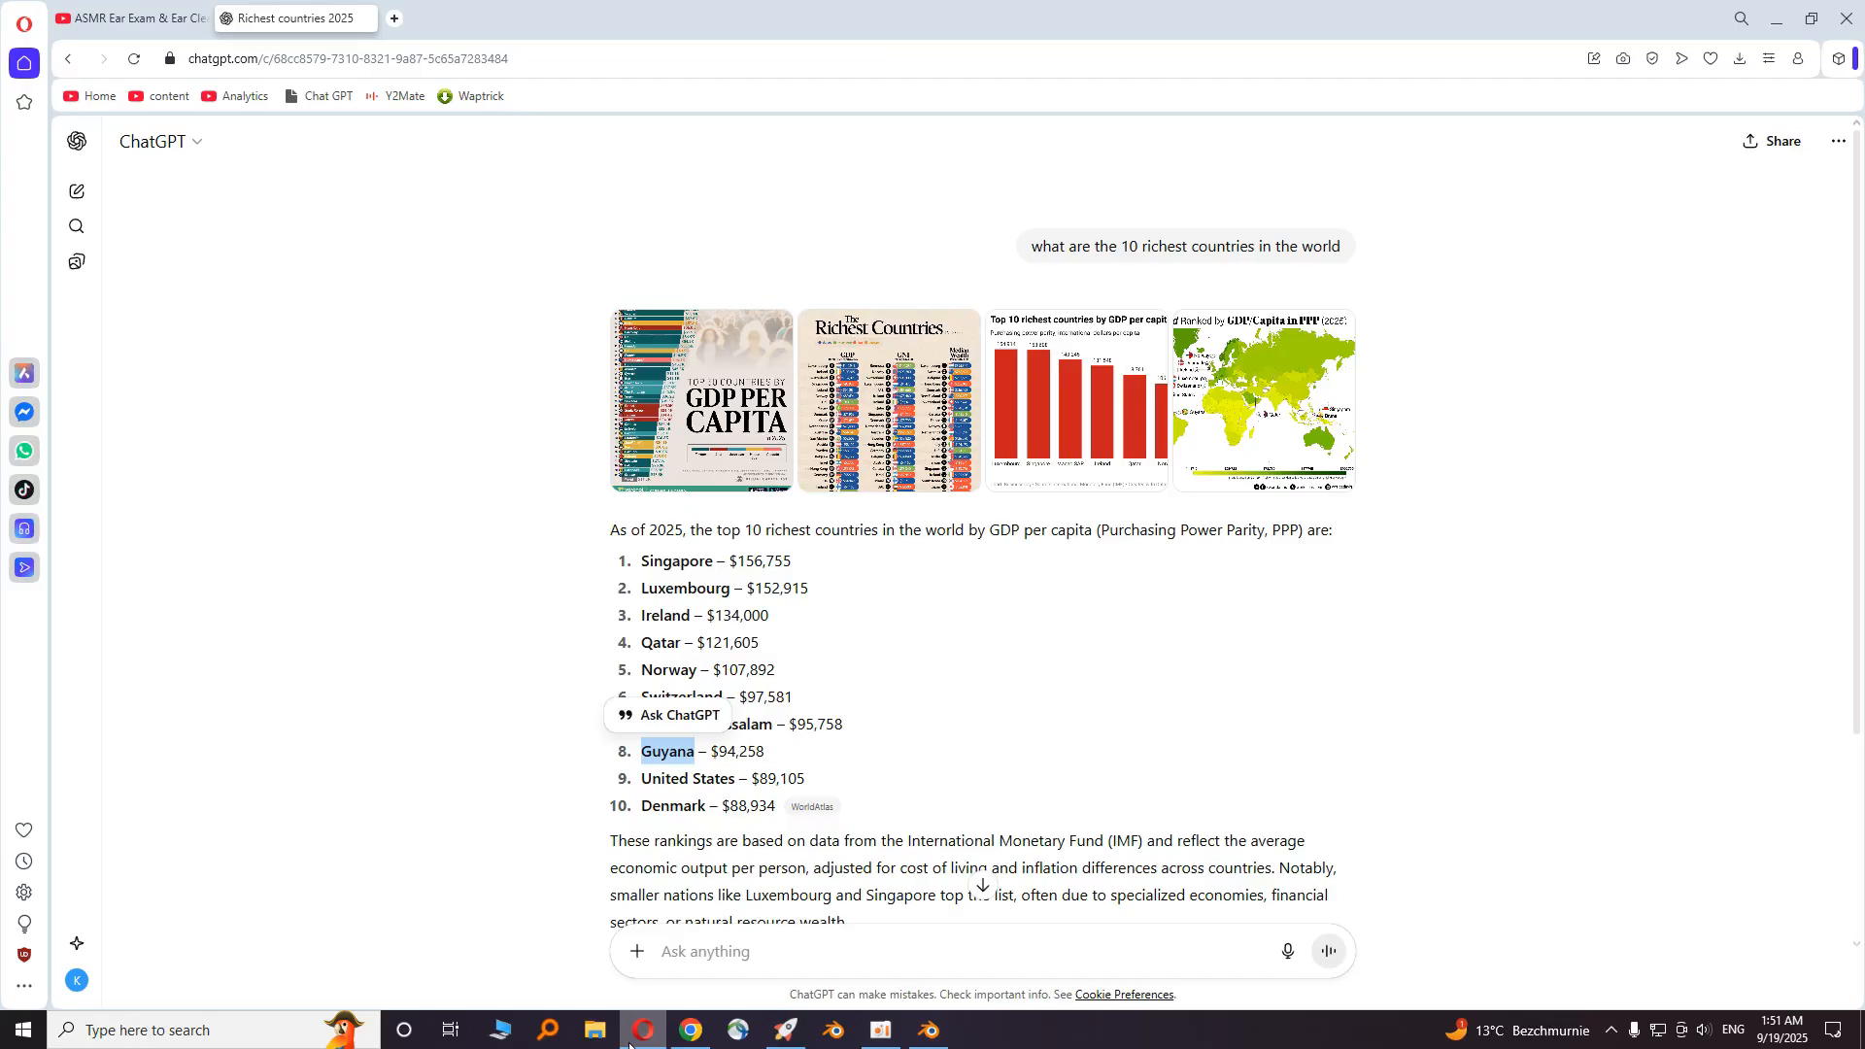
left_click(927, 1030)
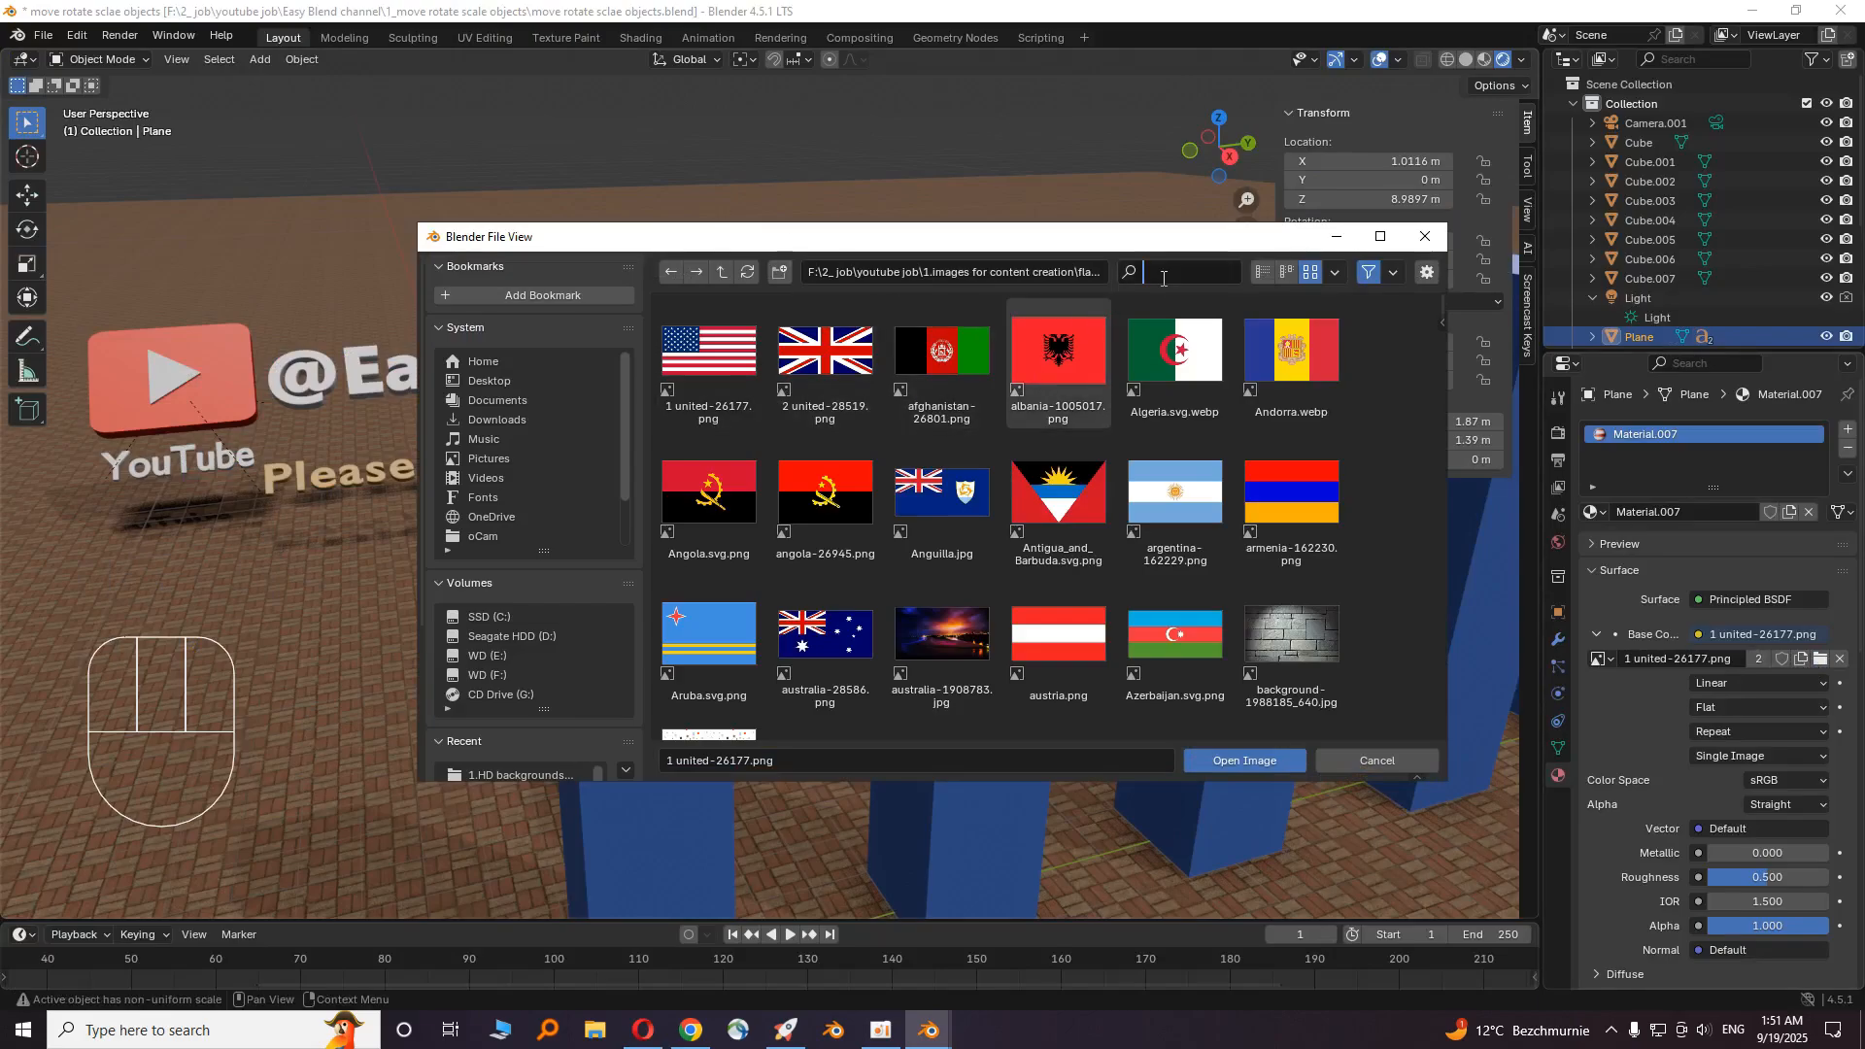
- Set the flag plane's image to the Guyana flag and look up the next country in ChatGPT
type("guy")
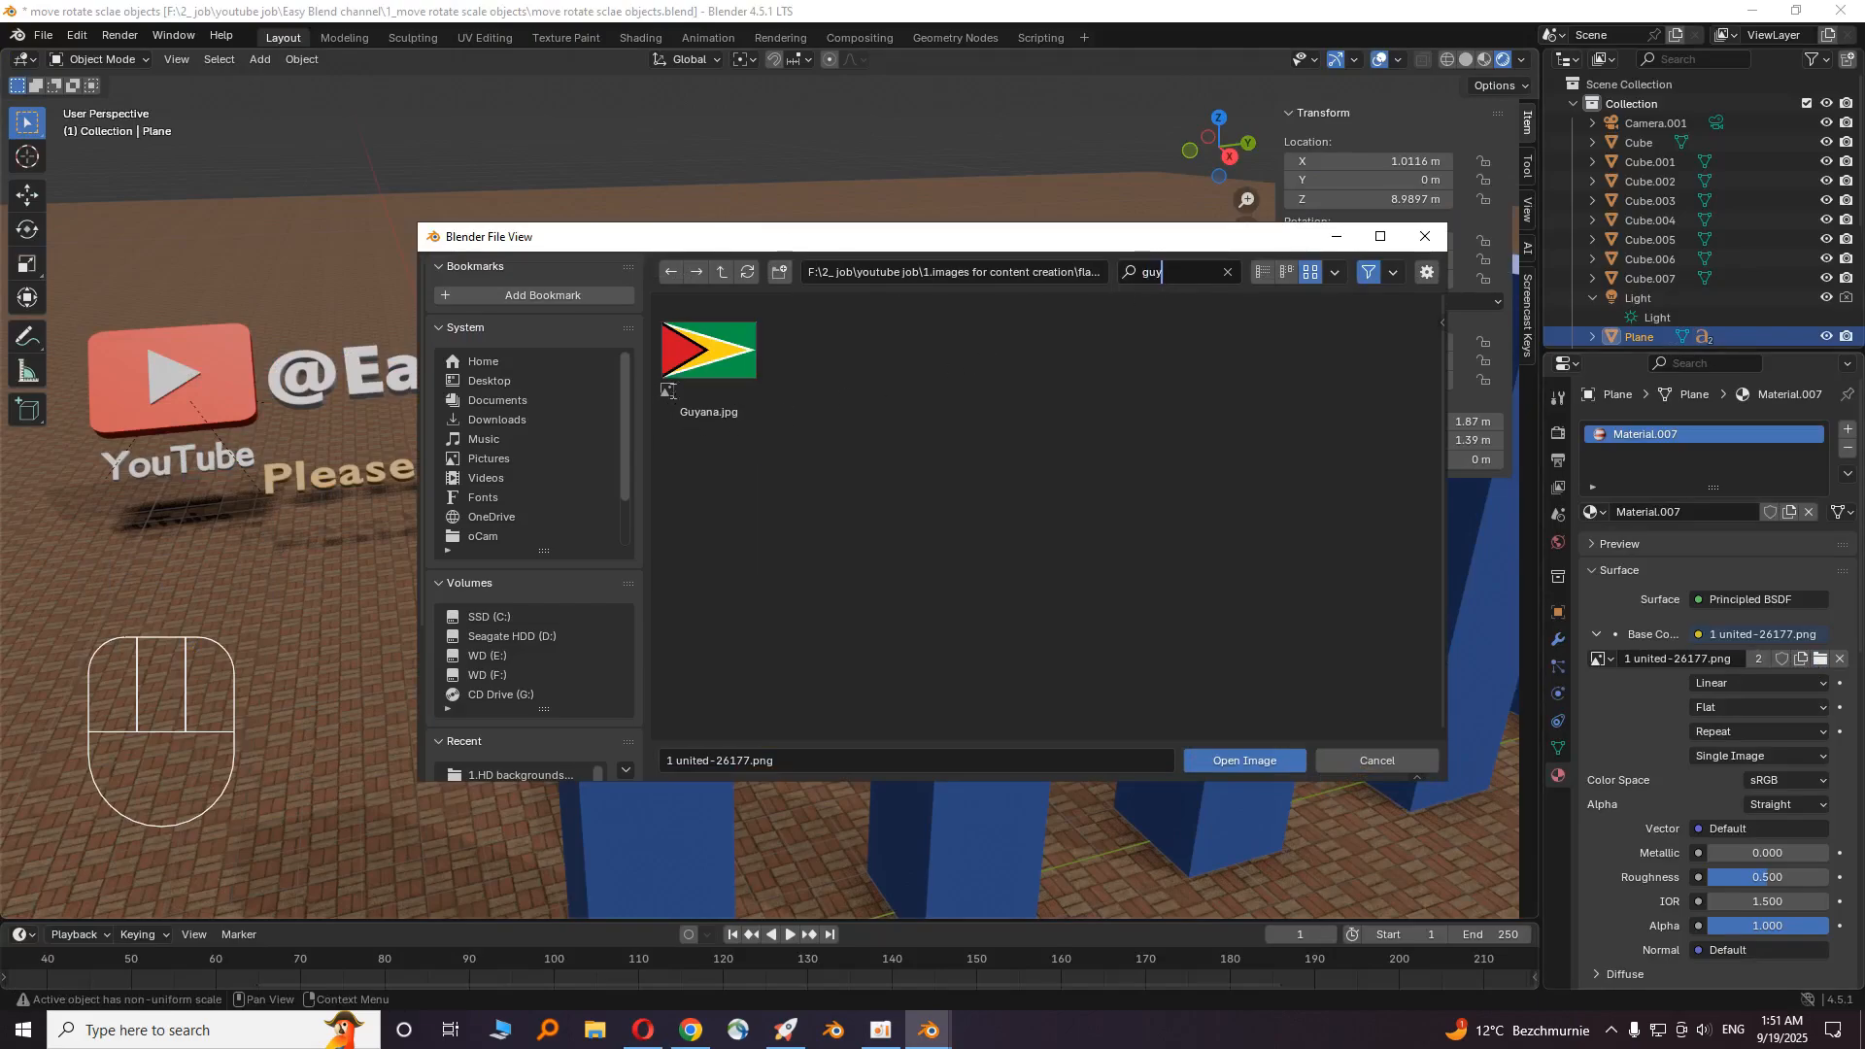
left_click(644, 1029)
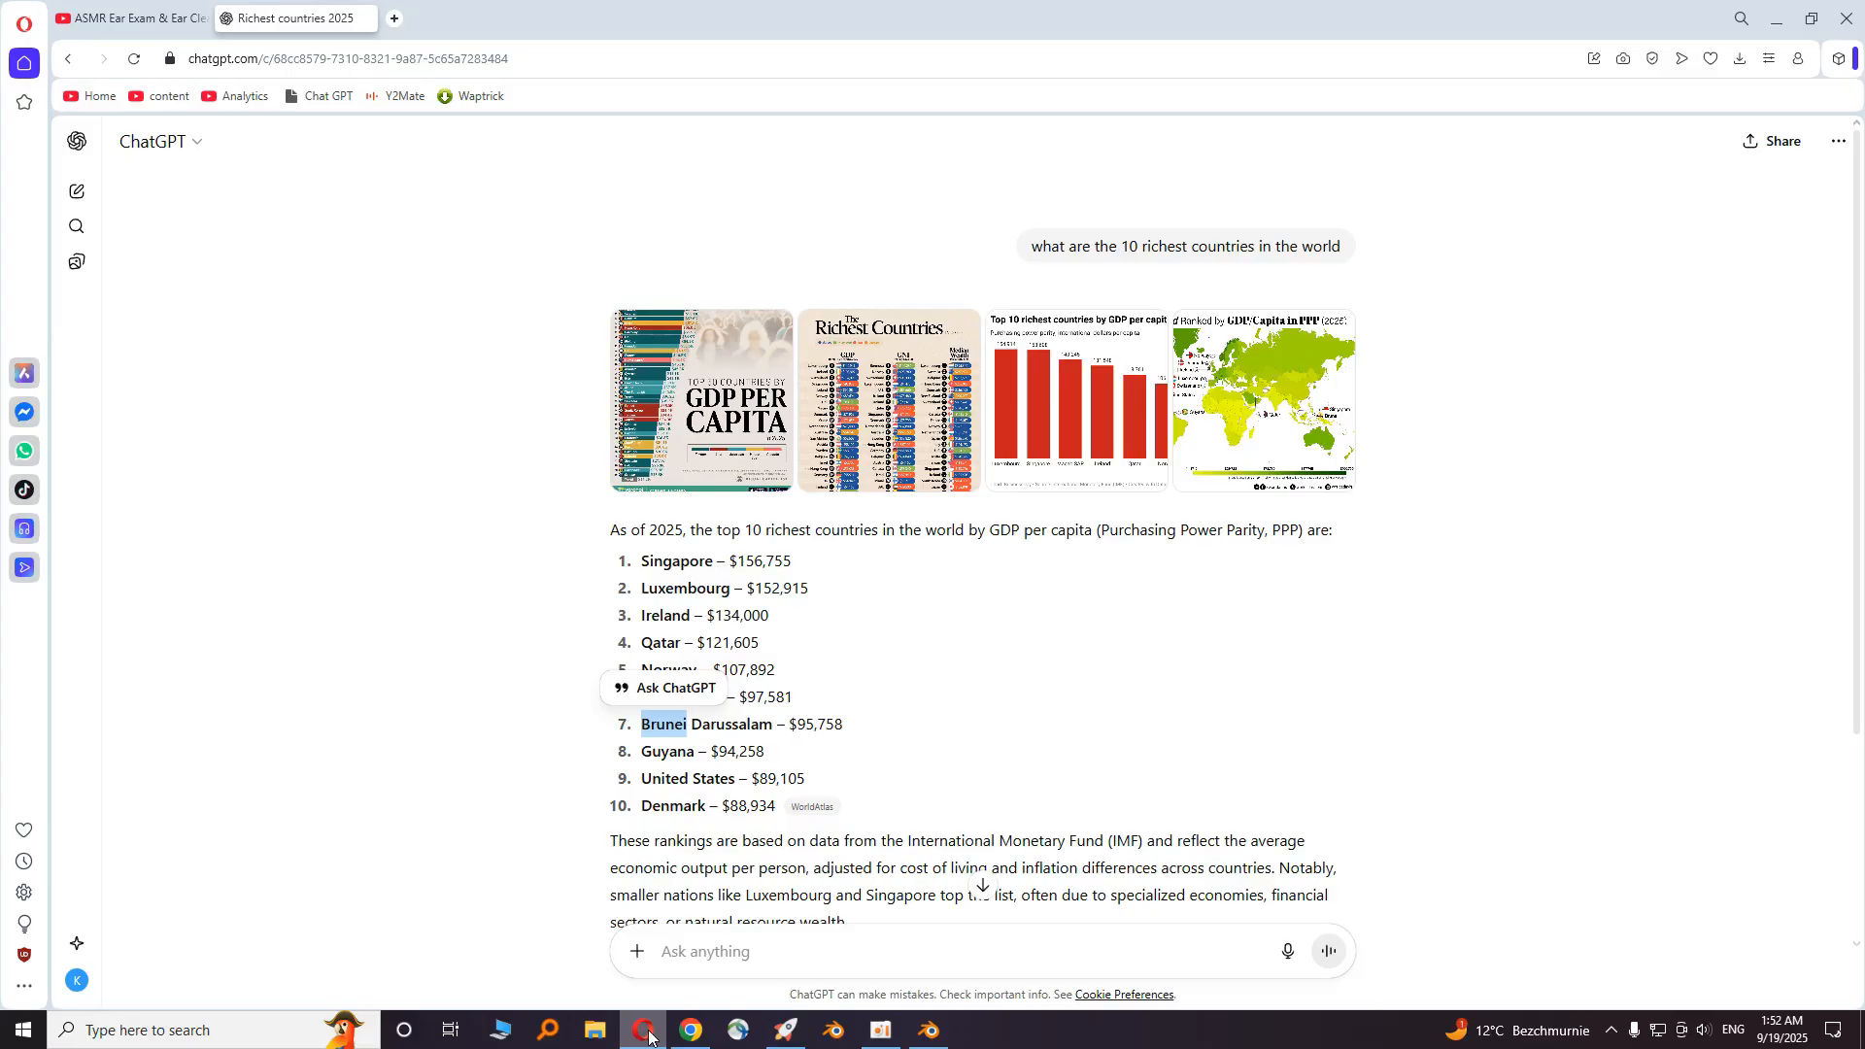
left_click(927, 1030)
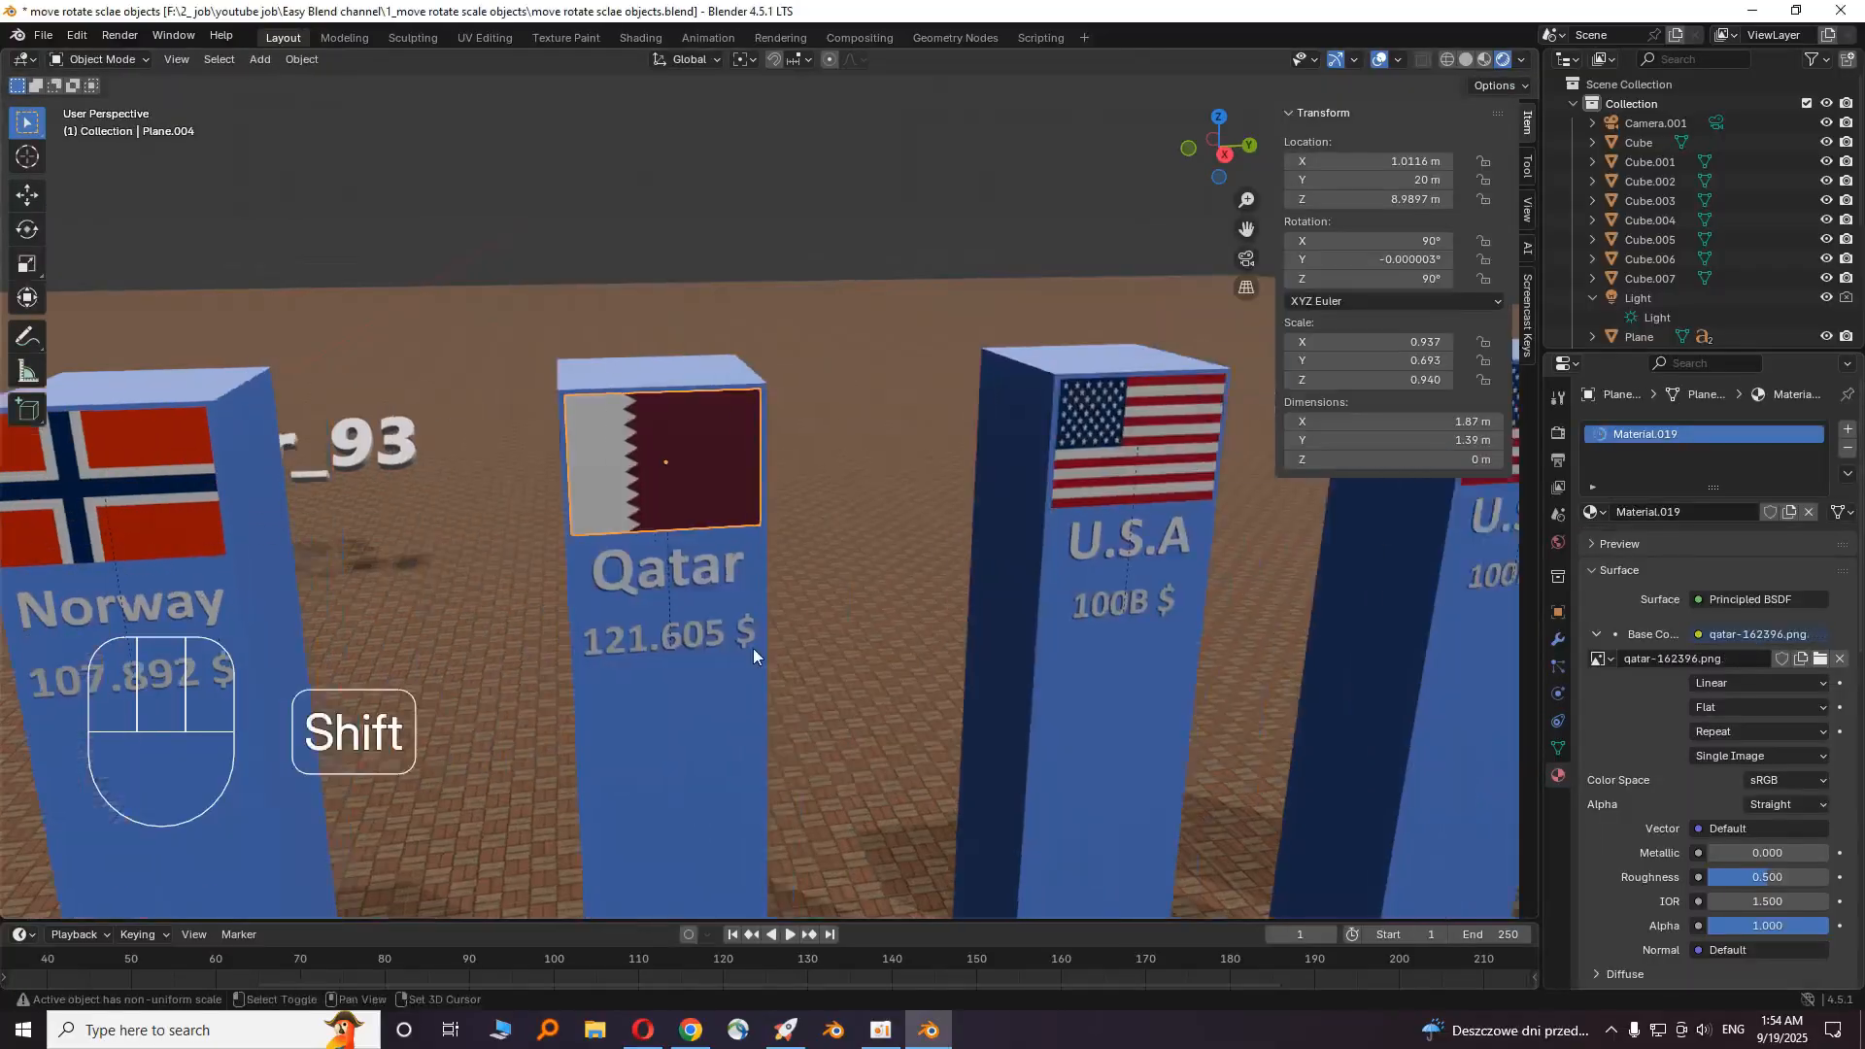
left_click(644, 1030)
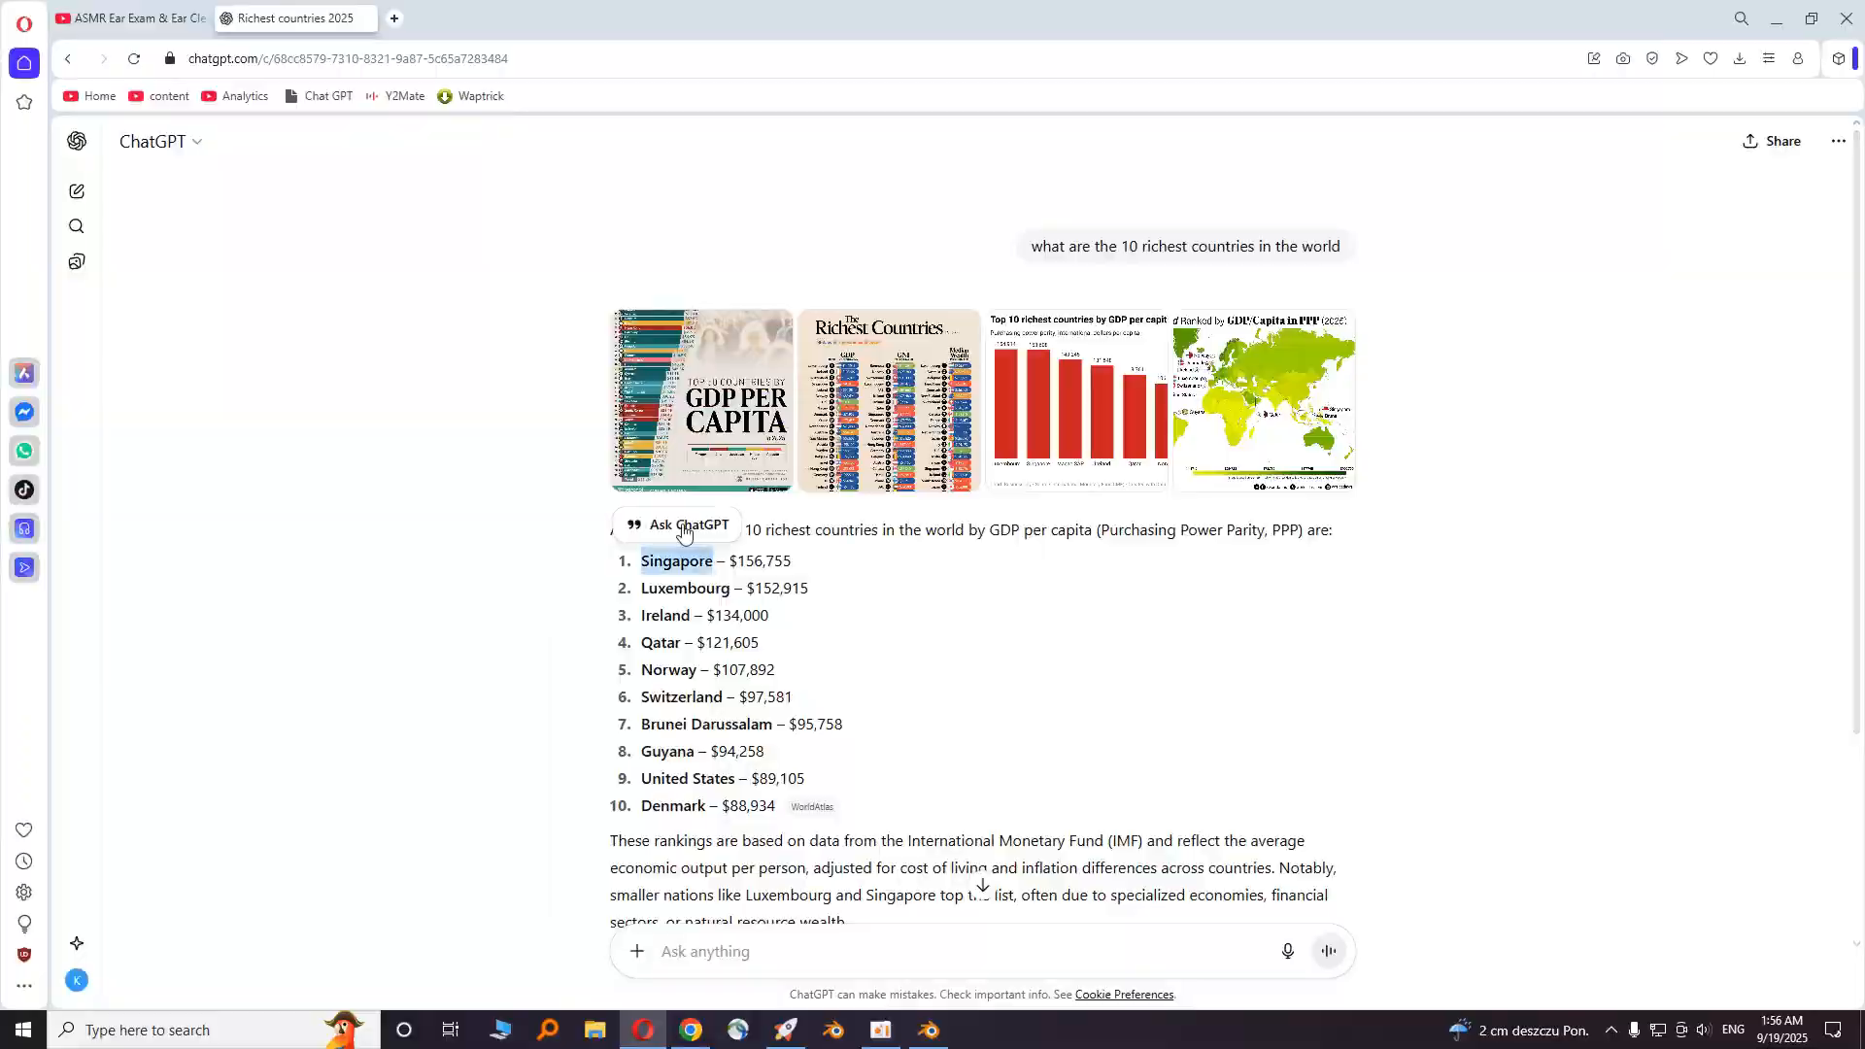
left_click(927, 1030)
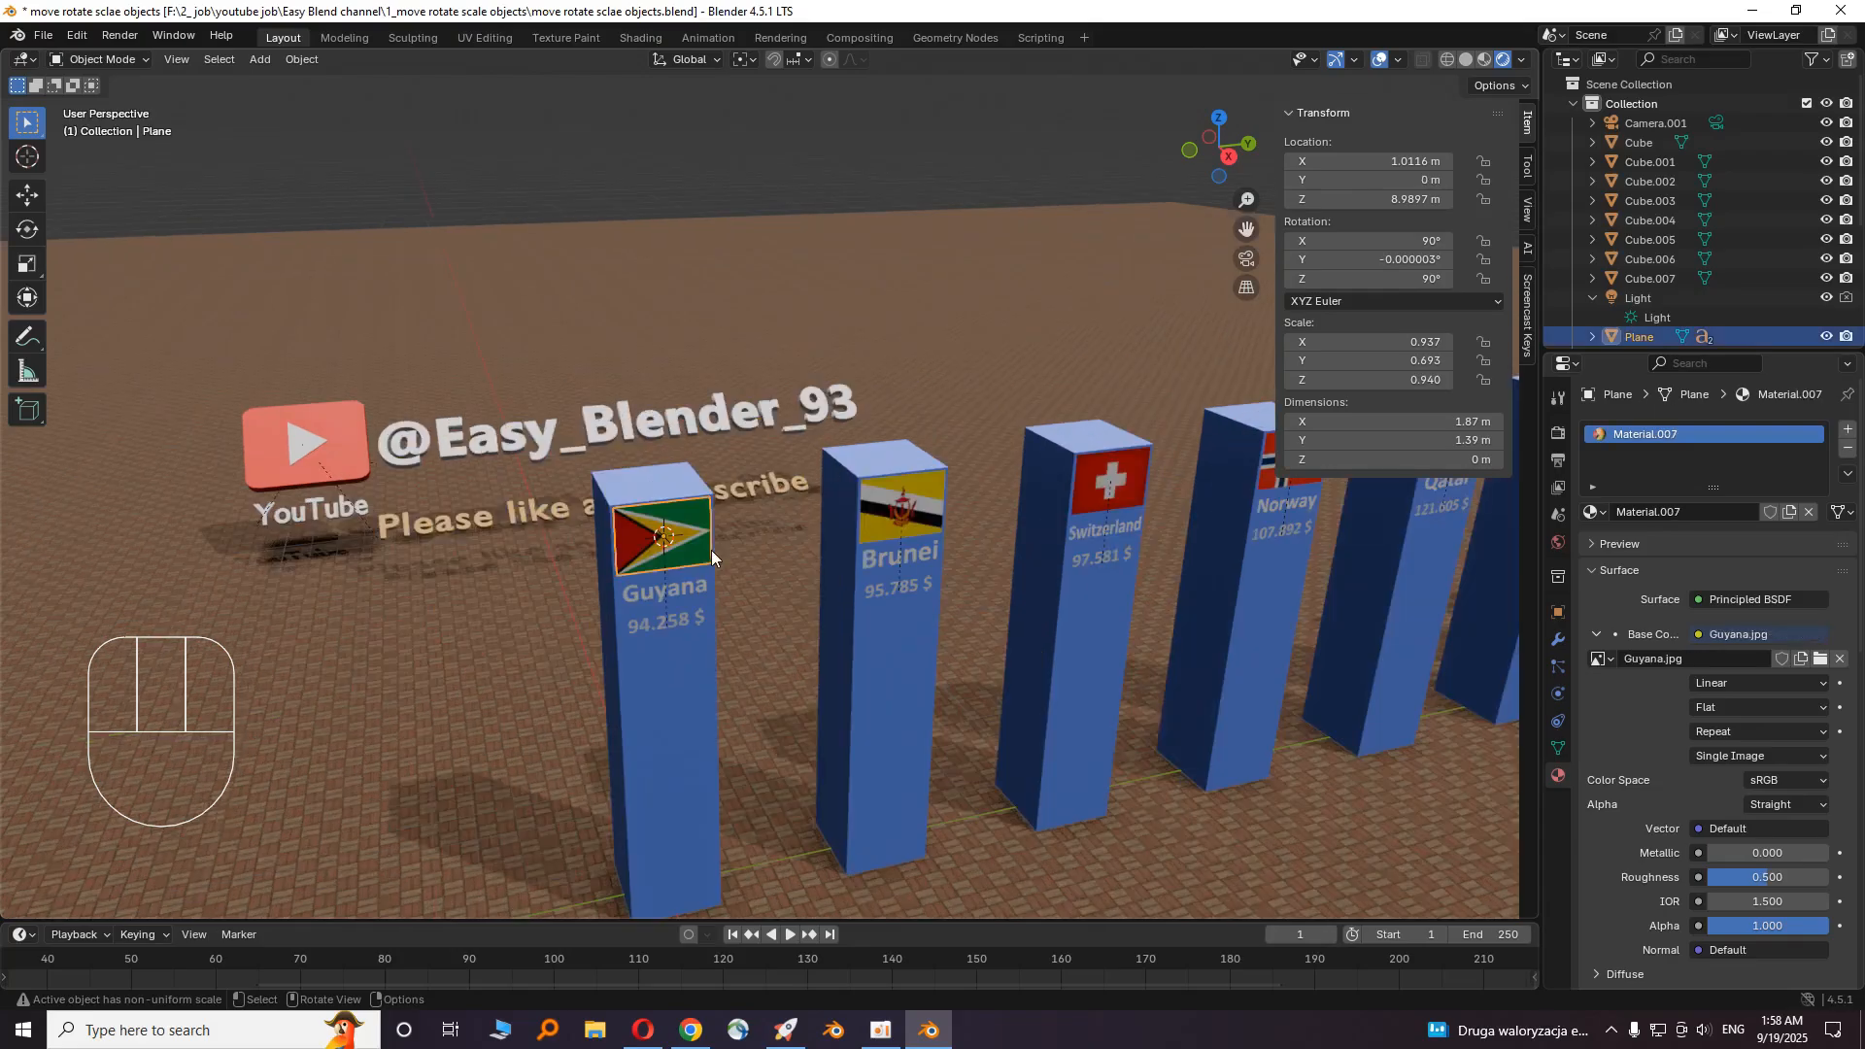
- Scale the Brunei and later pillars along Z to different bar-chart heights
left_click(666, 655)
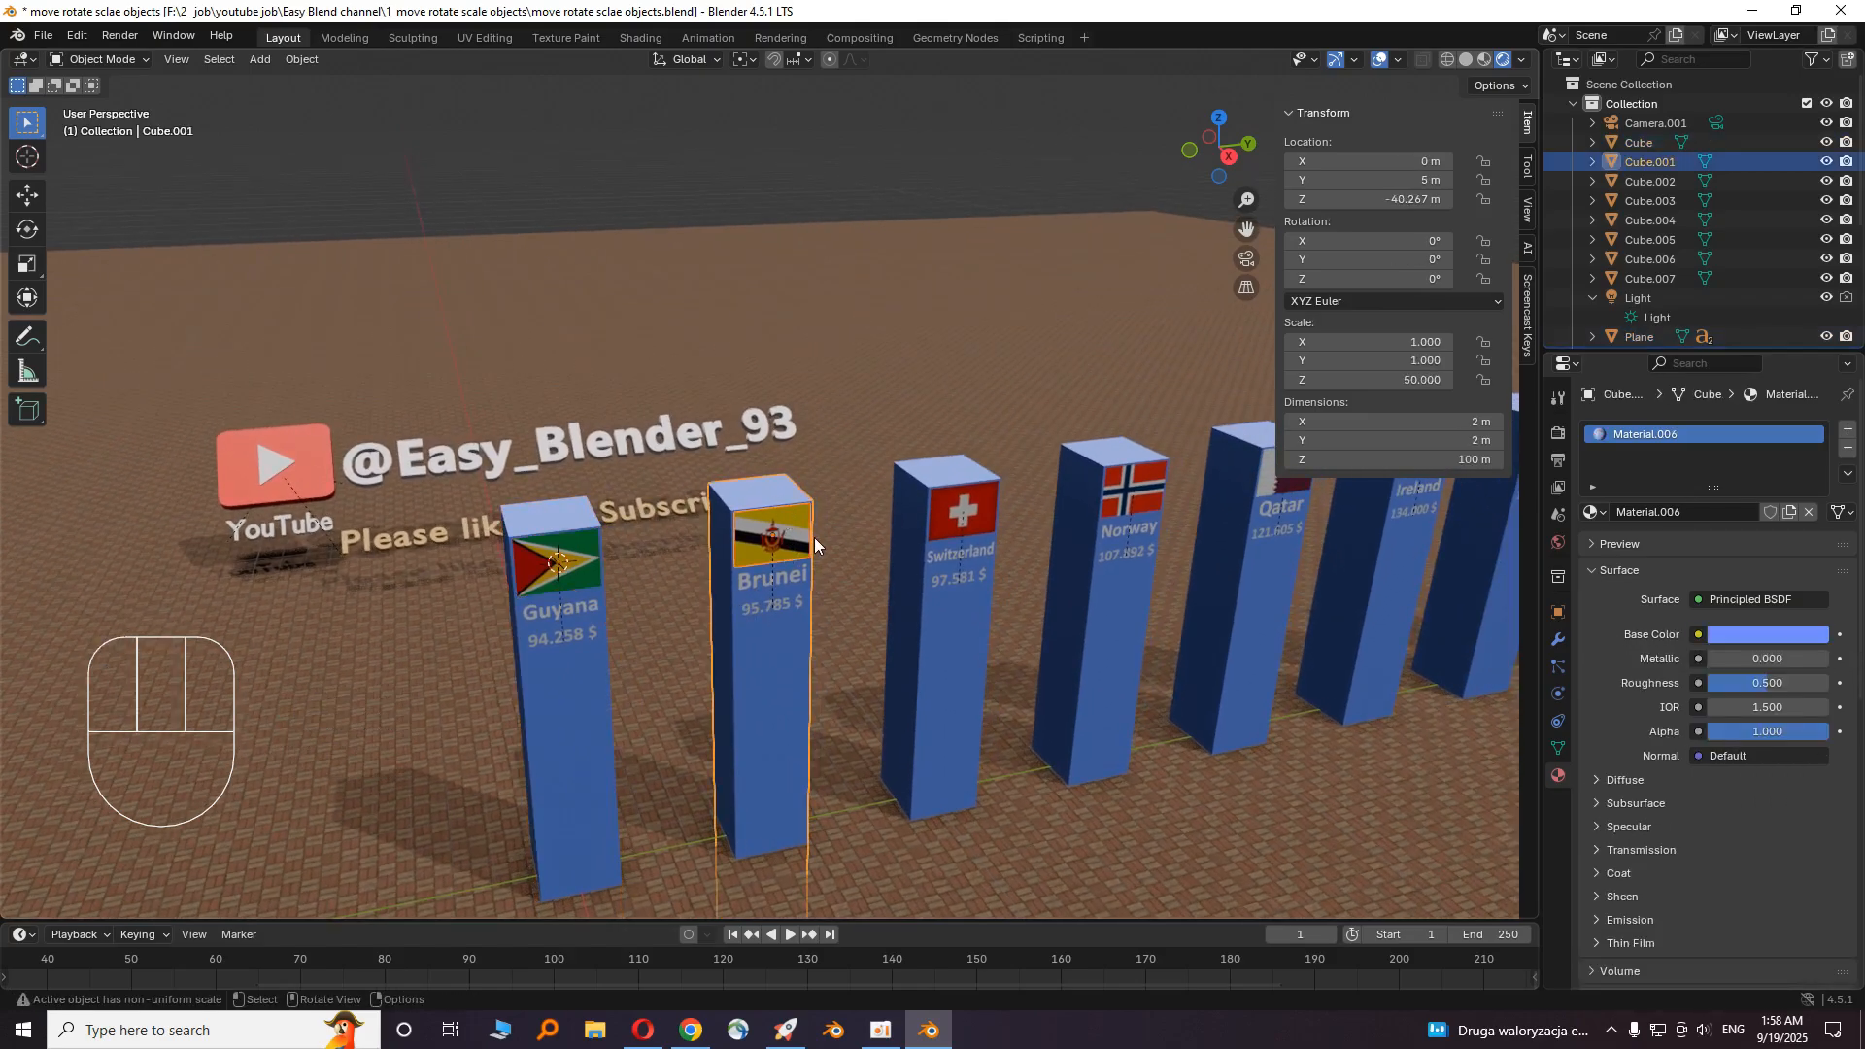
key("g")
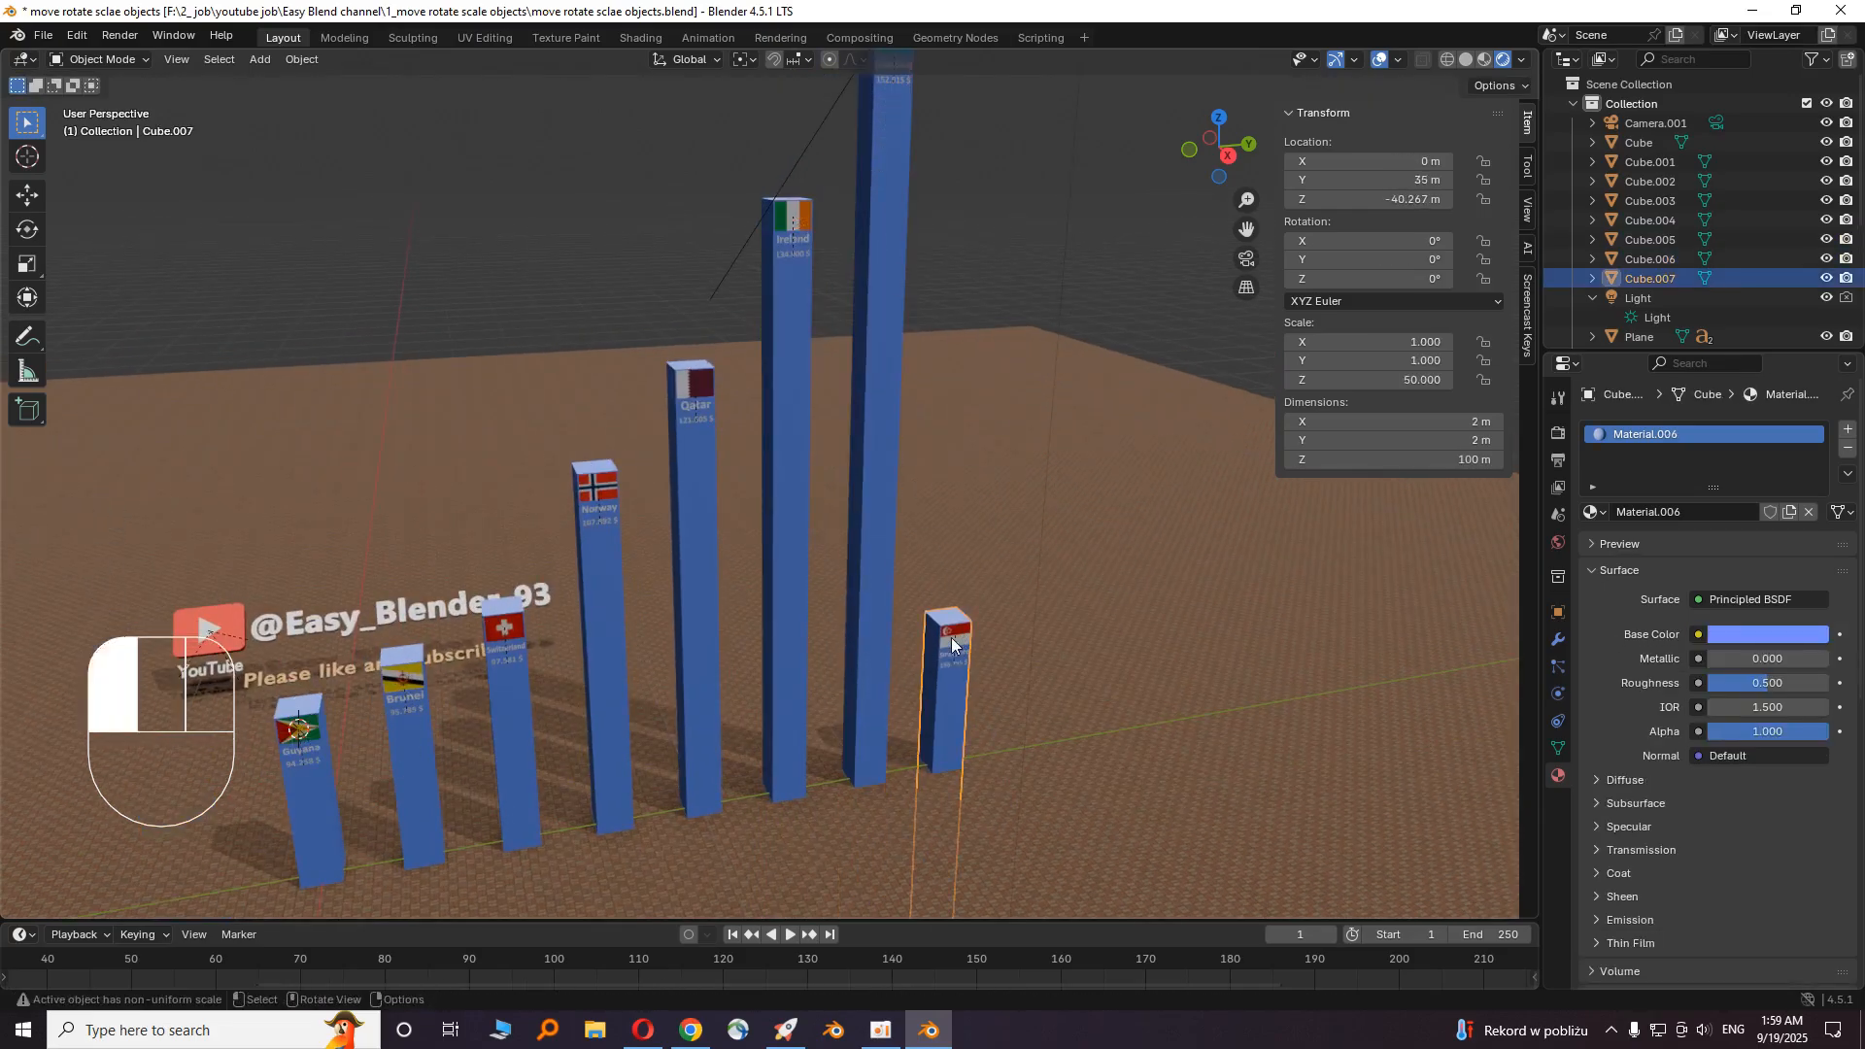
key("shift+z")
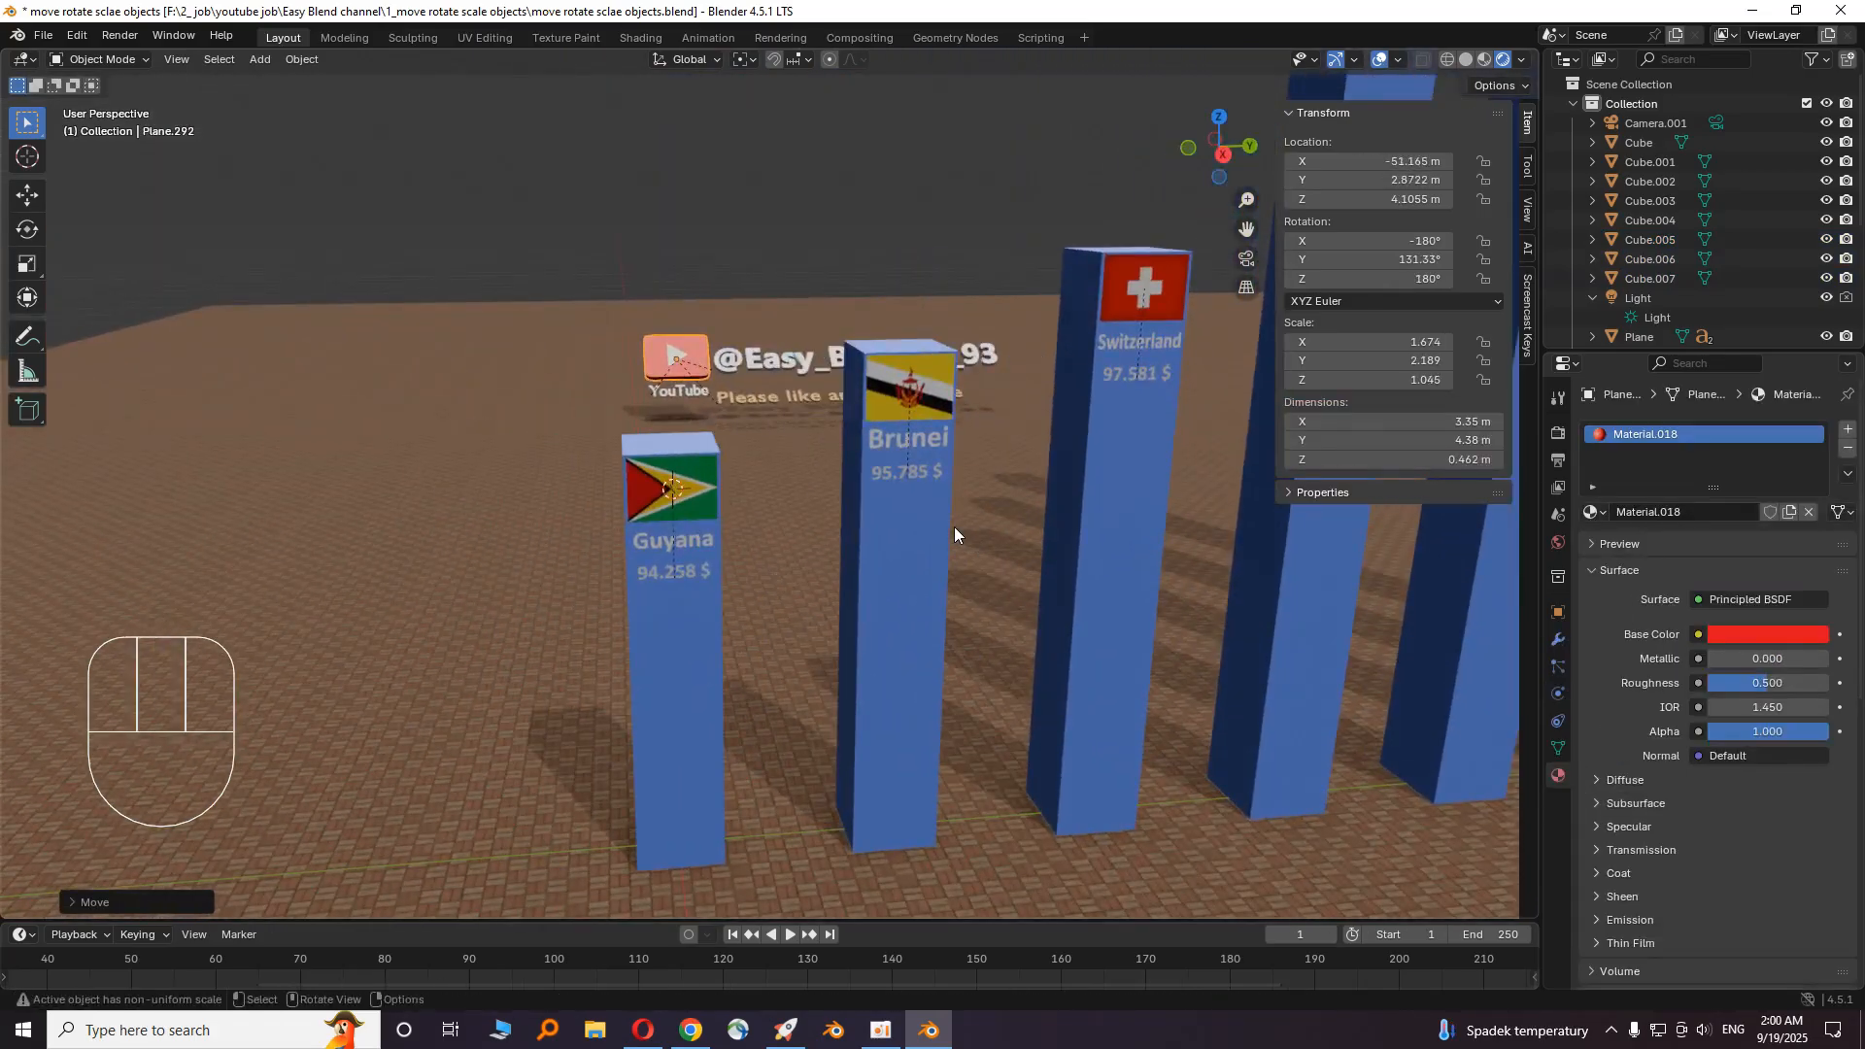
mouse_move(905, 575)
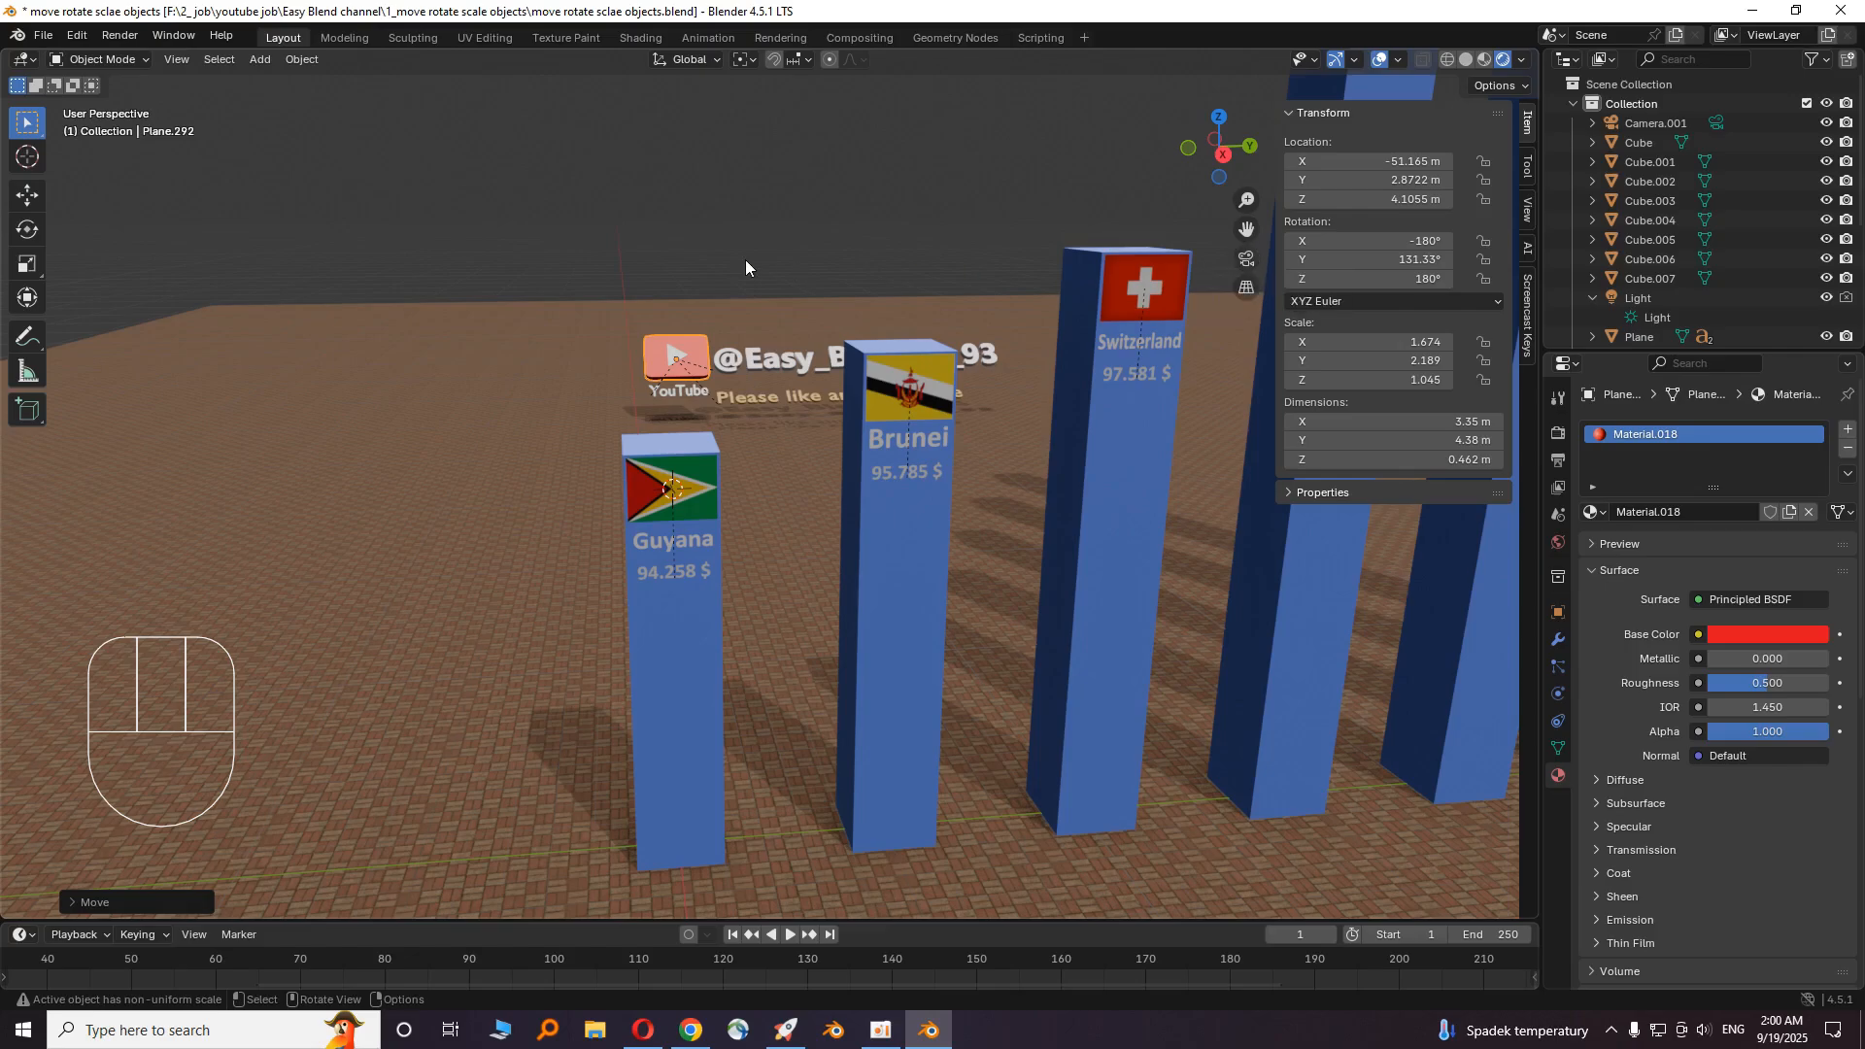
- View through the camera and fly it back low to frame the Guyana and Brunei pillars
key("shift+a")
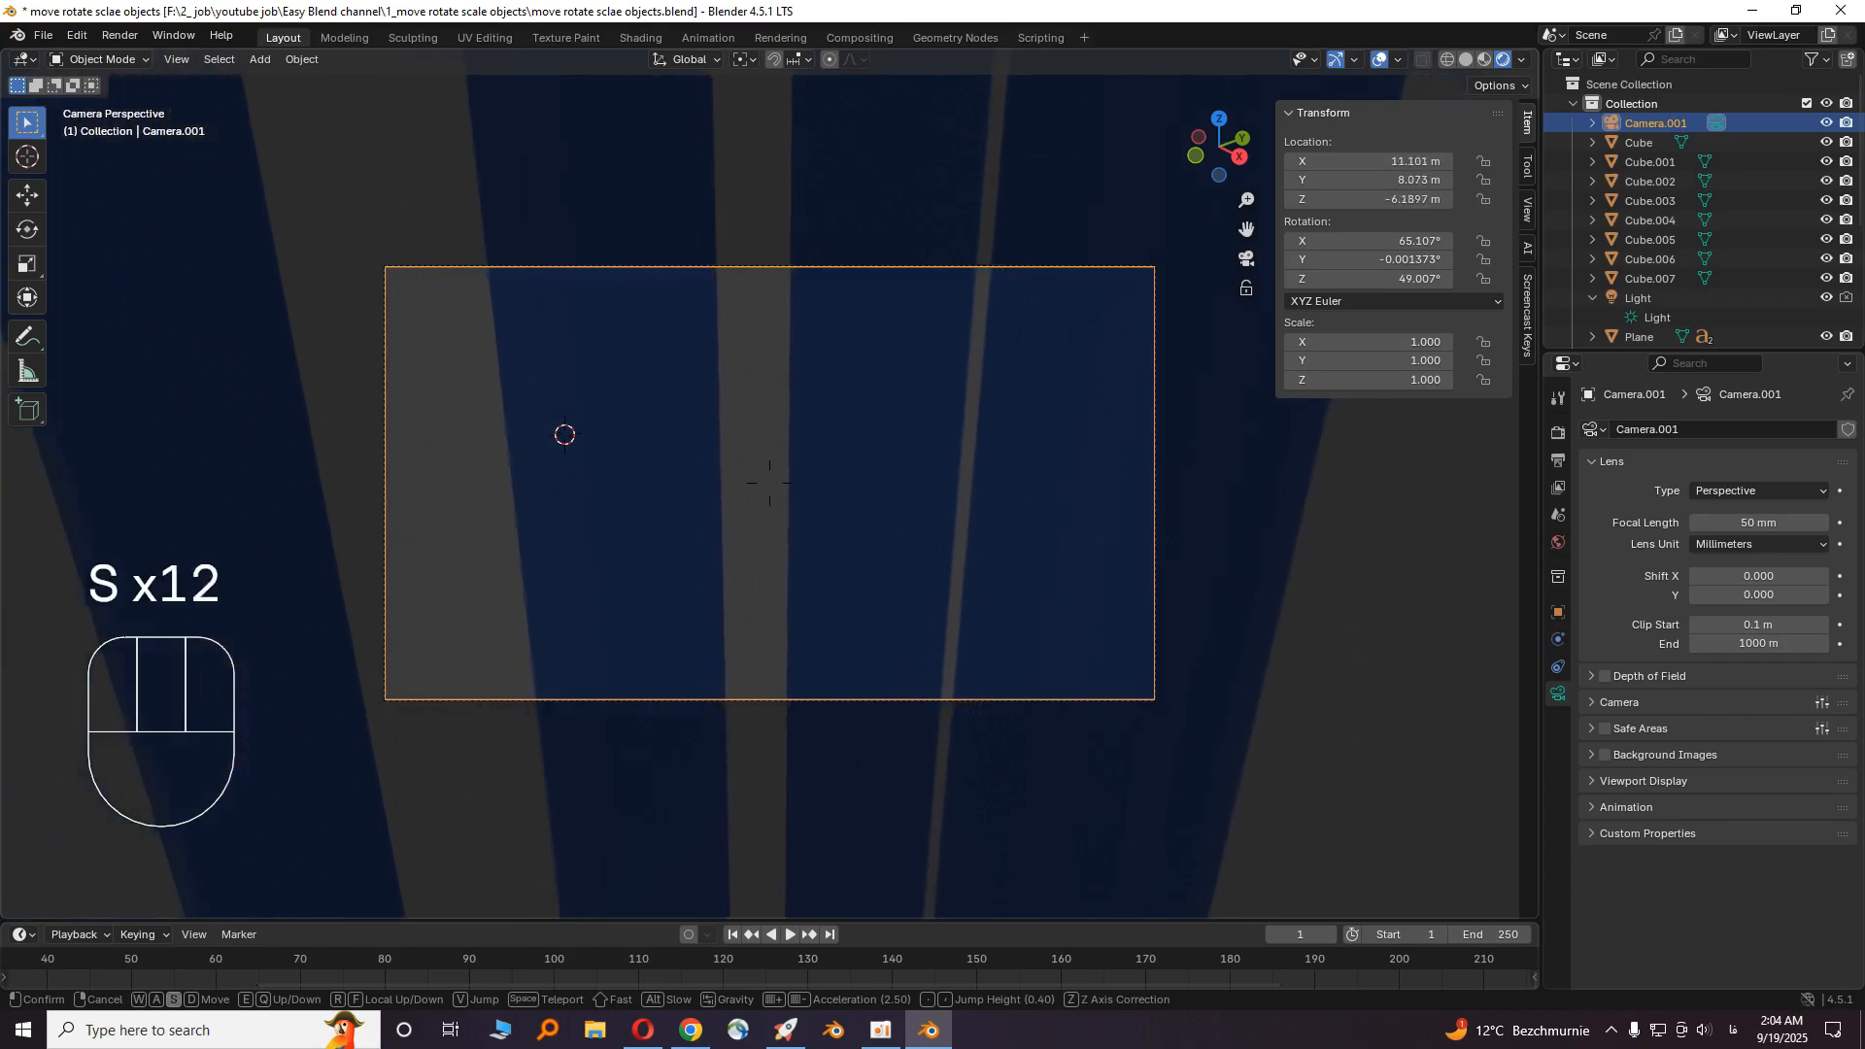
key("shift")
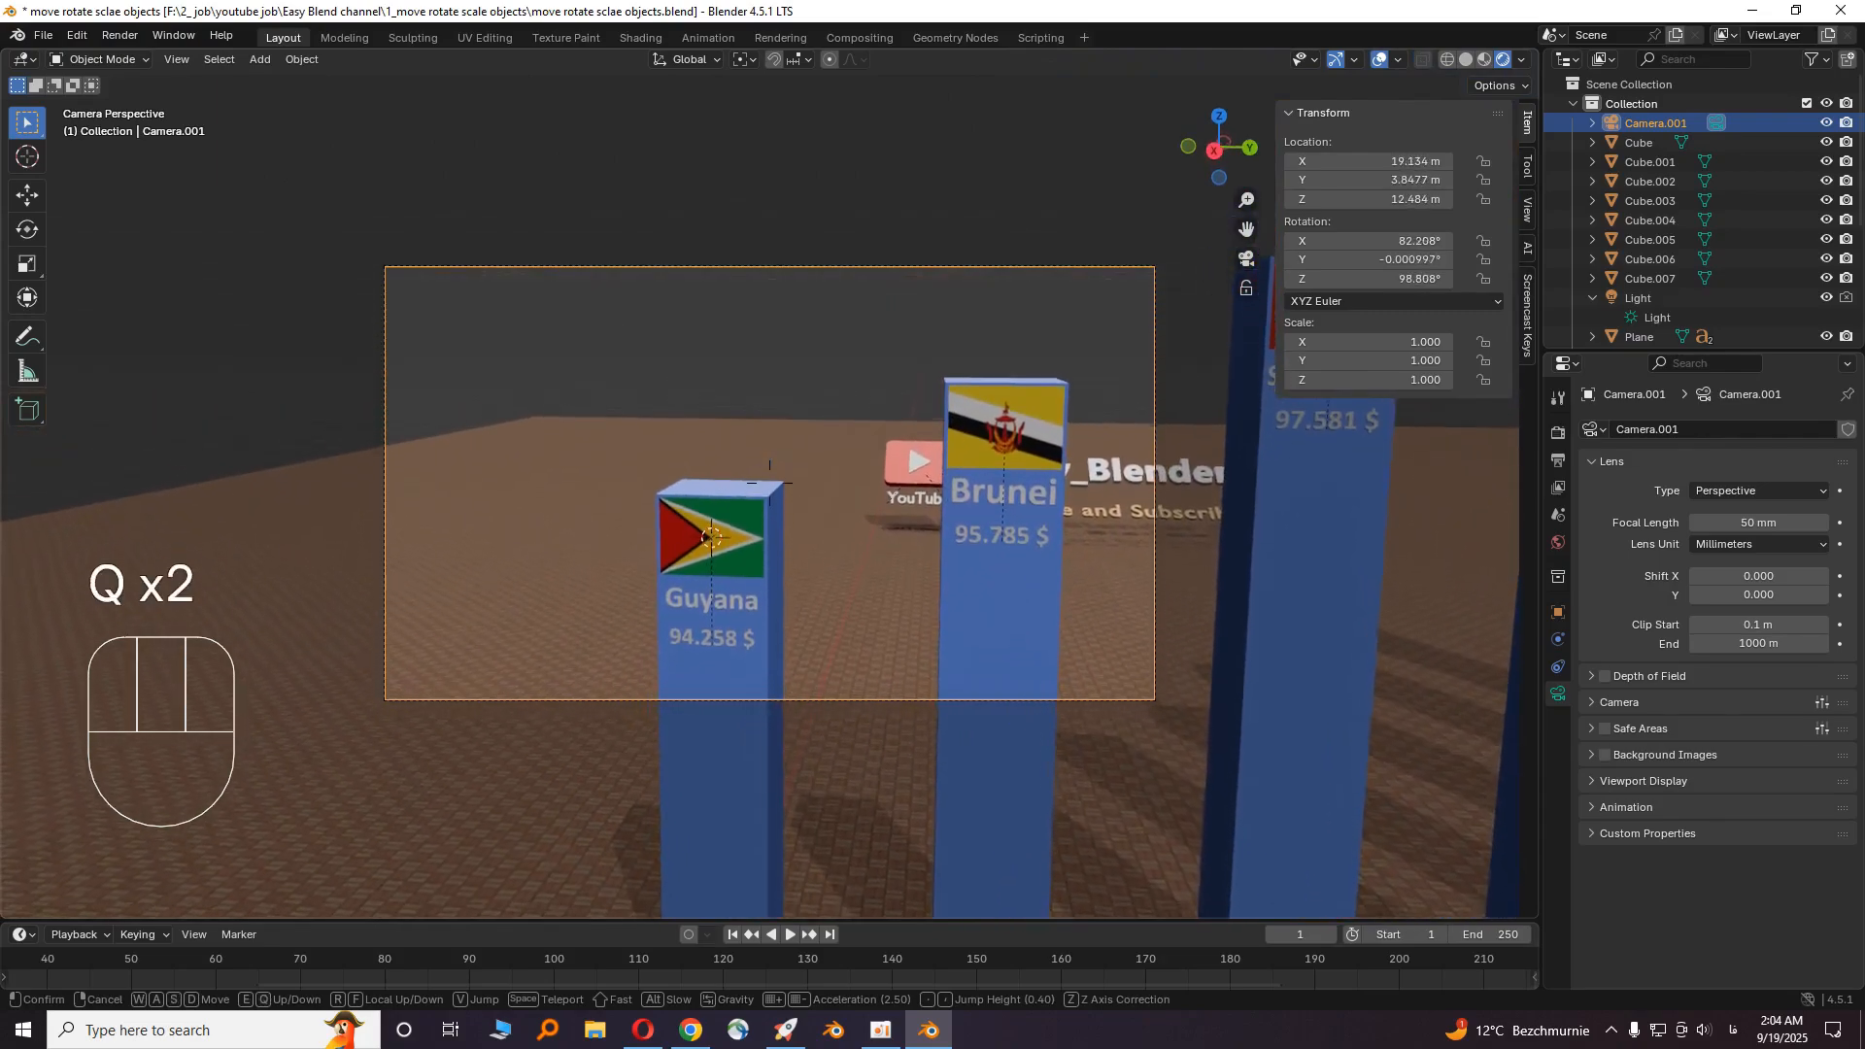
- Adjust camera height, keyframe it at frame 150 and set the animation end frame to 5000
key("s")
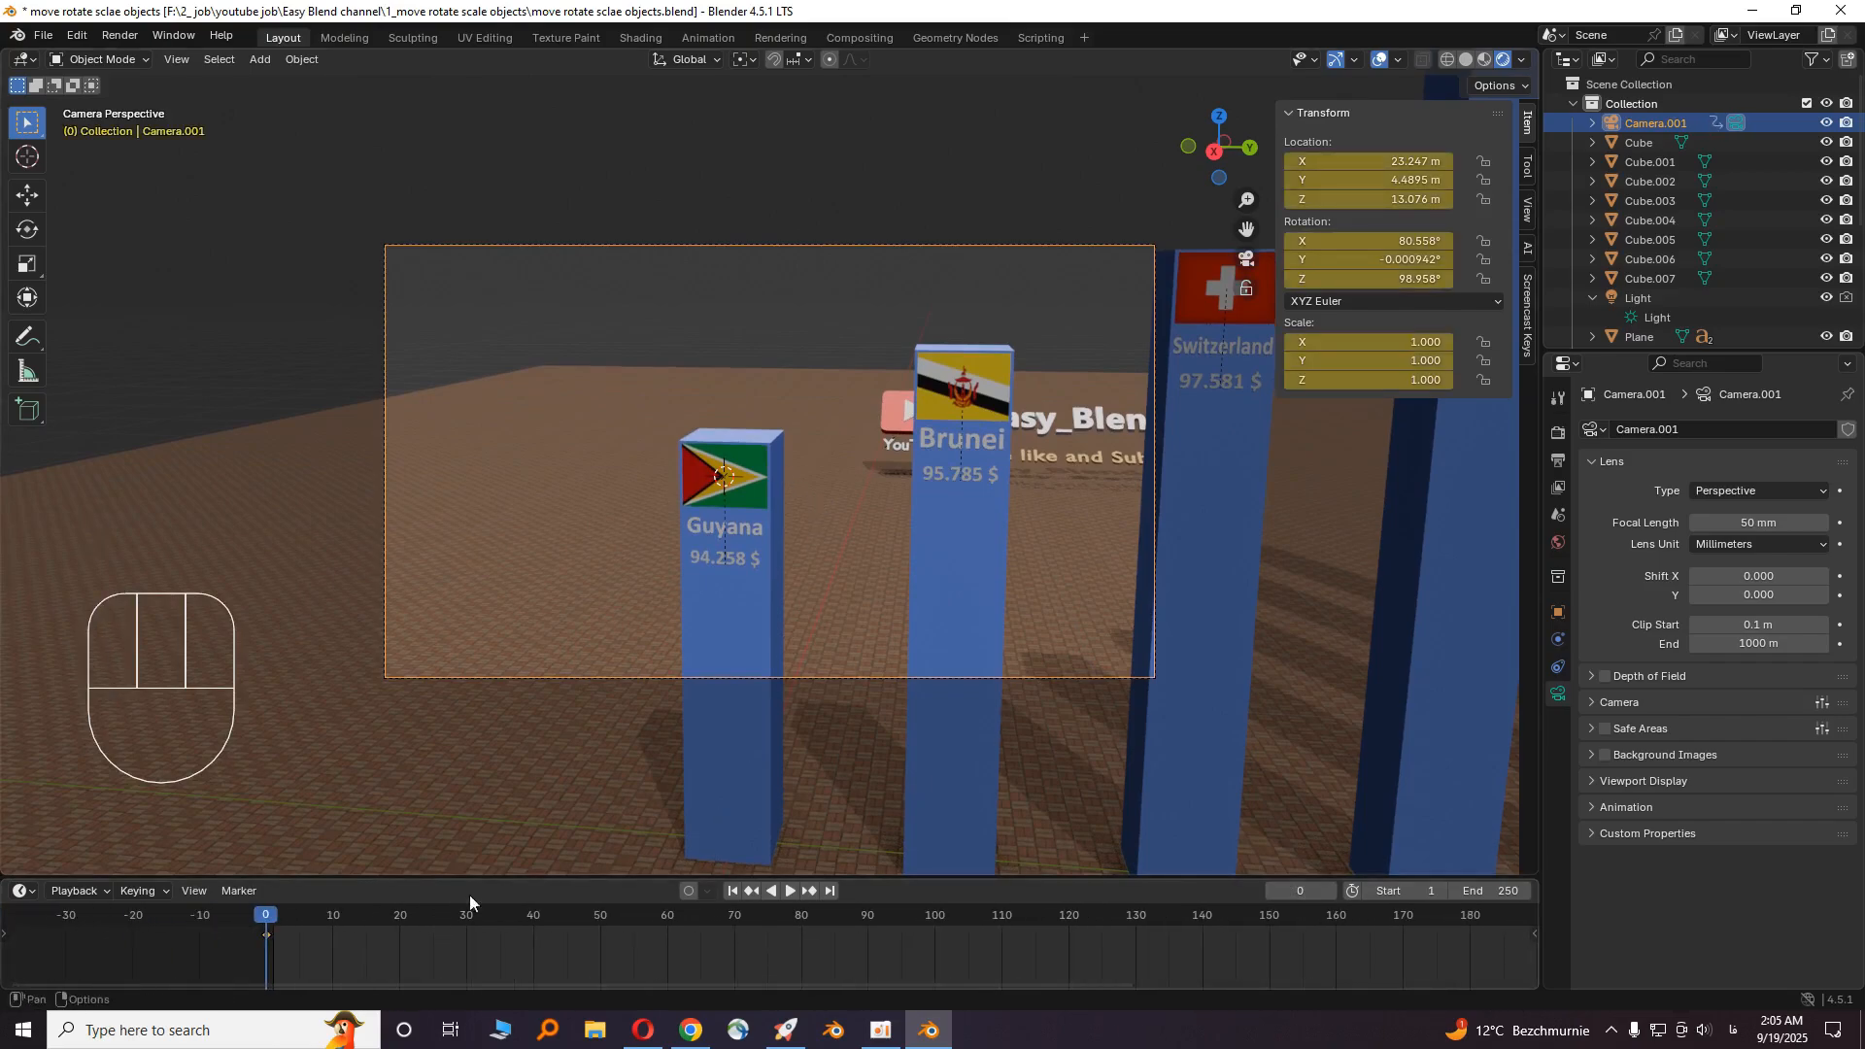
mouse_move(767, 610)
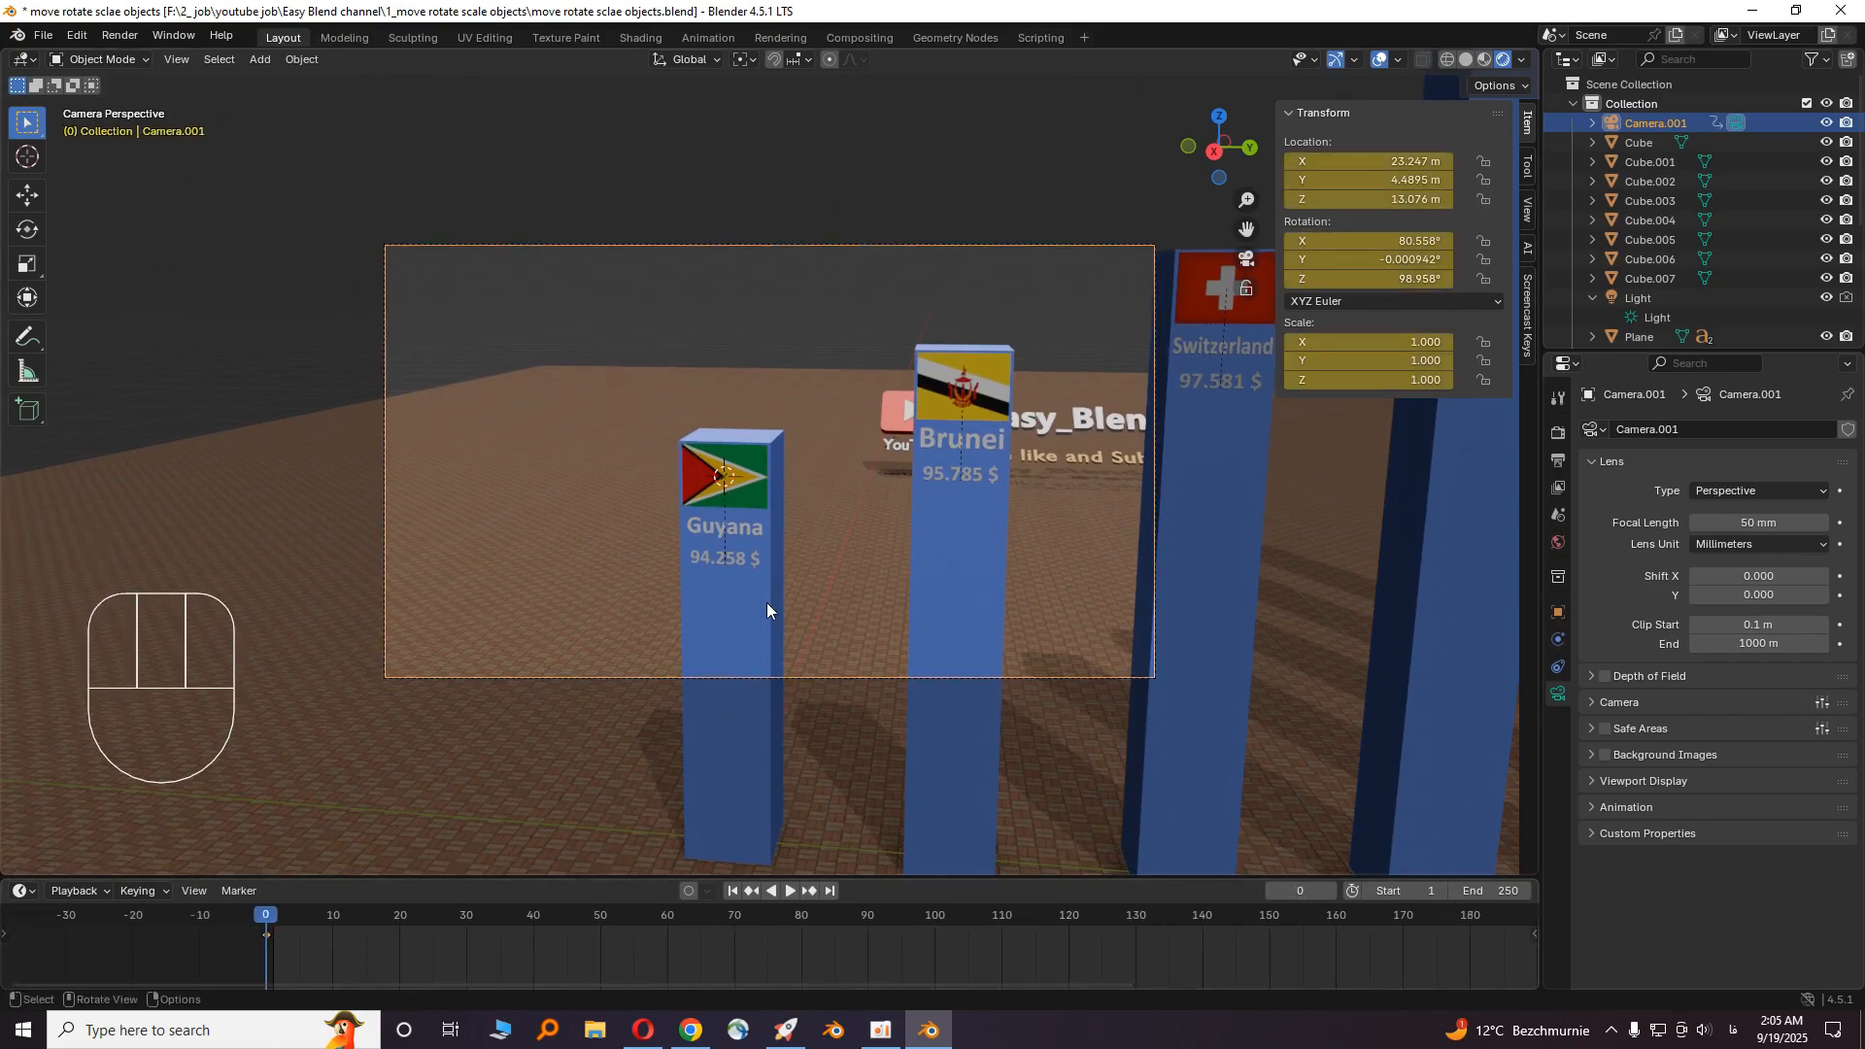
mouse_move(1199, 971)
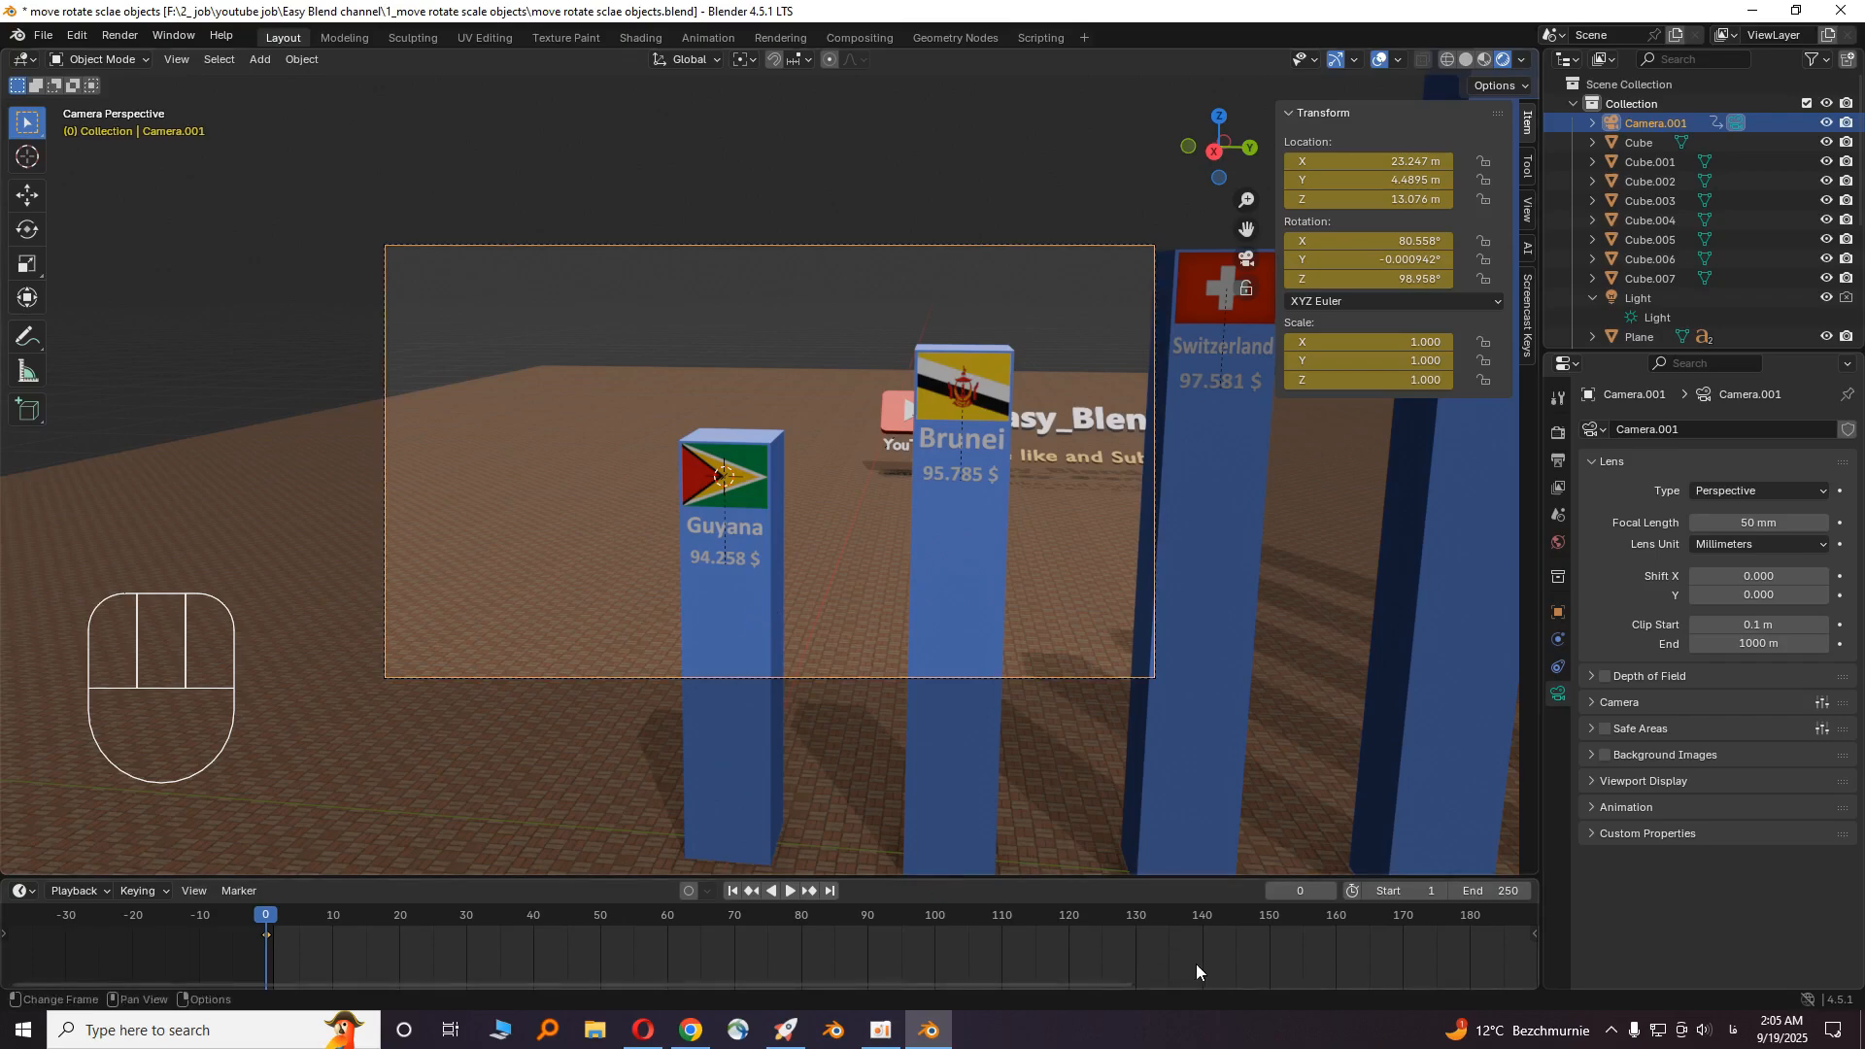
left_click(1296, 890)
type("150")
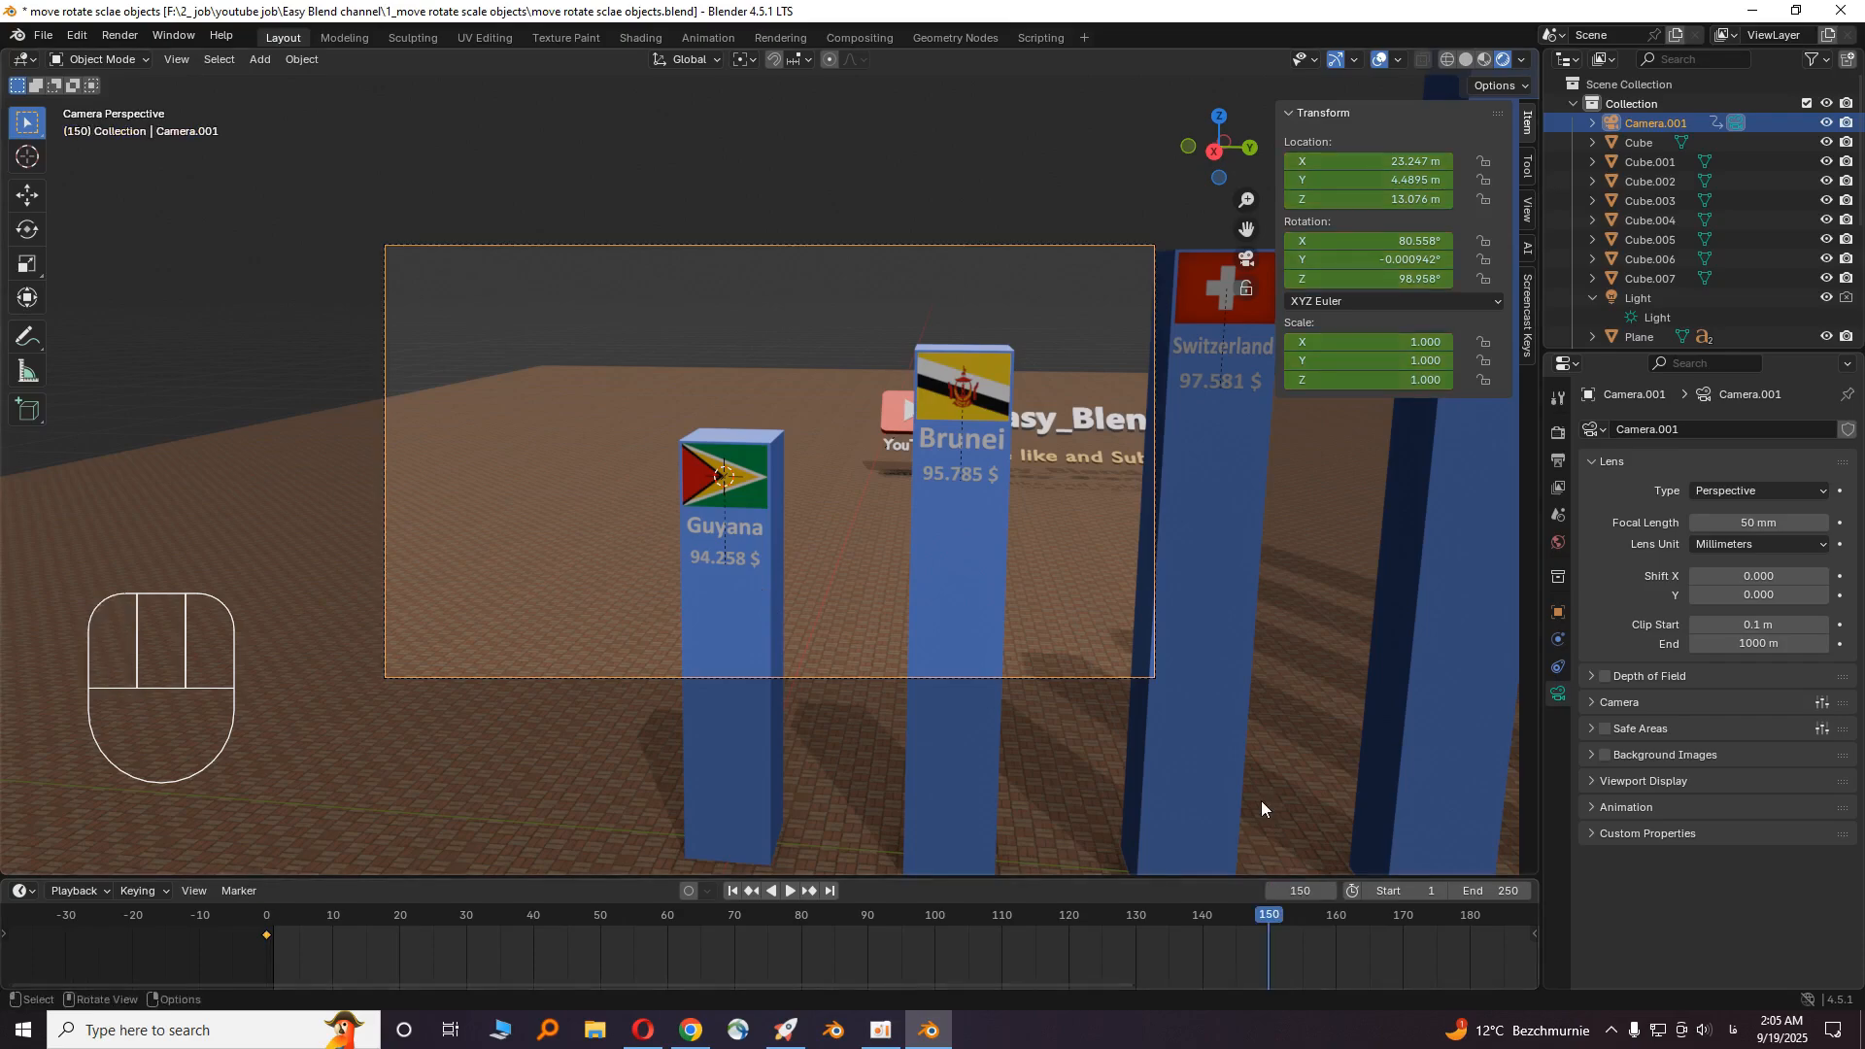
mouse_move(1479, 913)
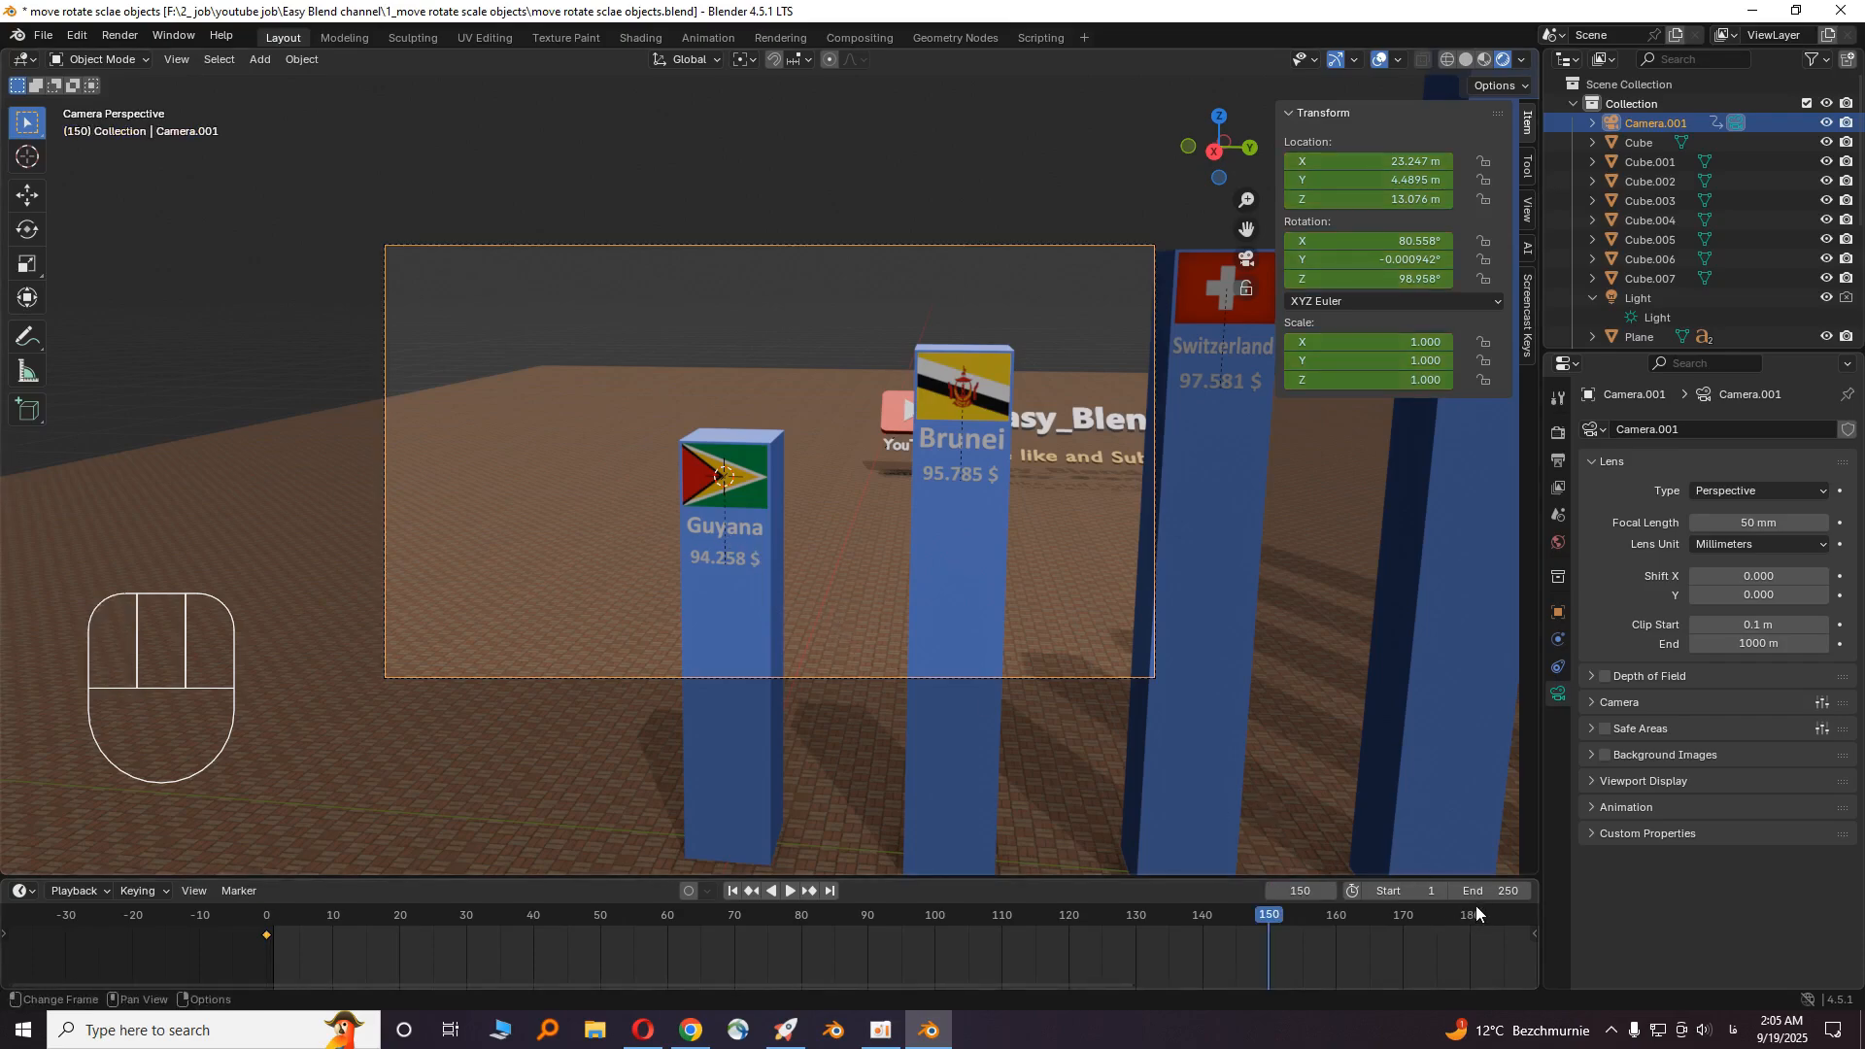
double_click(1471, 890)
type("5000")
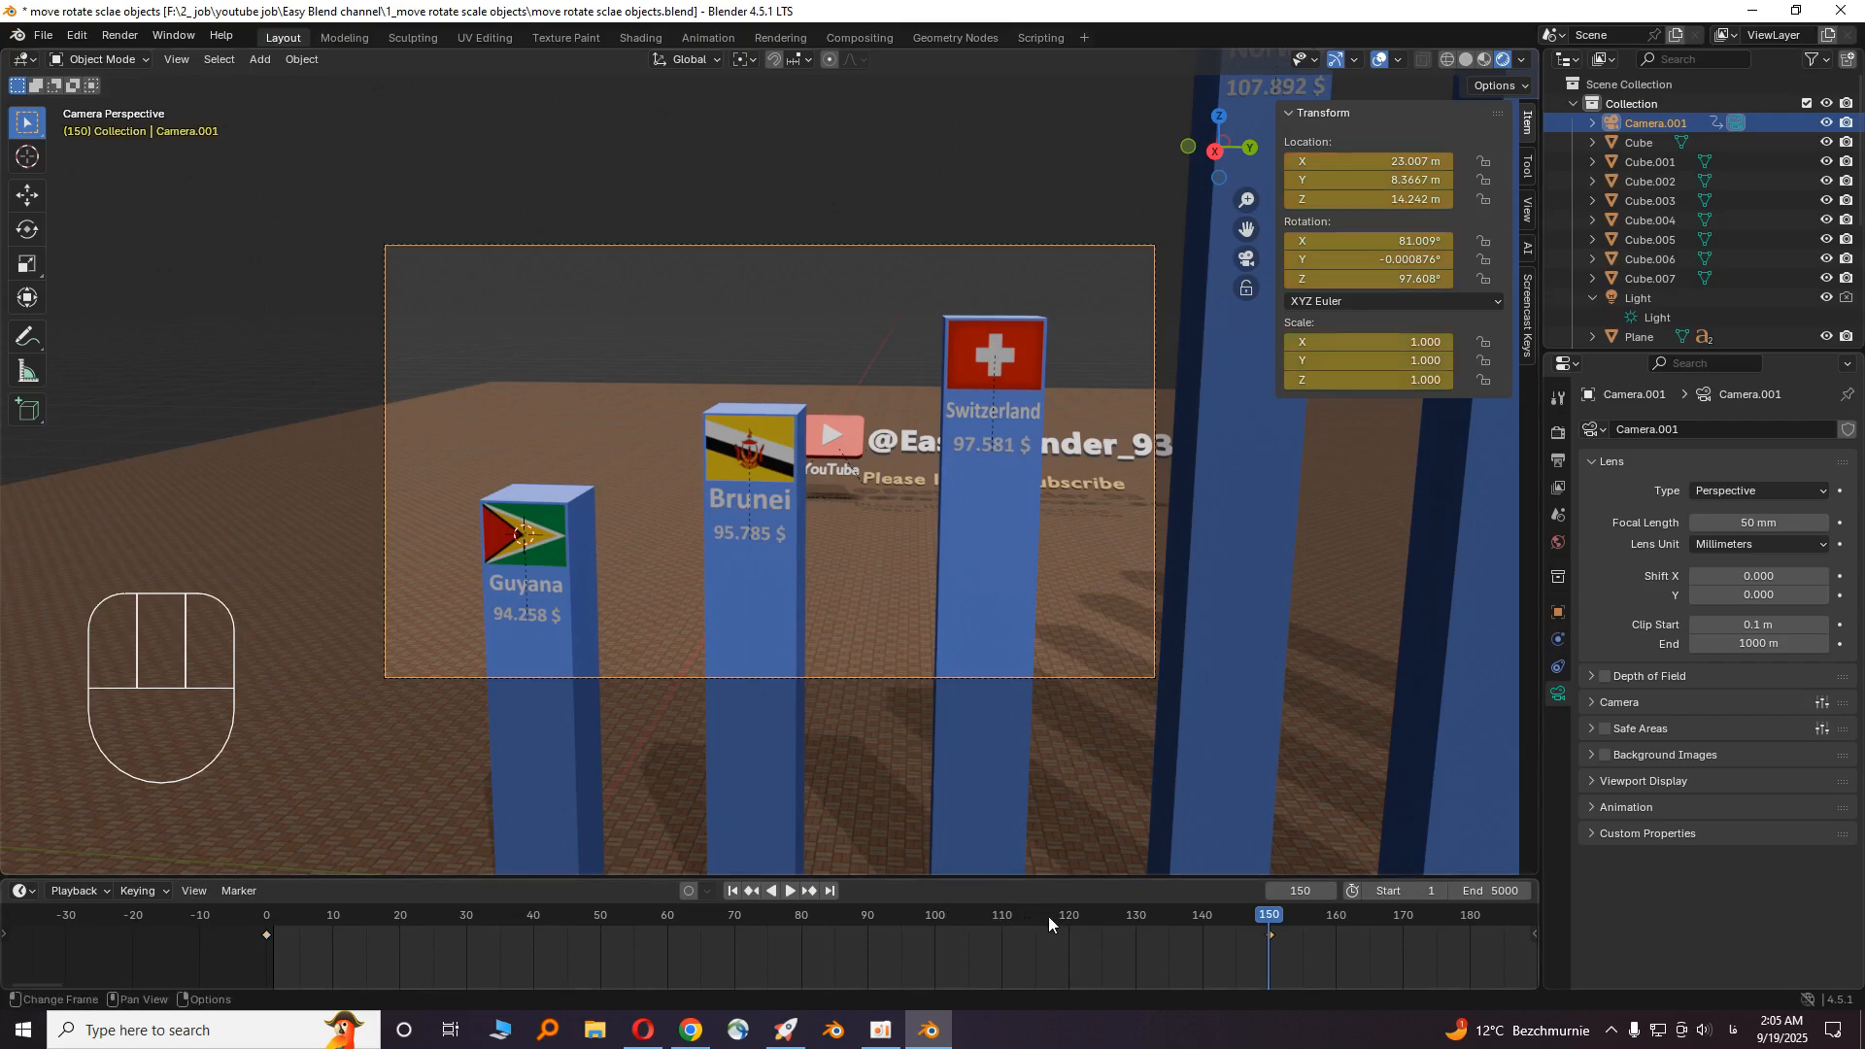
mouse_move(1300, 890)
type("300")
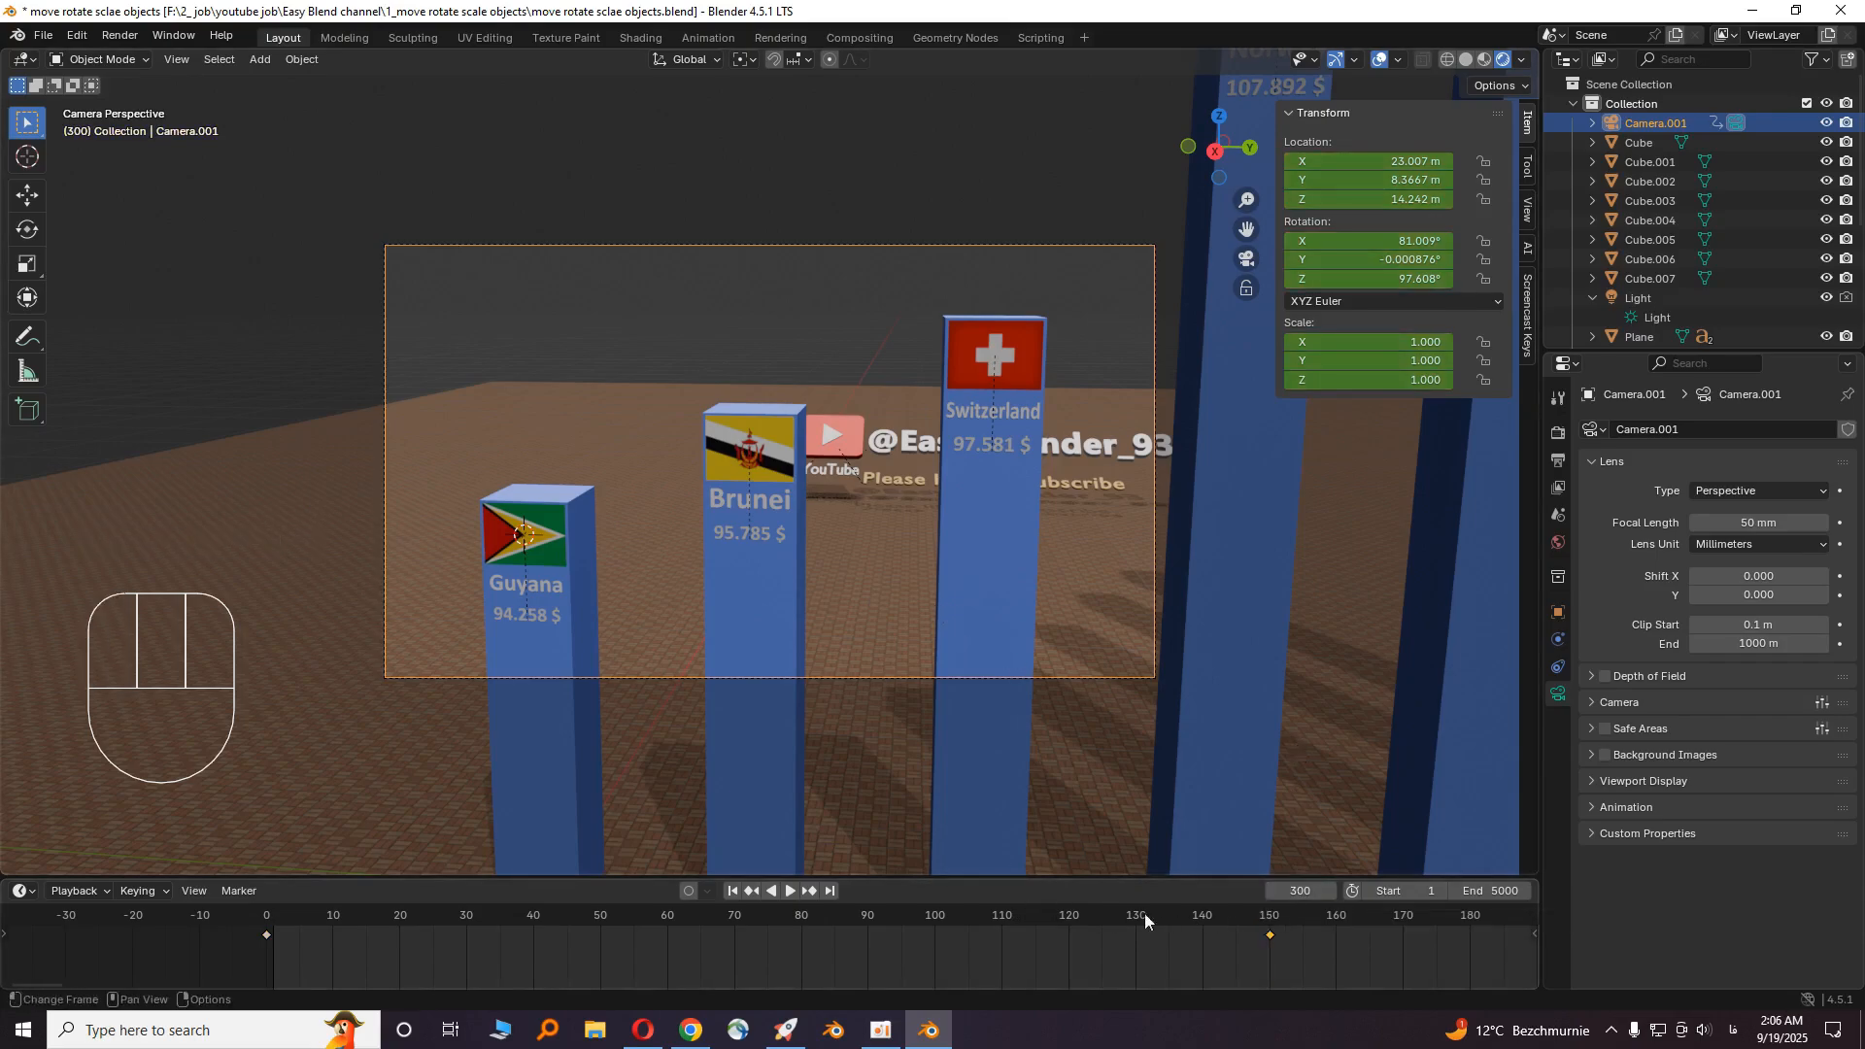
key("shift")
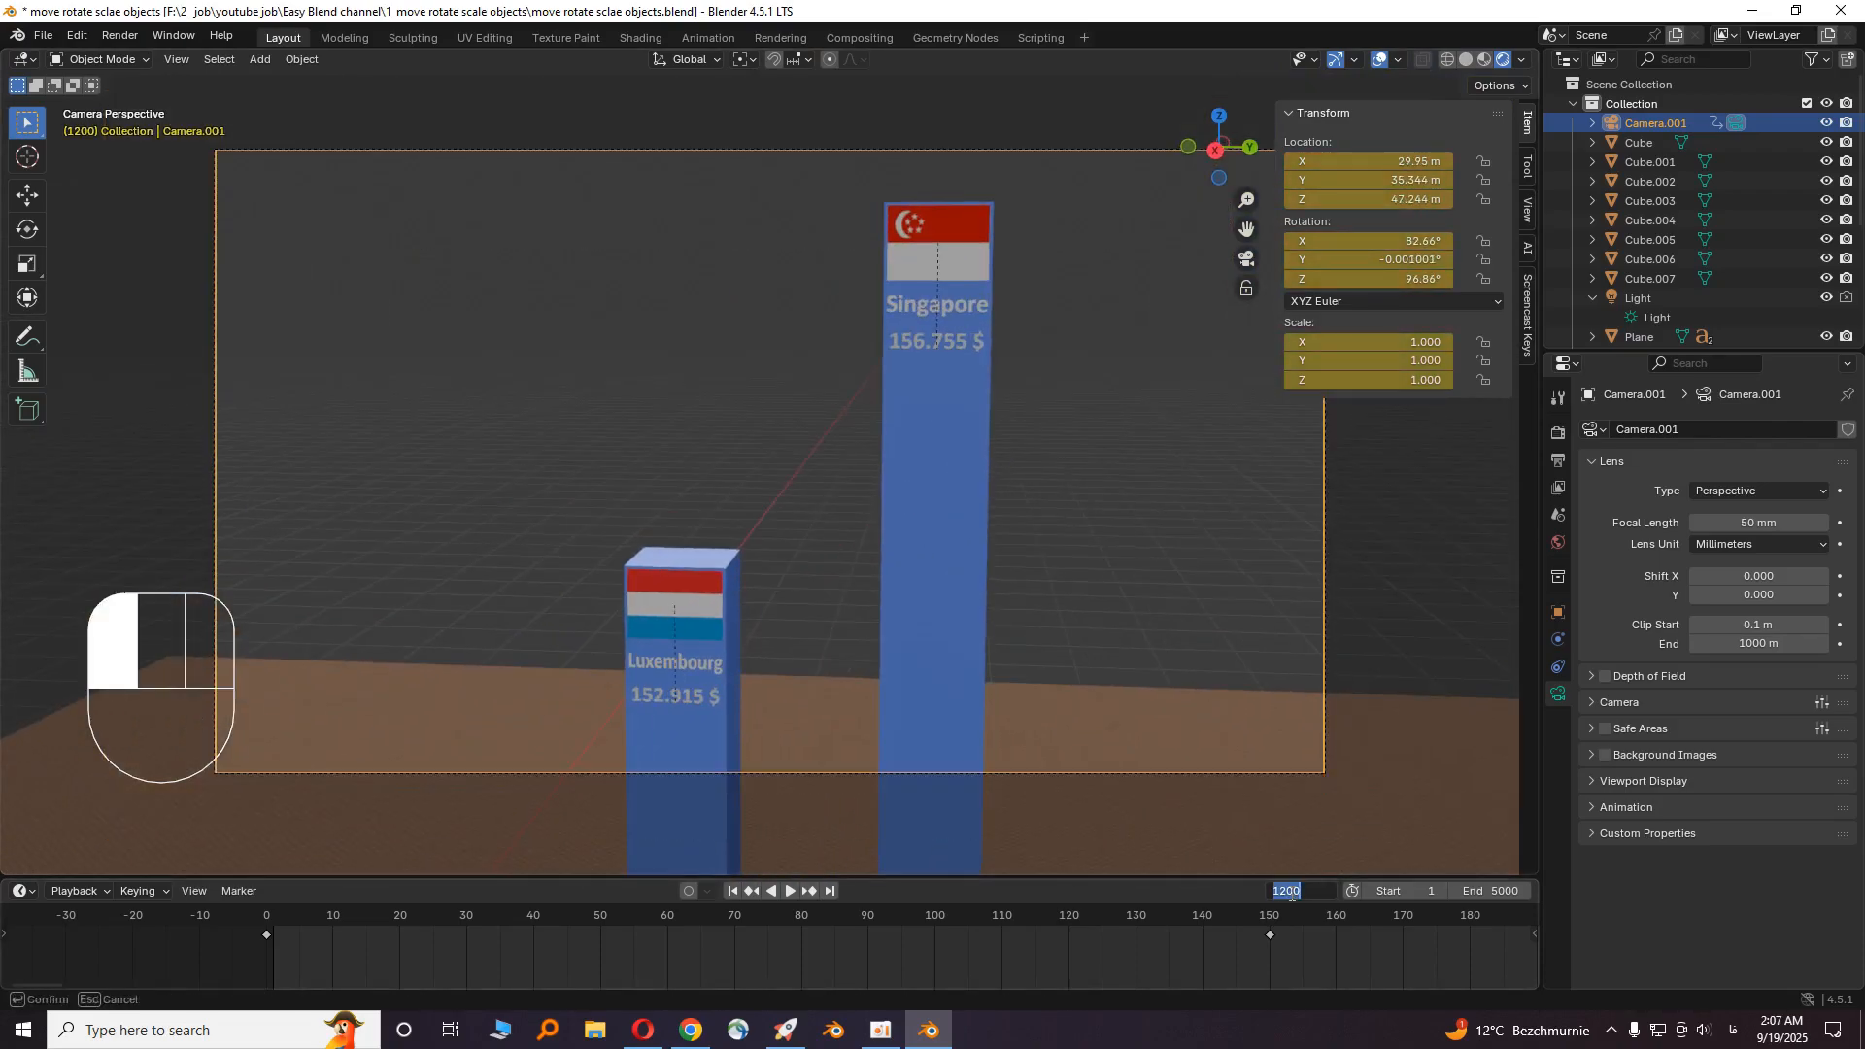
- Play the camera flythrough from frame 1, pausing and resuming to check the glide past the pillars
left_click(734, 890)
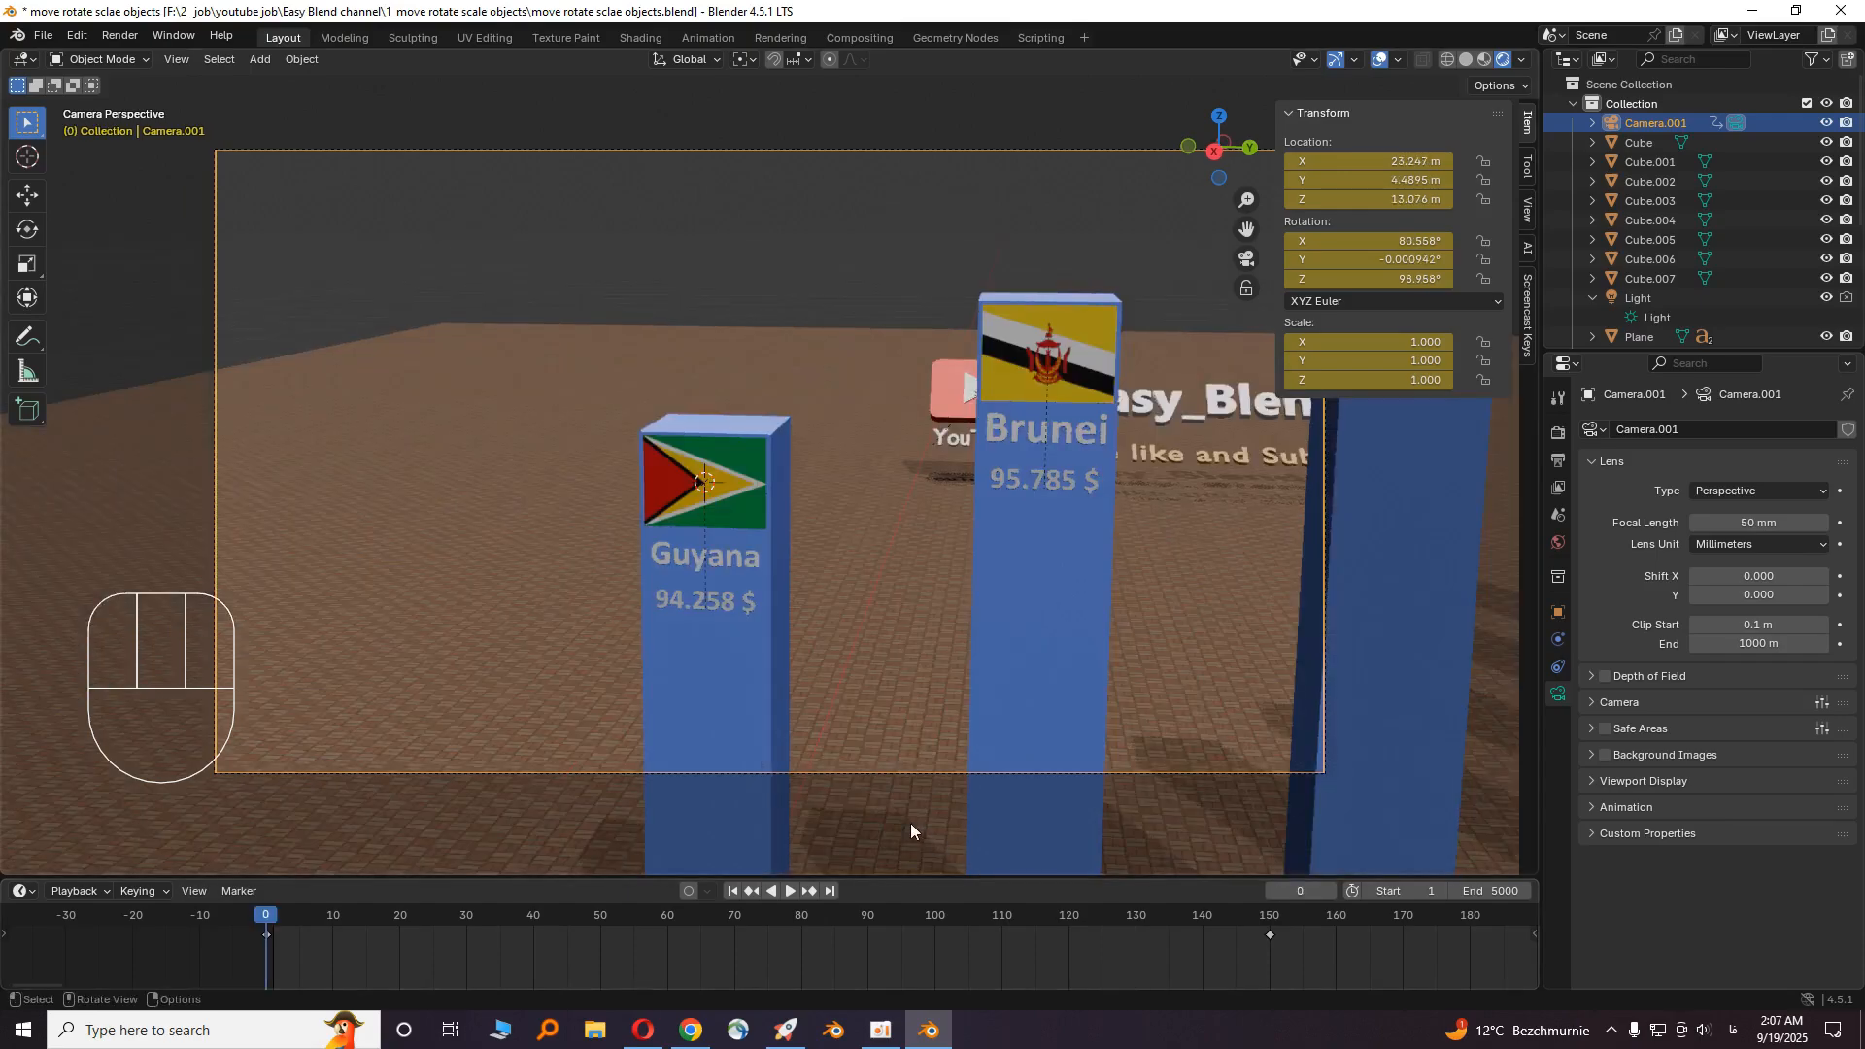
left_click(789, 890)
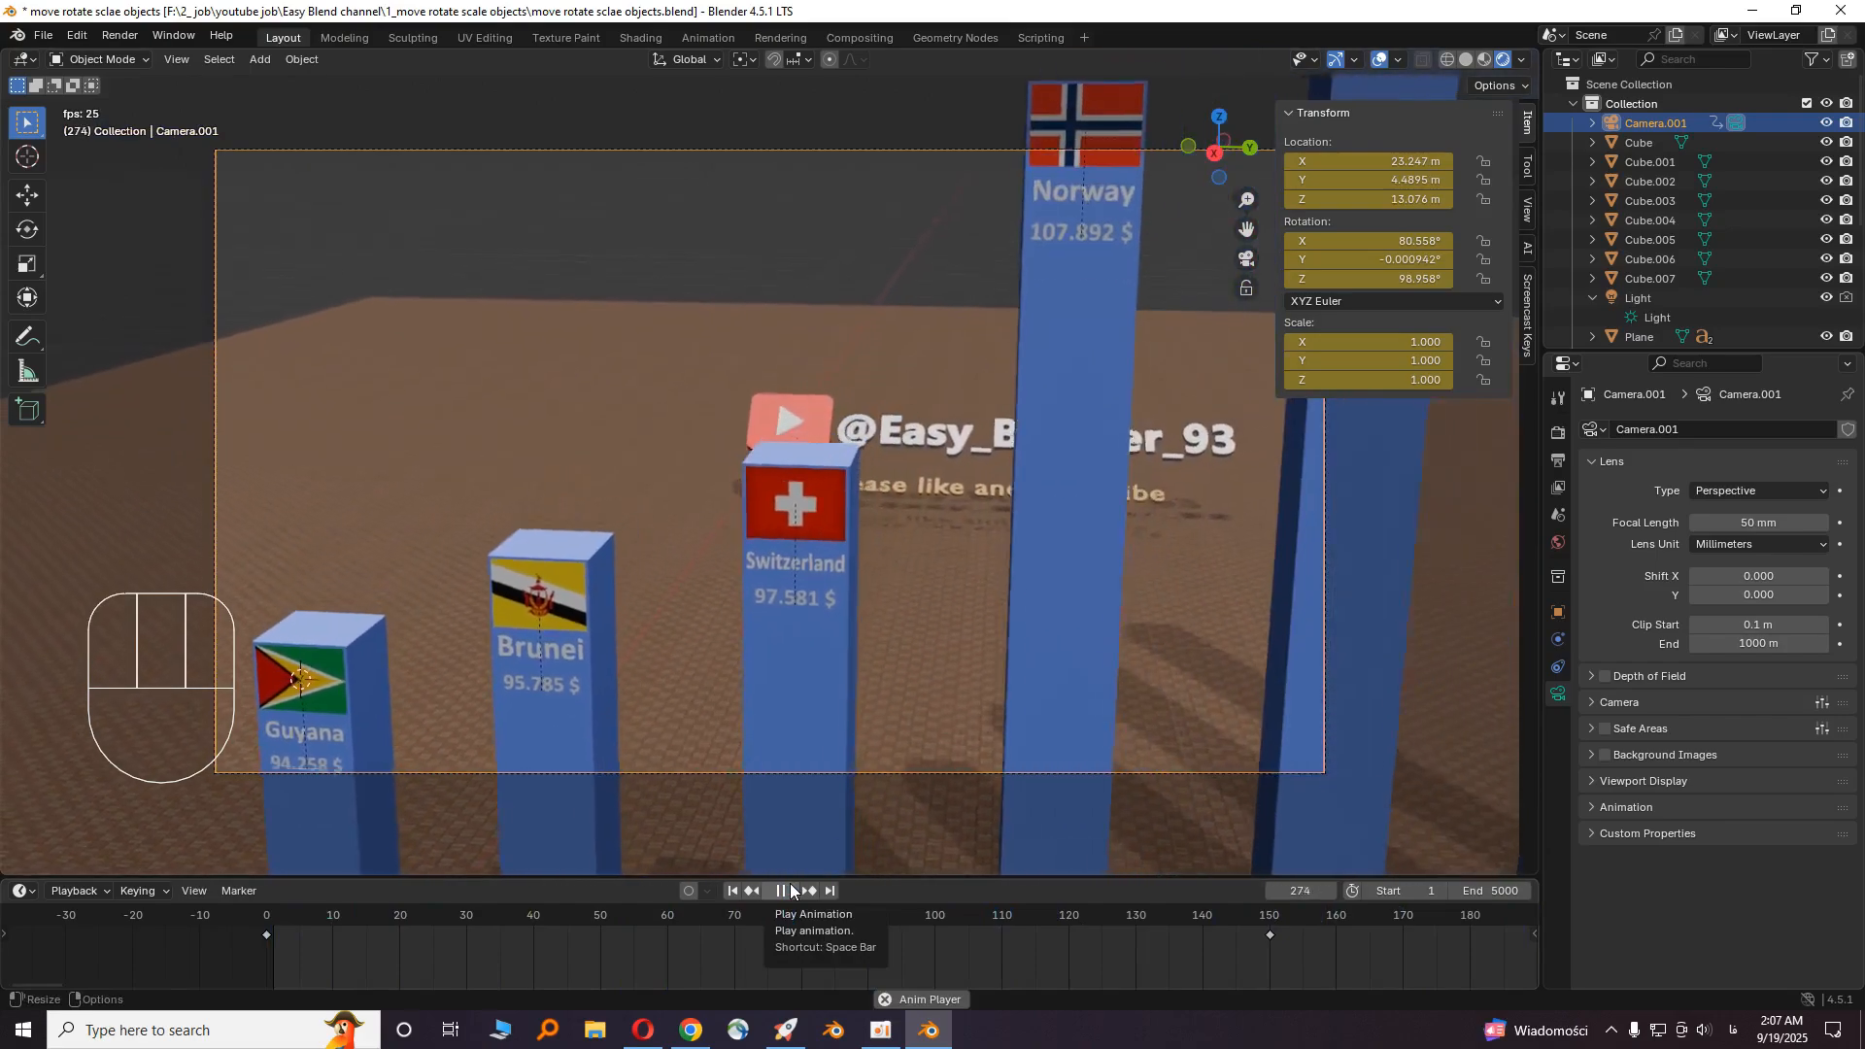
left_click(791, 890)
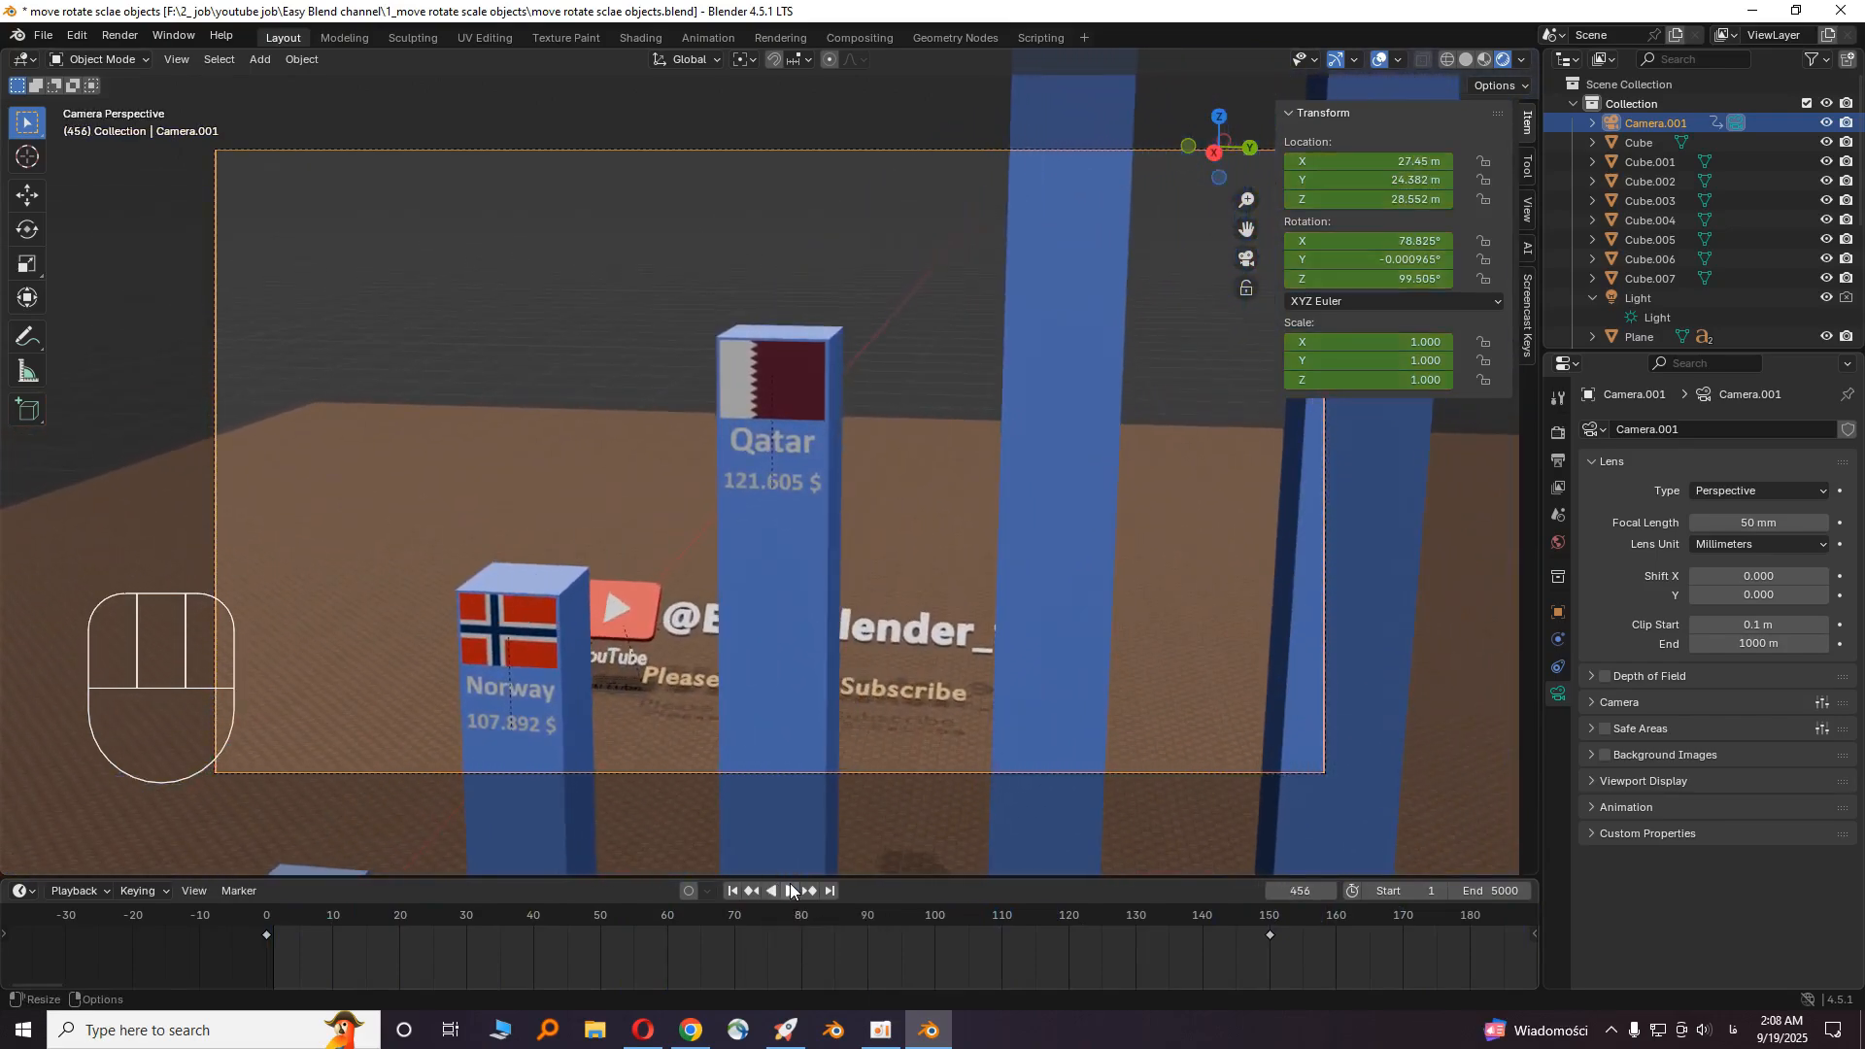
left_click(791, 890)
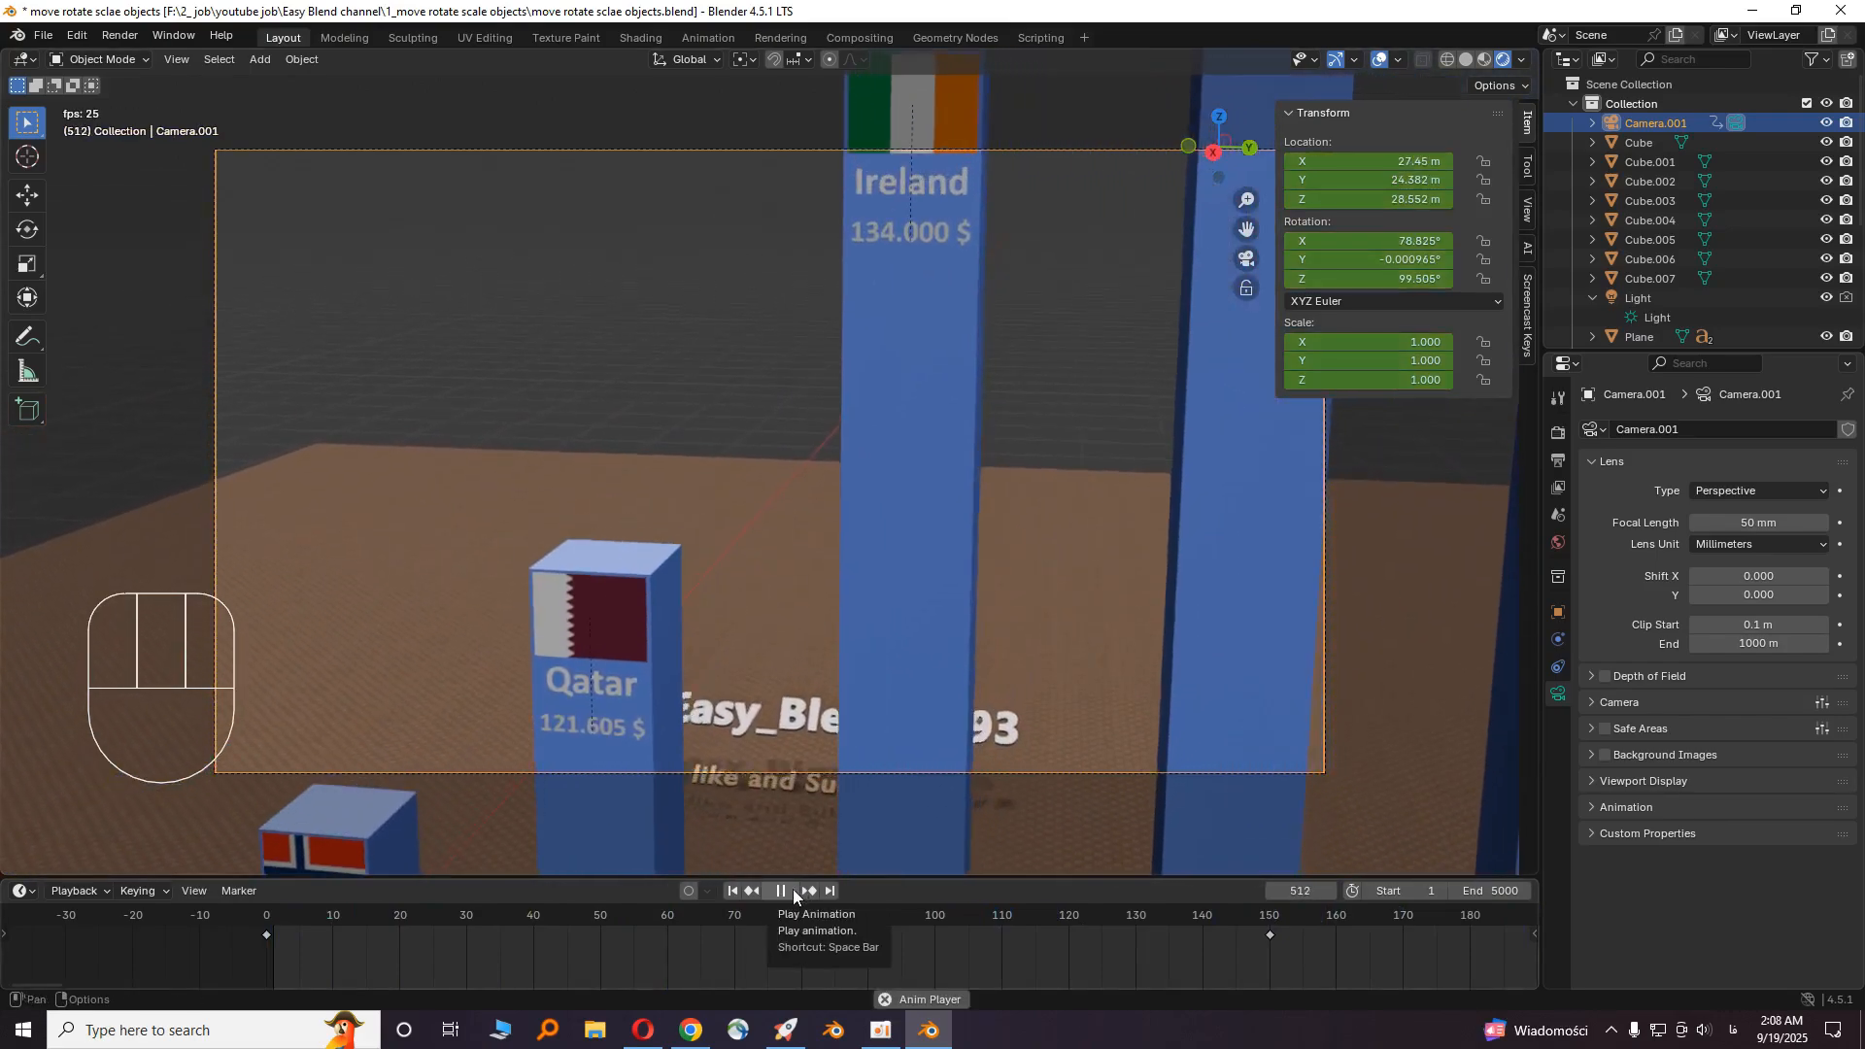
left_click(787, 890)
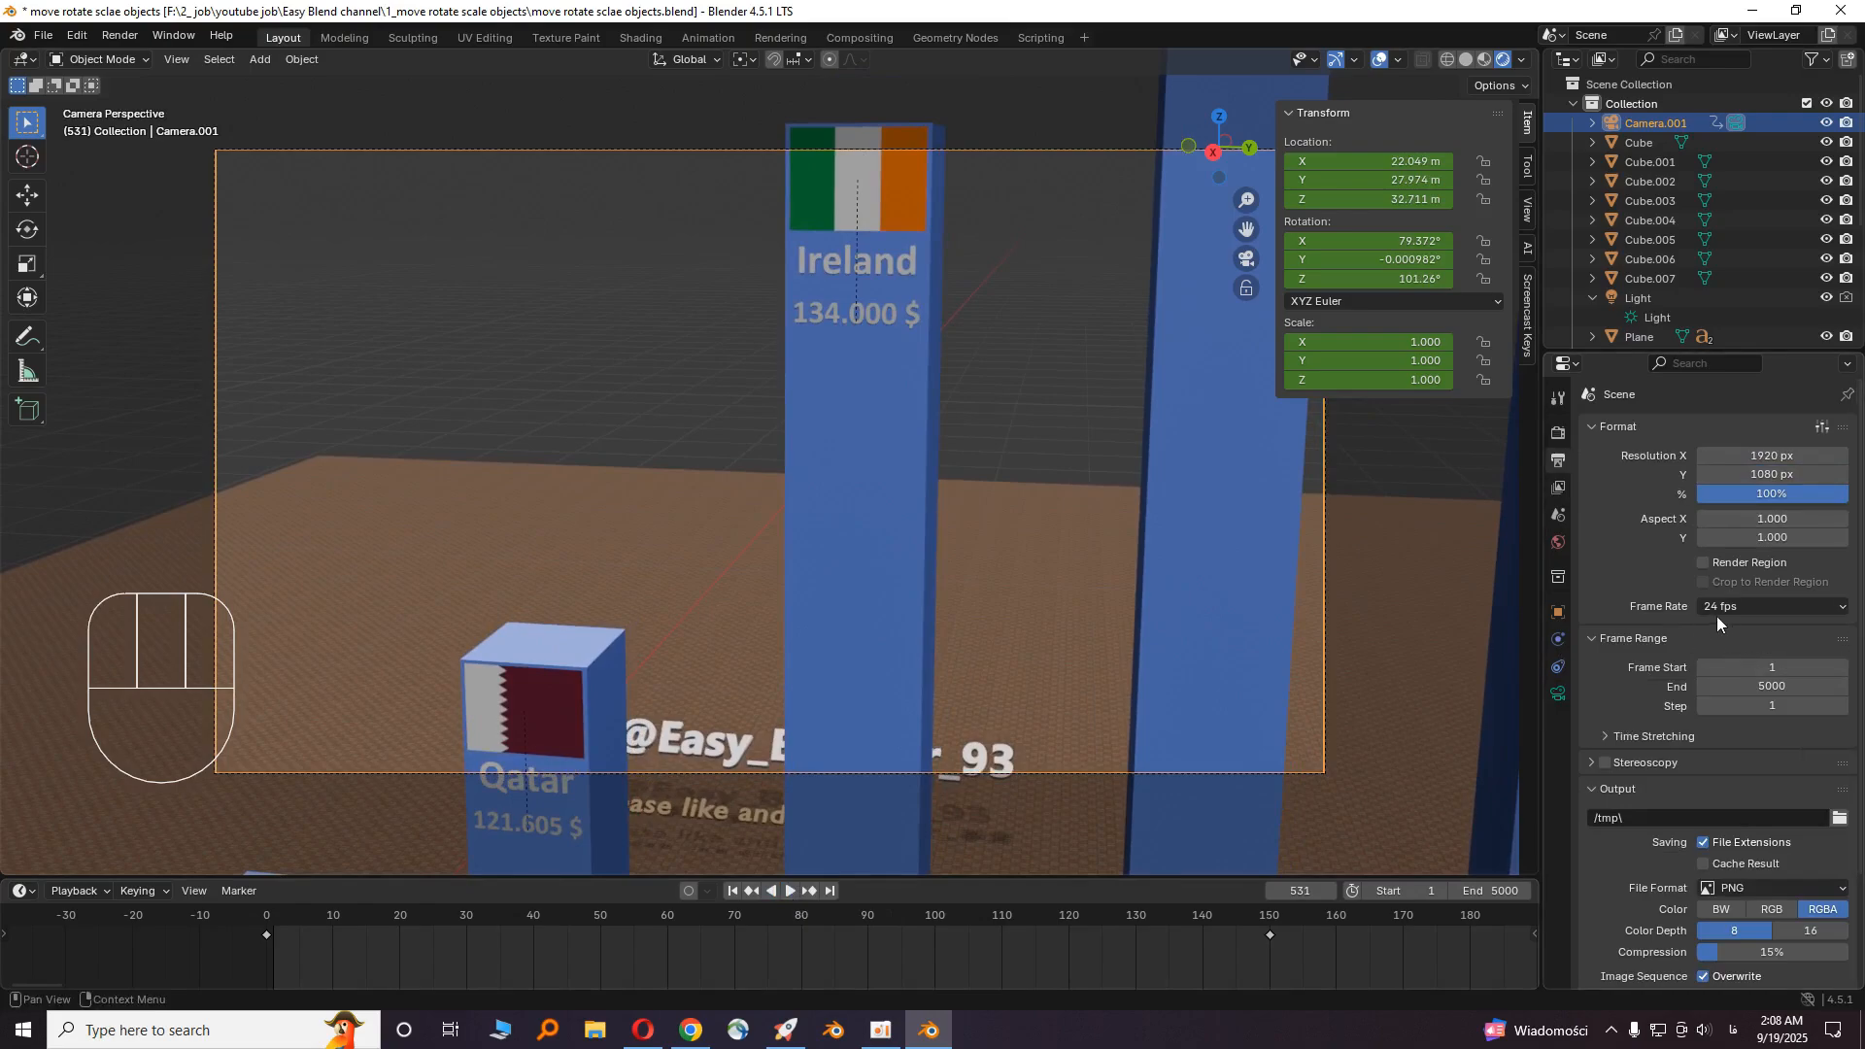
- Set the frame rate to 60 fps with frame start 0 and end 1200
left_click(1772, 606)
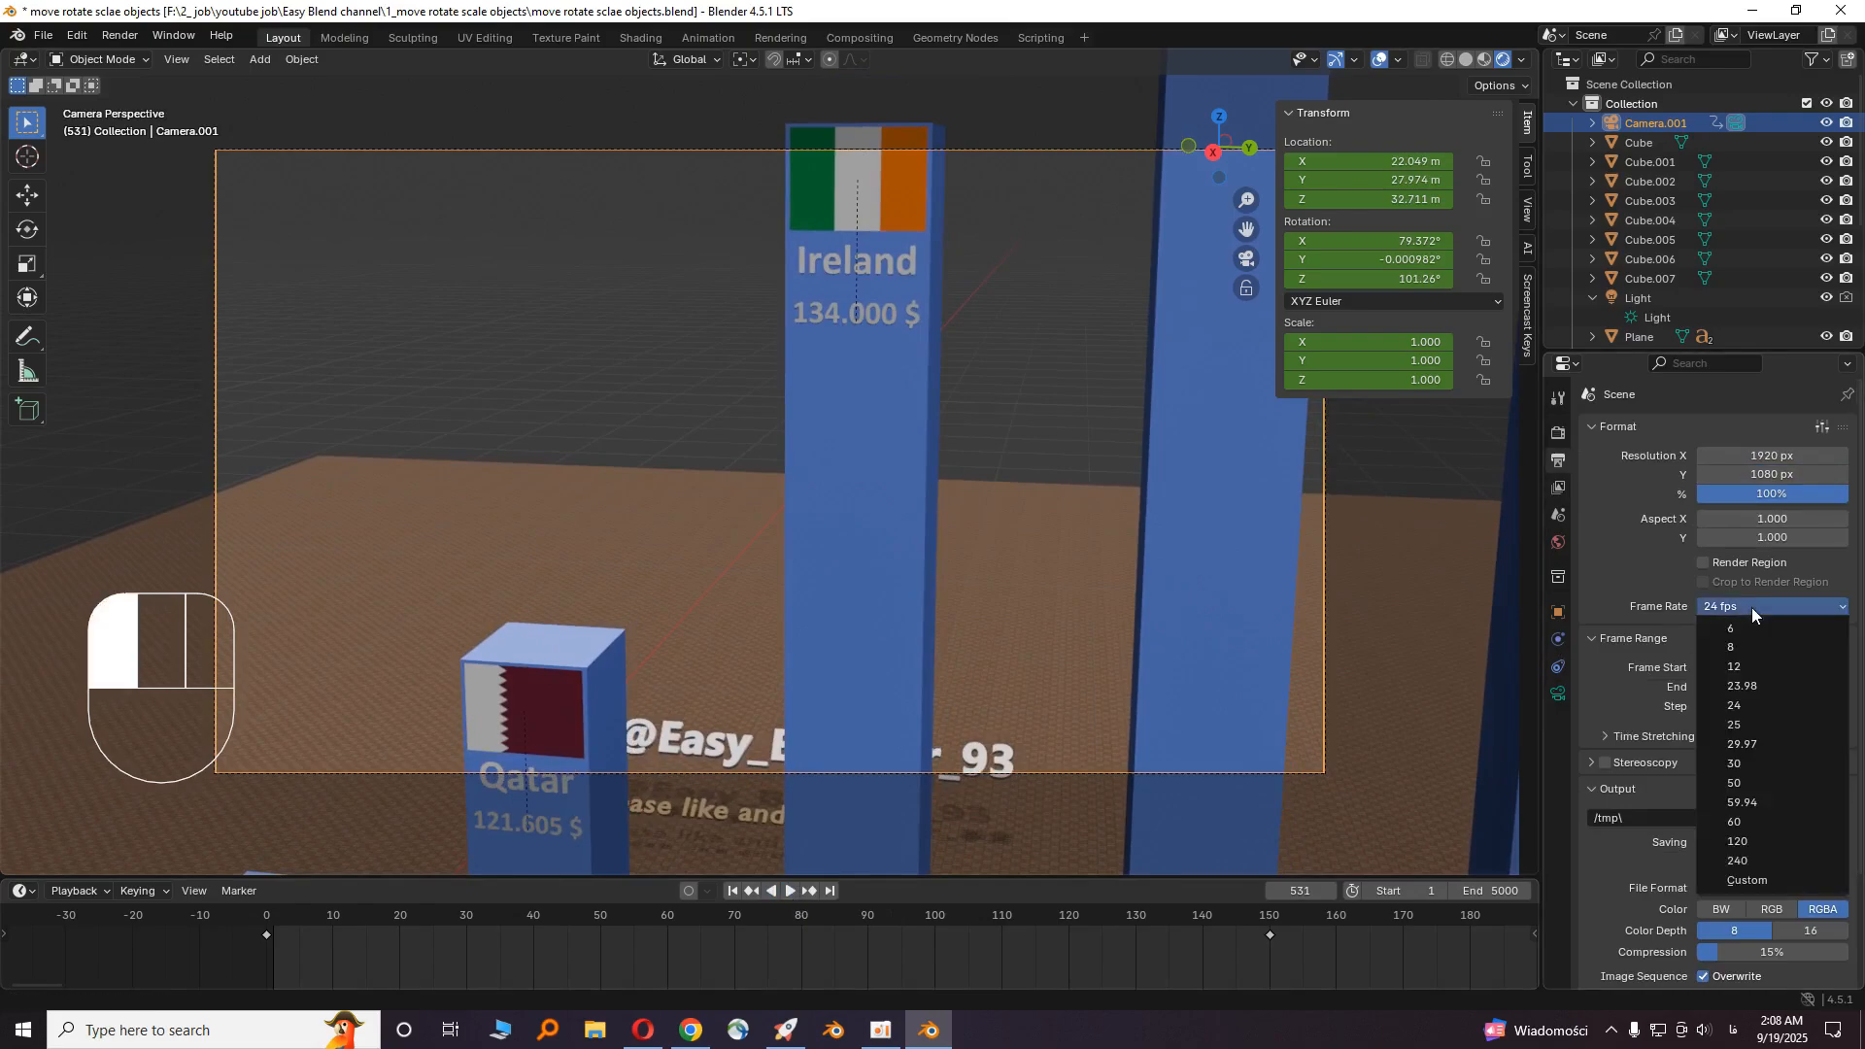
mouse_move(1772, 822)
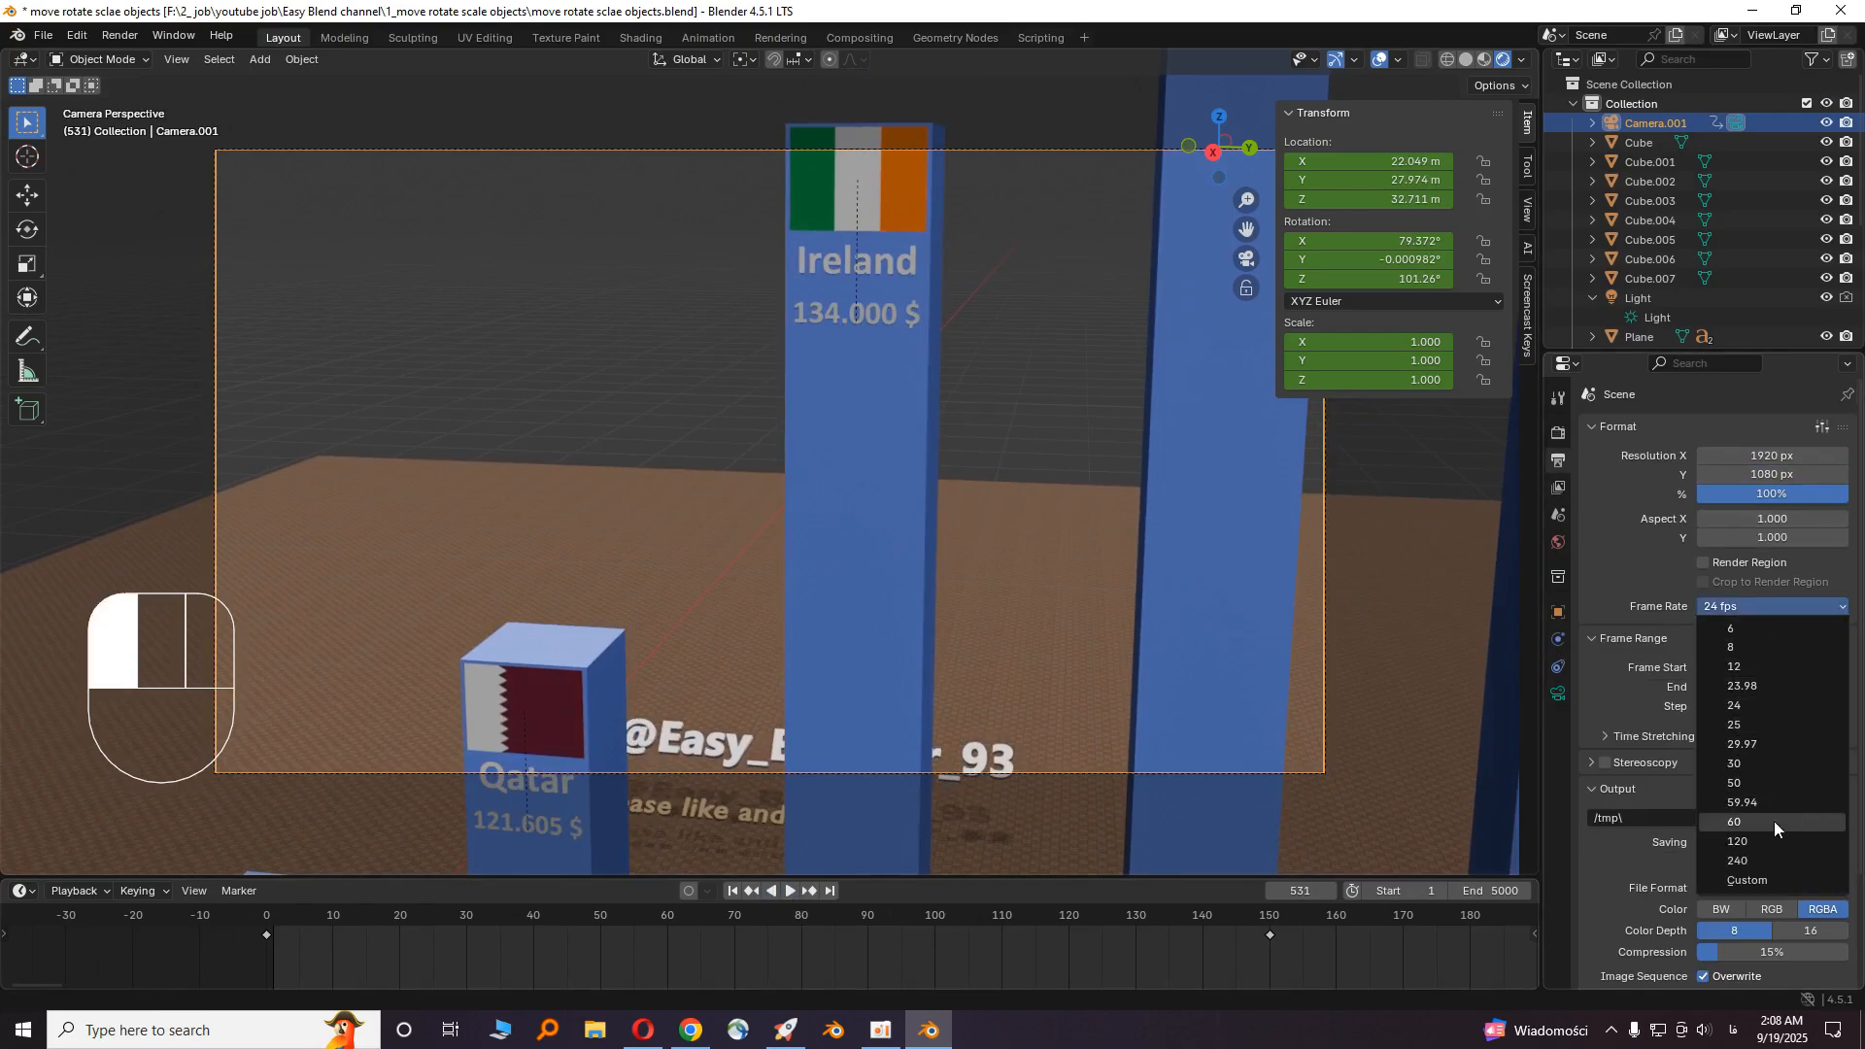
left_click(1735, 822)
type("0")
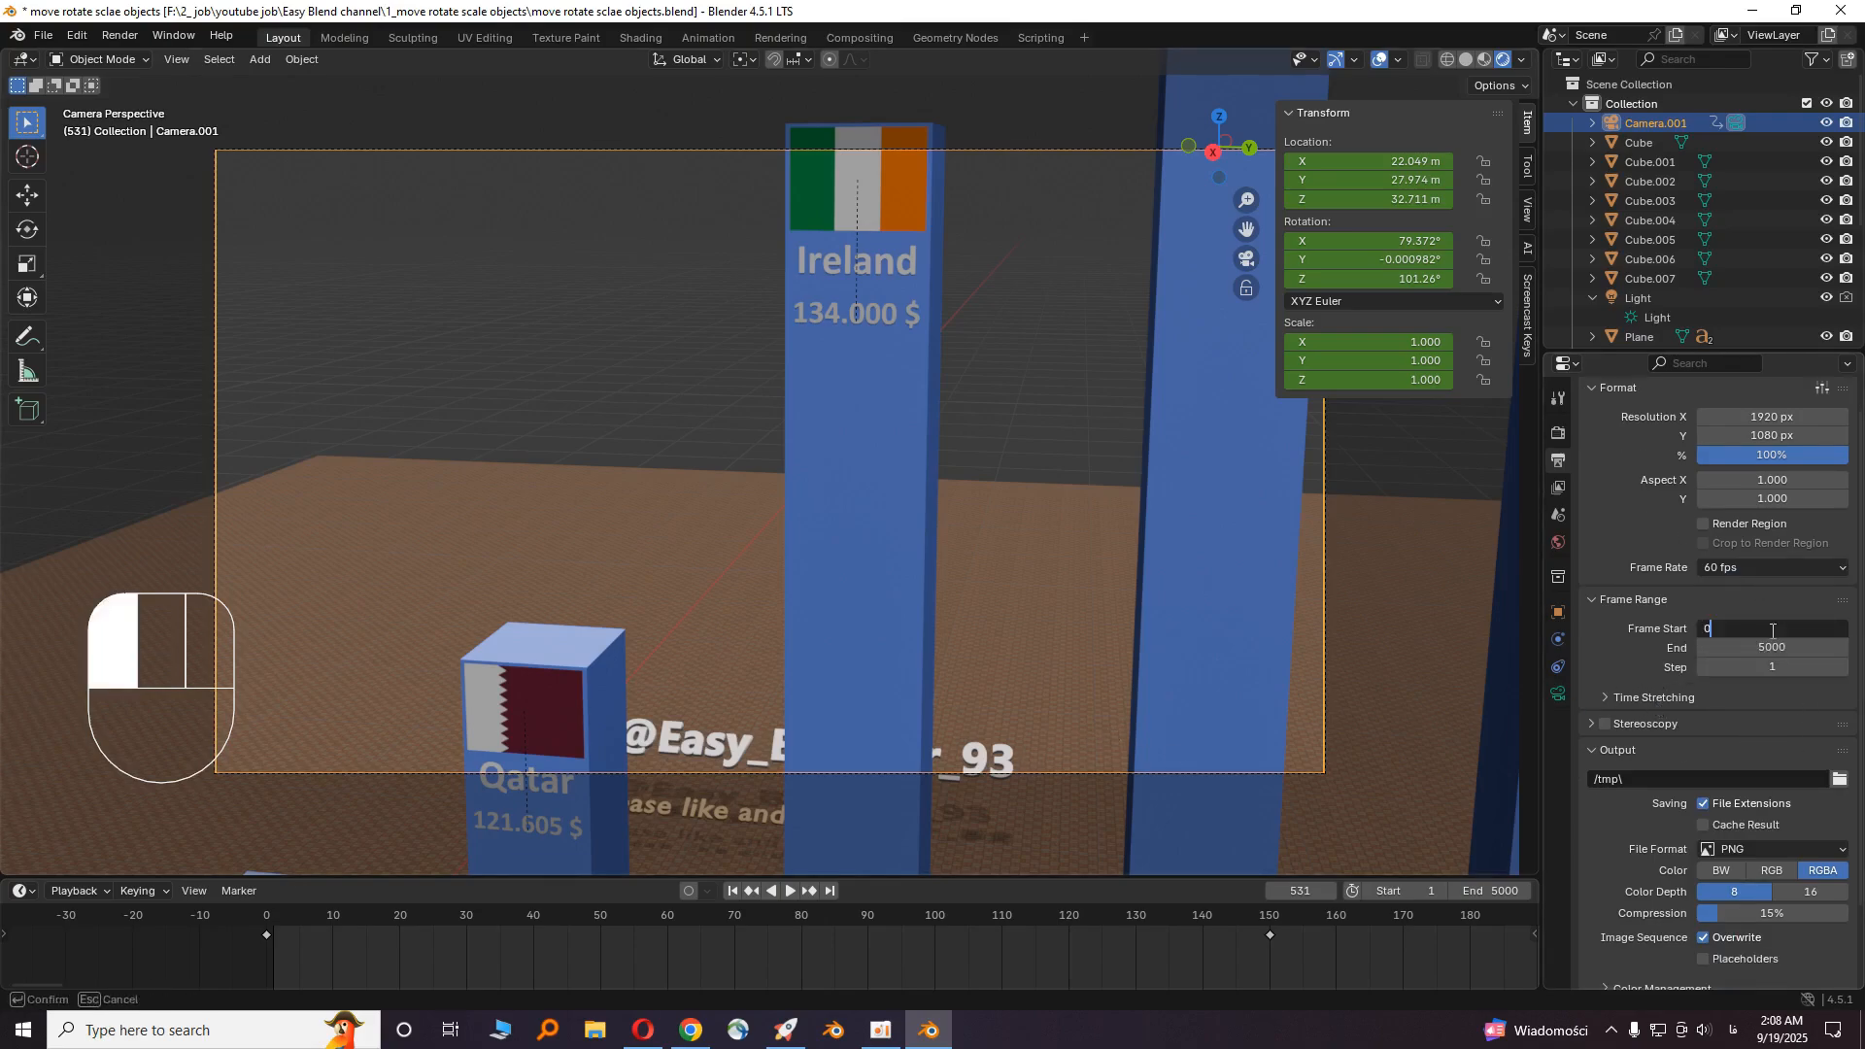
key("Return")
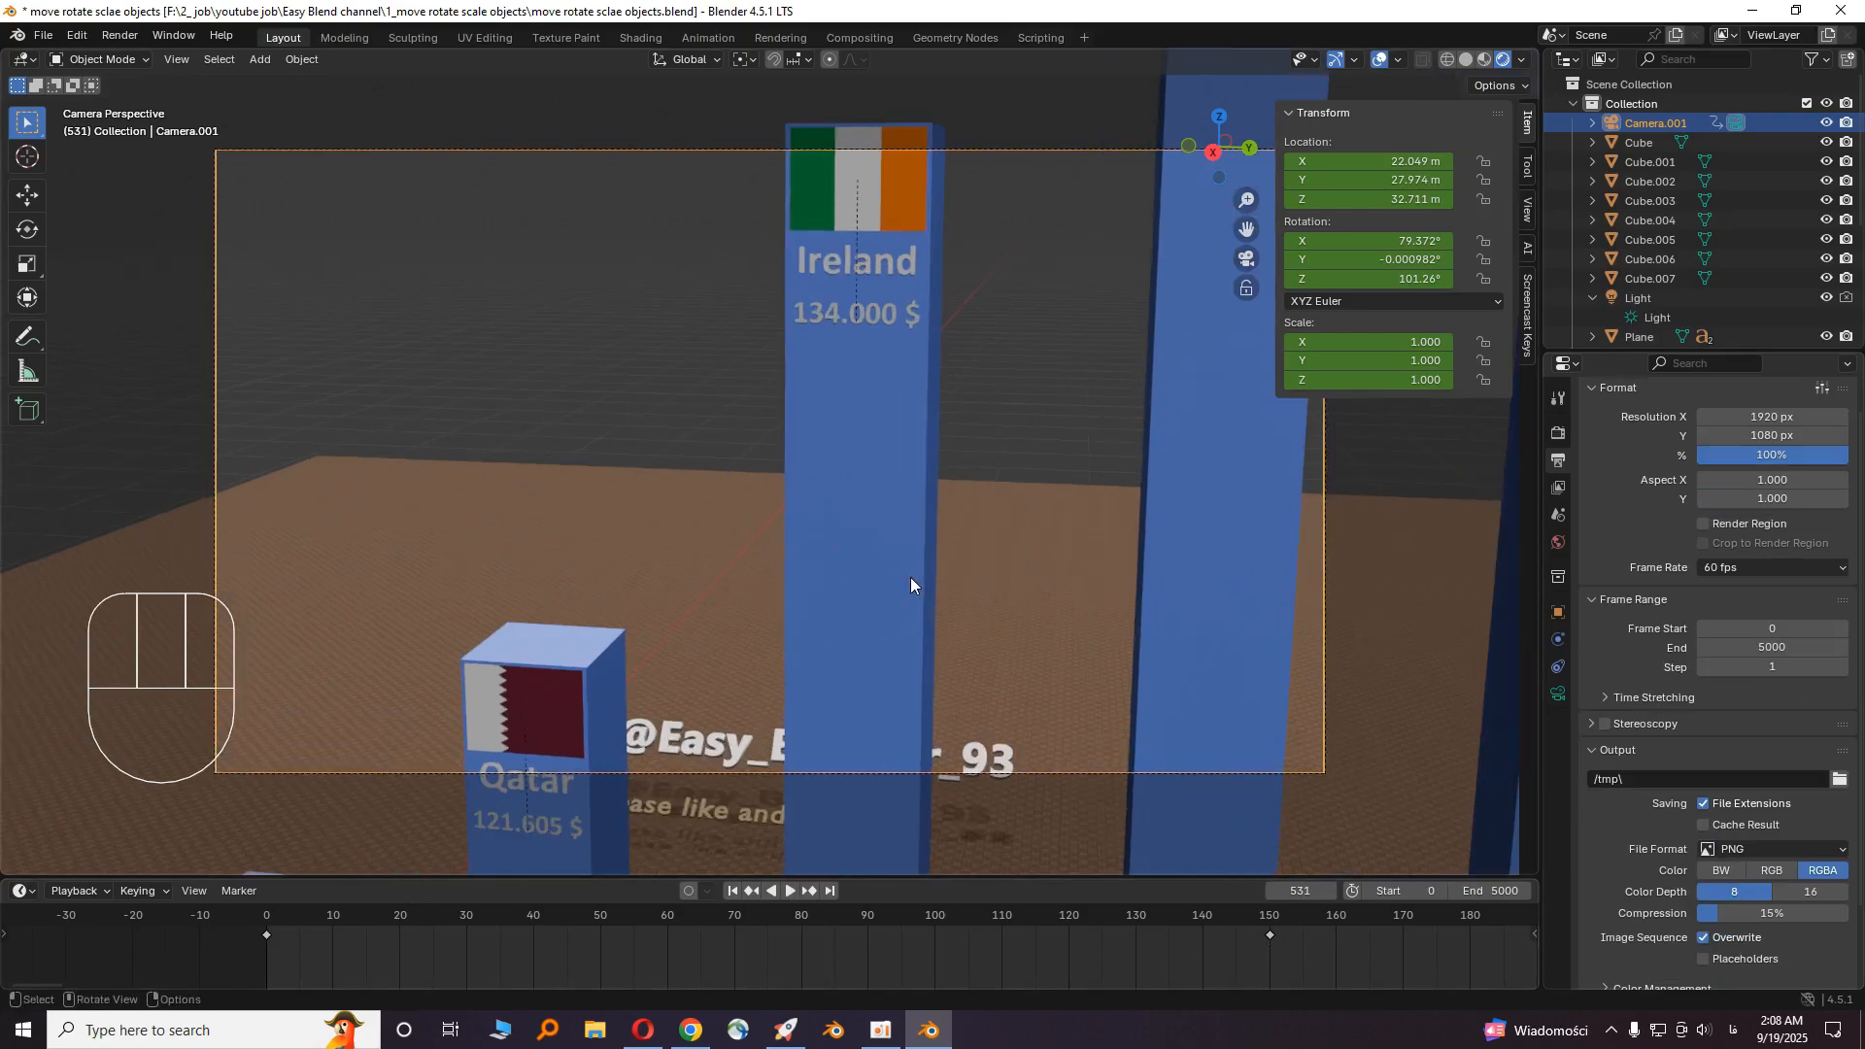
left_click(788, 890)
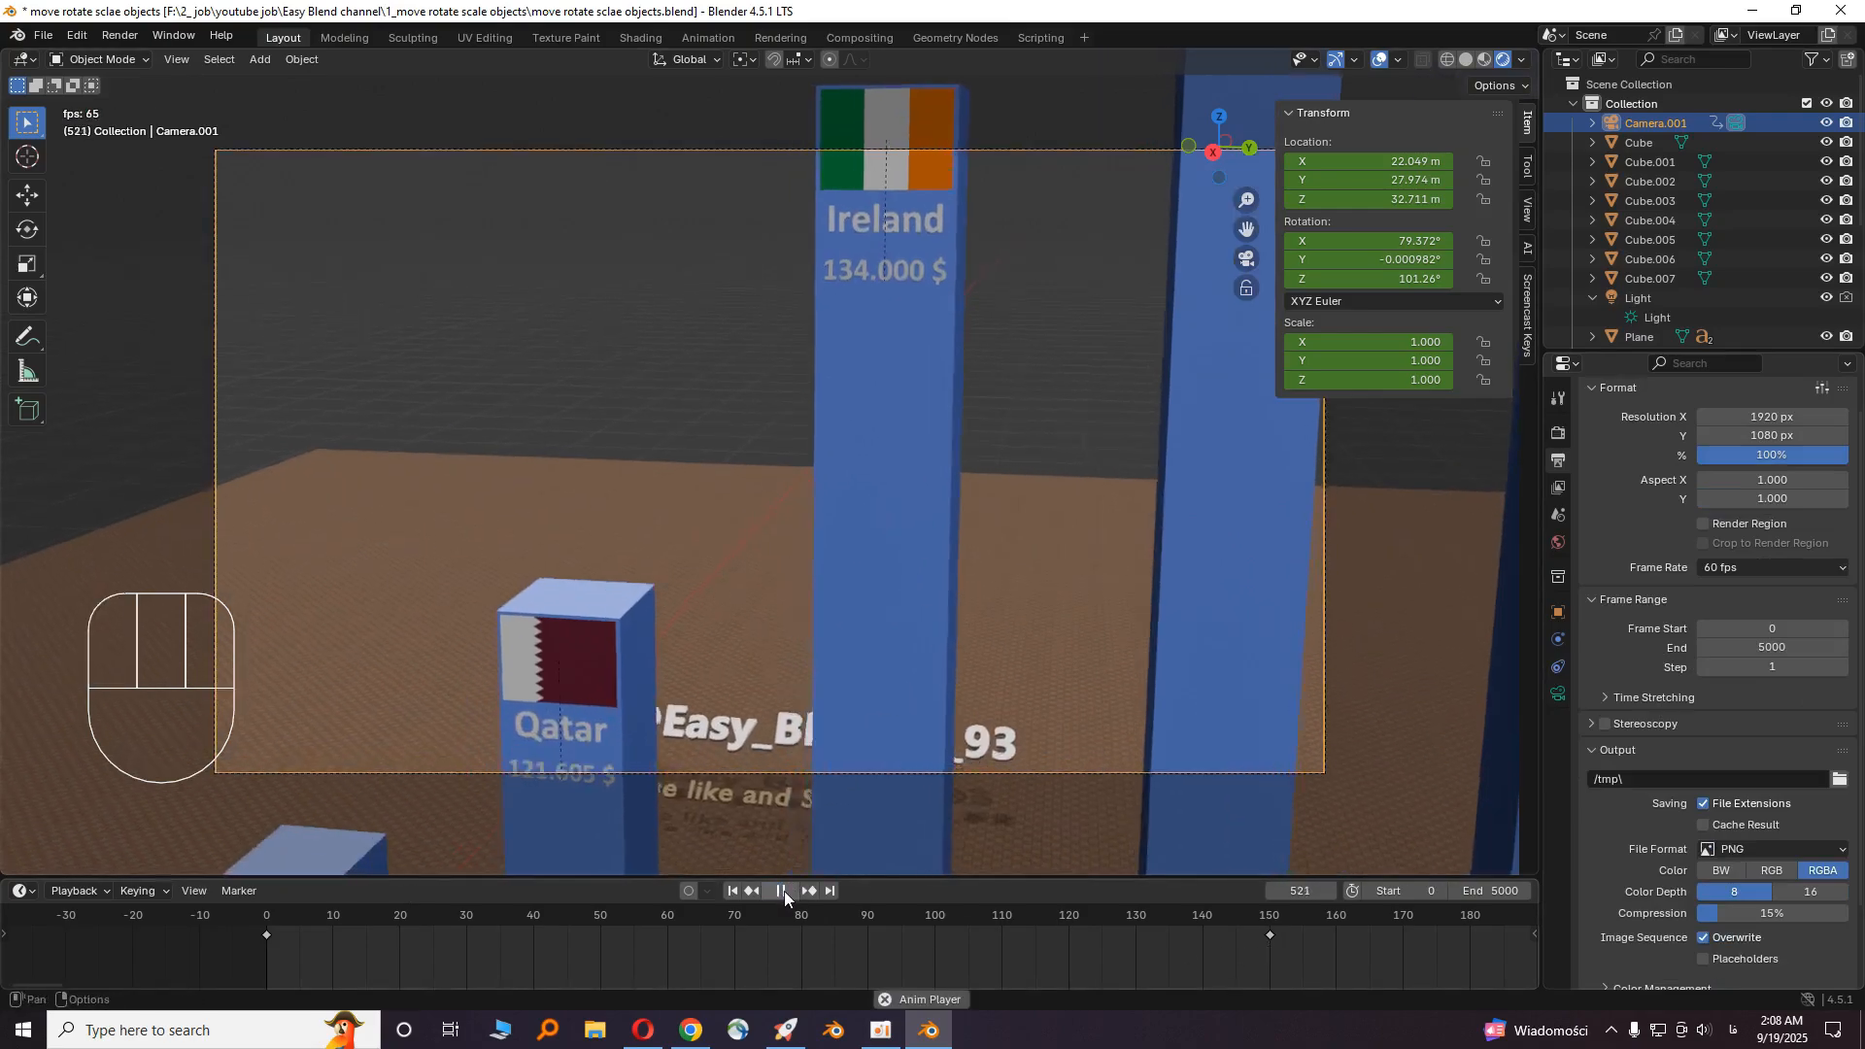
left_click(781, 890)
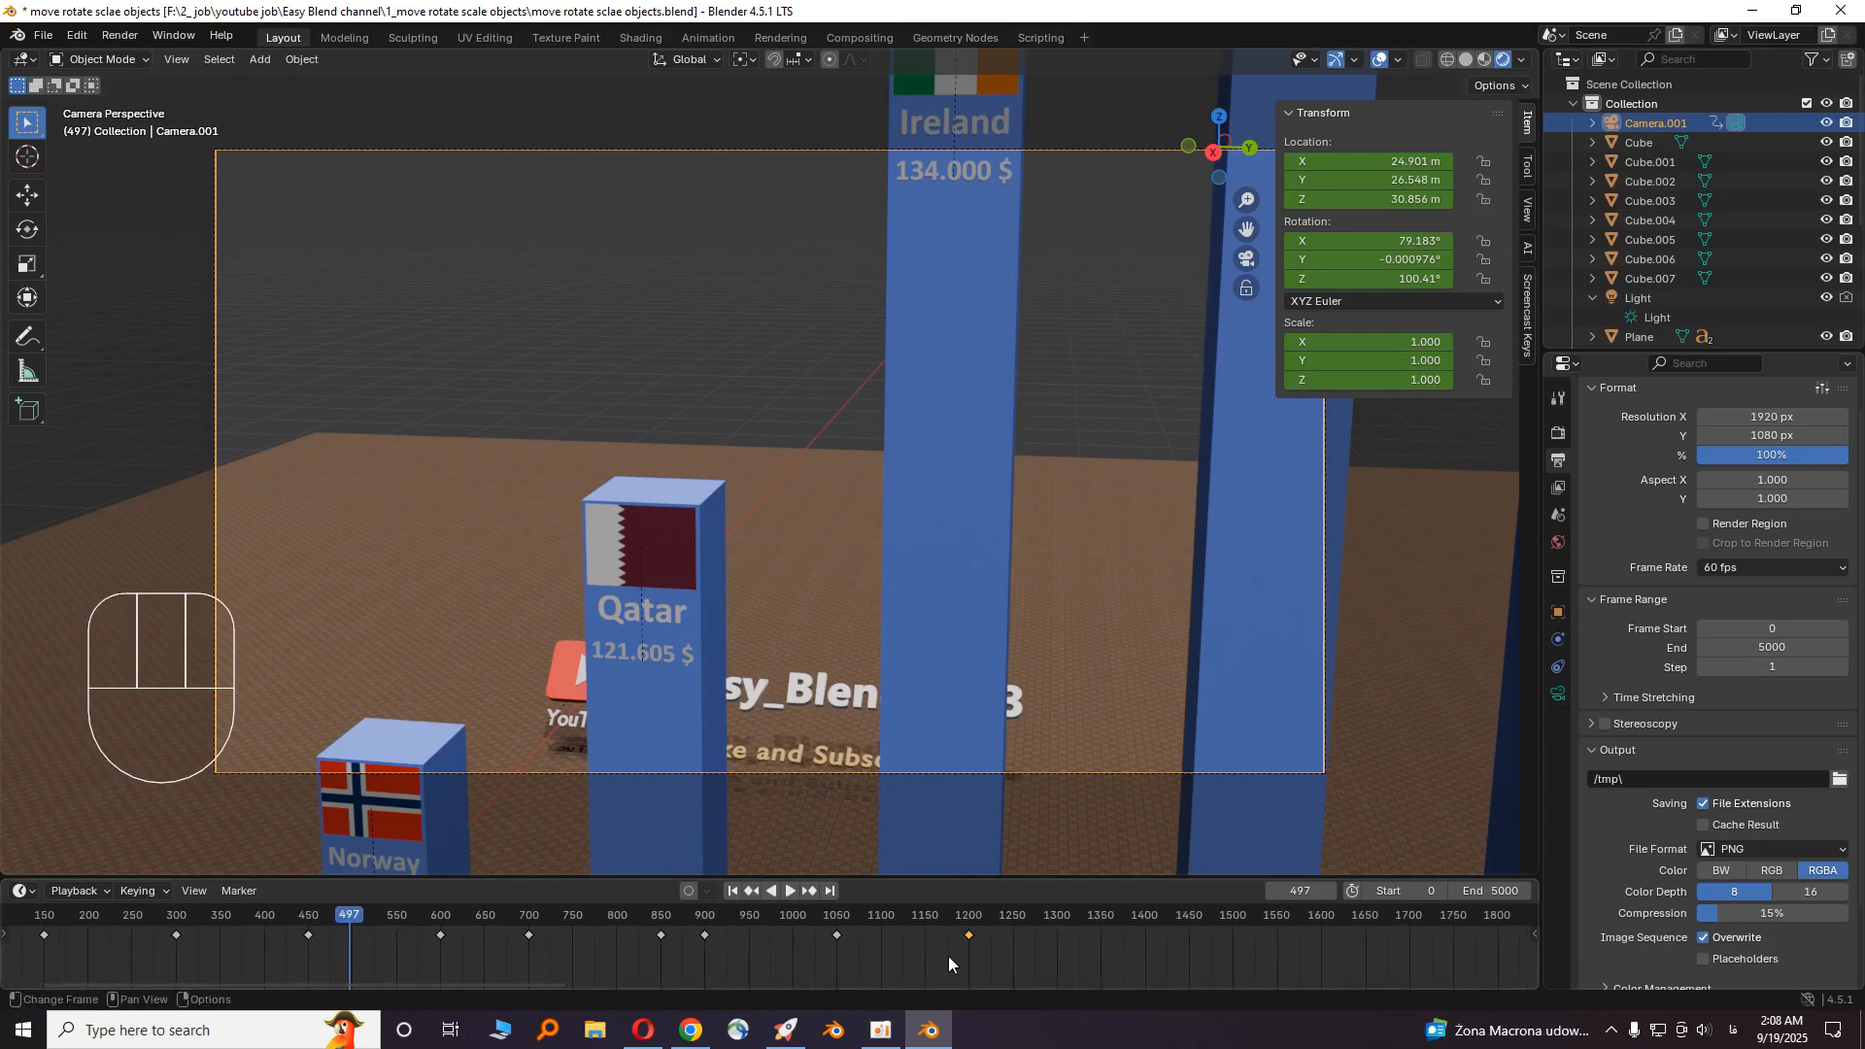
mouse_move(1772, 666)
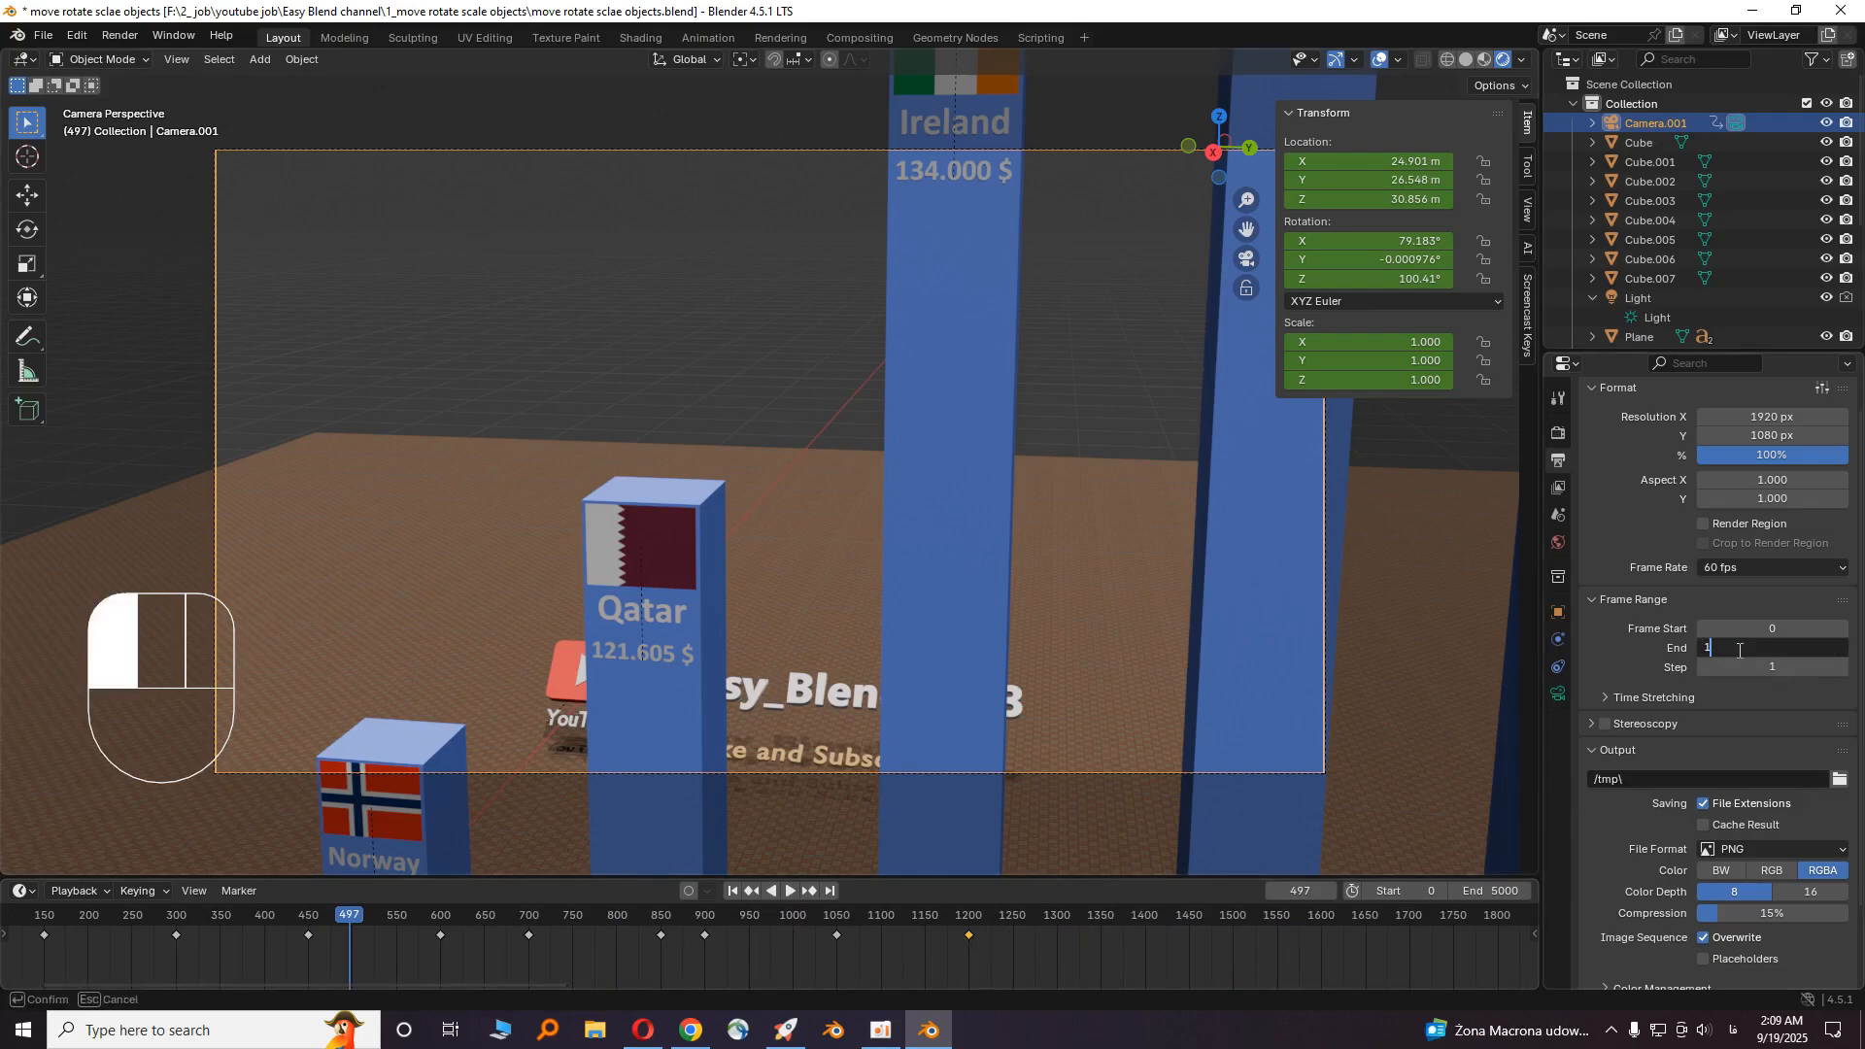
type("1200")
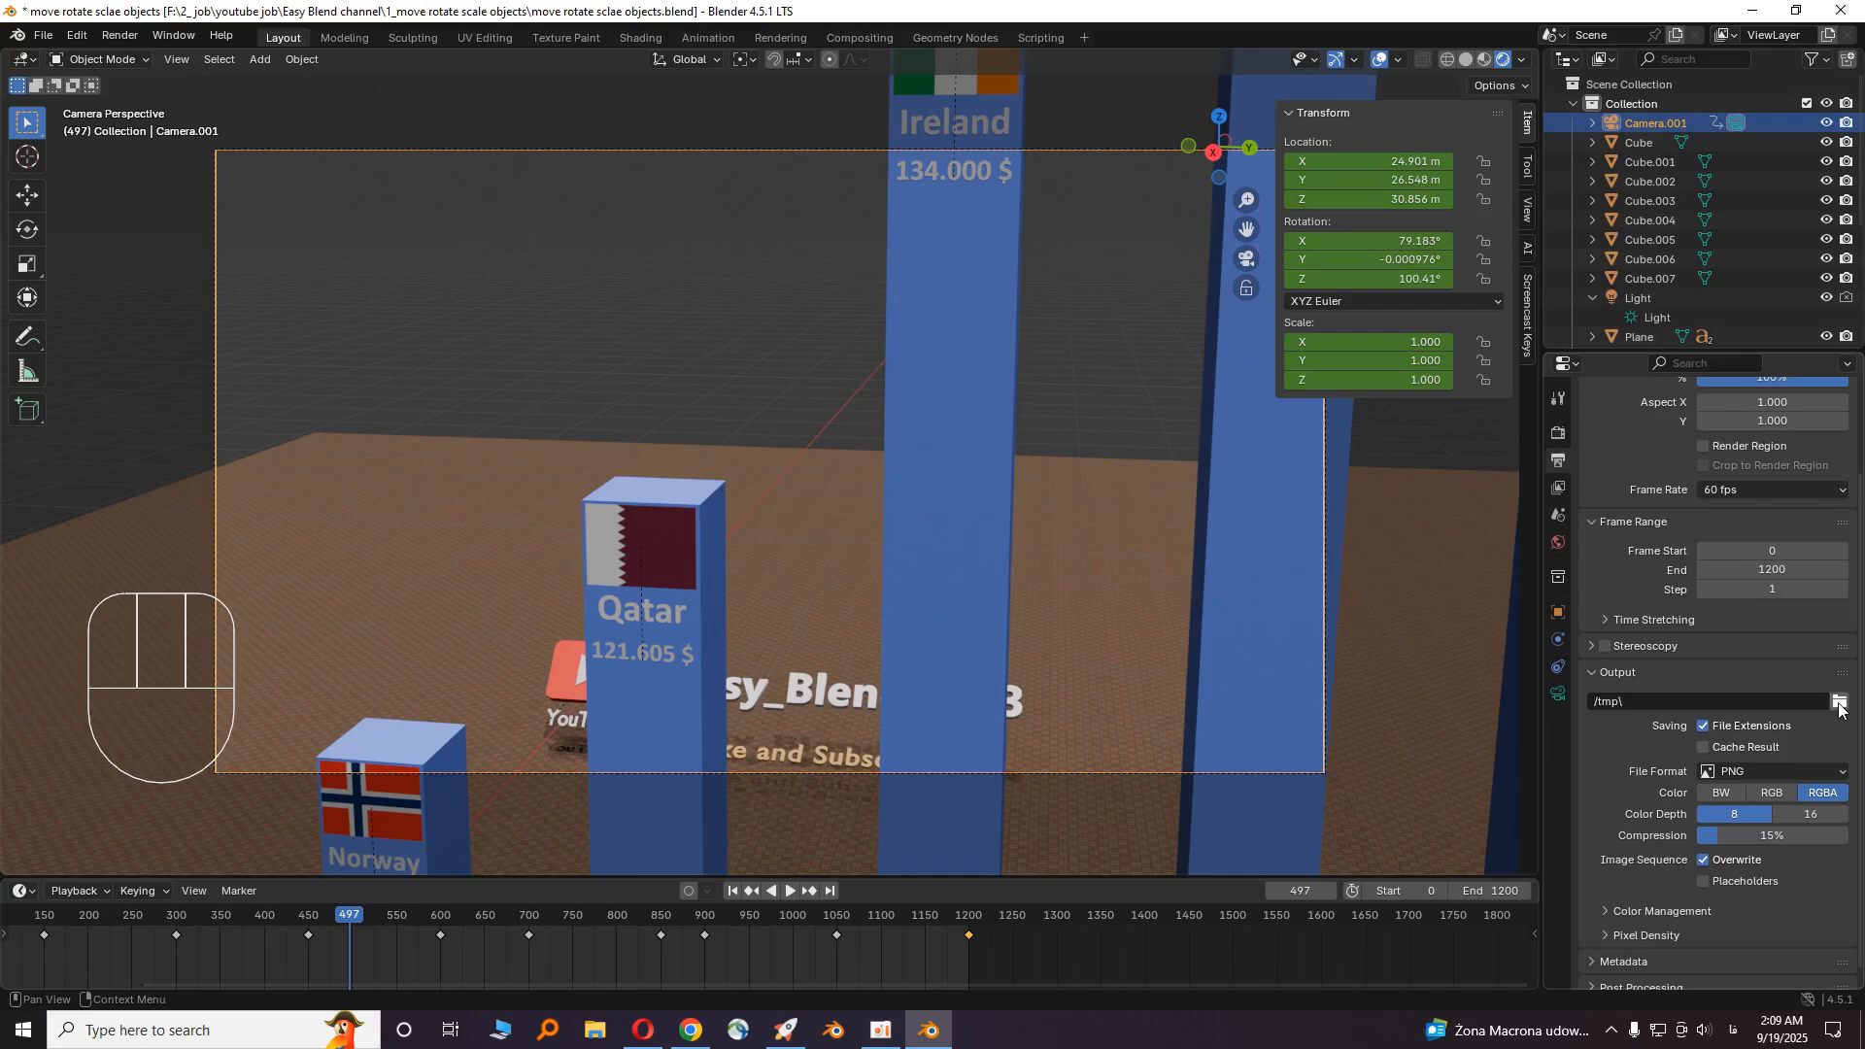
- Save the output to the Downloads folder as FFmpeg video
left_click(1840, 703)
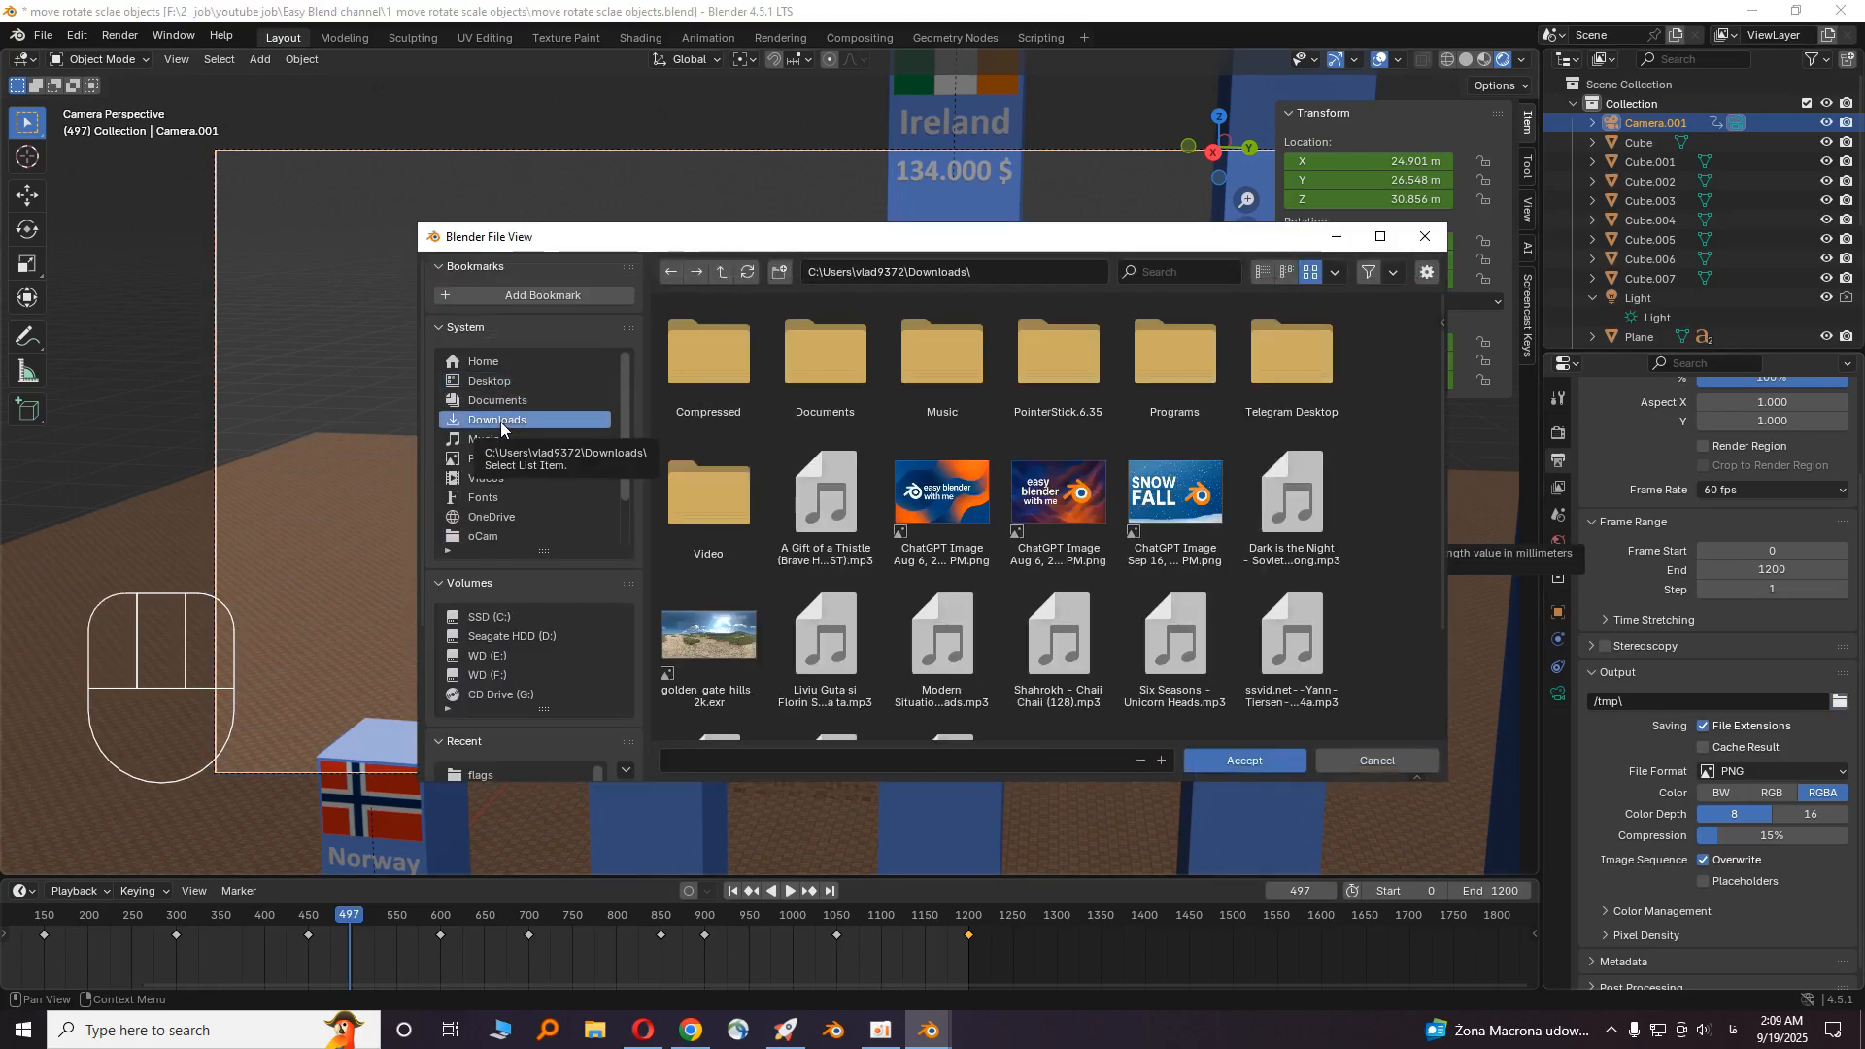
left_click(1244, 760)
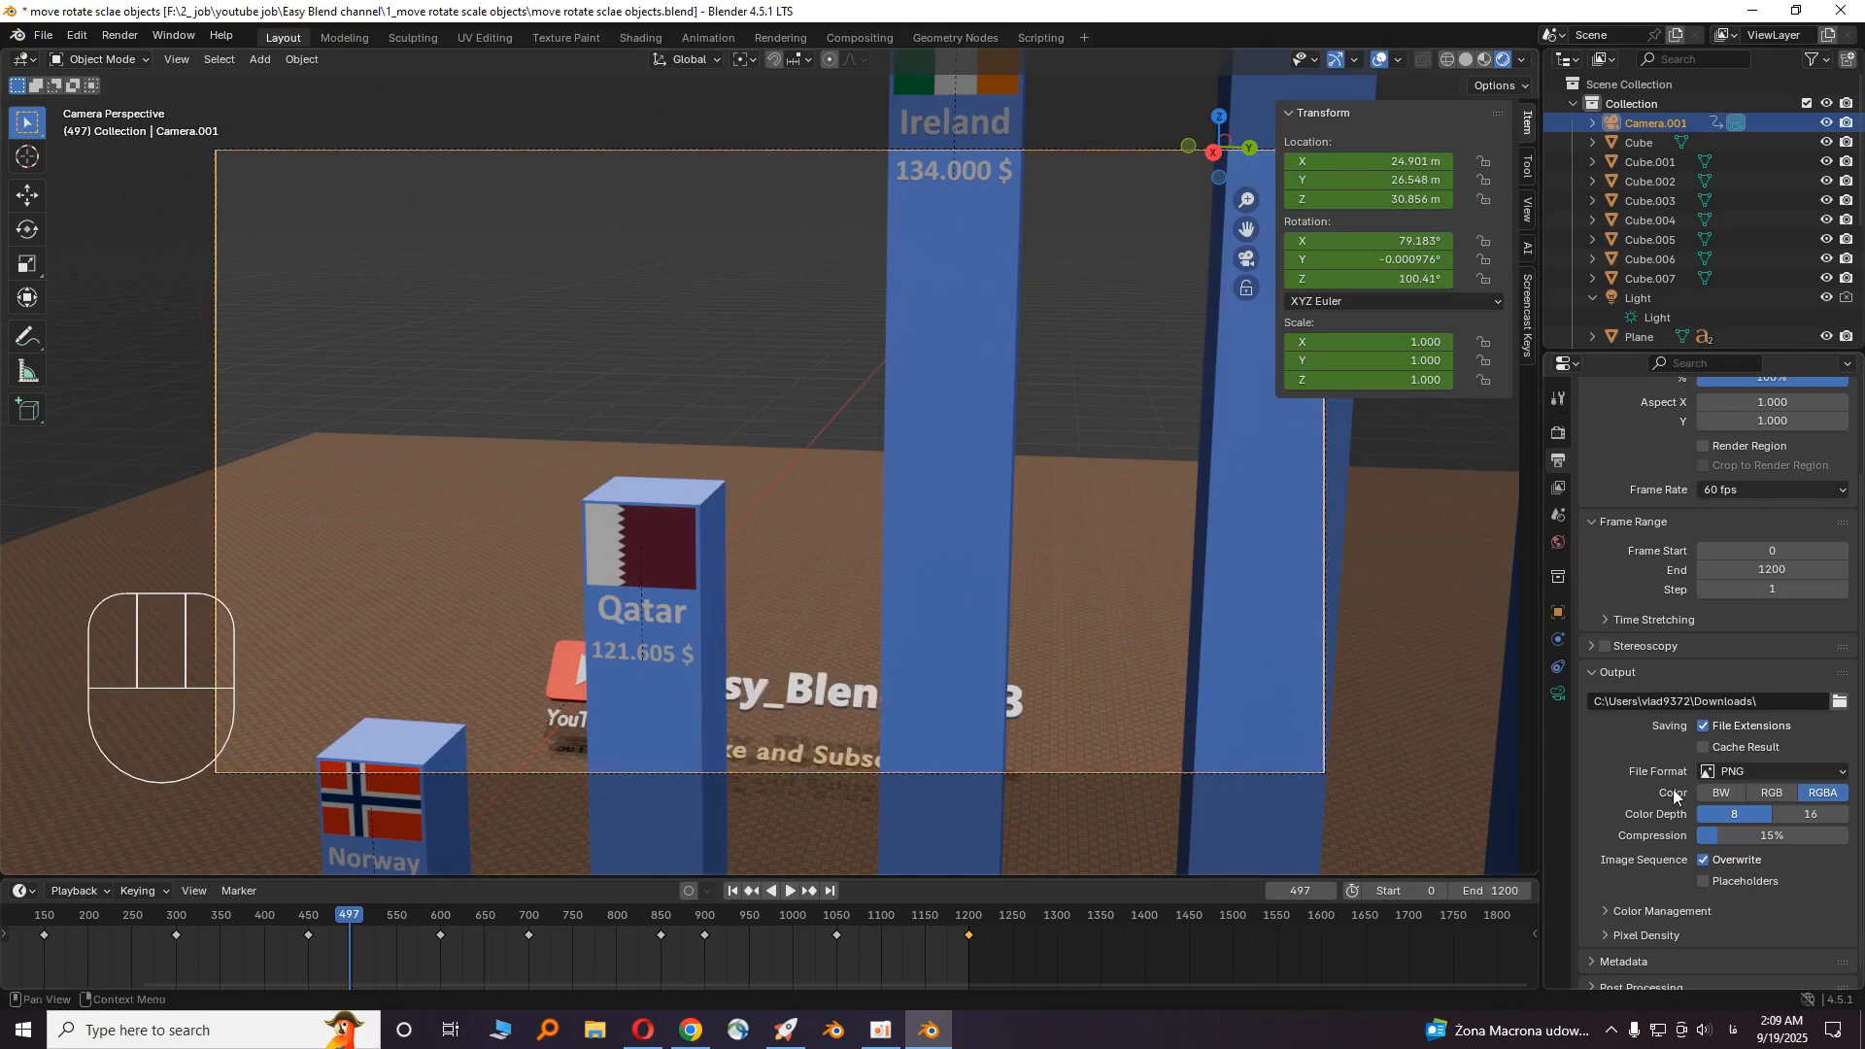
mouse_move(1772, 759)
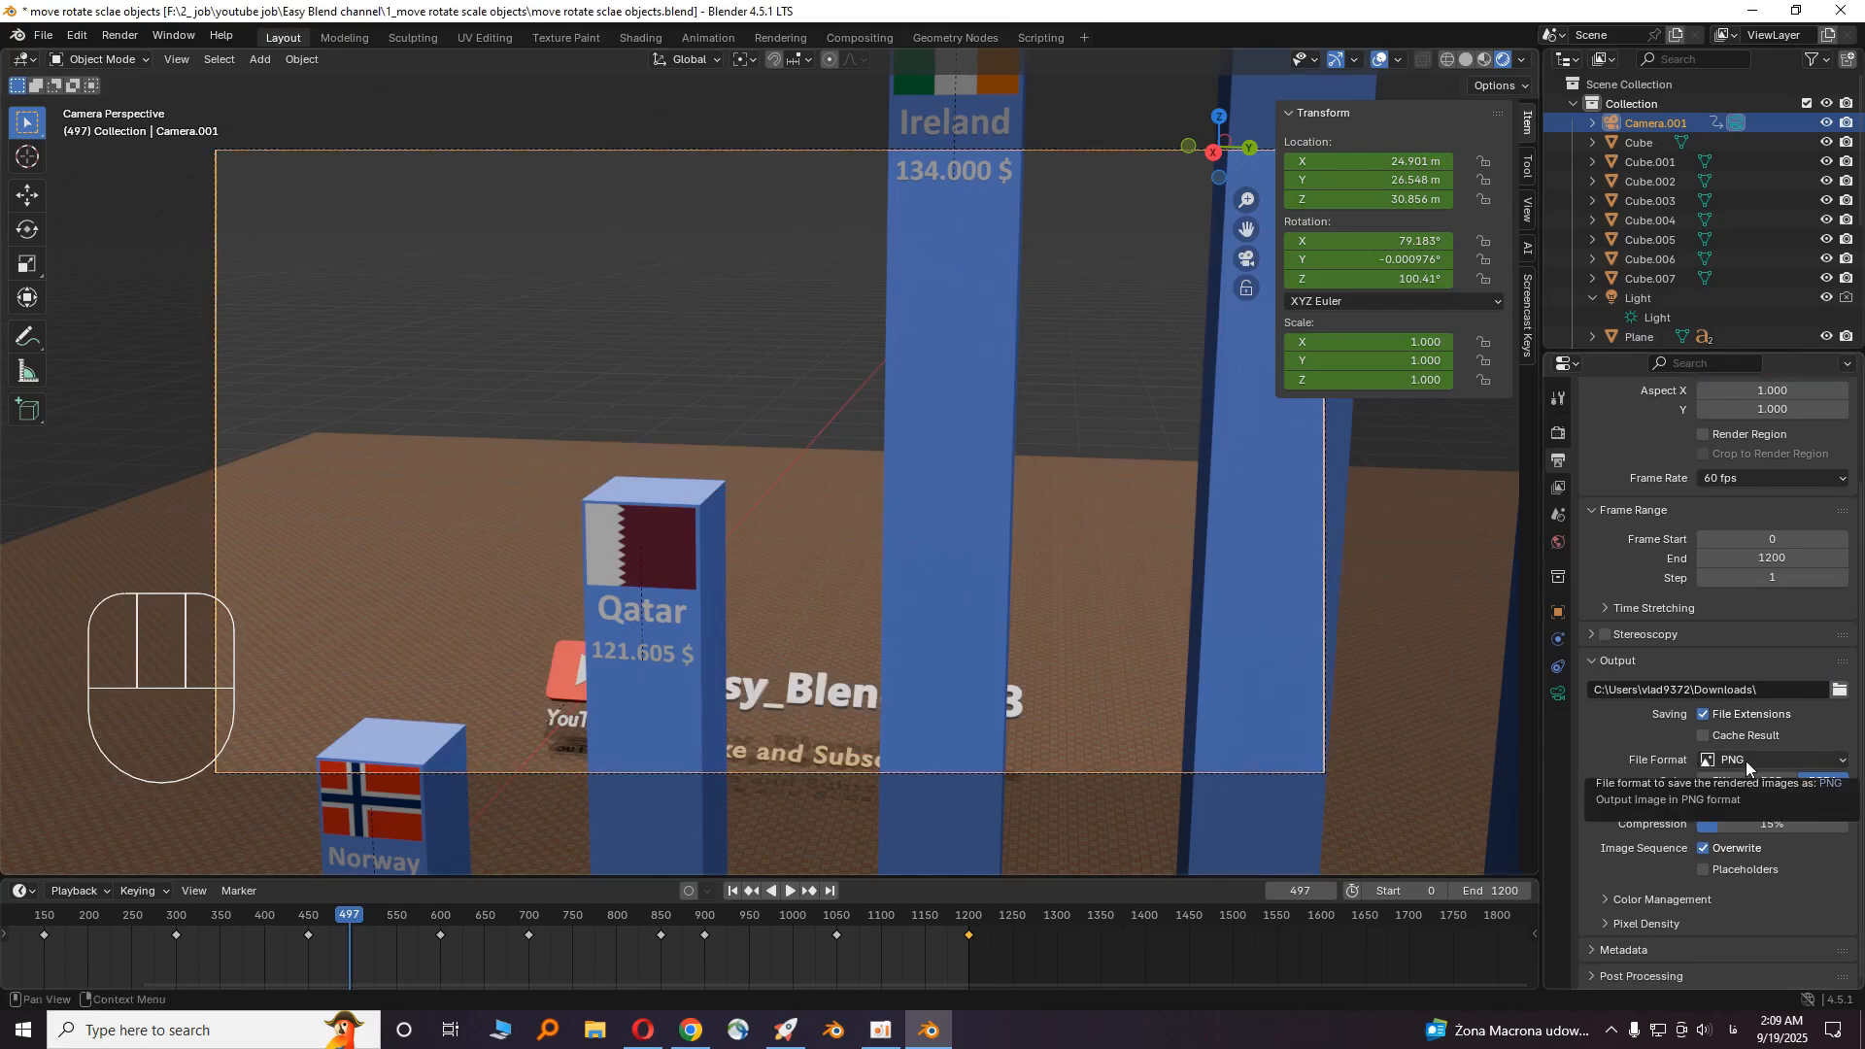
left_click(1770, 760)
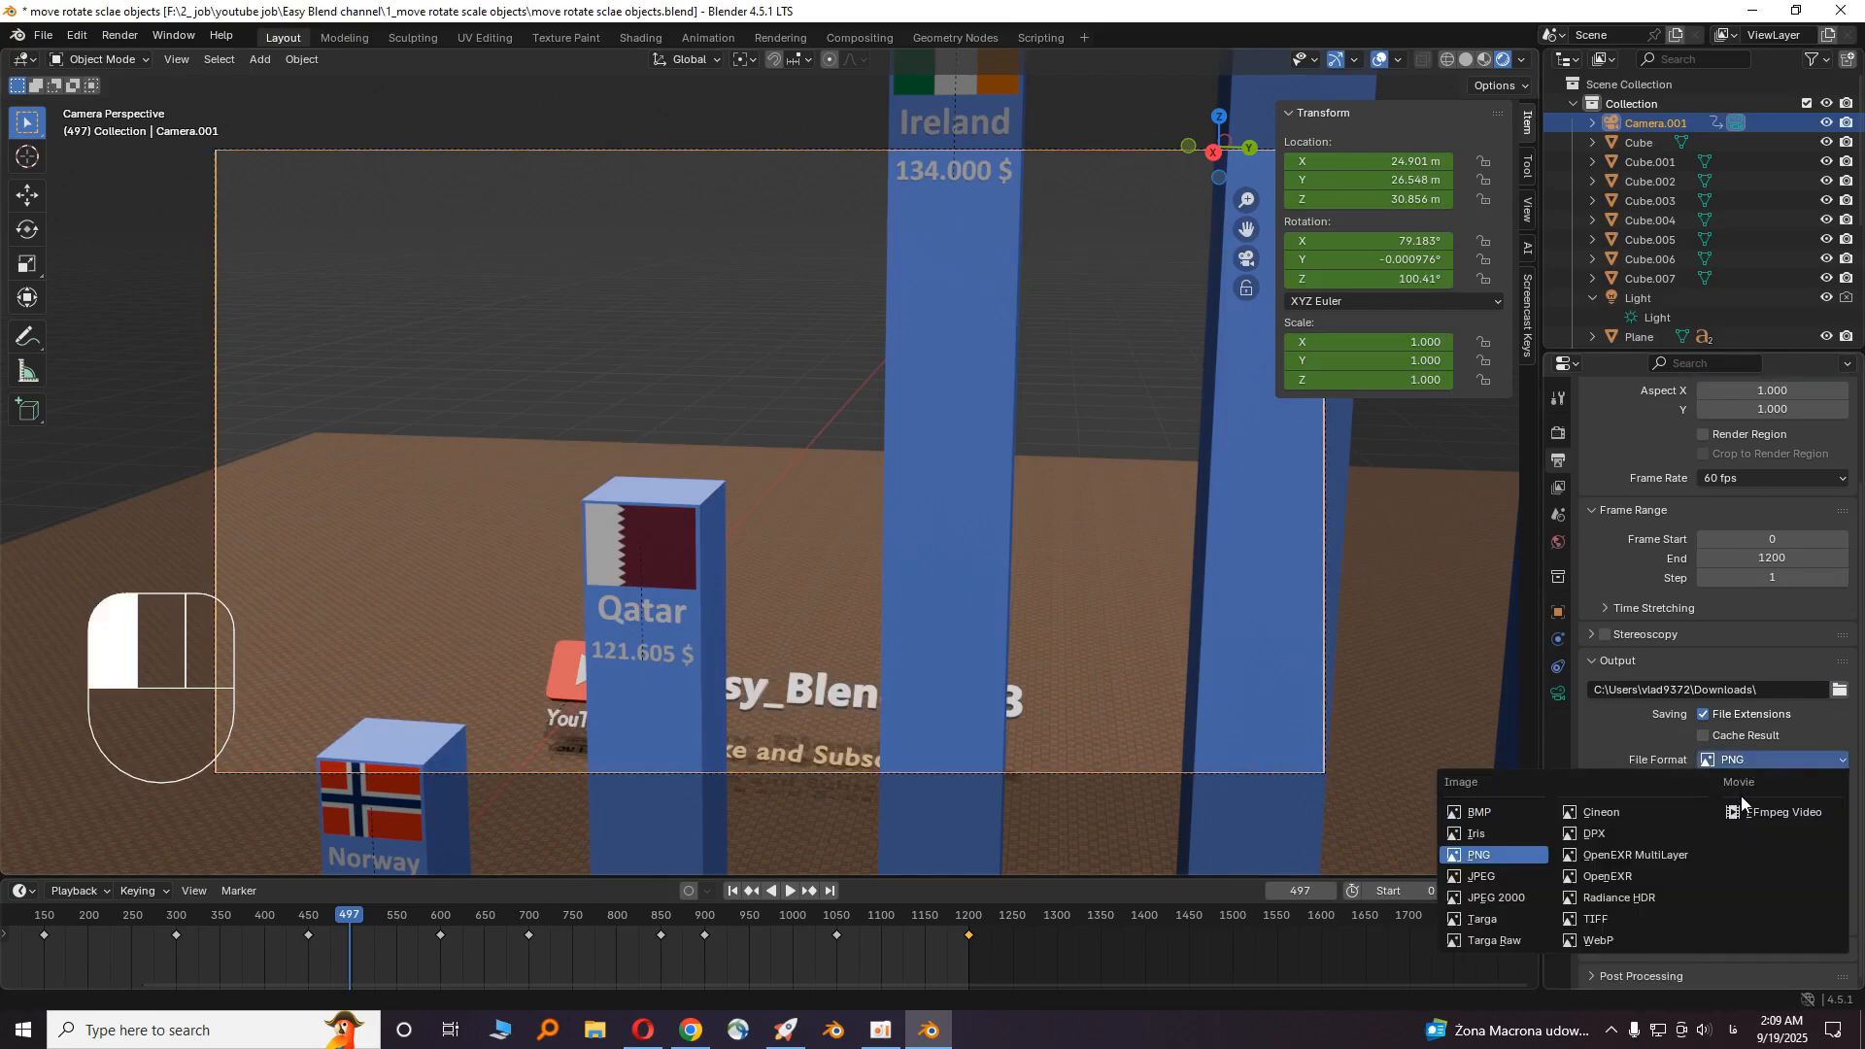
left_click(1772, 812)
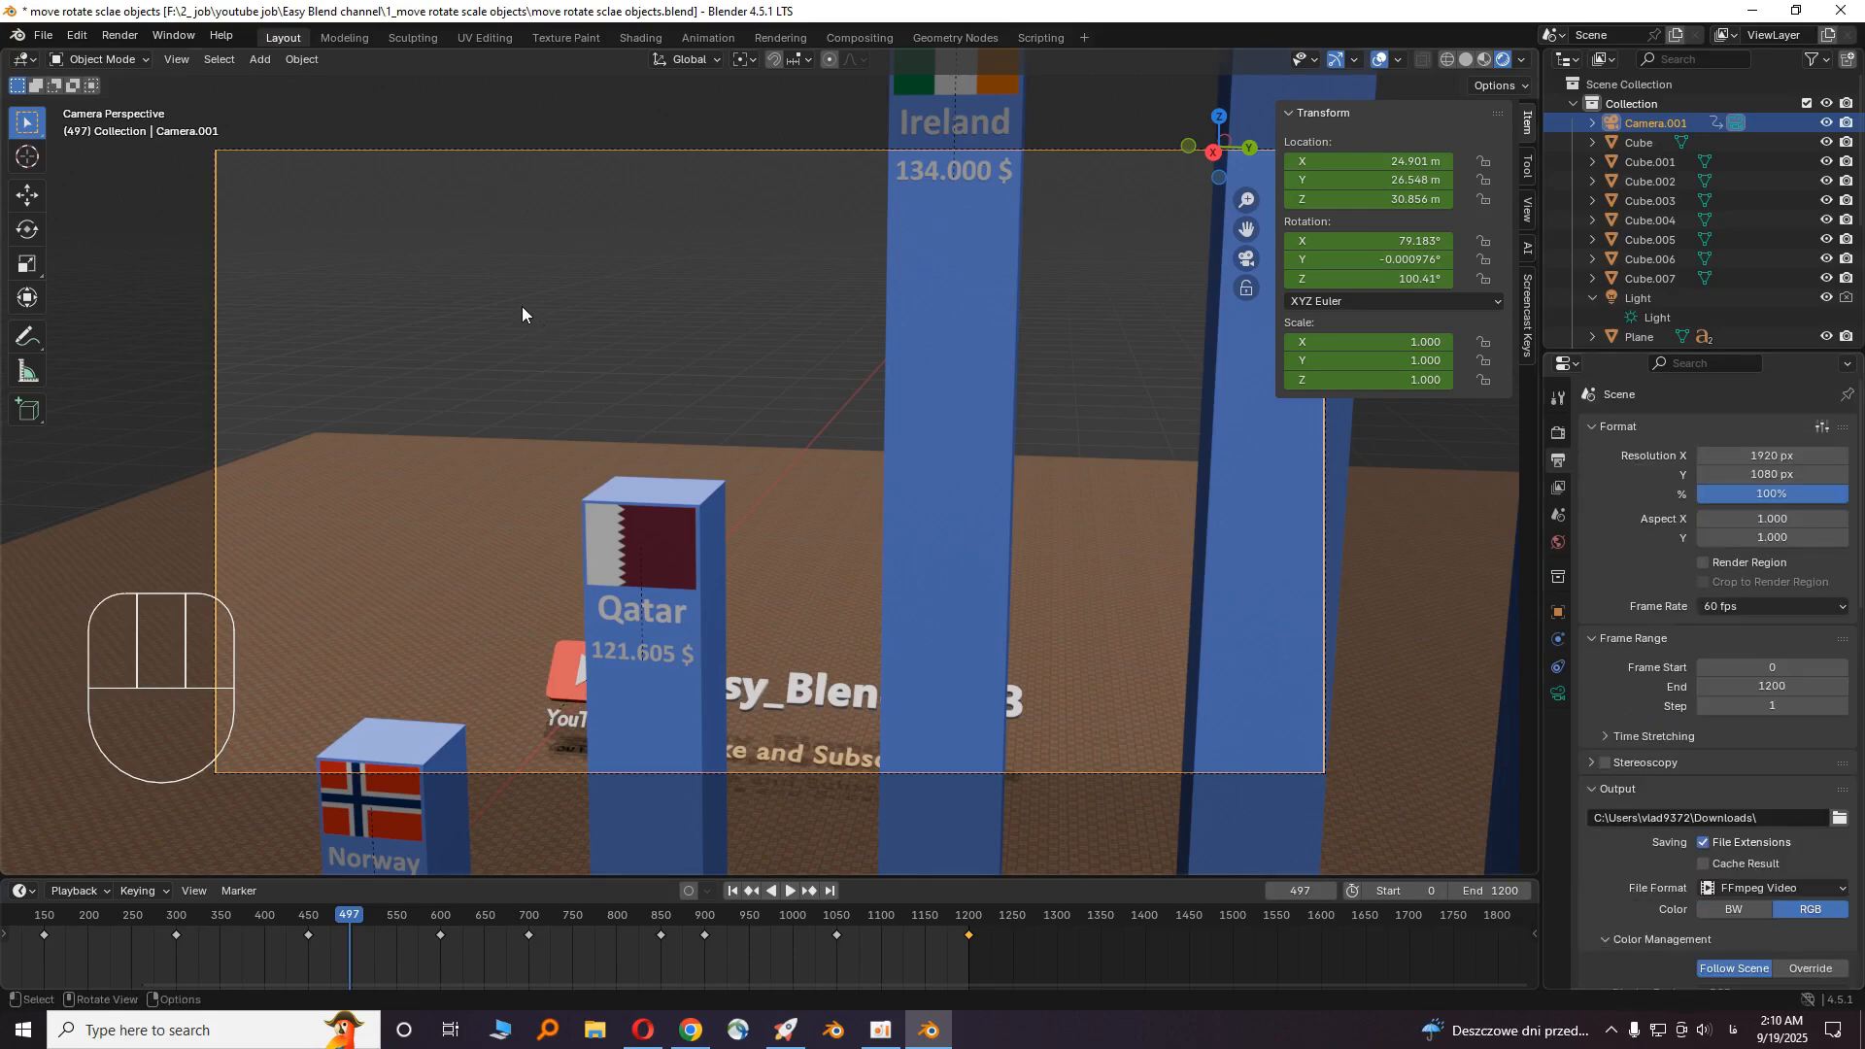
mouse_move(280, 109)
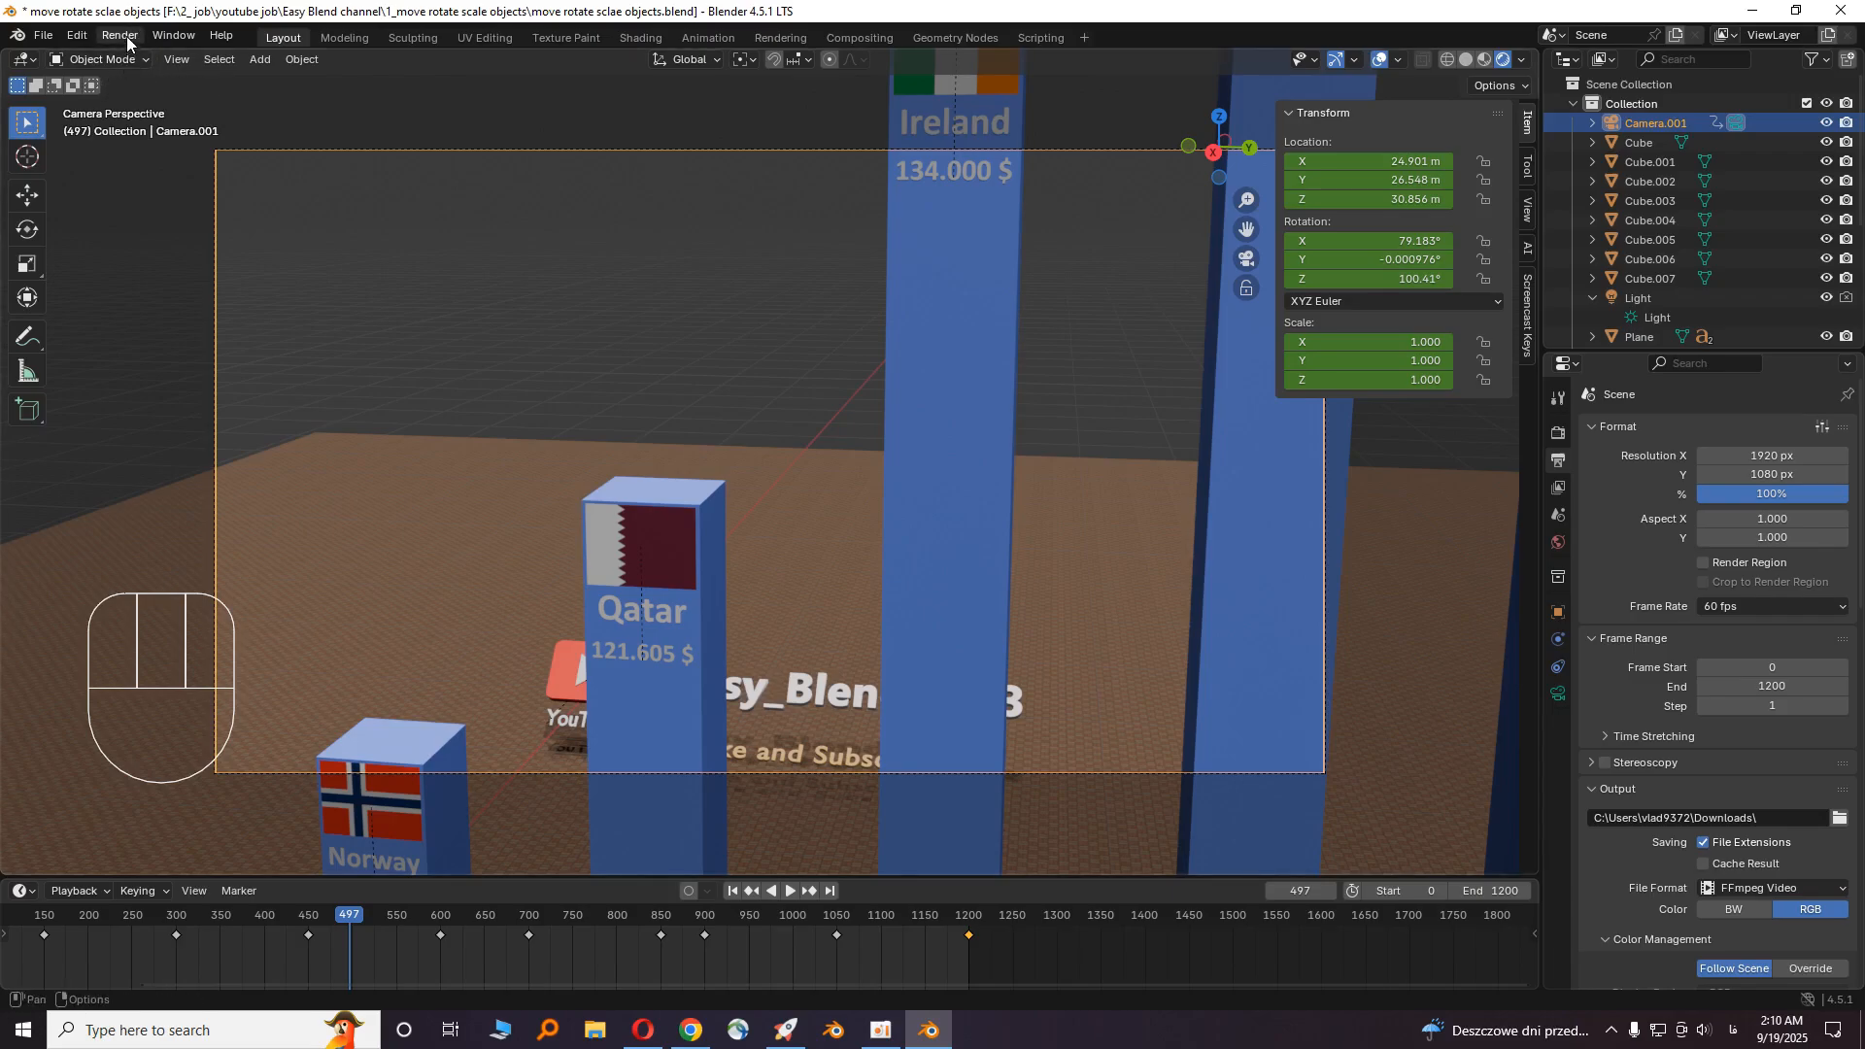
- Start rendering the whole animation via Render > Render Animation
left_click(118, 35)
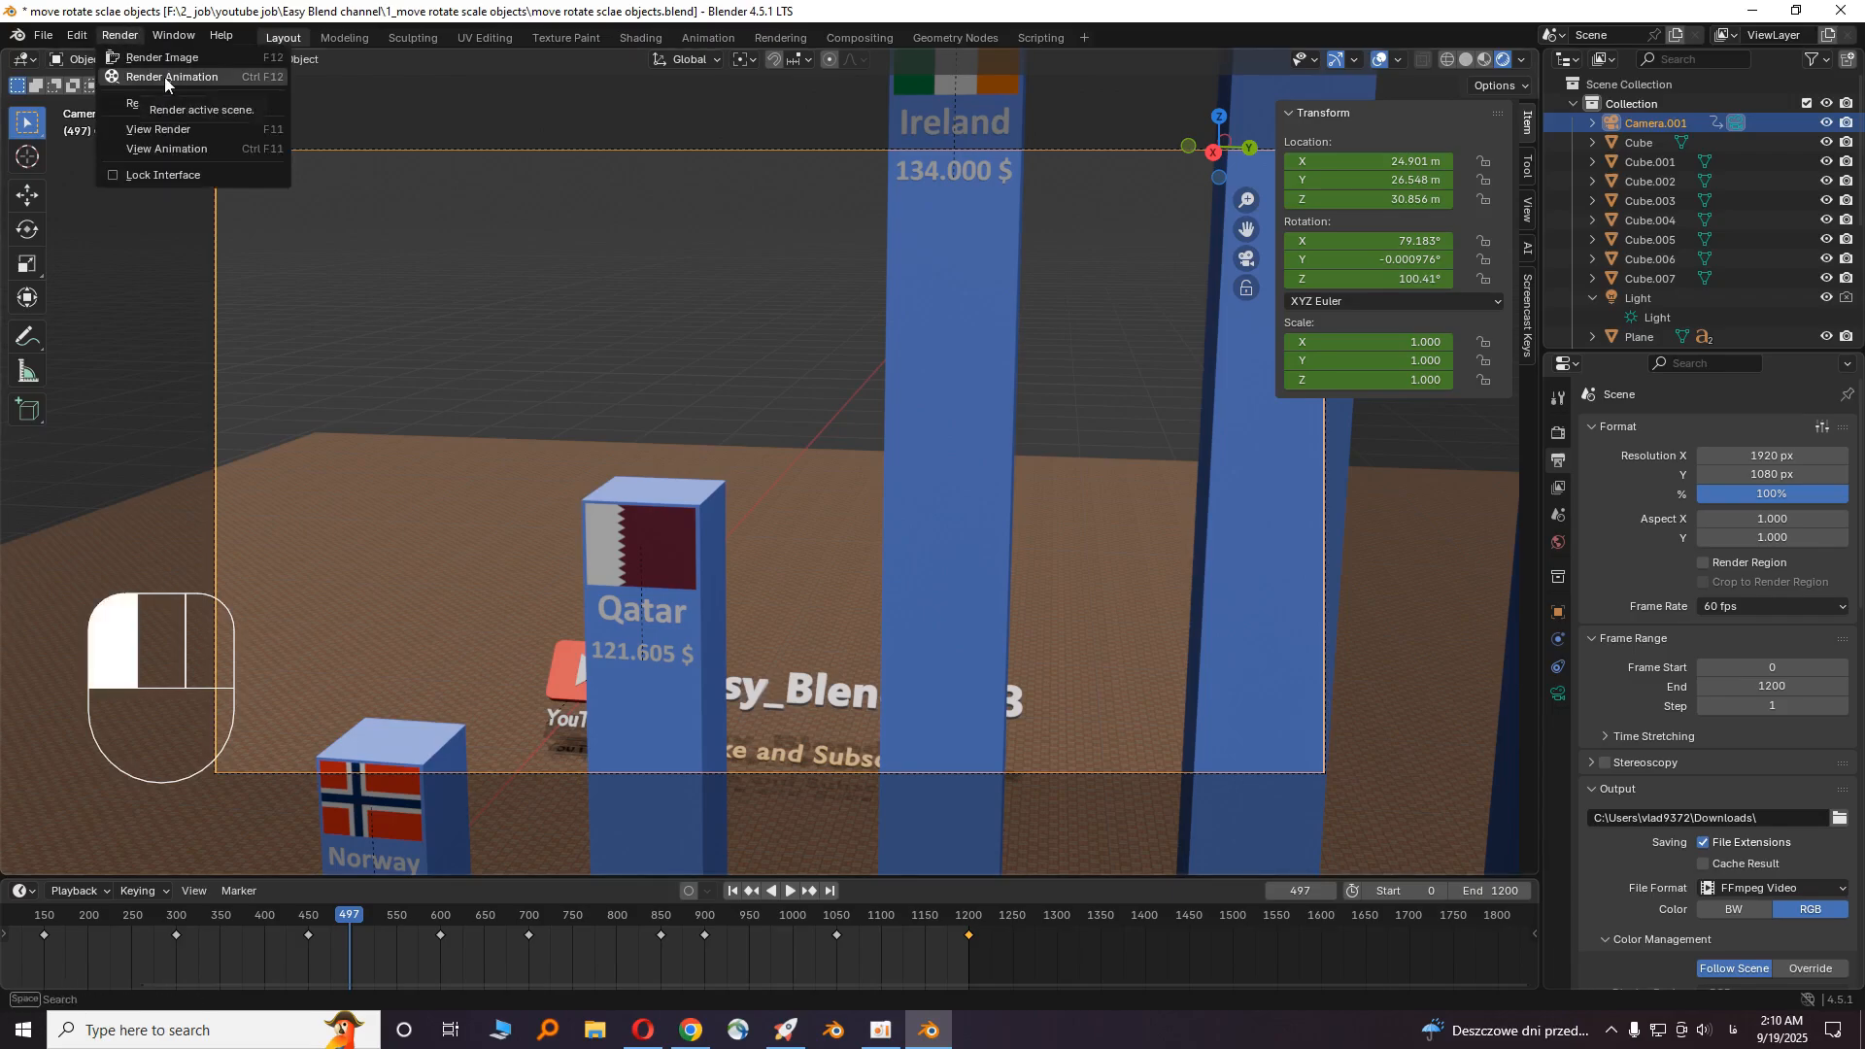
left_click(163, 56)
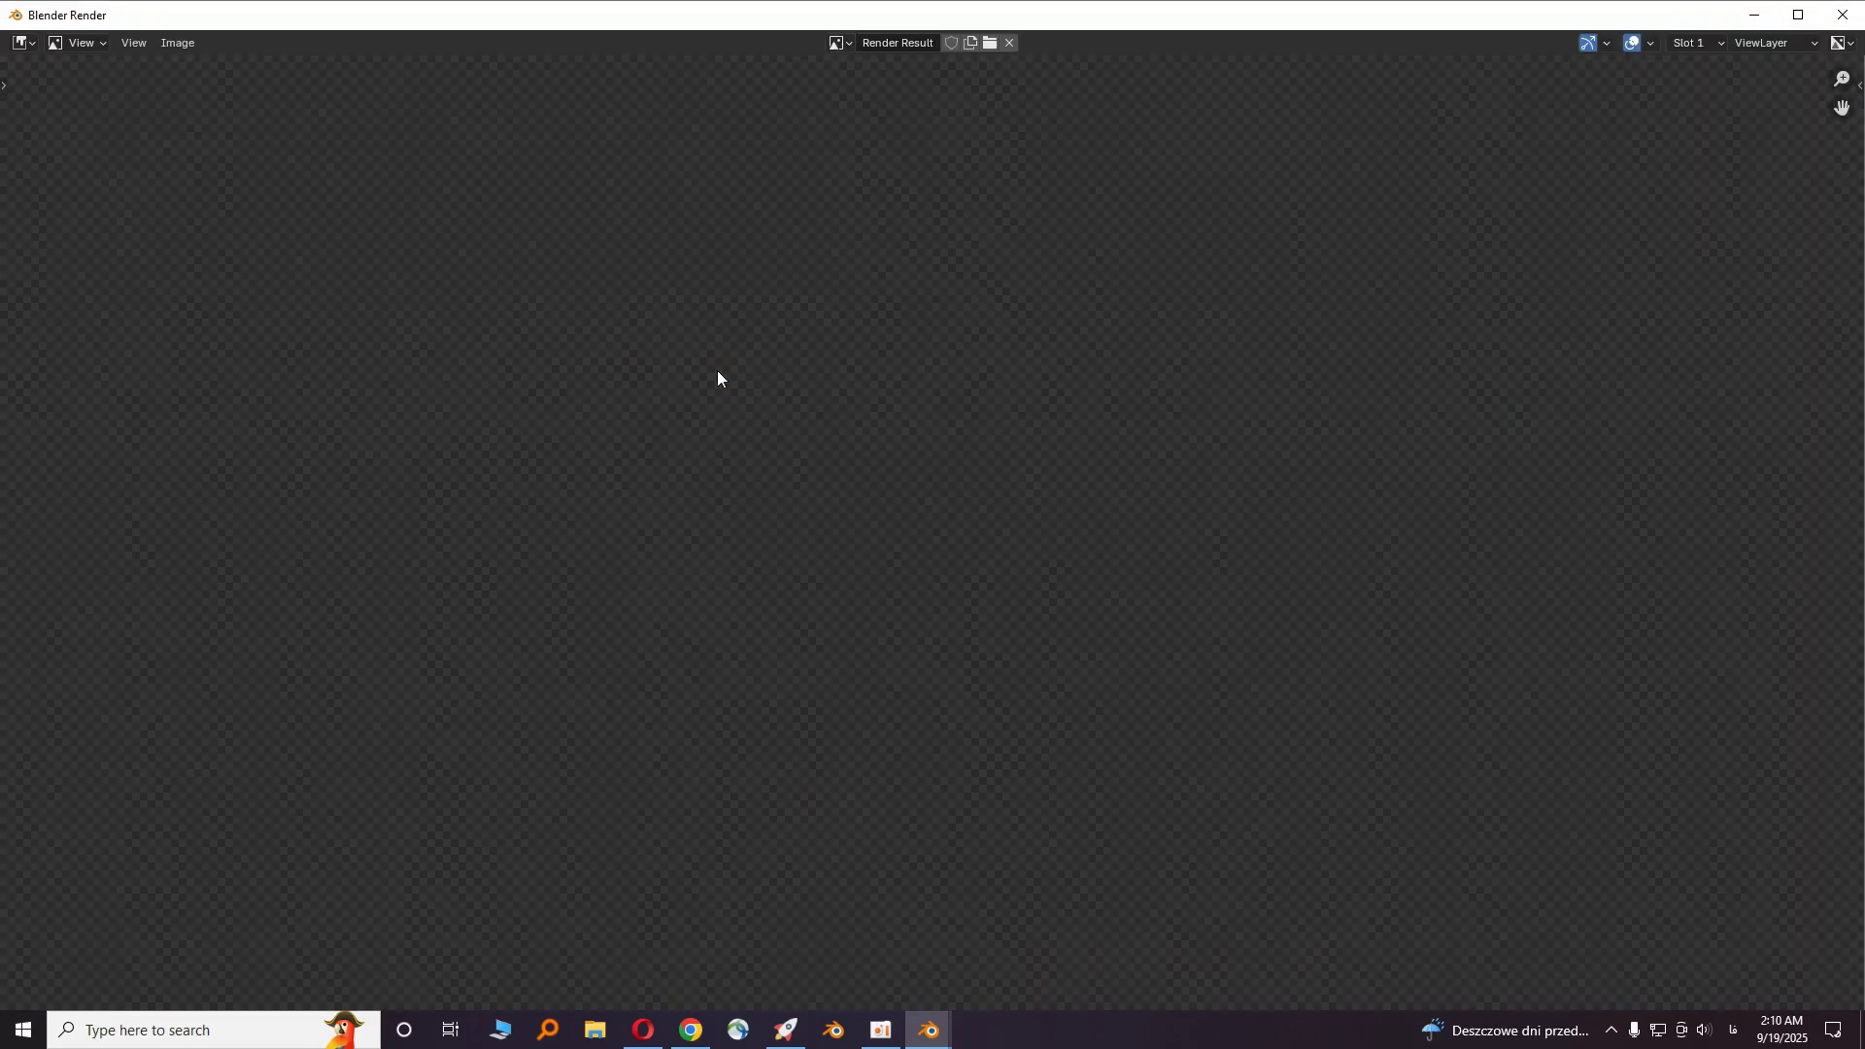